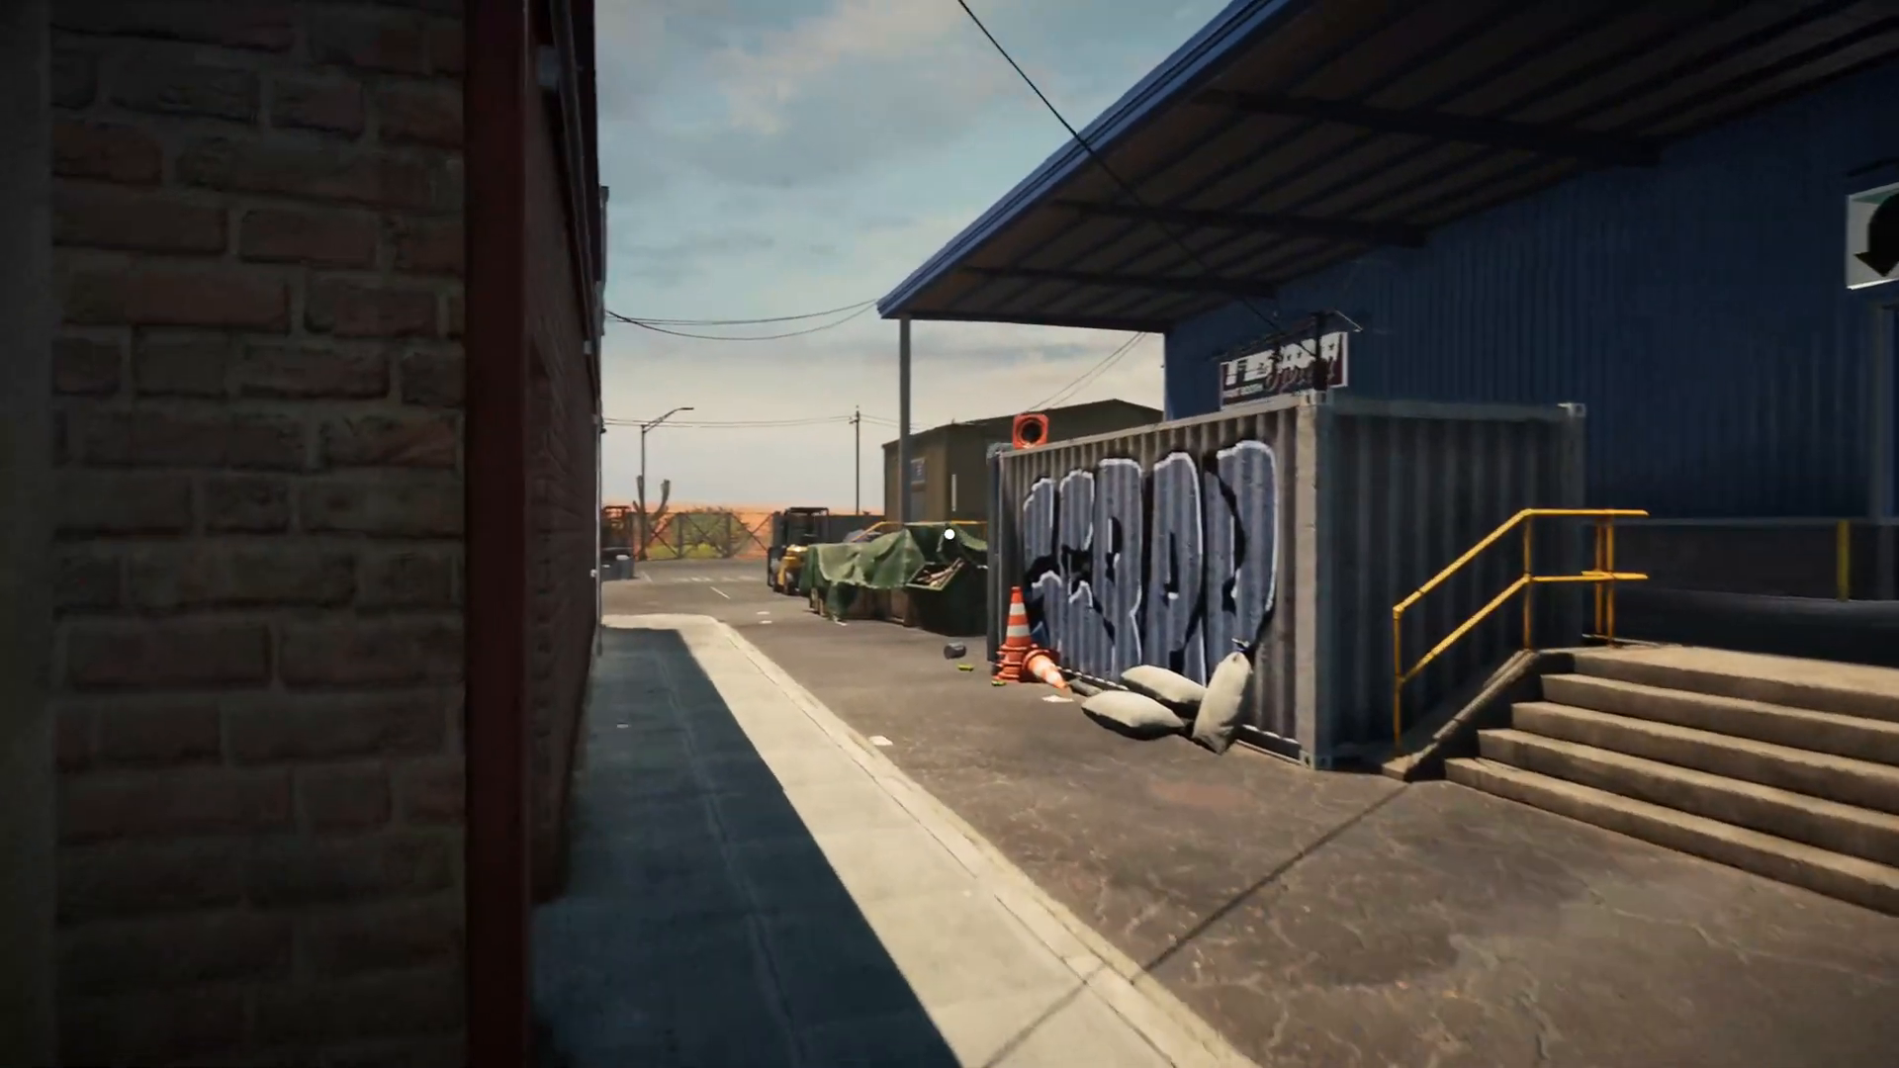
pyautogui.moveTo(949, 534)
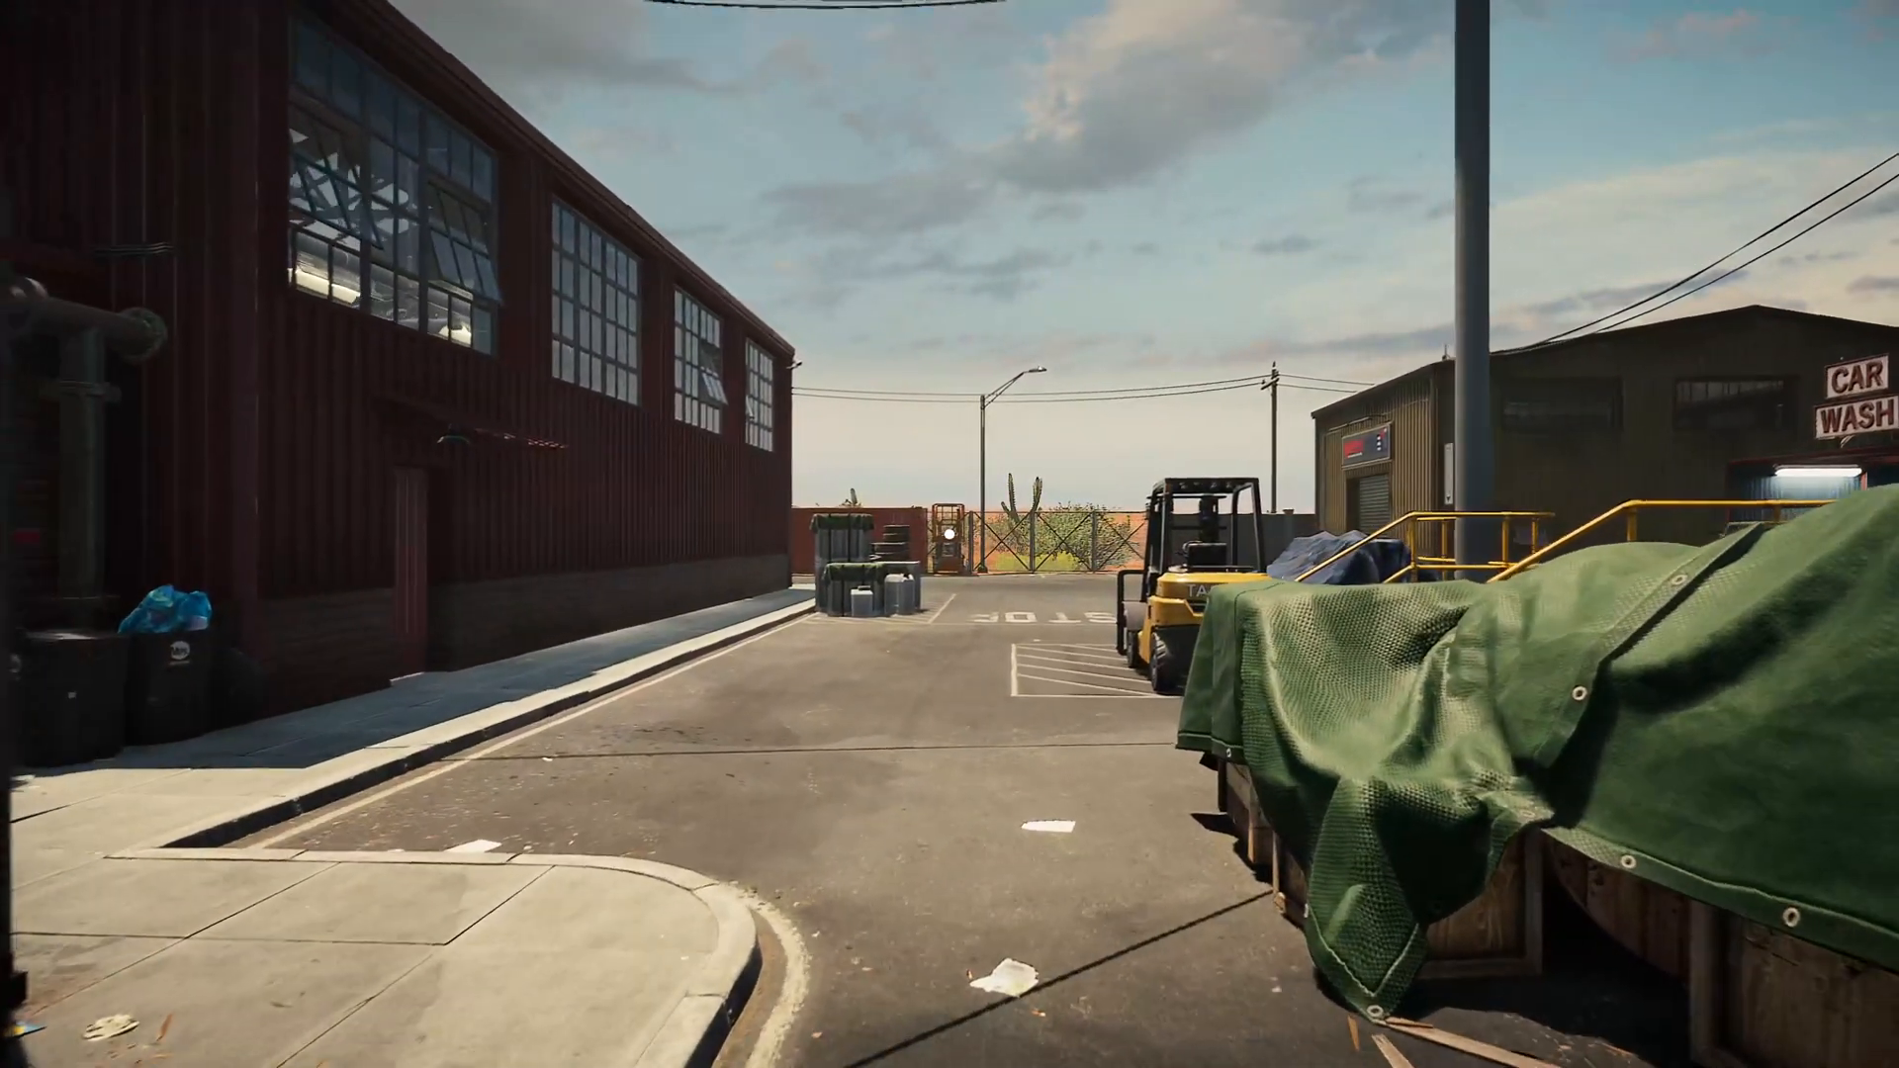
pyautogui.moveTo(949, 534)
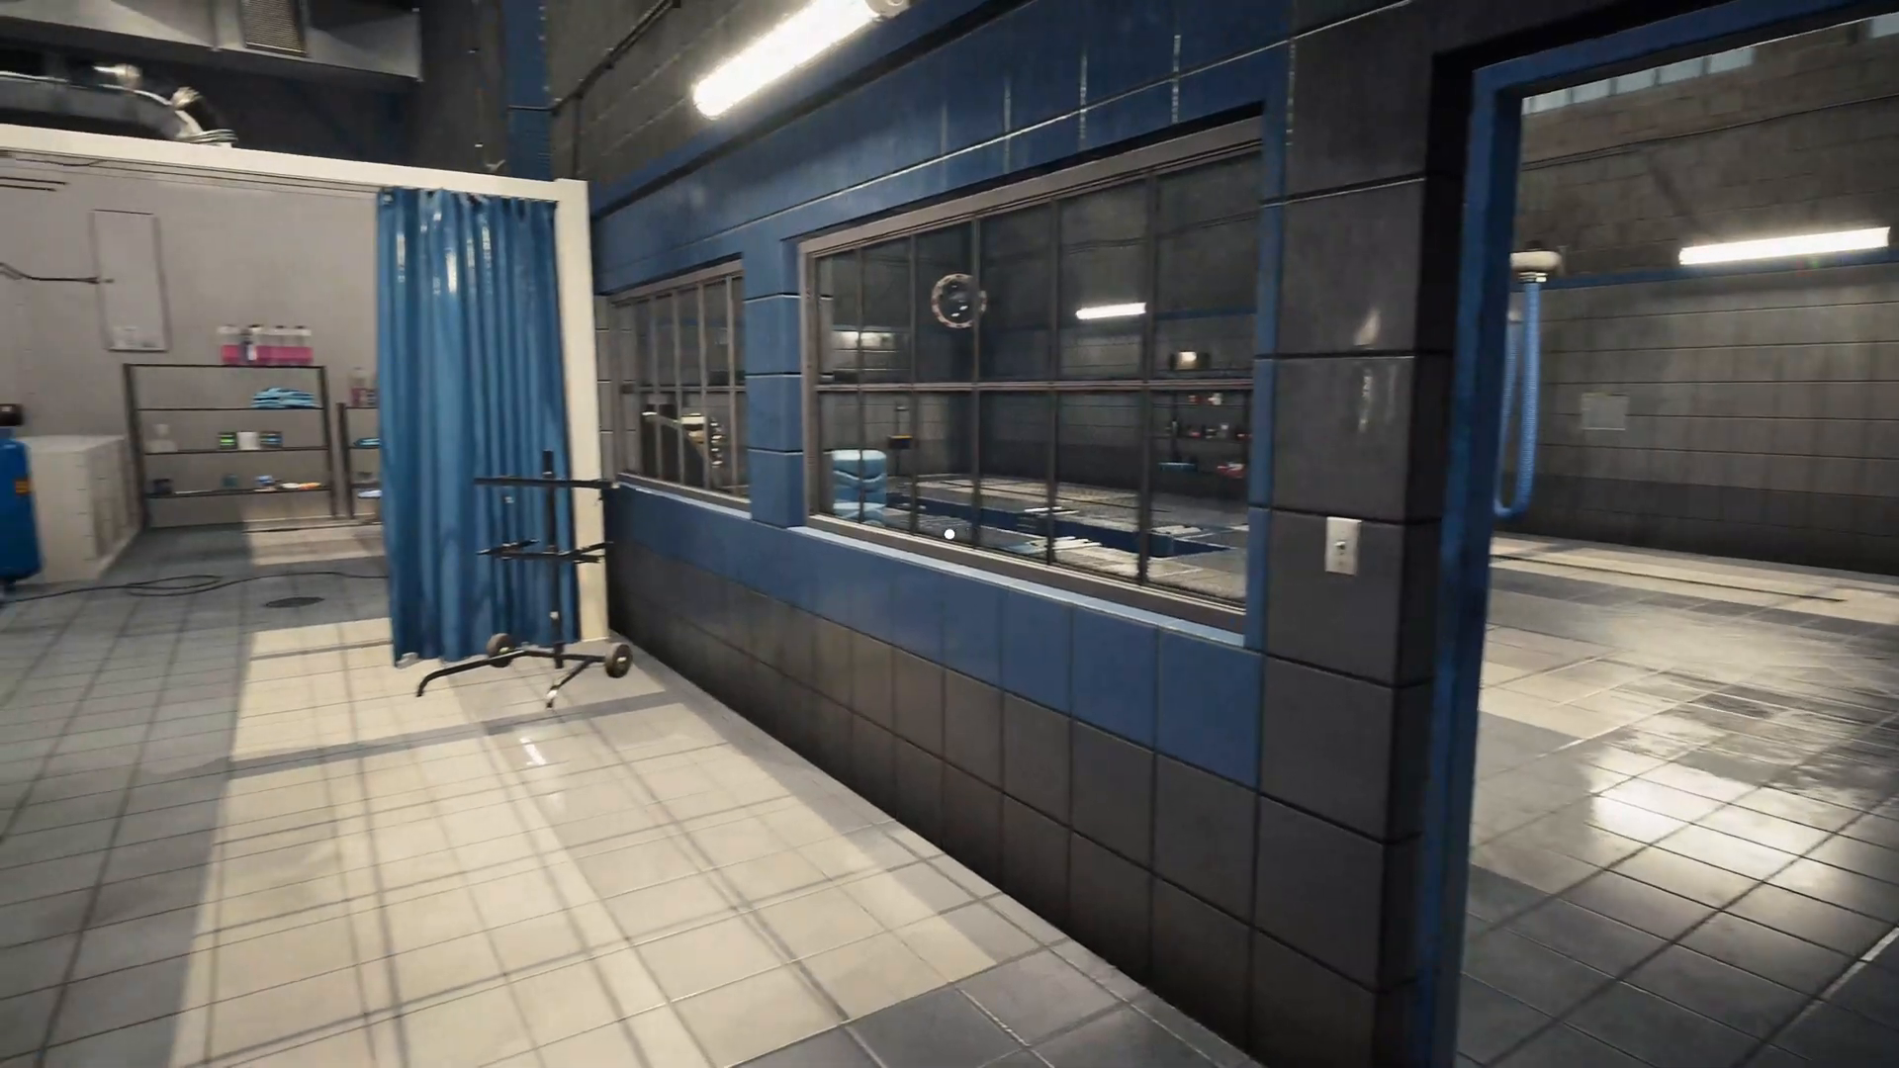
pyautogui.moveTo(950, 534)
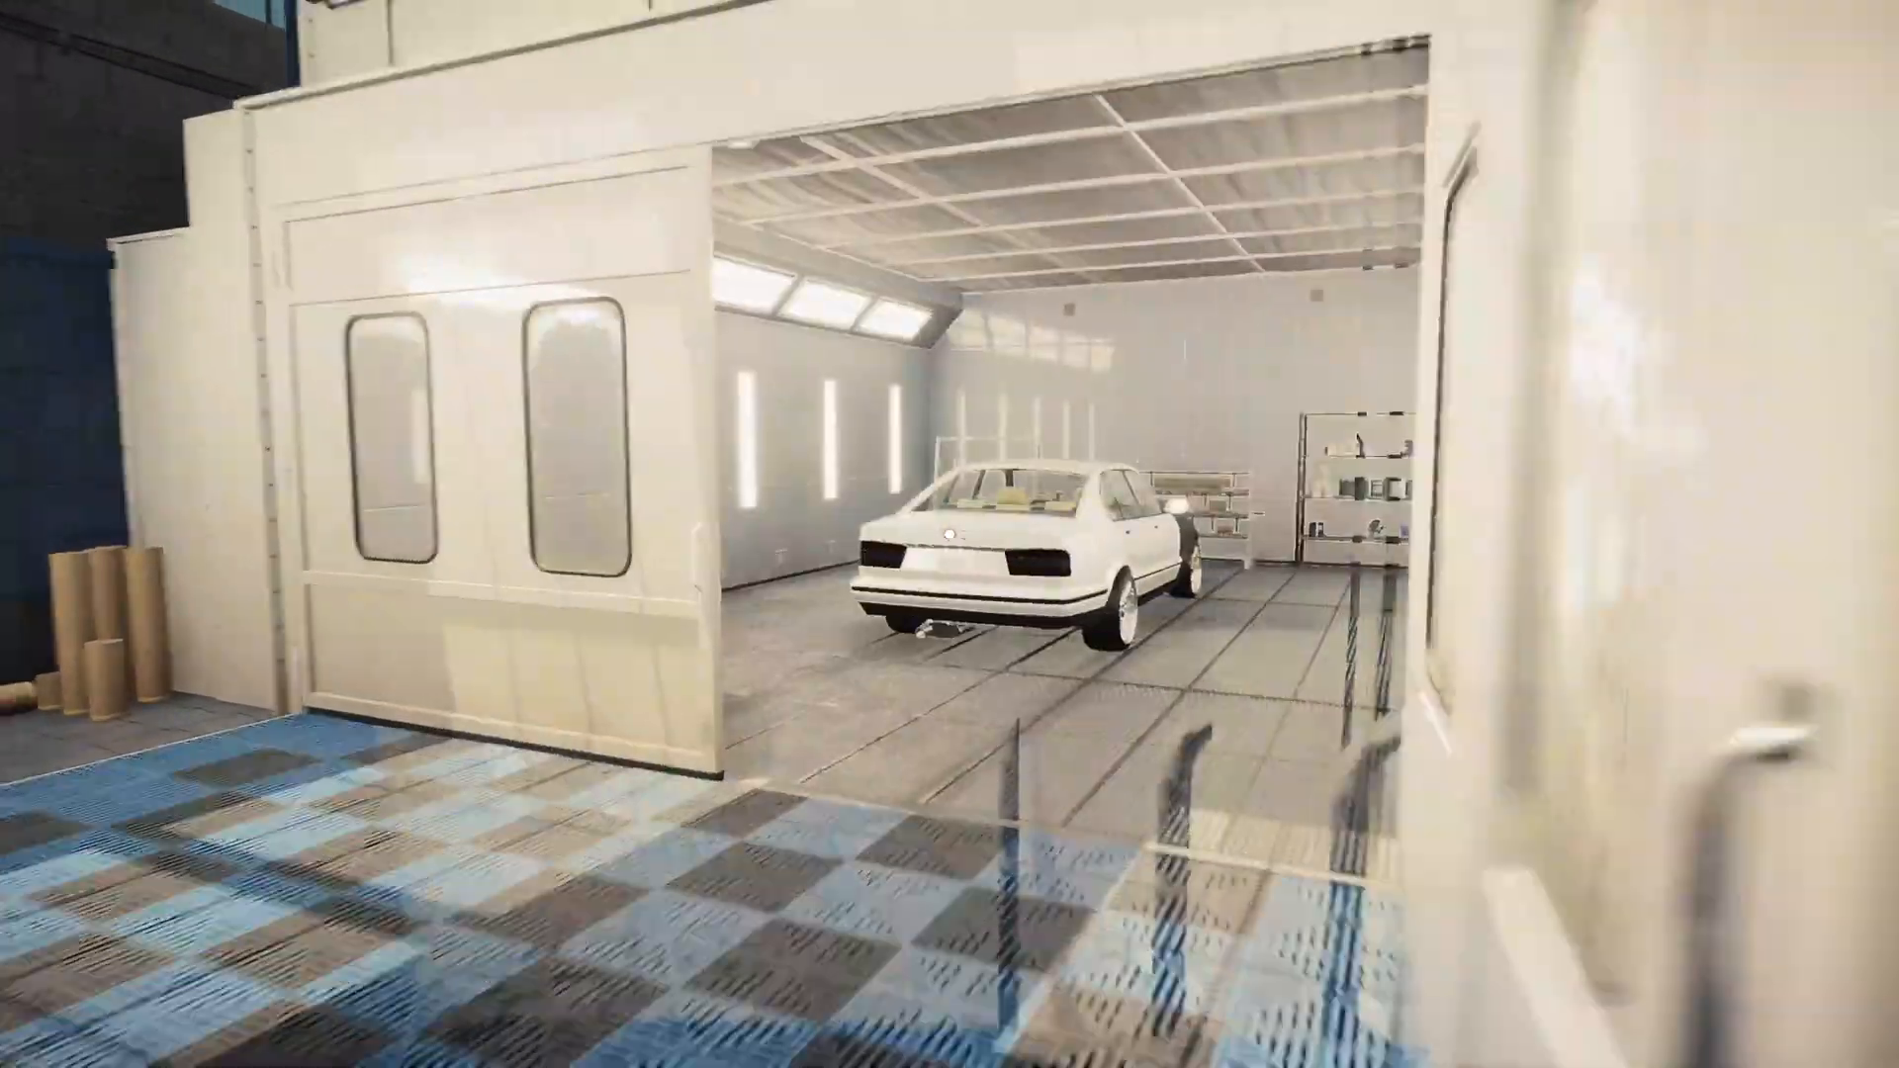
pyautogui.moveTo(949, 534)
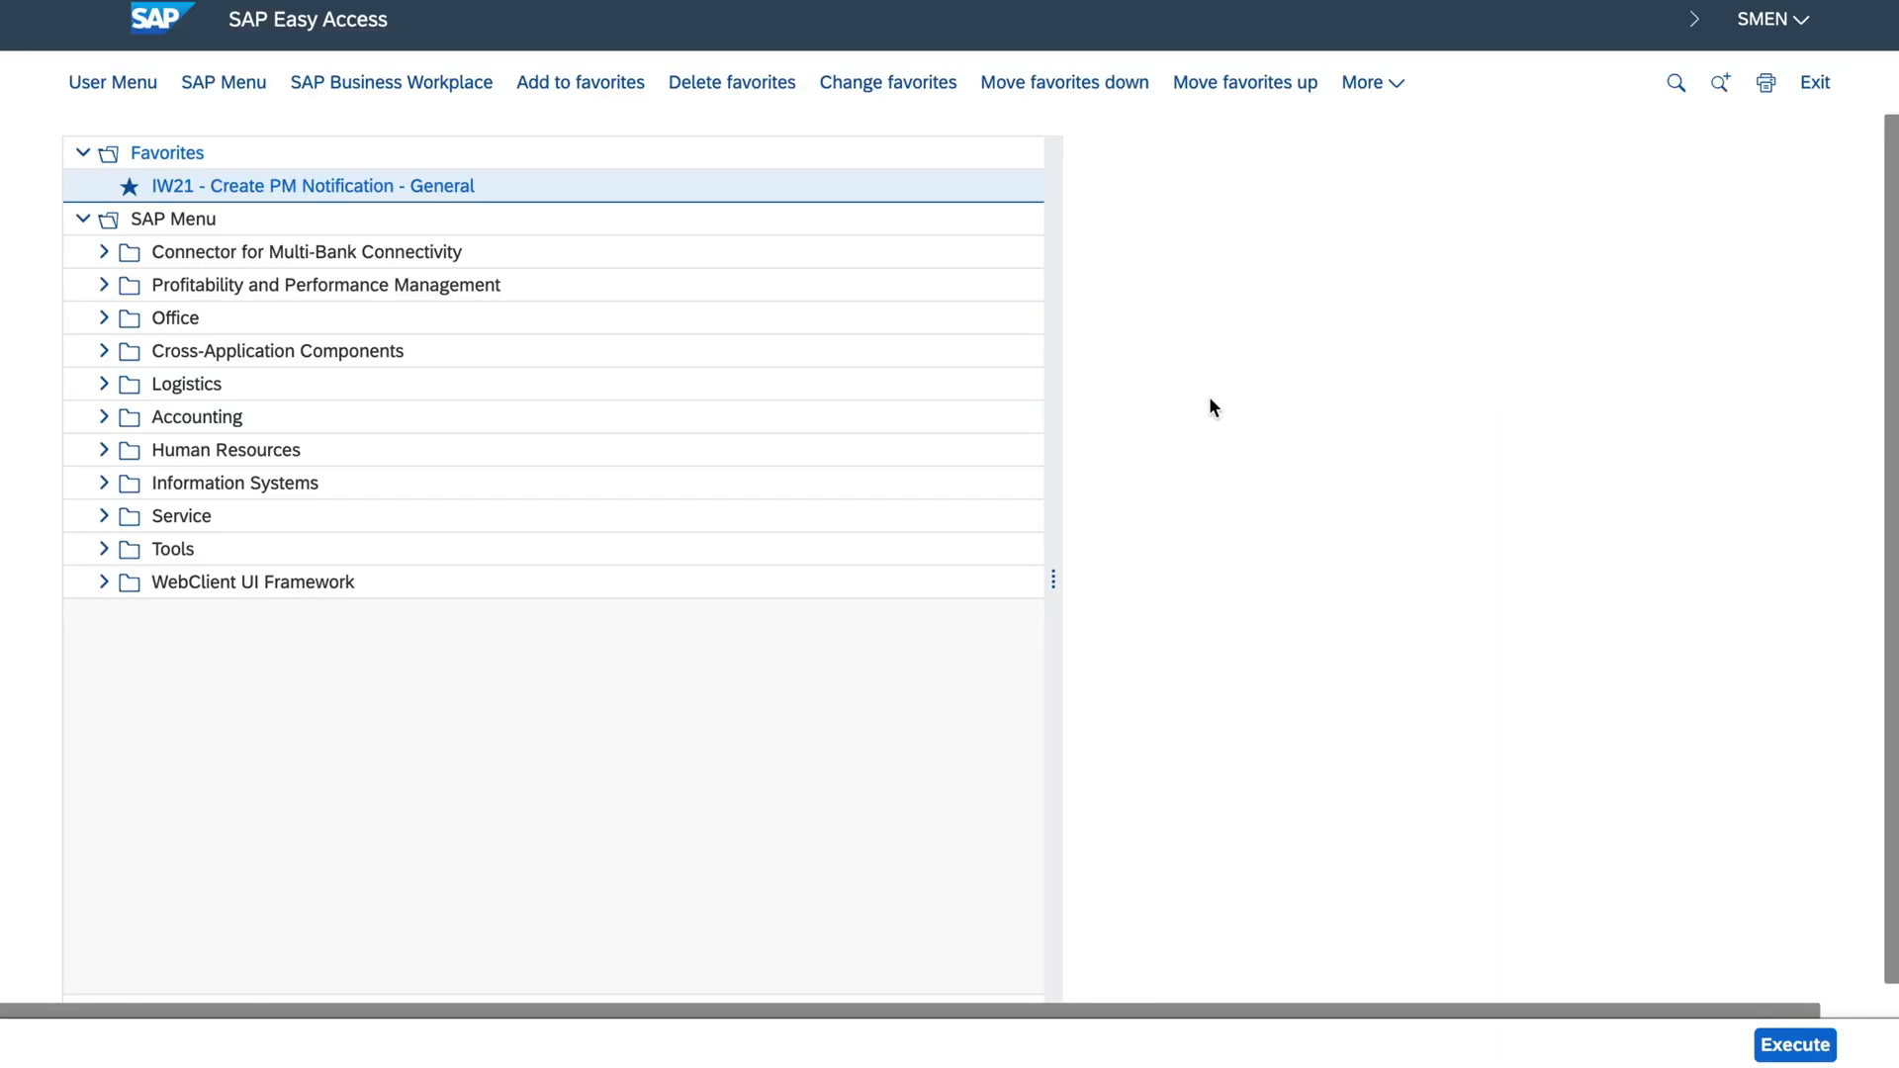
# Step: Start IW21 from the favourites and correct the notification type to M2
pyautogui.doubleClick(312, 186)
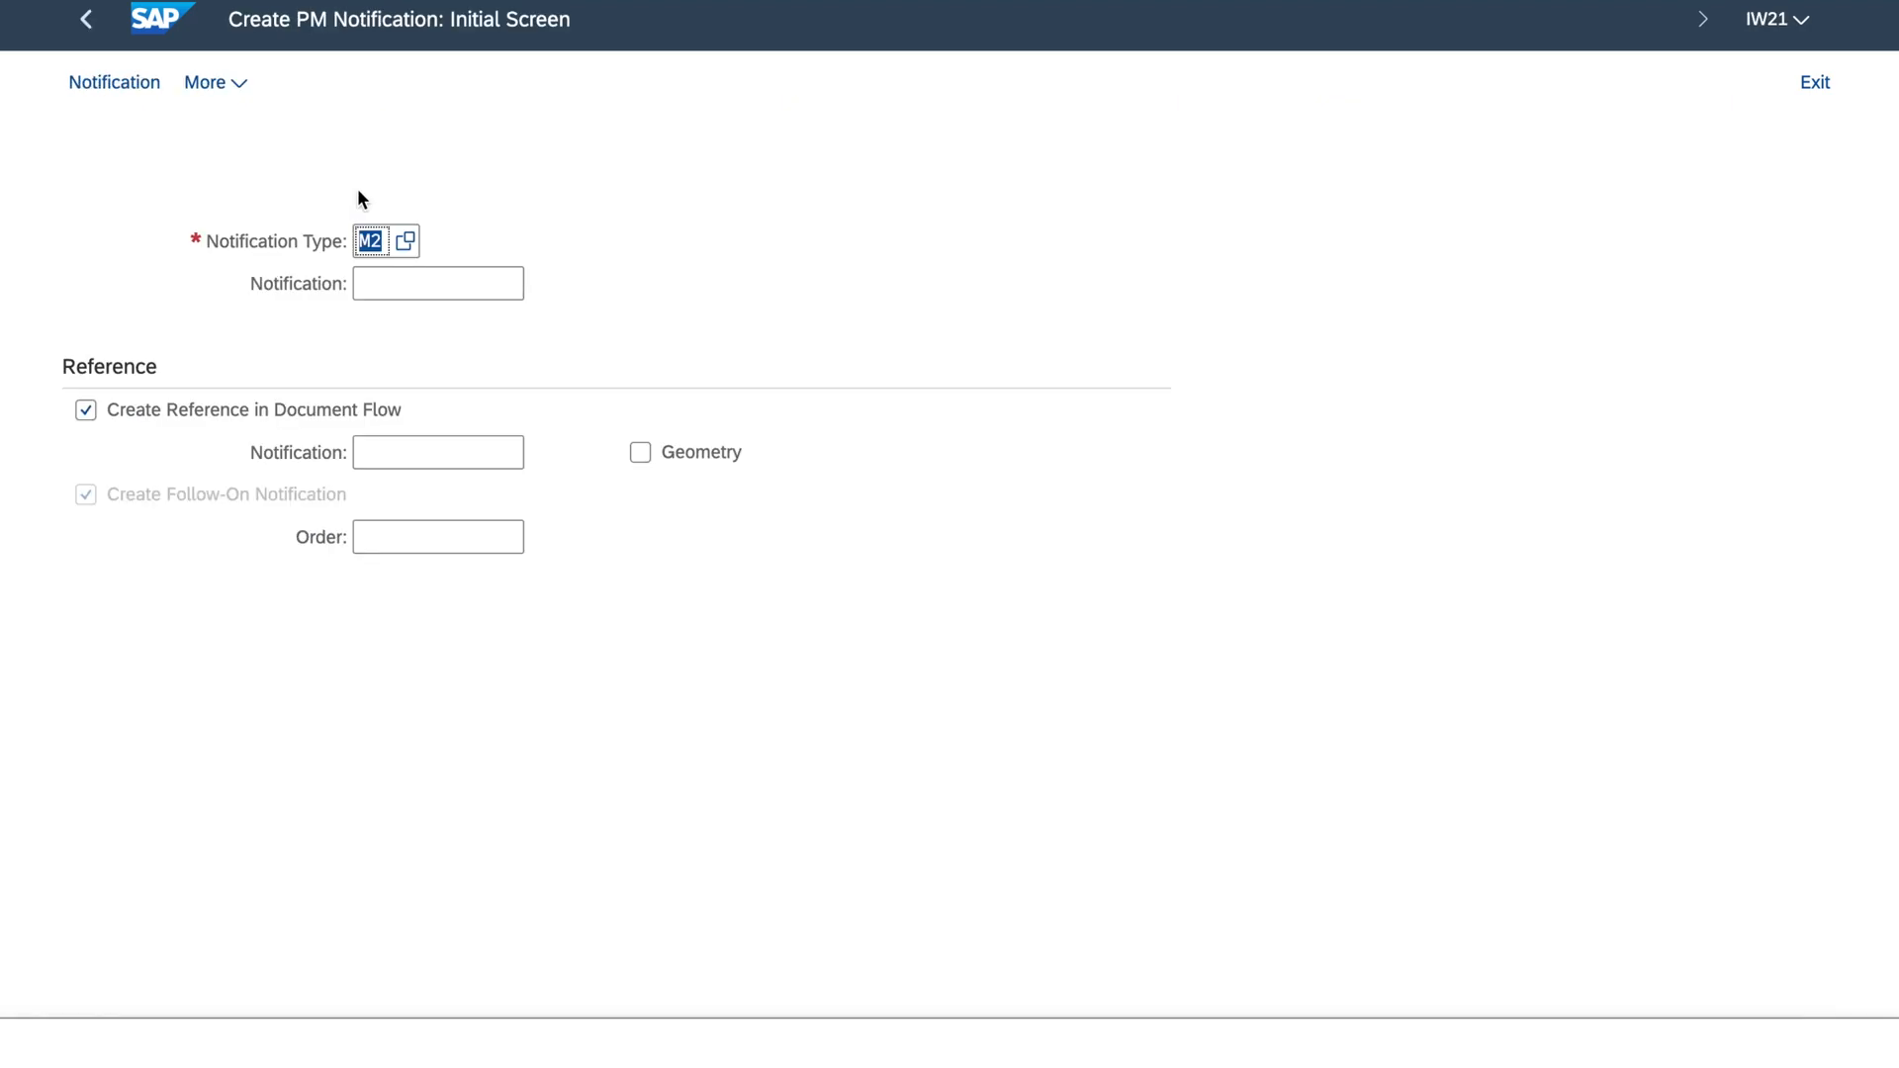
pyautogui.moveTo(332, 258)
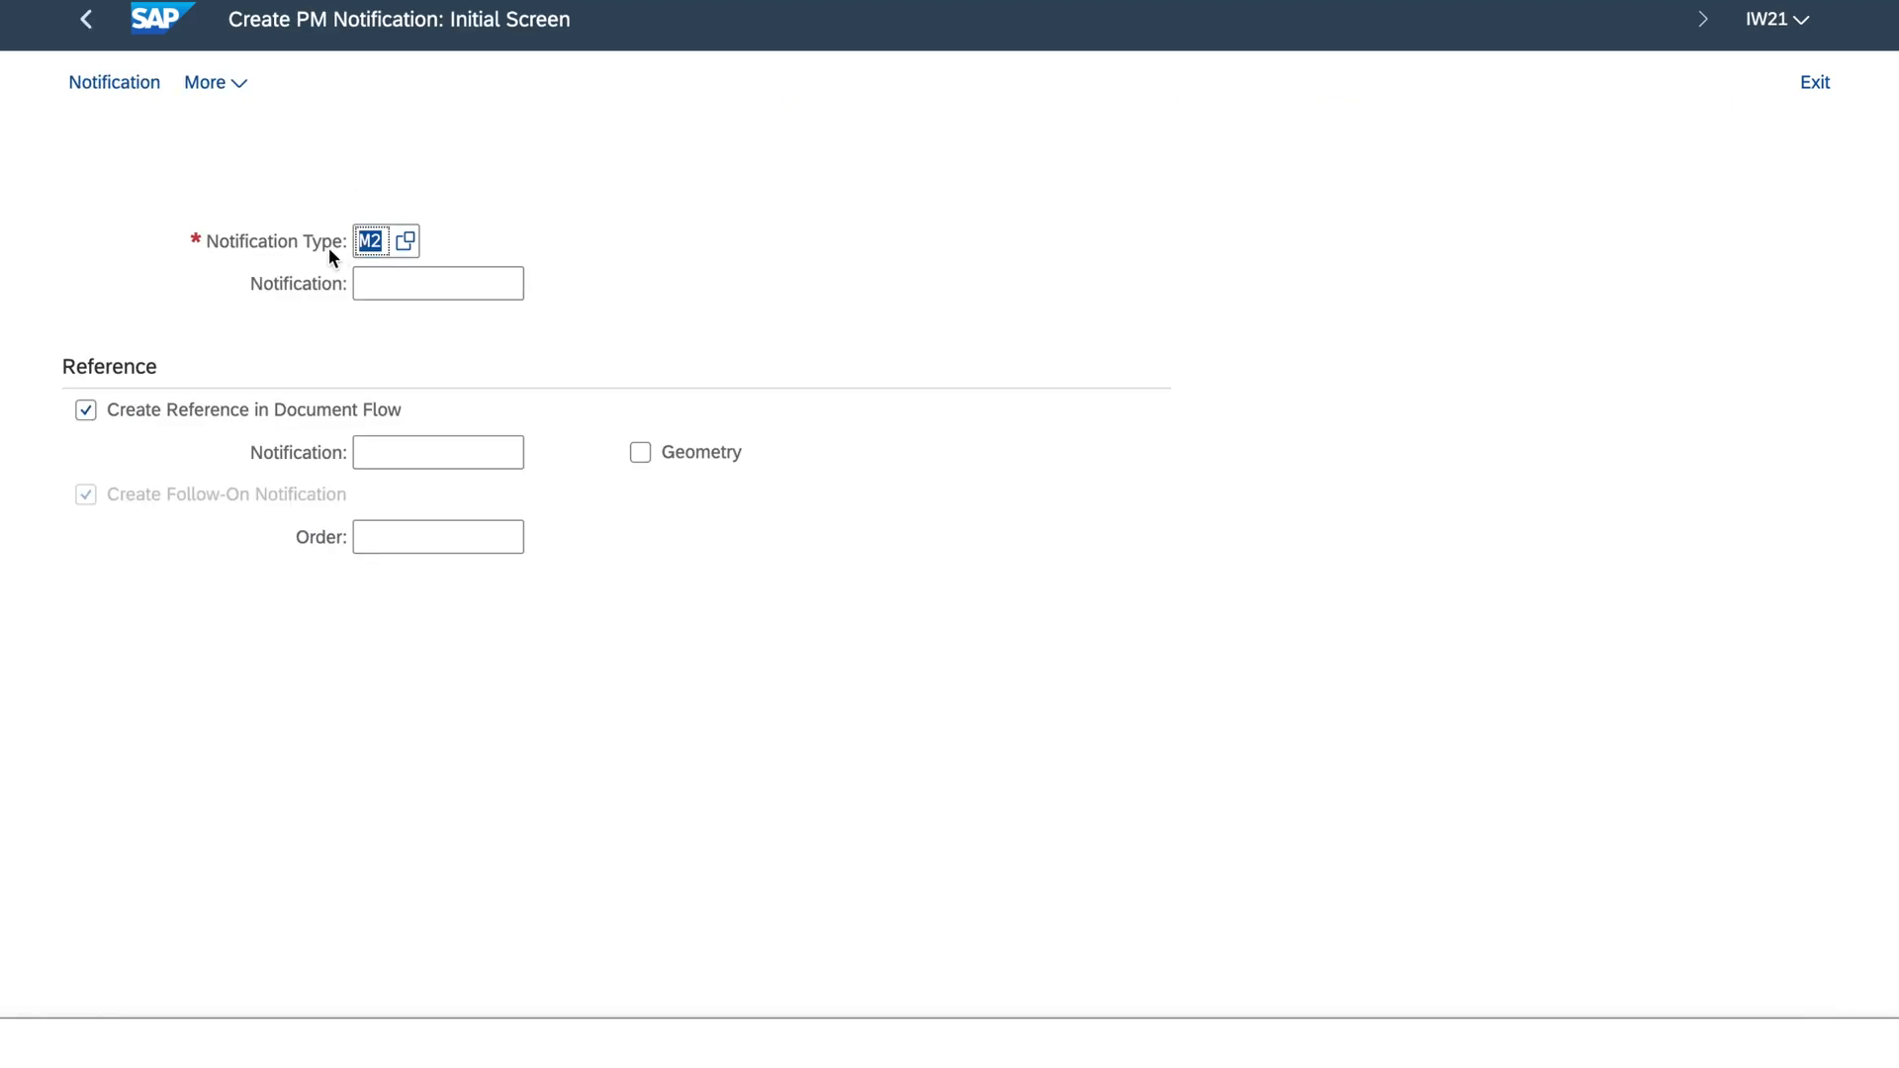
pyautogui.moveTo(318, 263)
pyautogui.write('1')
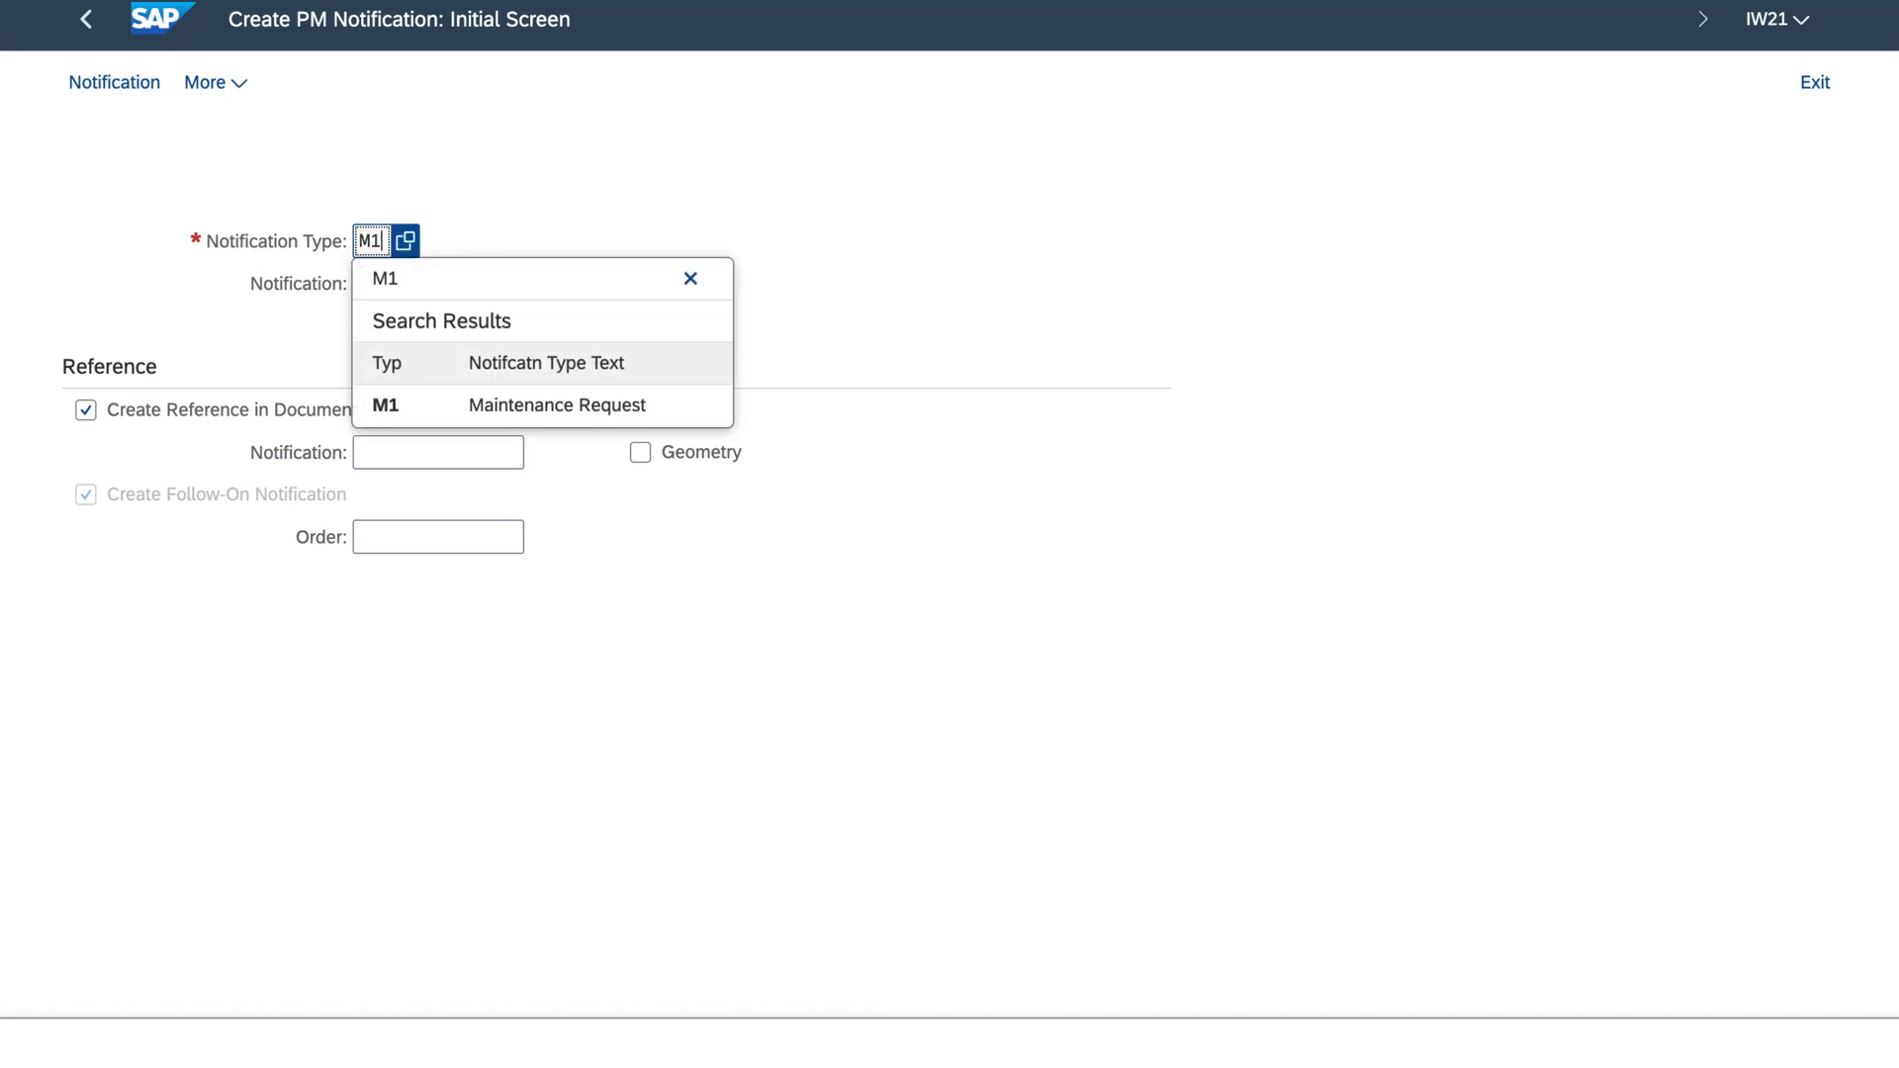
pyautogui.moveTo(773, 253)
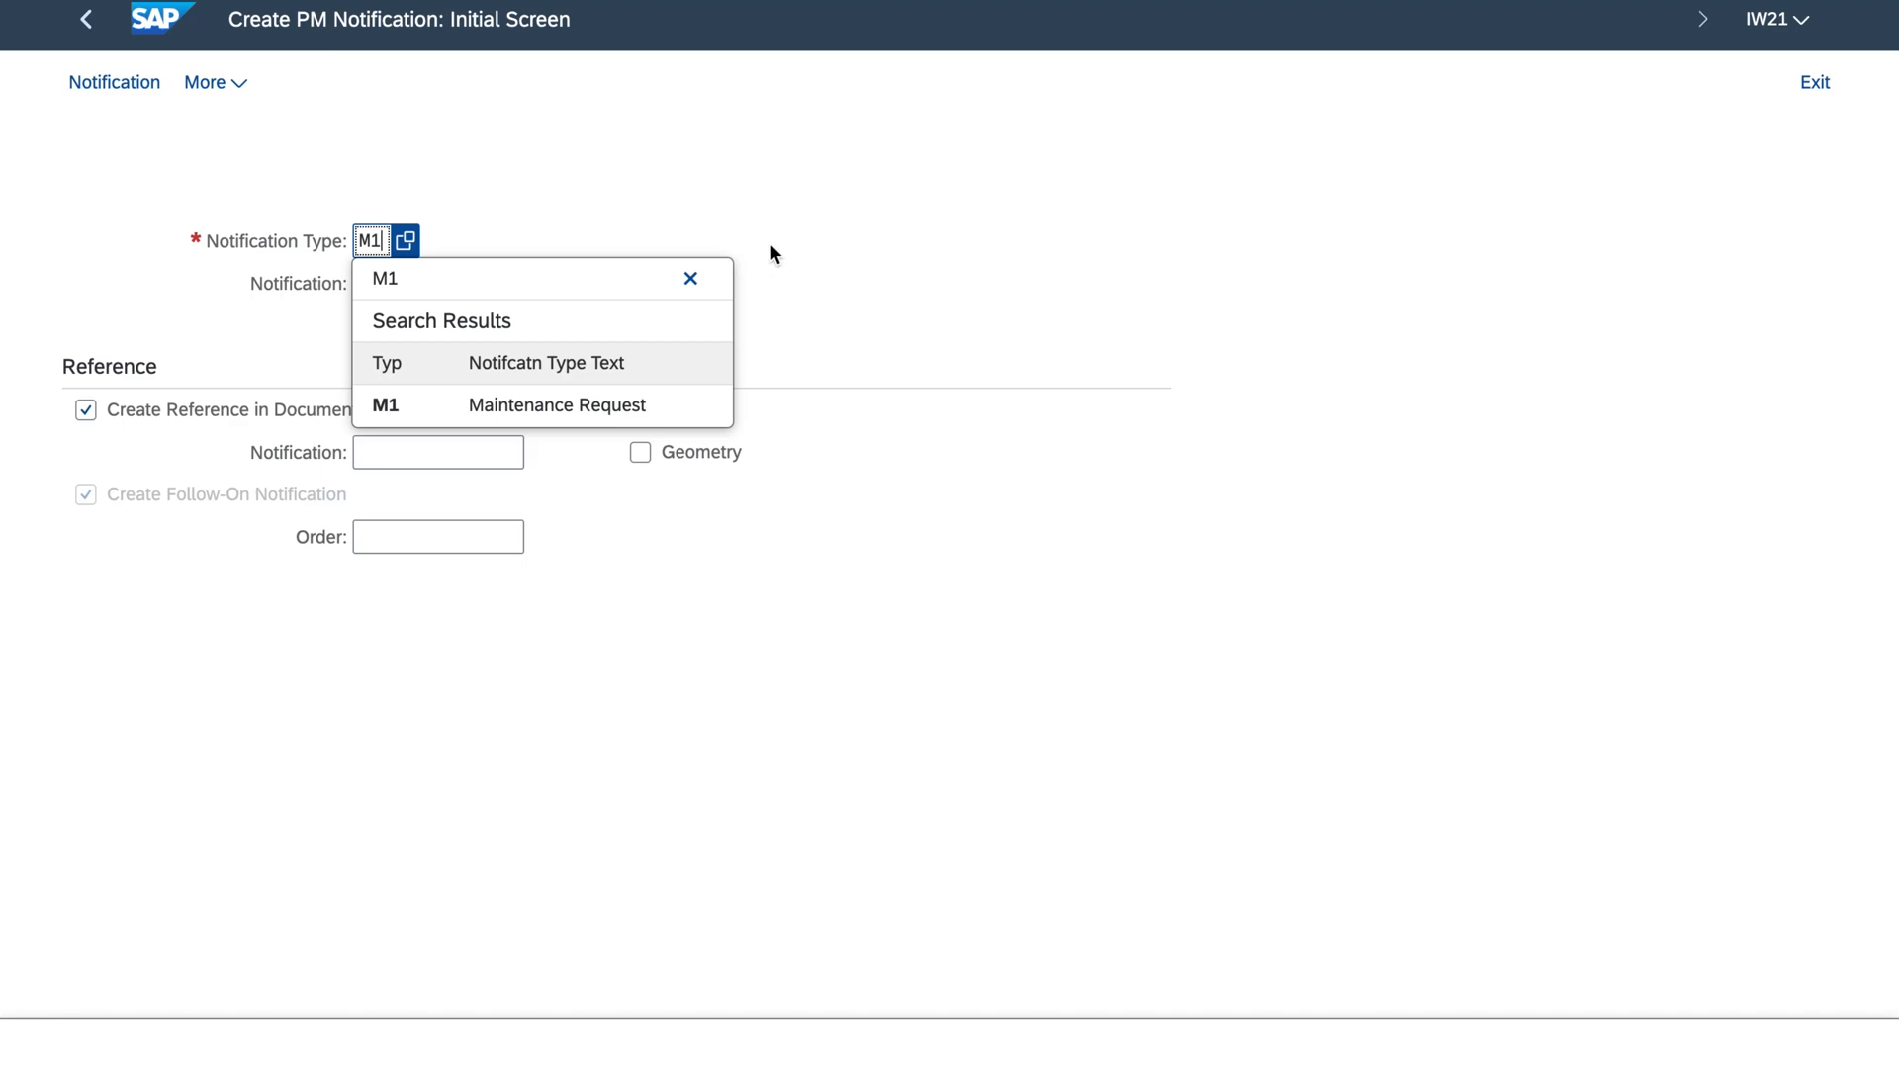
pyautogui.moveTo(866, 309)
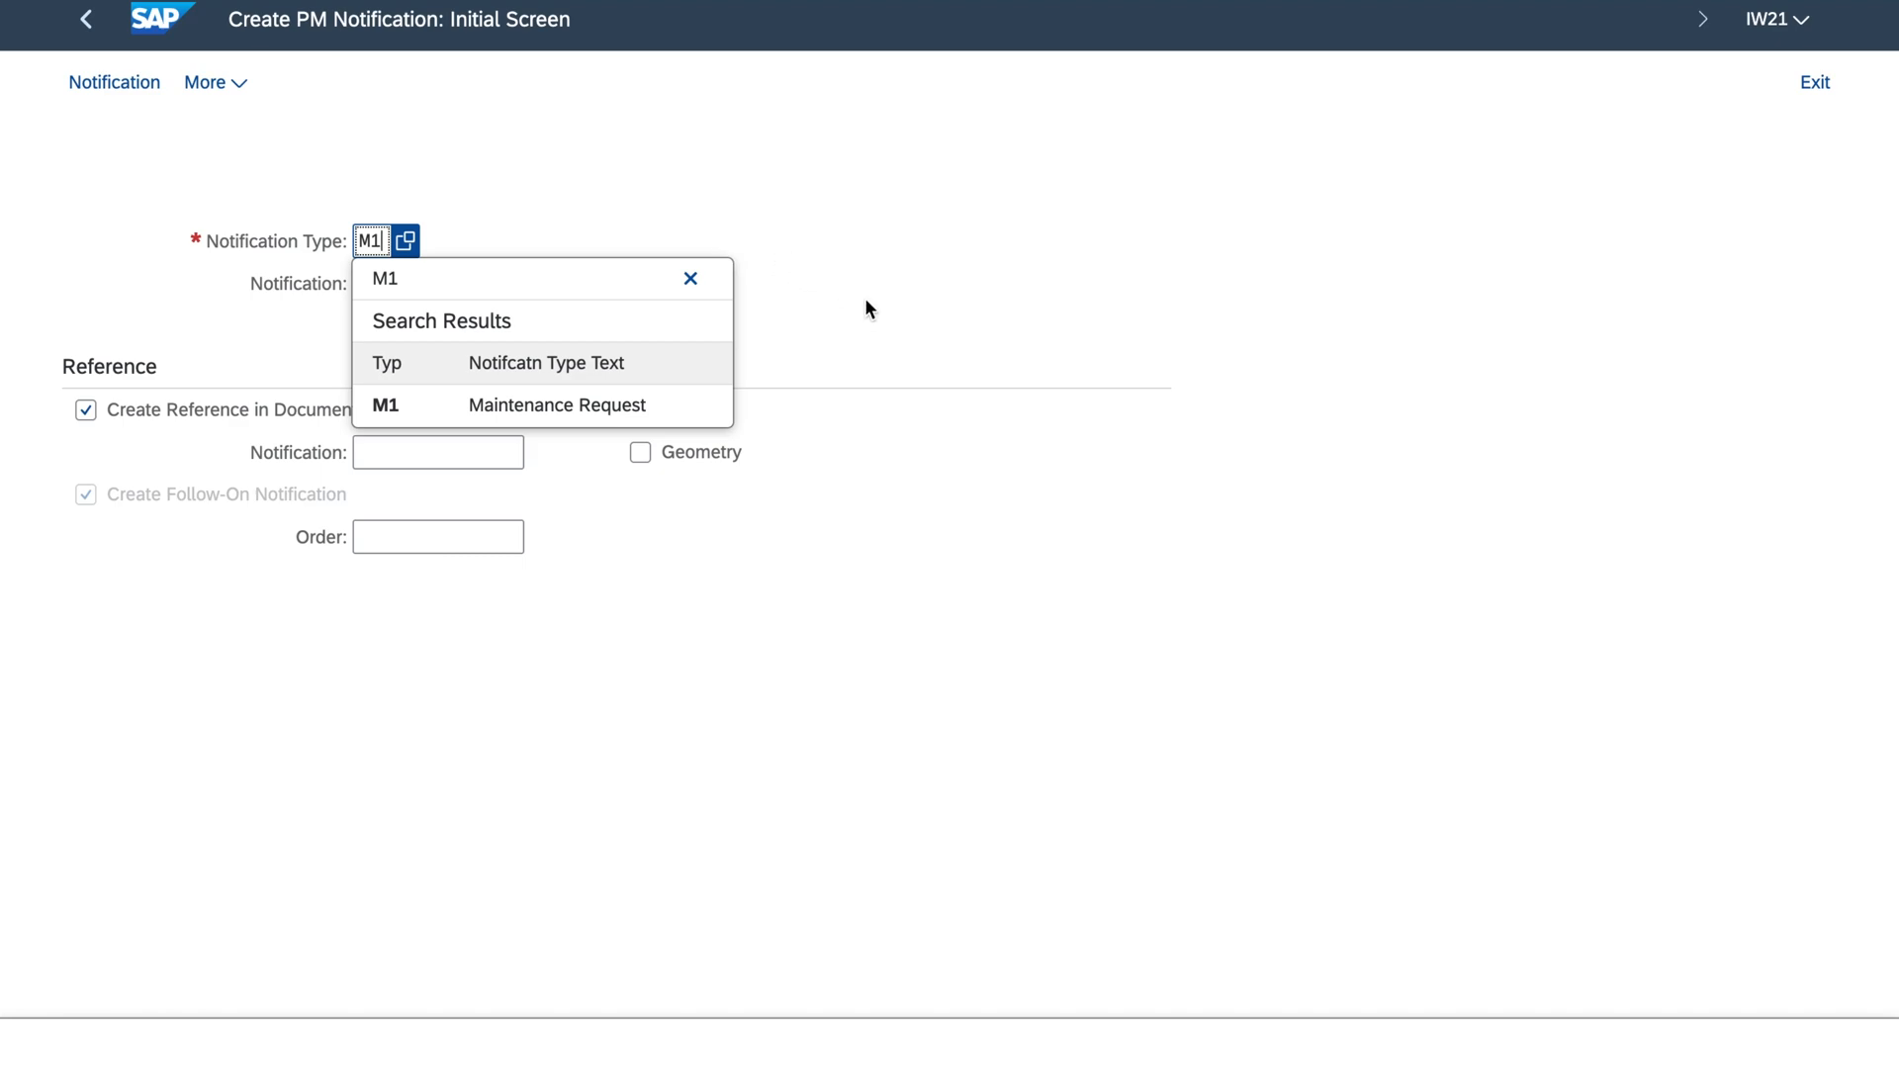
pyautogui.moveTo(637, 344)
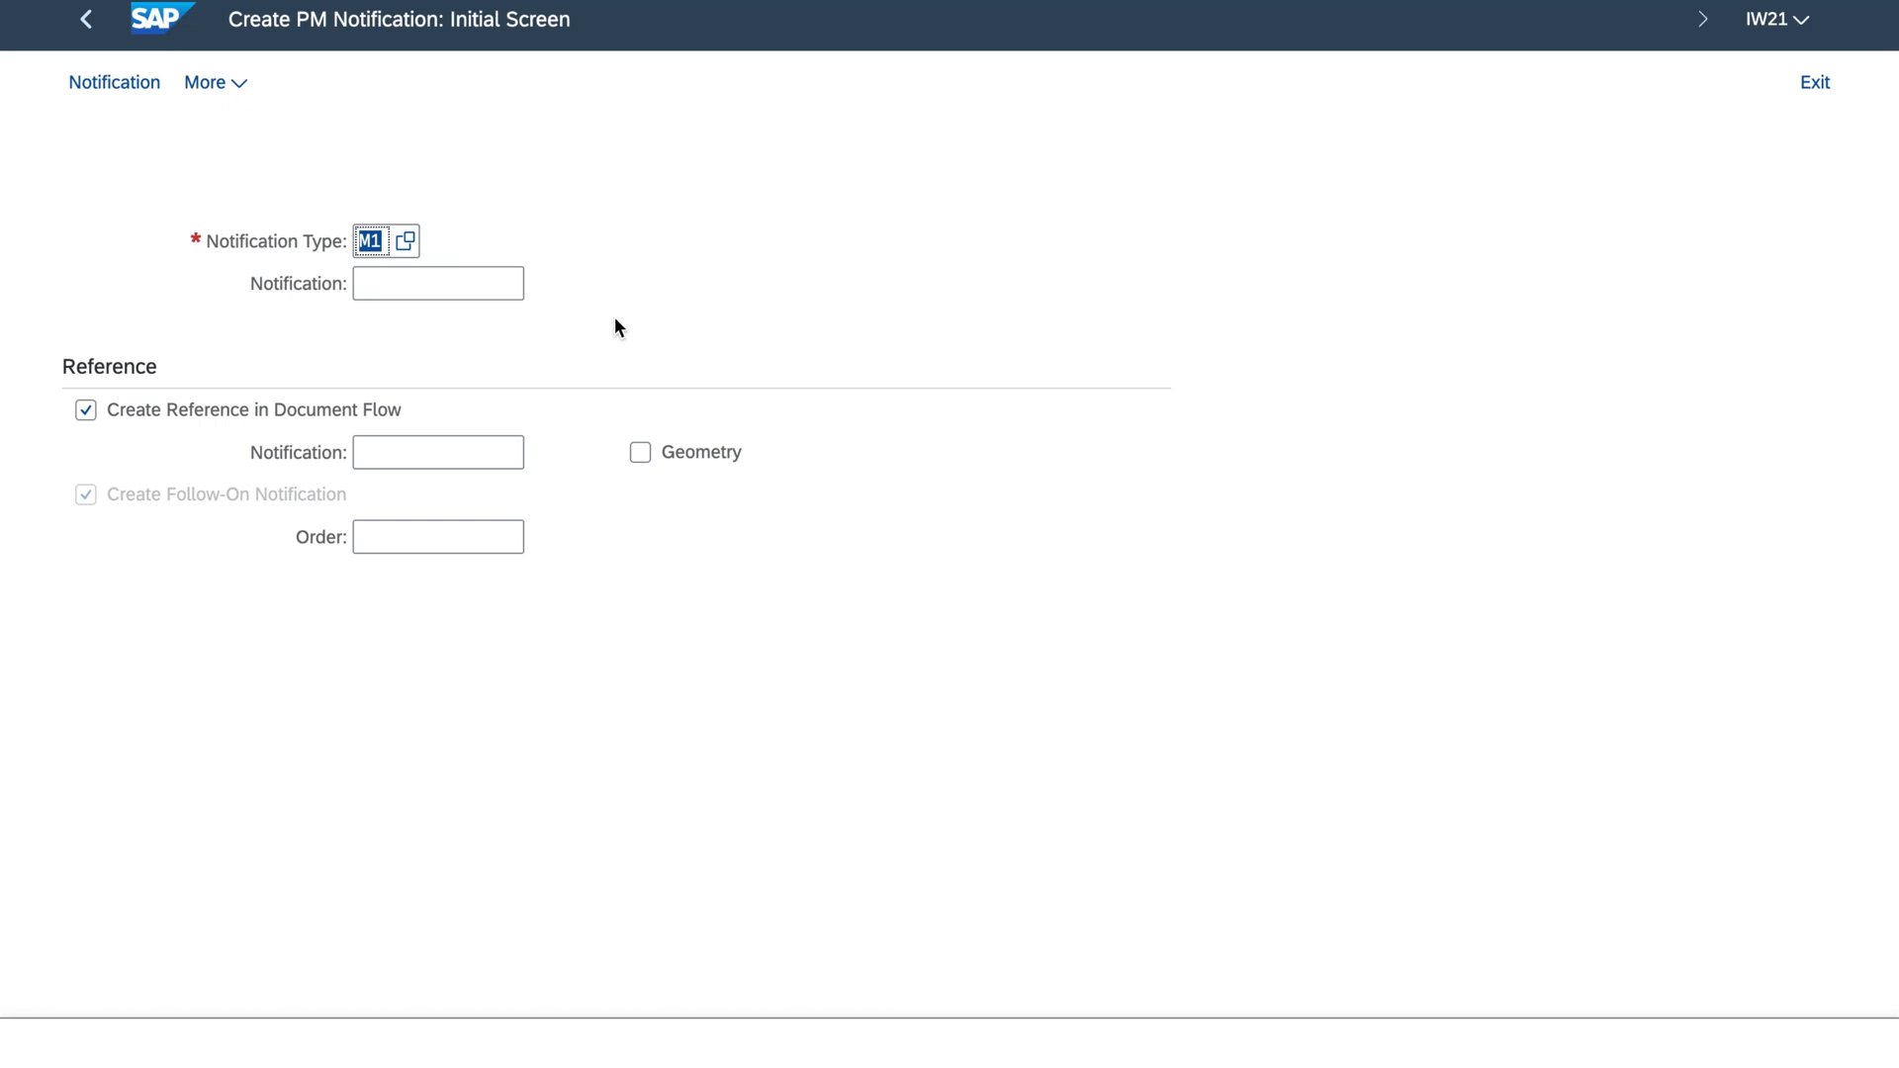
pyautogui.press('Backspace')
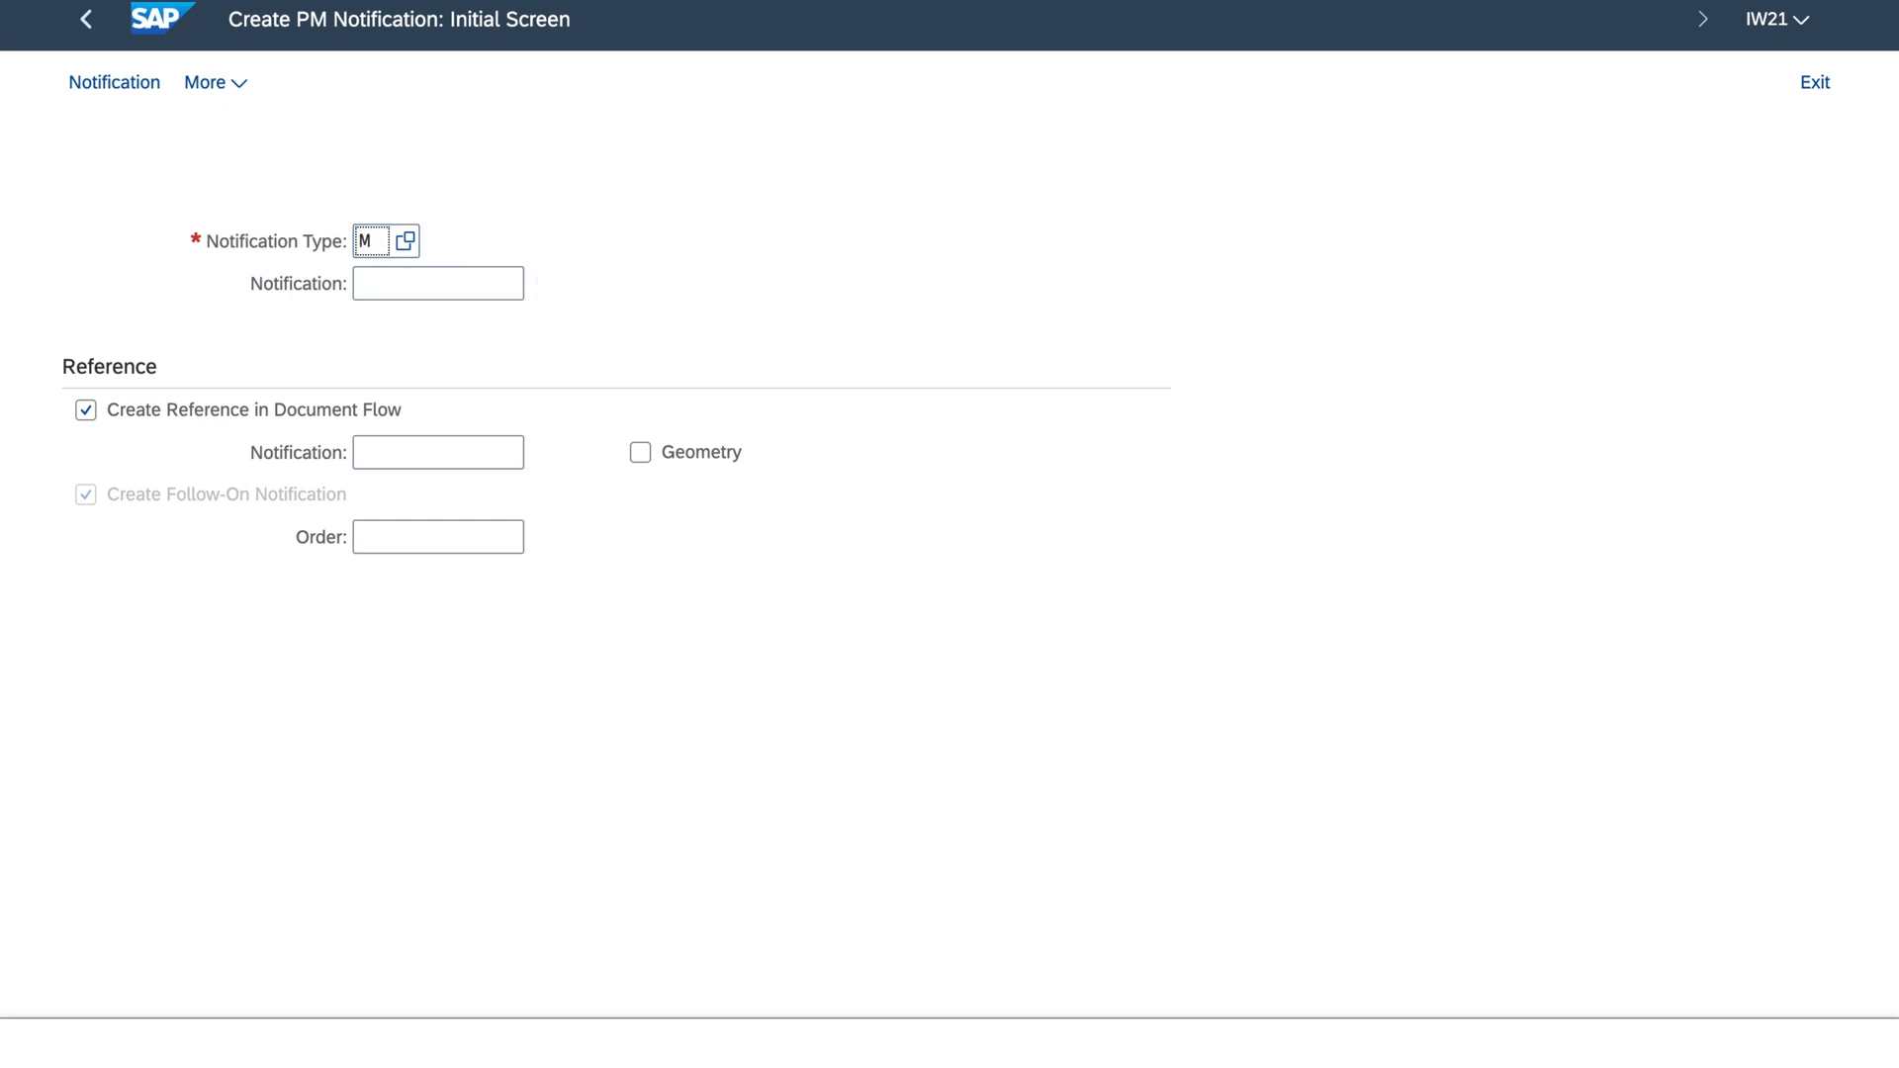
pyautogui.write('2')
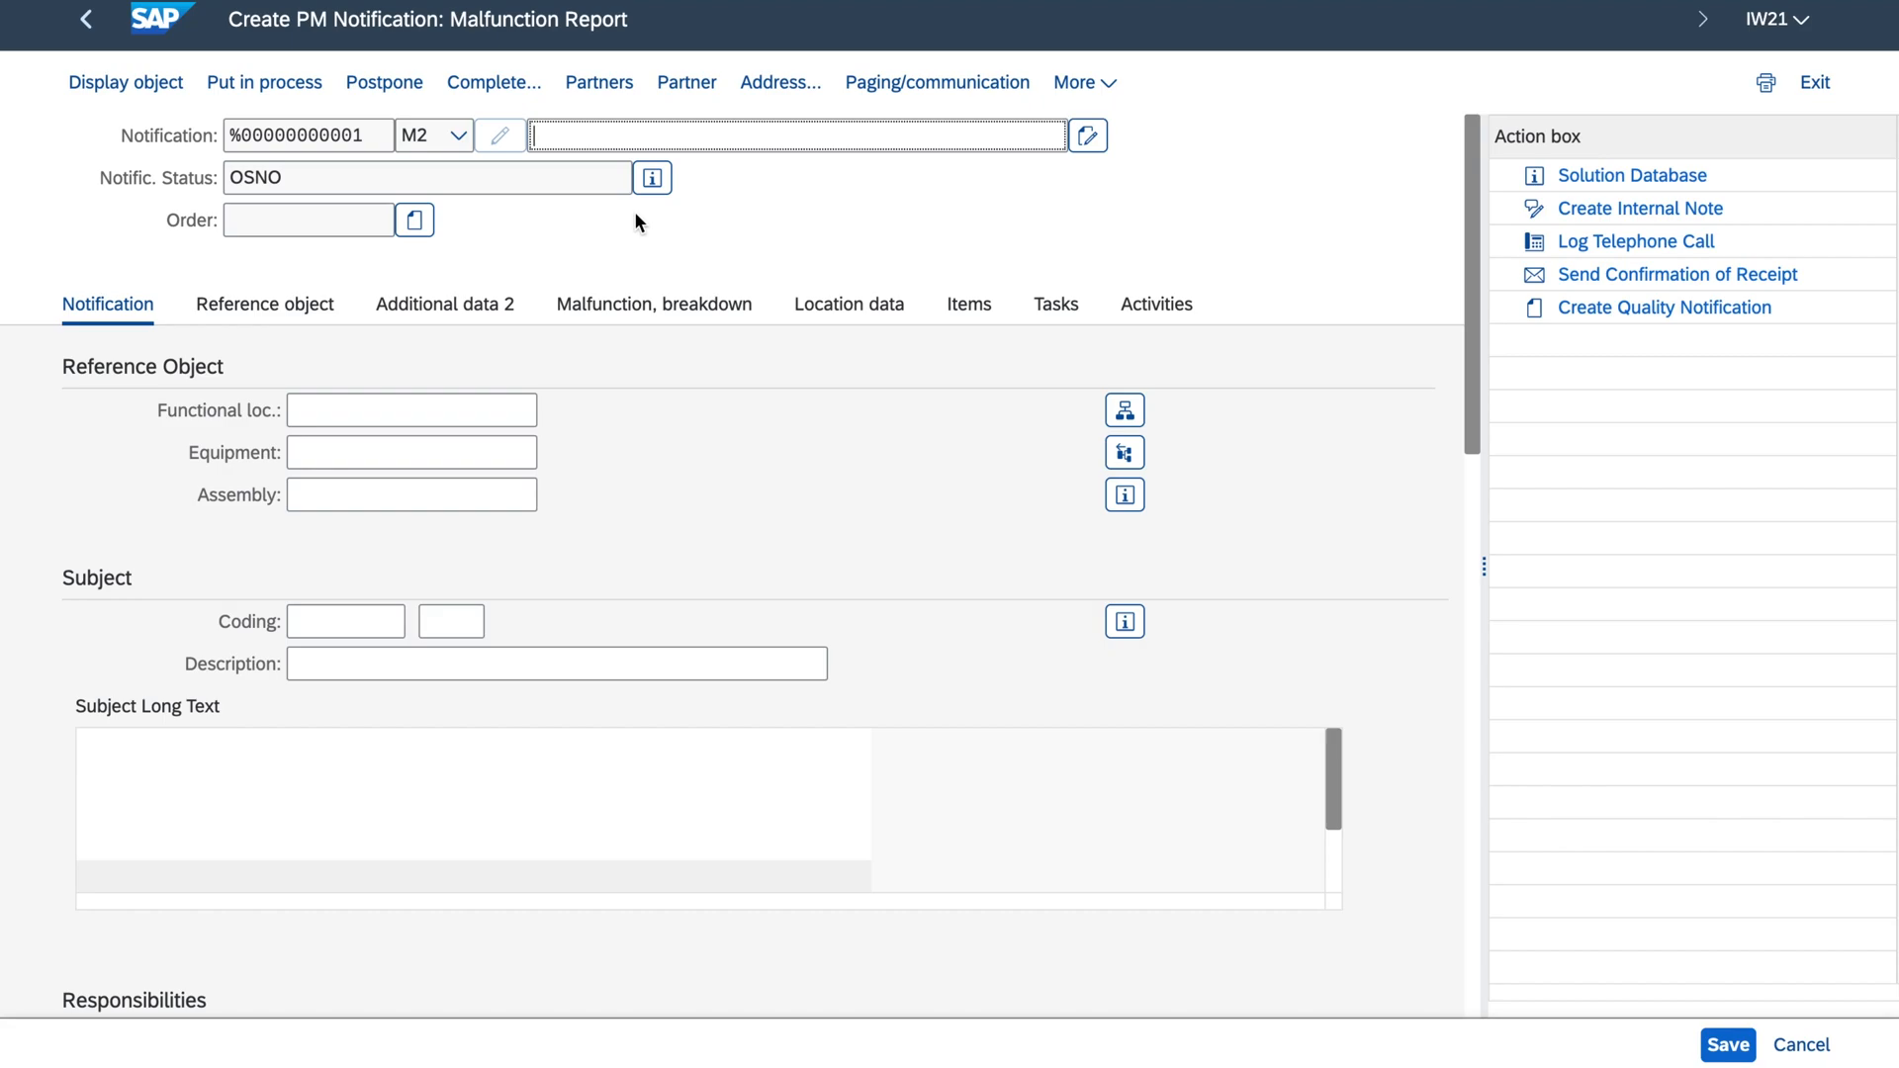
pyautogui.moveTo(546, 91)
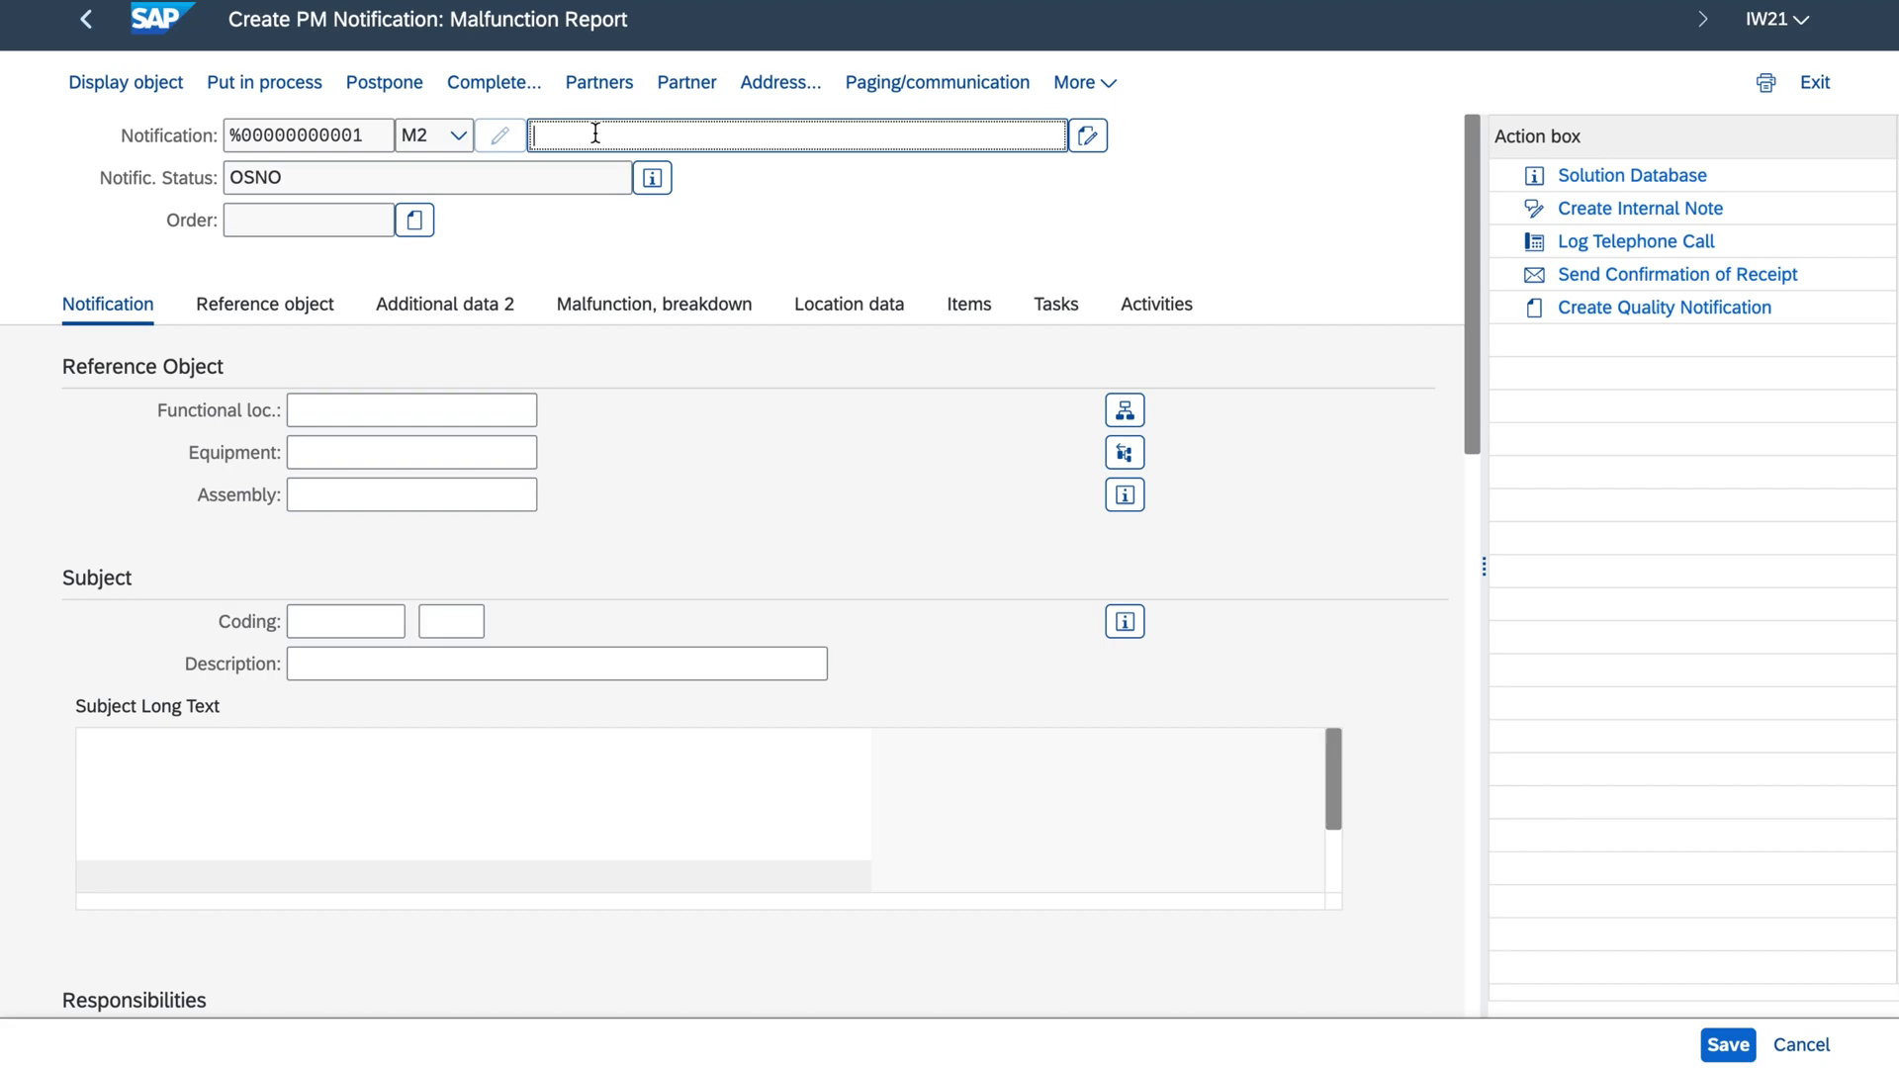
# Step: Enter short text 'Air compressor stopped working' and equipment 10000153 in the notification header
pyautogui.write('Air compressor')
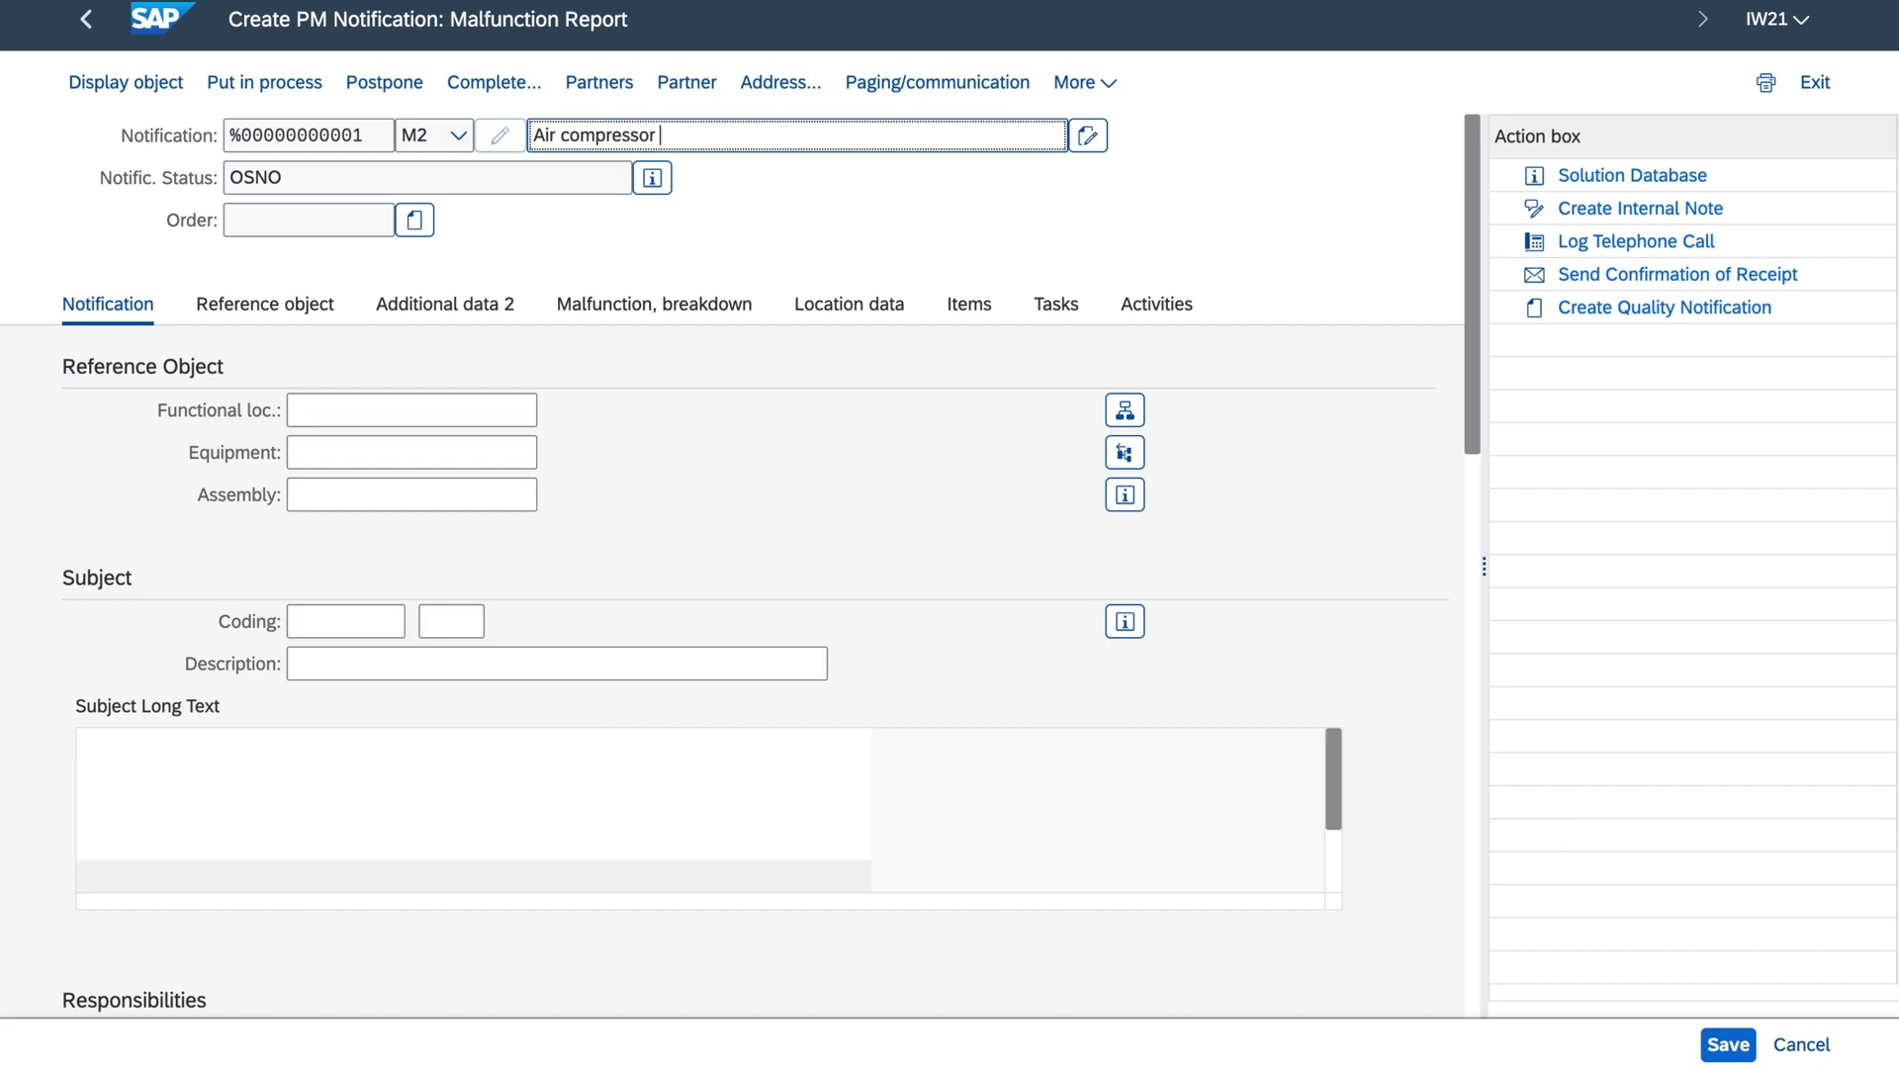
pyautogui.write('stopped working')
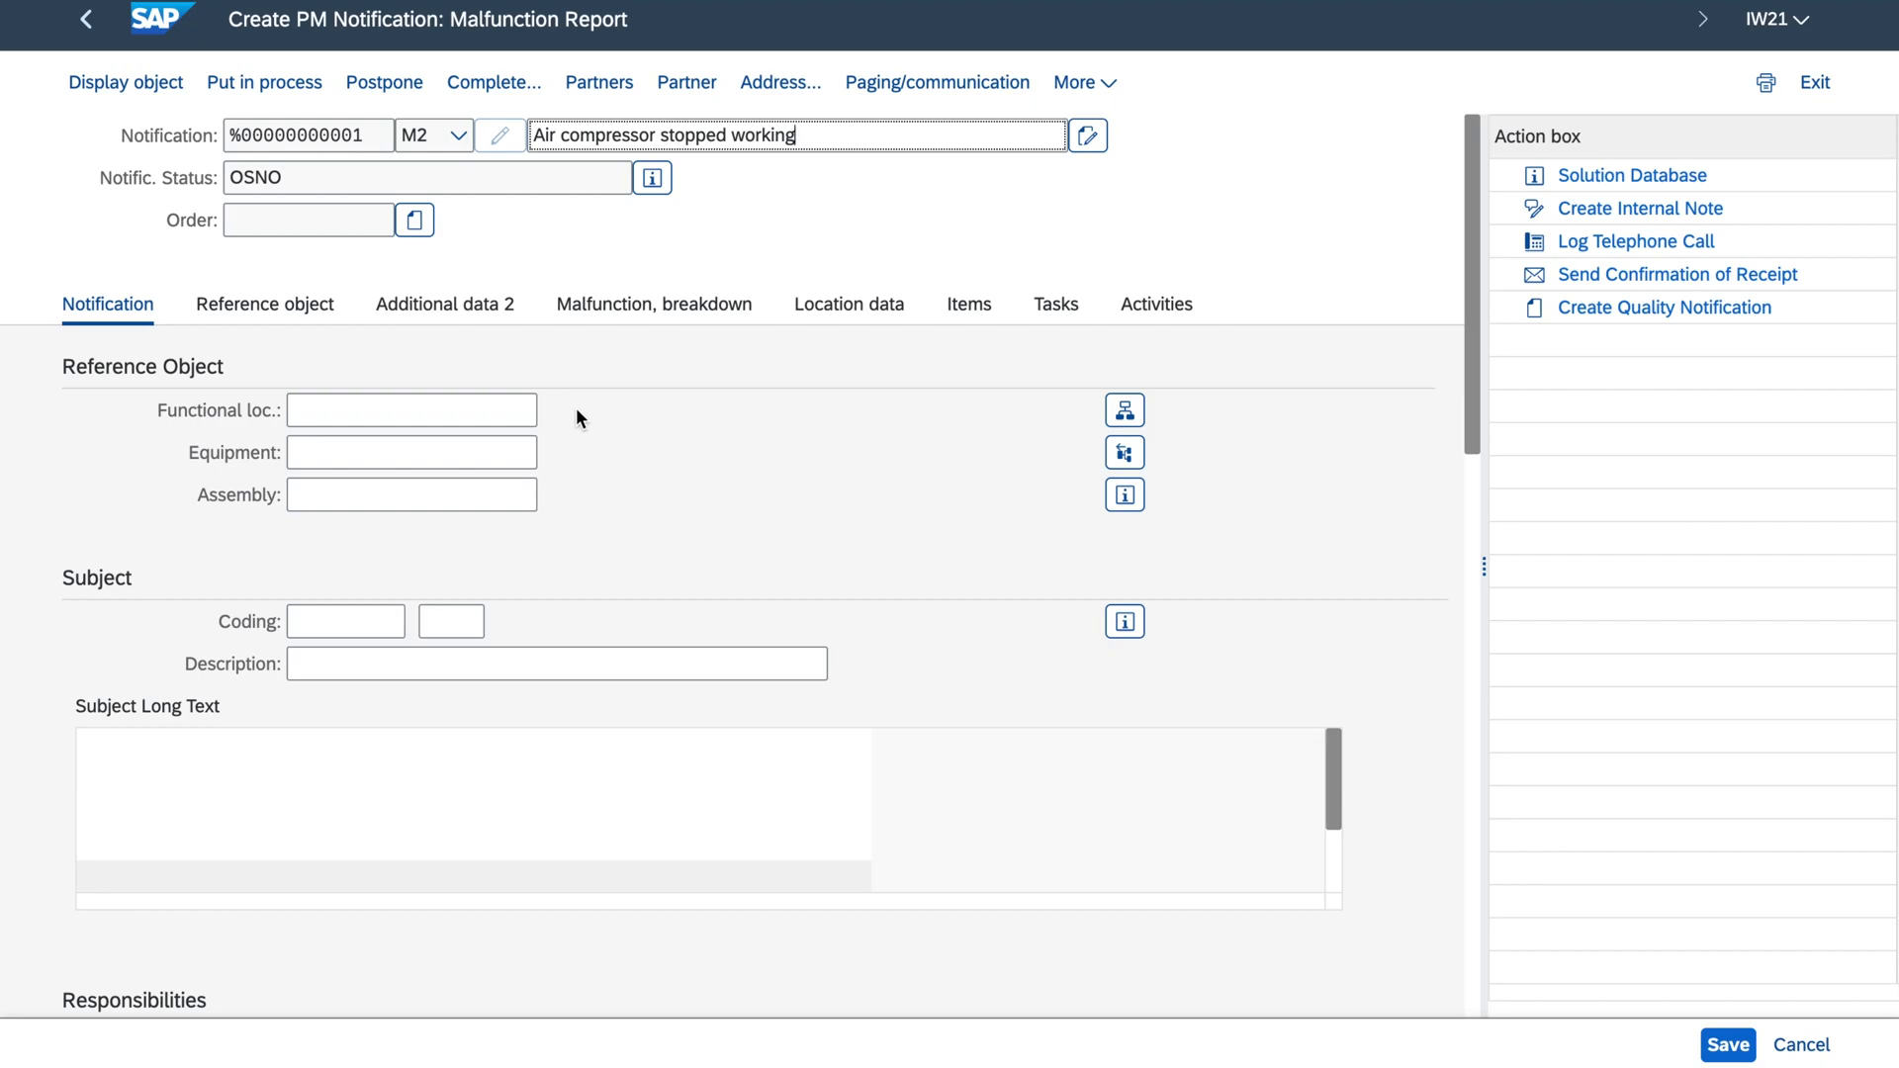
pyautogui.write('10000153')
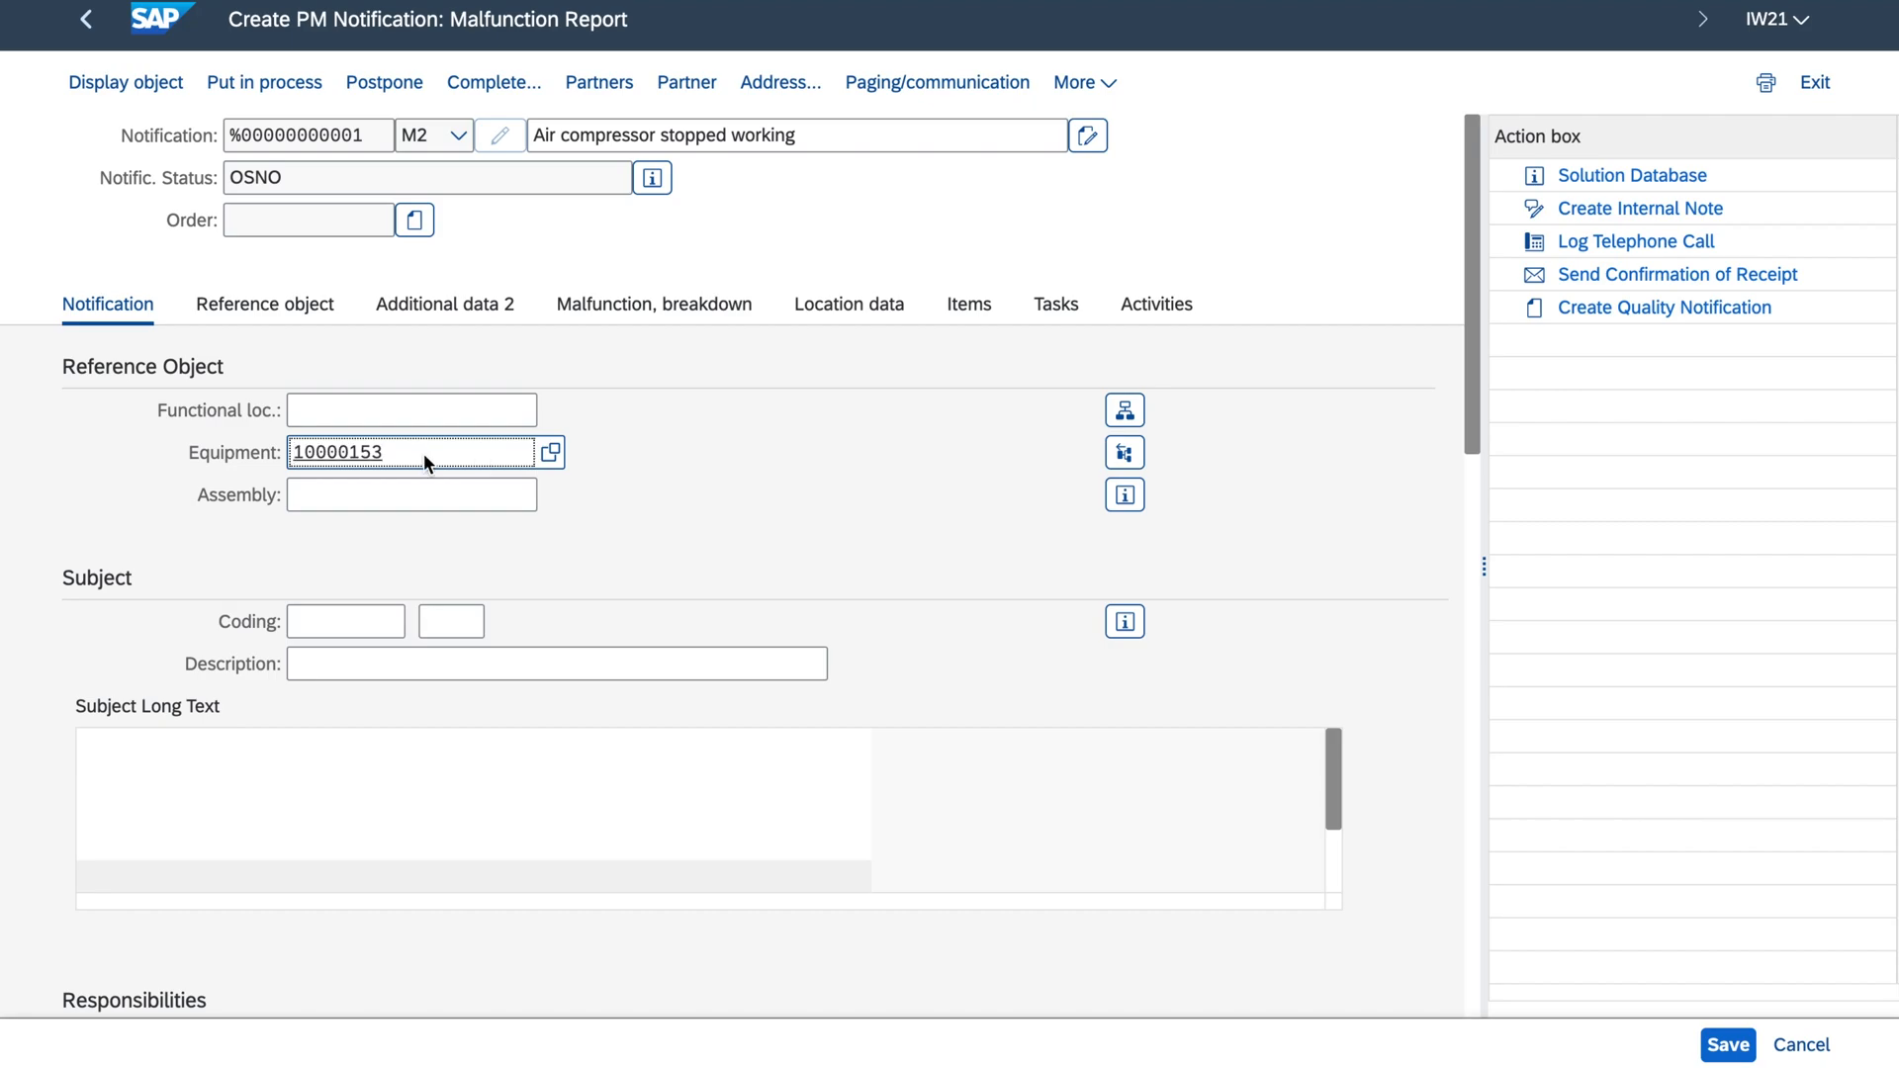
pyautogui.scroll(-3)
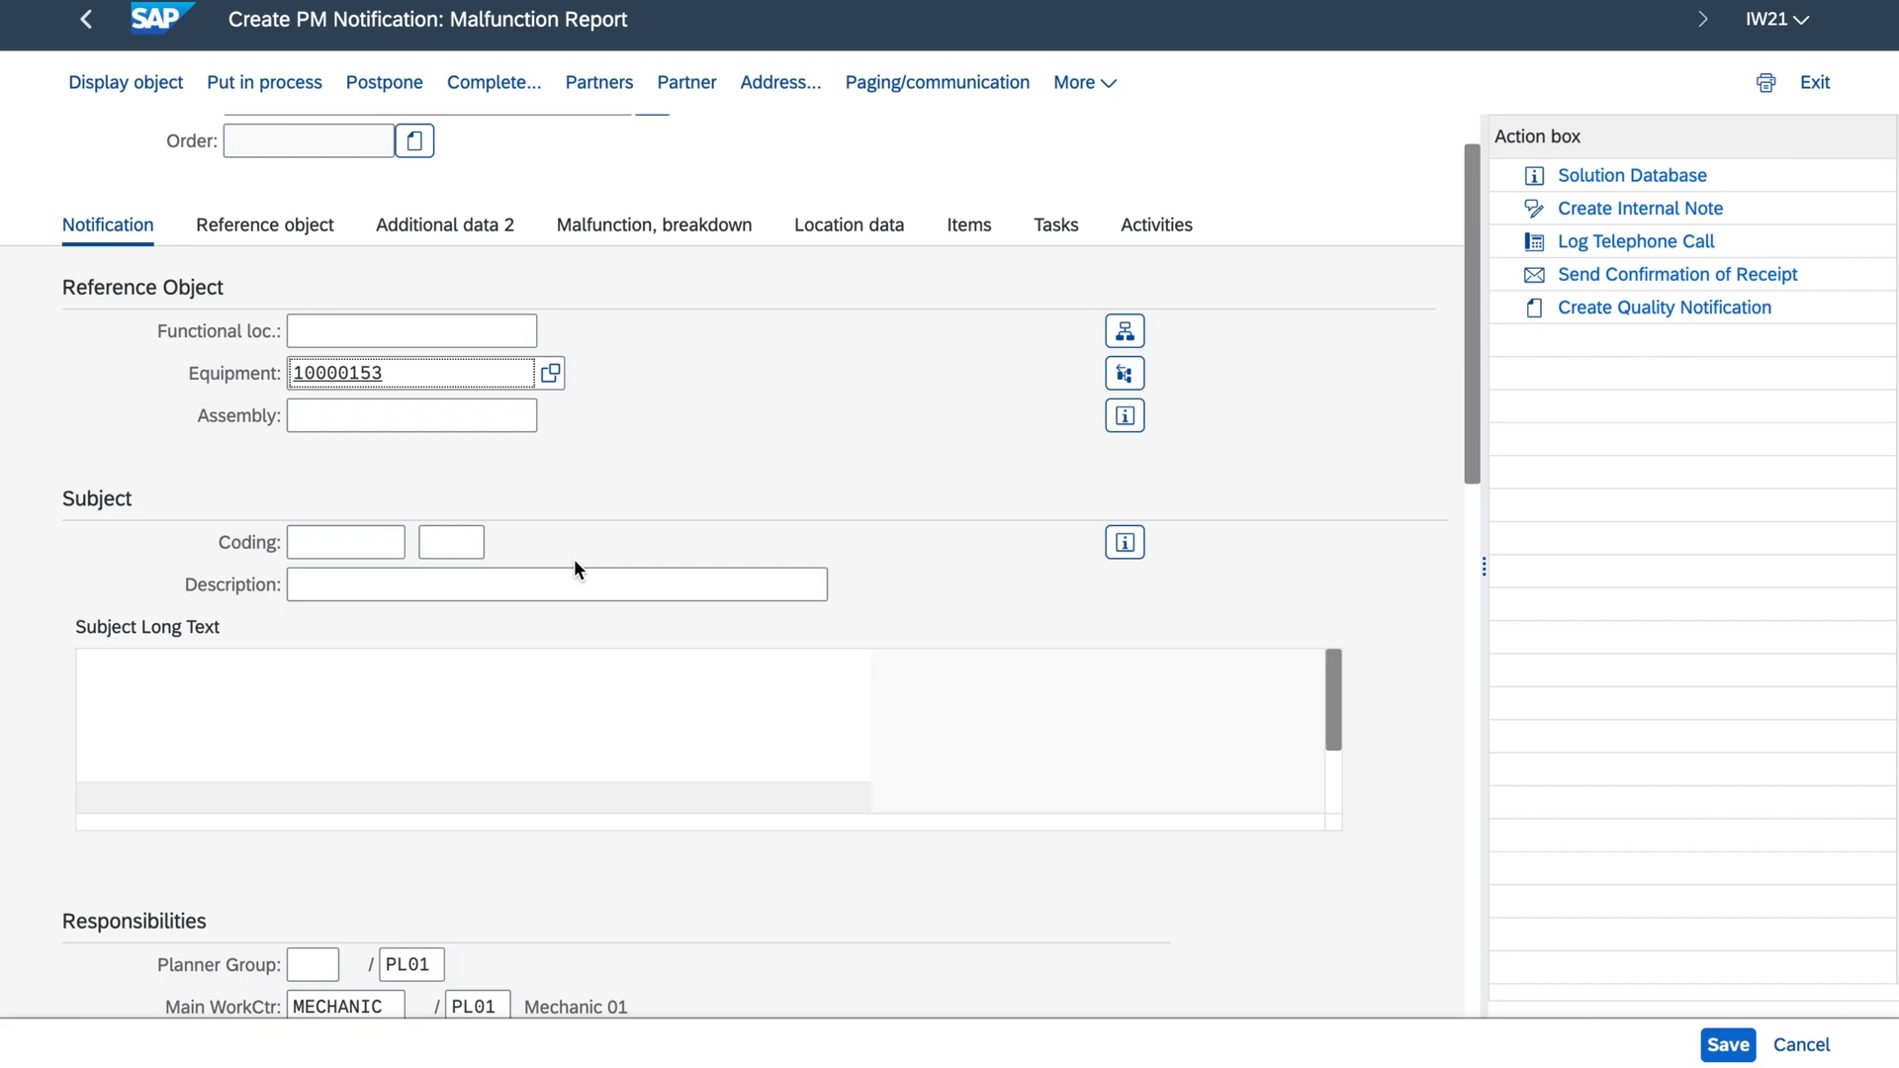
# Step: Code the notification ZISOMECH Mechanical failure - general and describe it 'Air compressor stopped working'
pyautogui.click(344, 542)
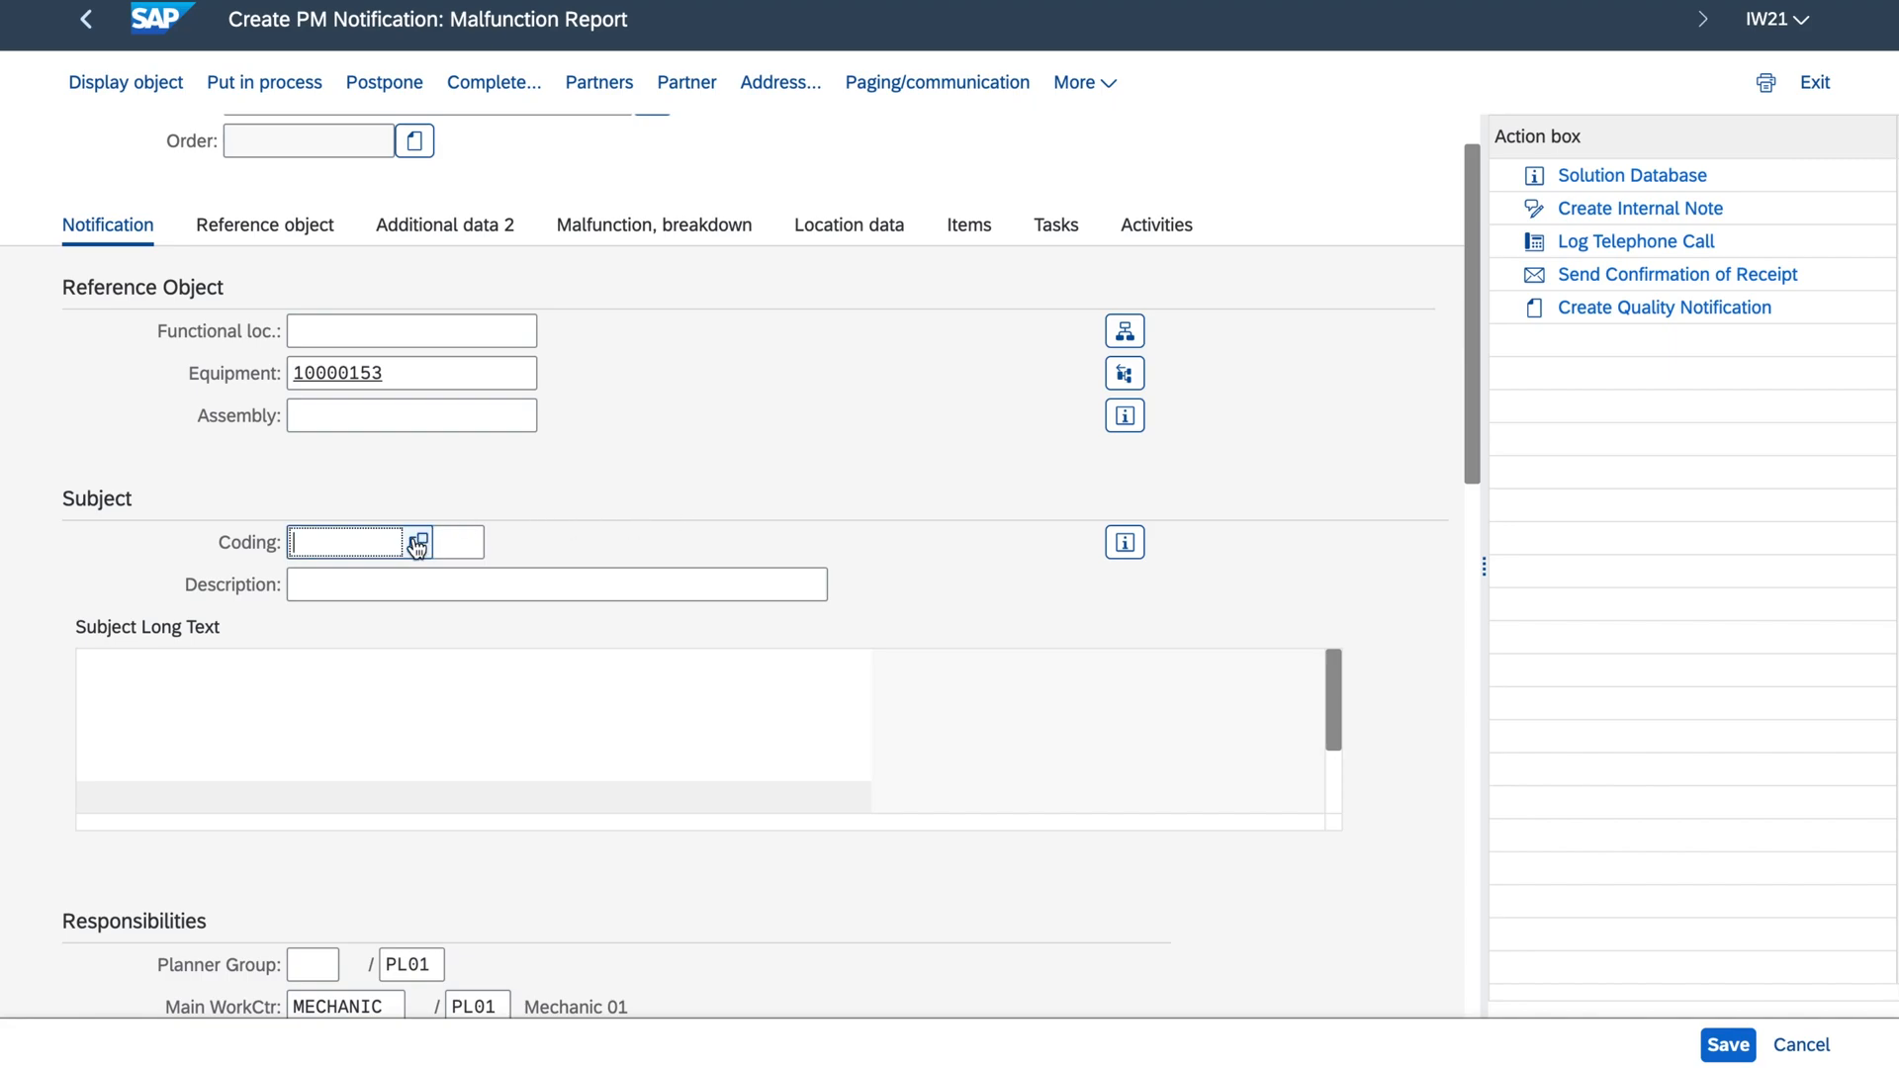
pyautogui.click(419, 542)
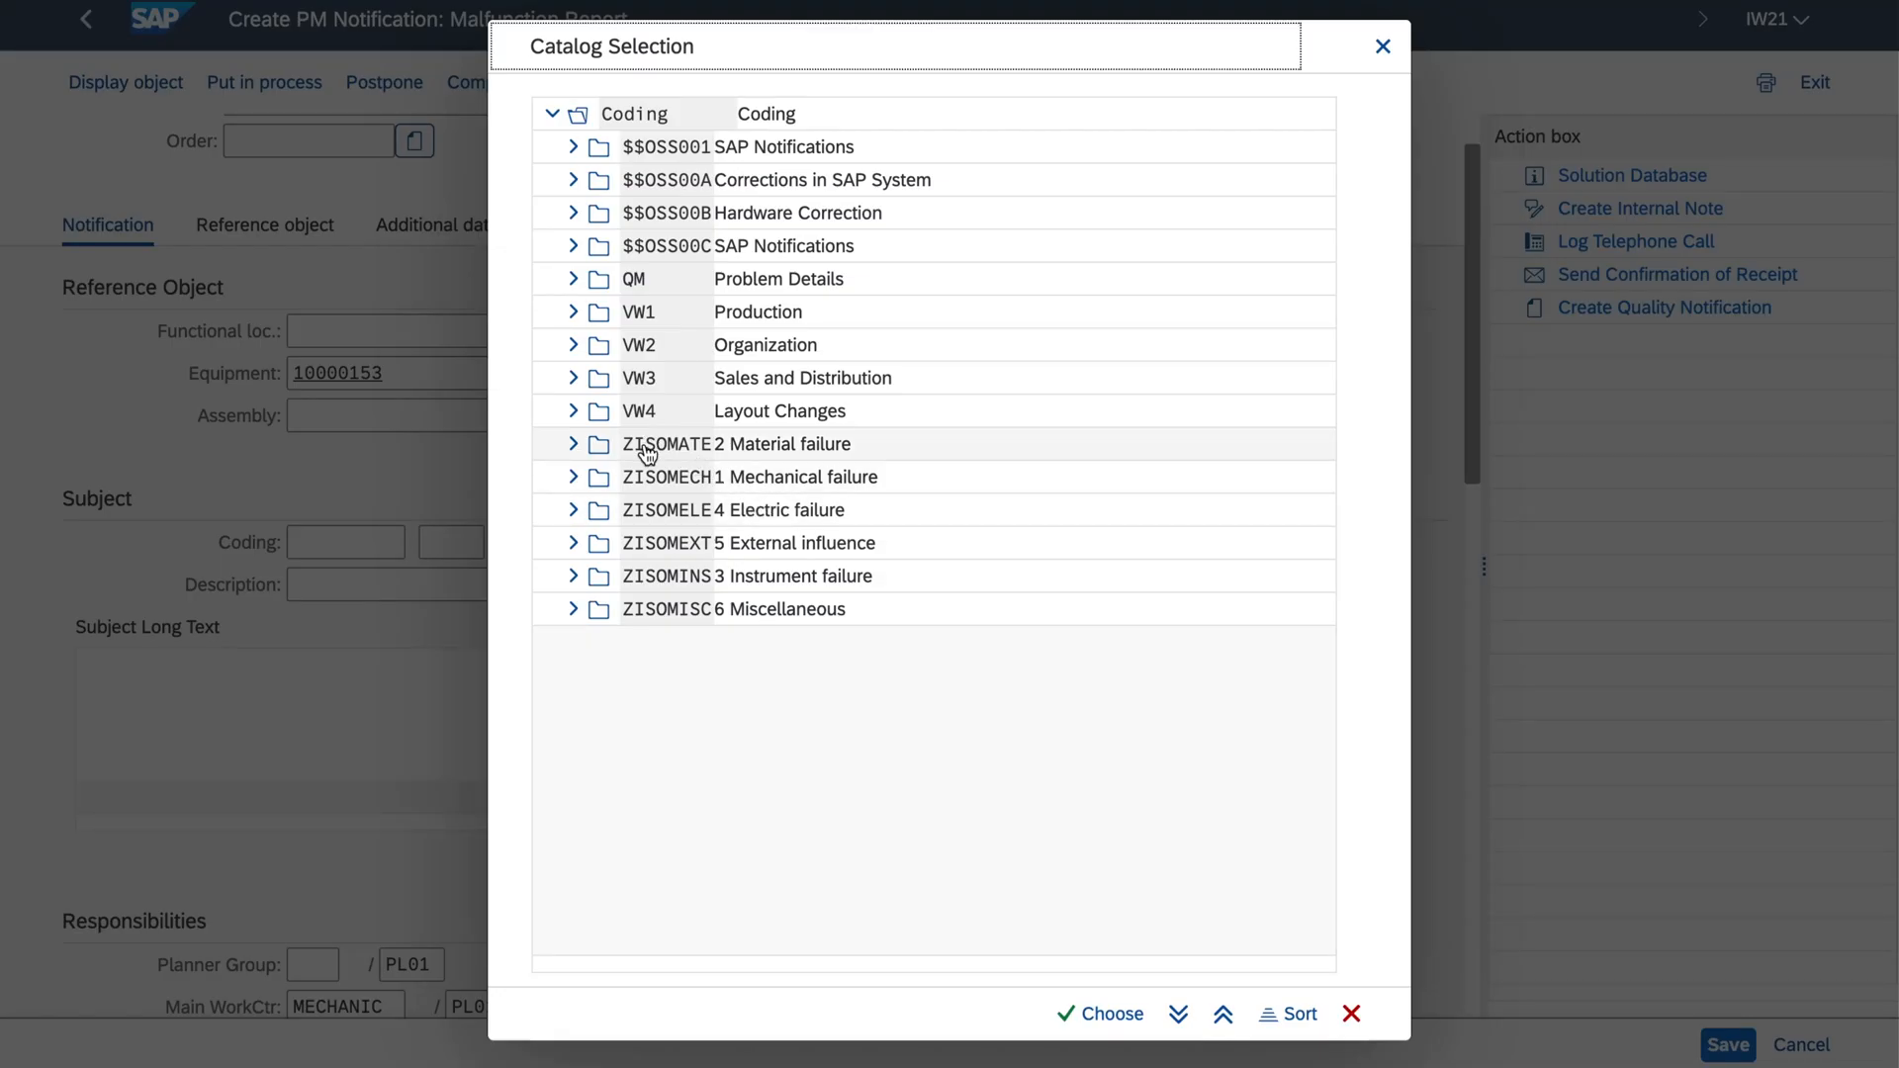
pyautogui.moveTo(673, 508)
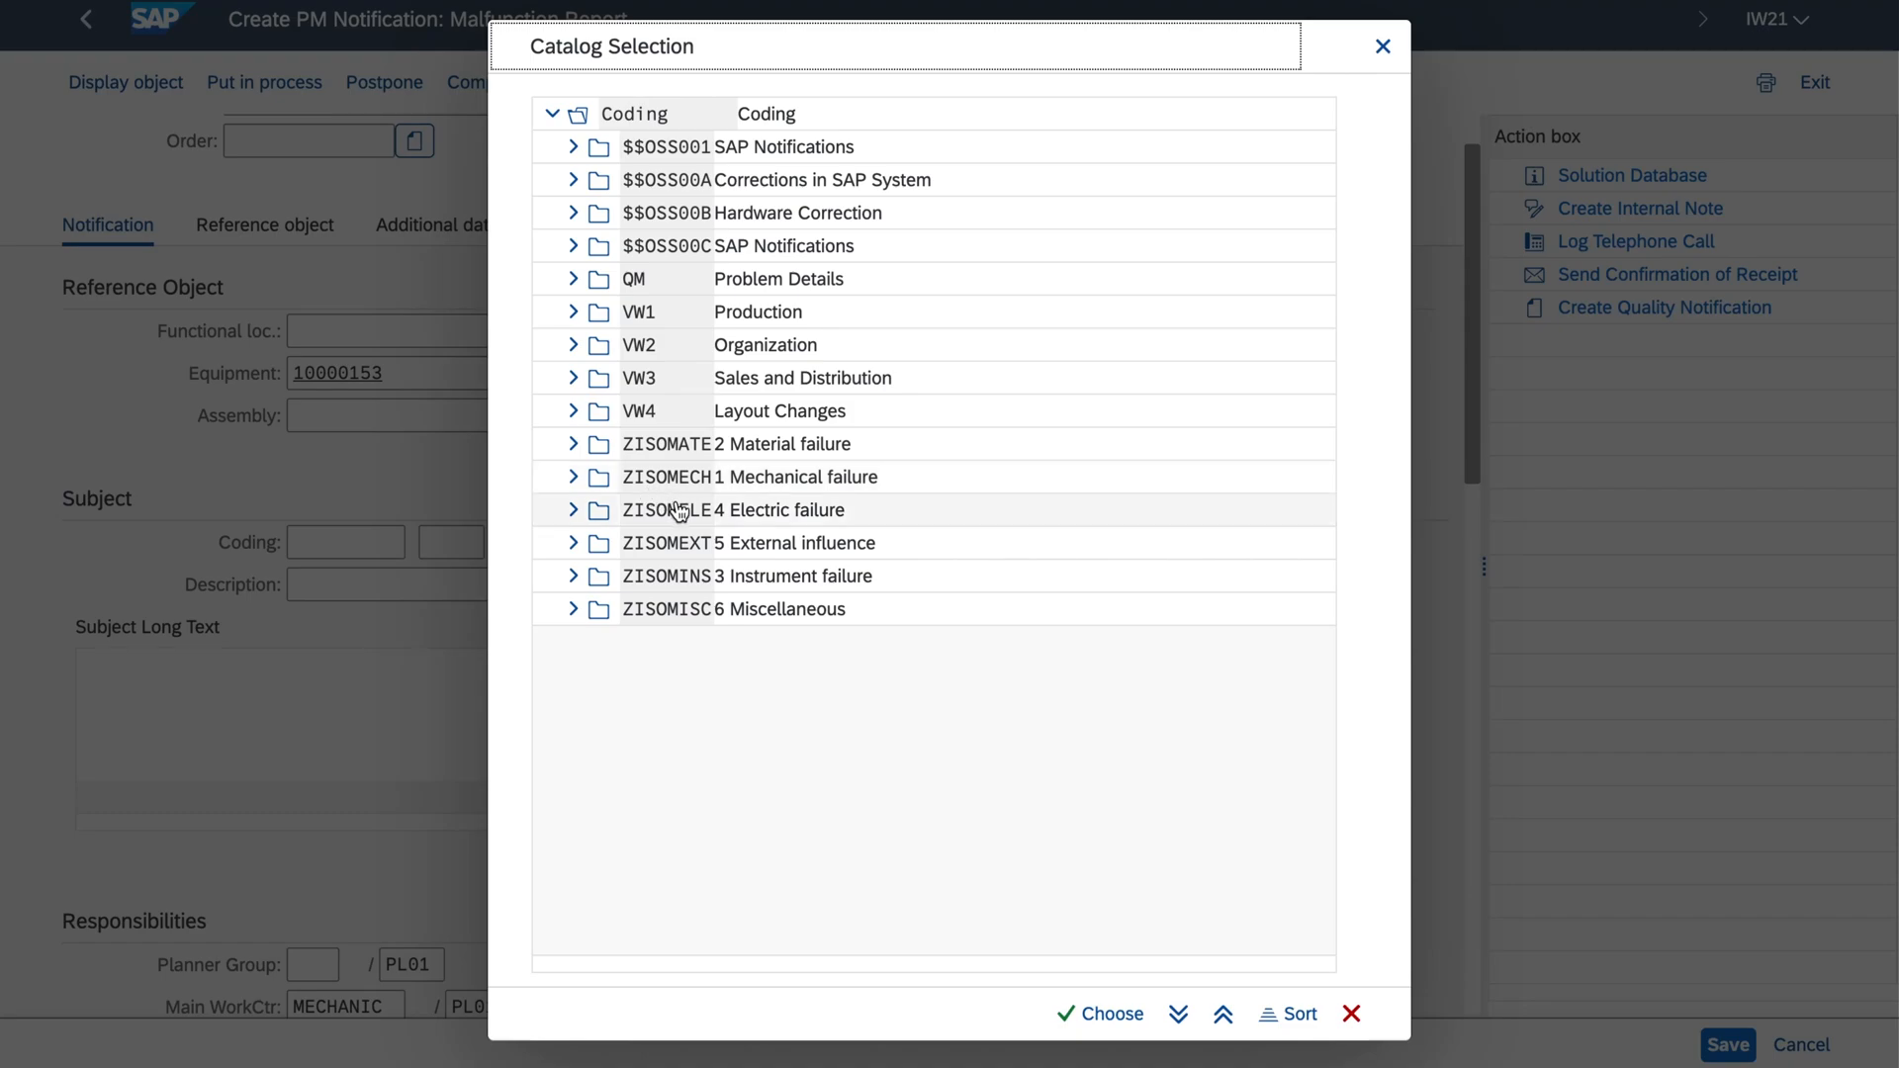
pyautogui.moveTo(700, 490)
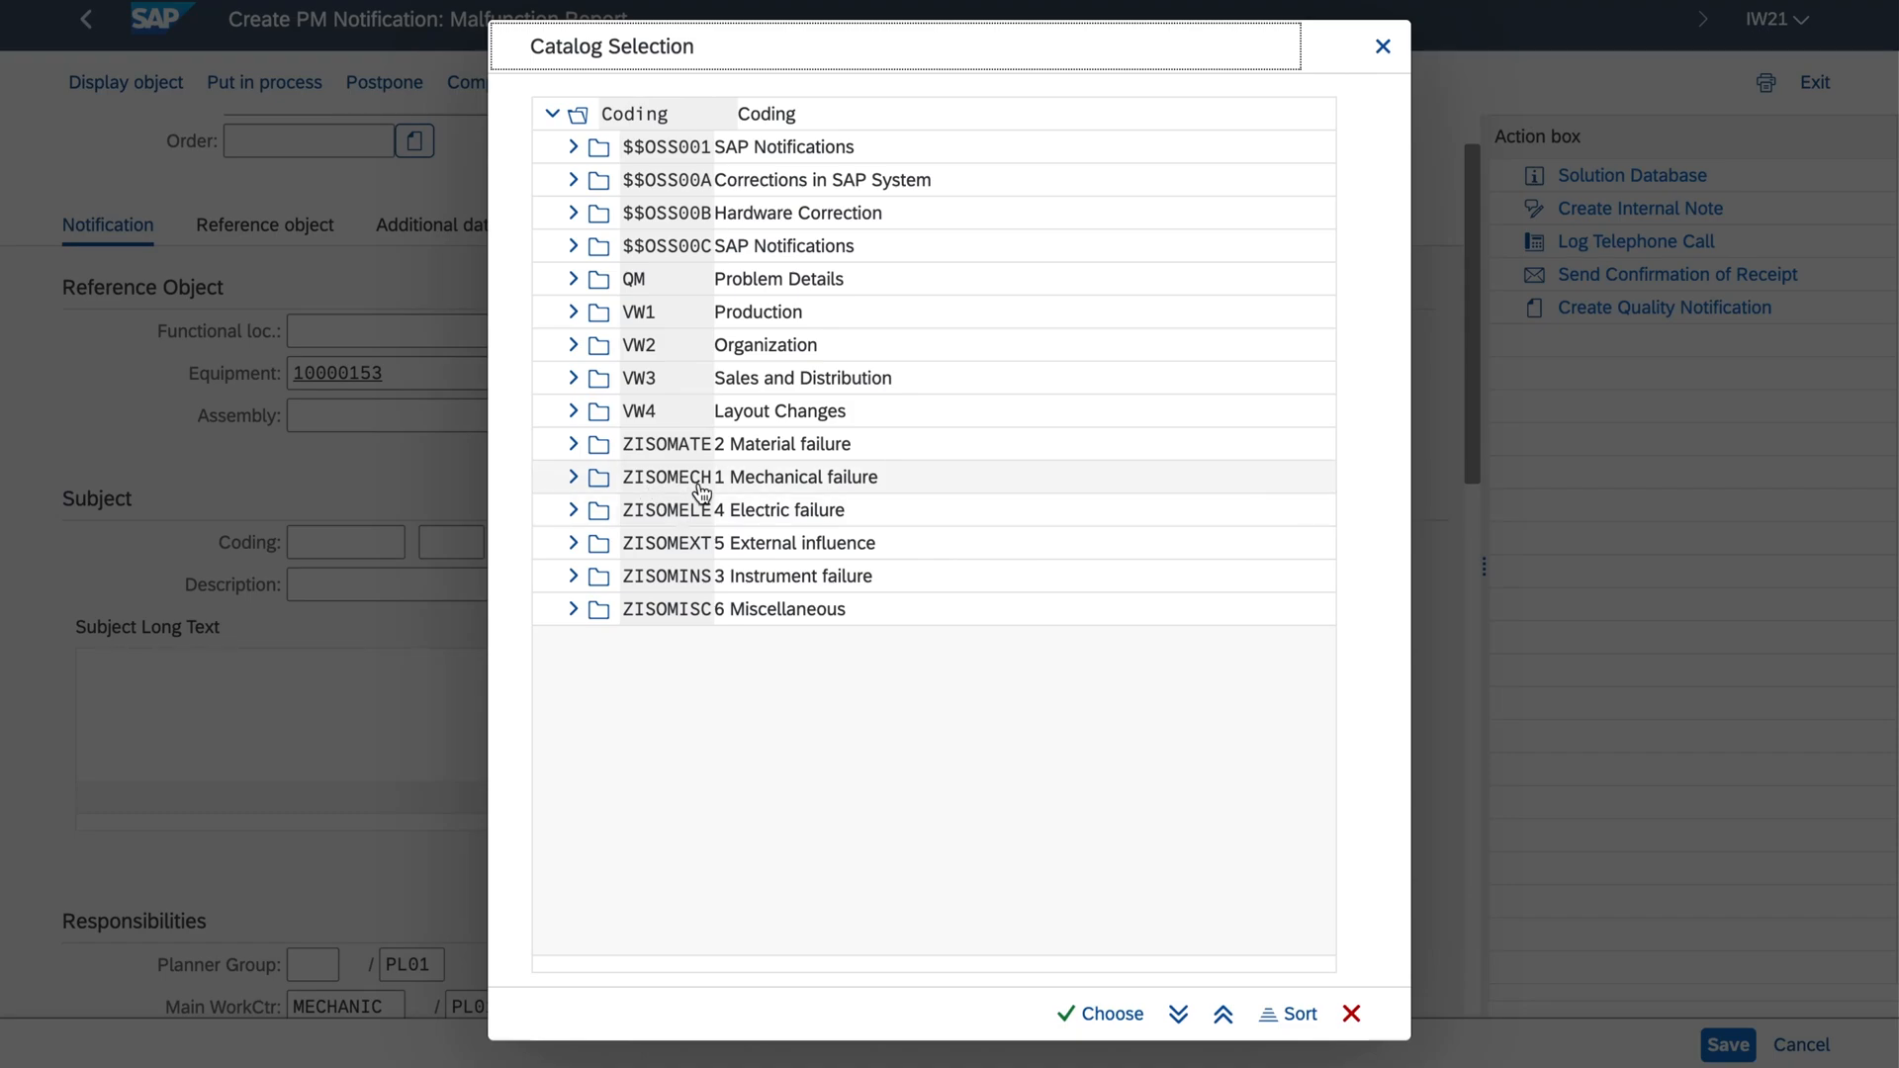
pyautogui.click(571, 477)
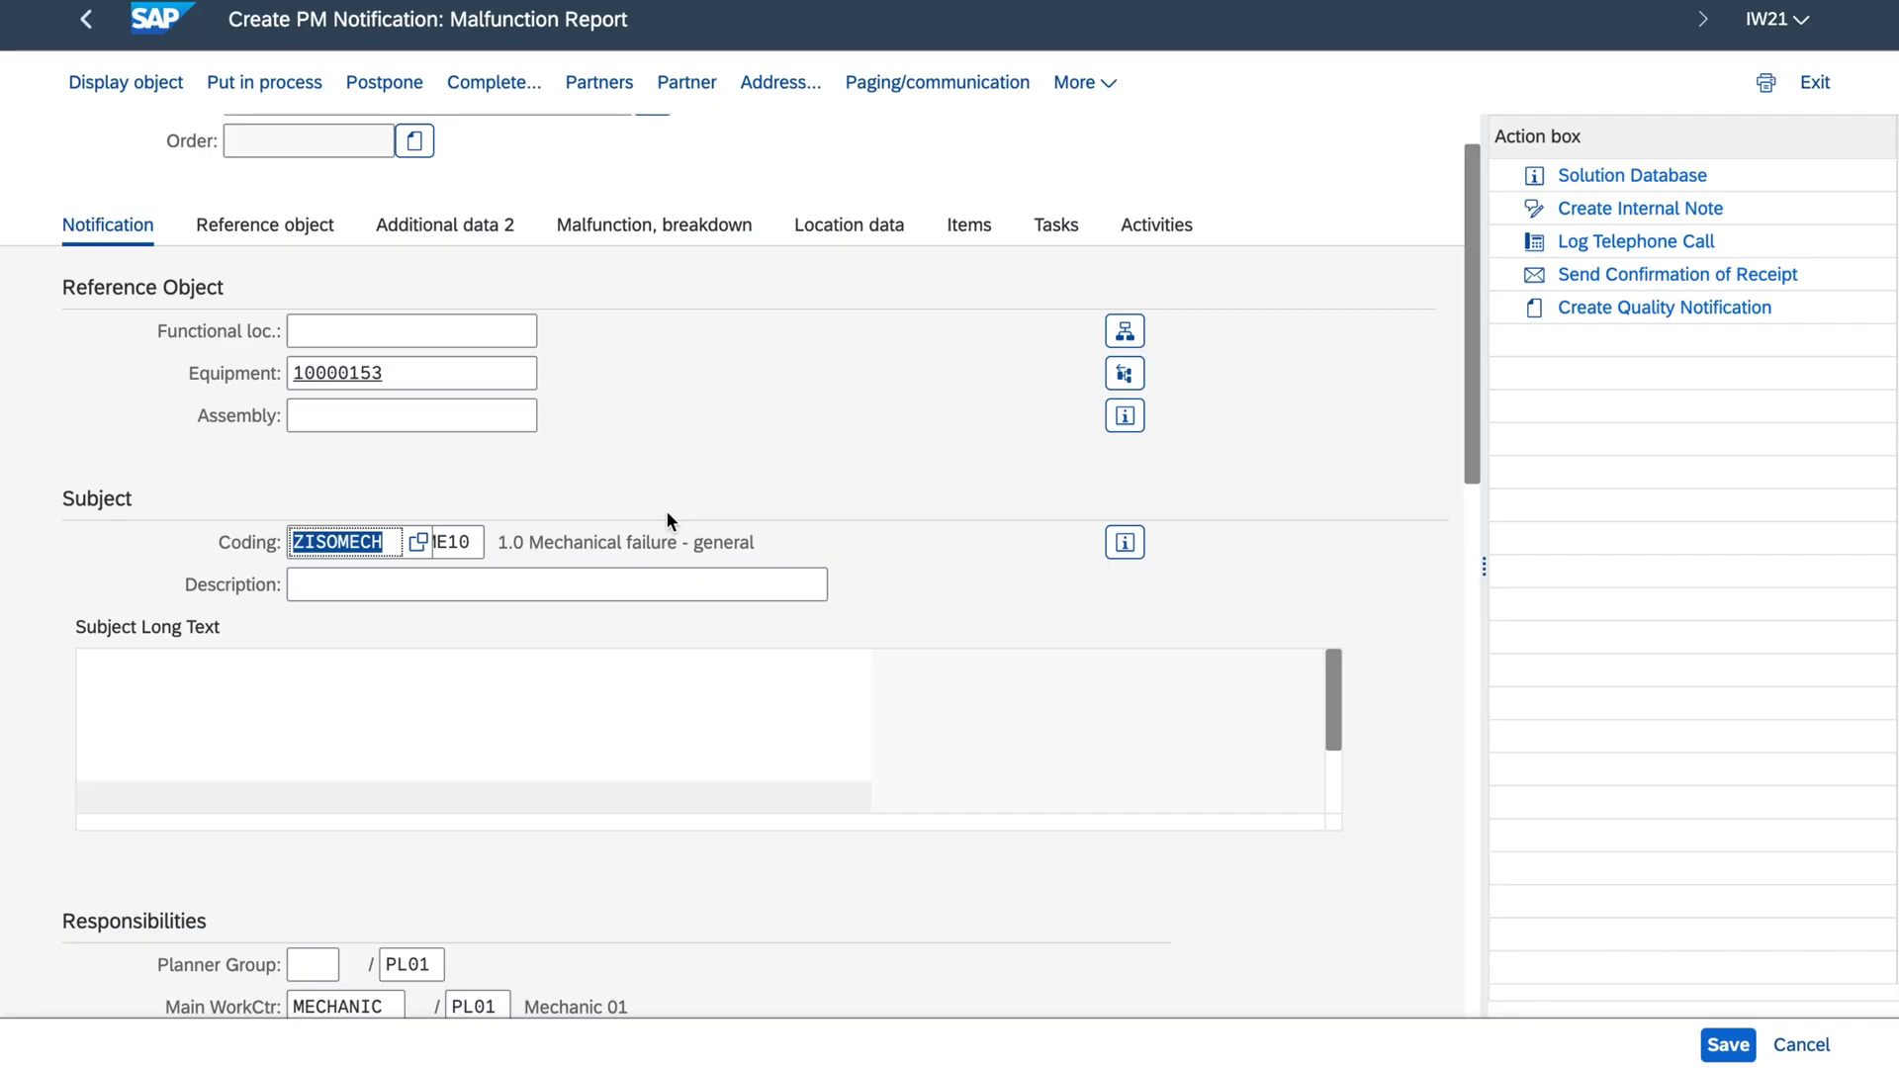
pyautogui.write('Air compressor stopped working')
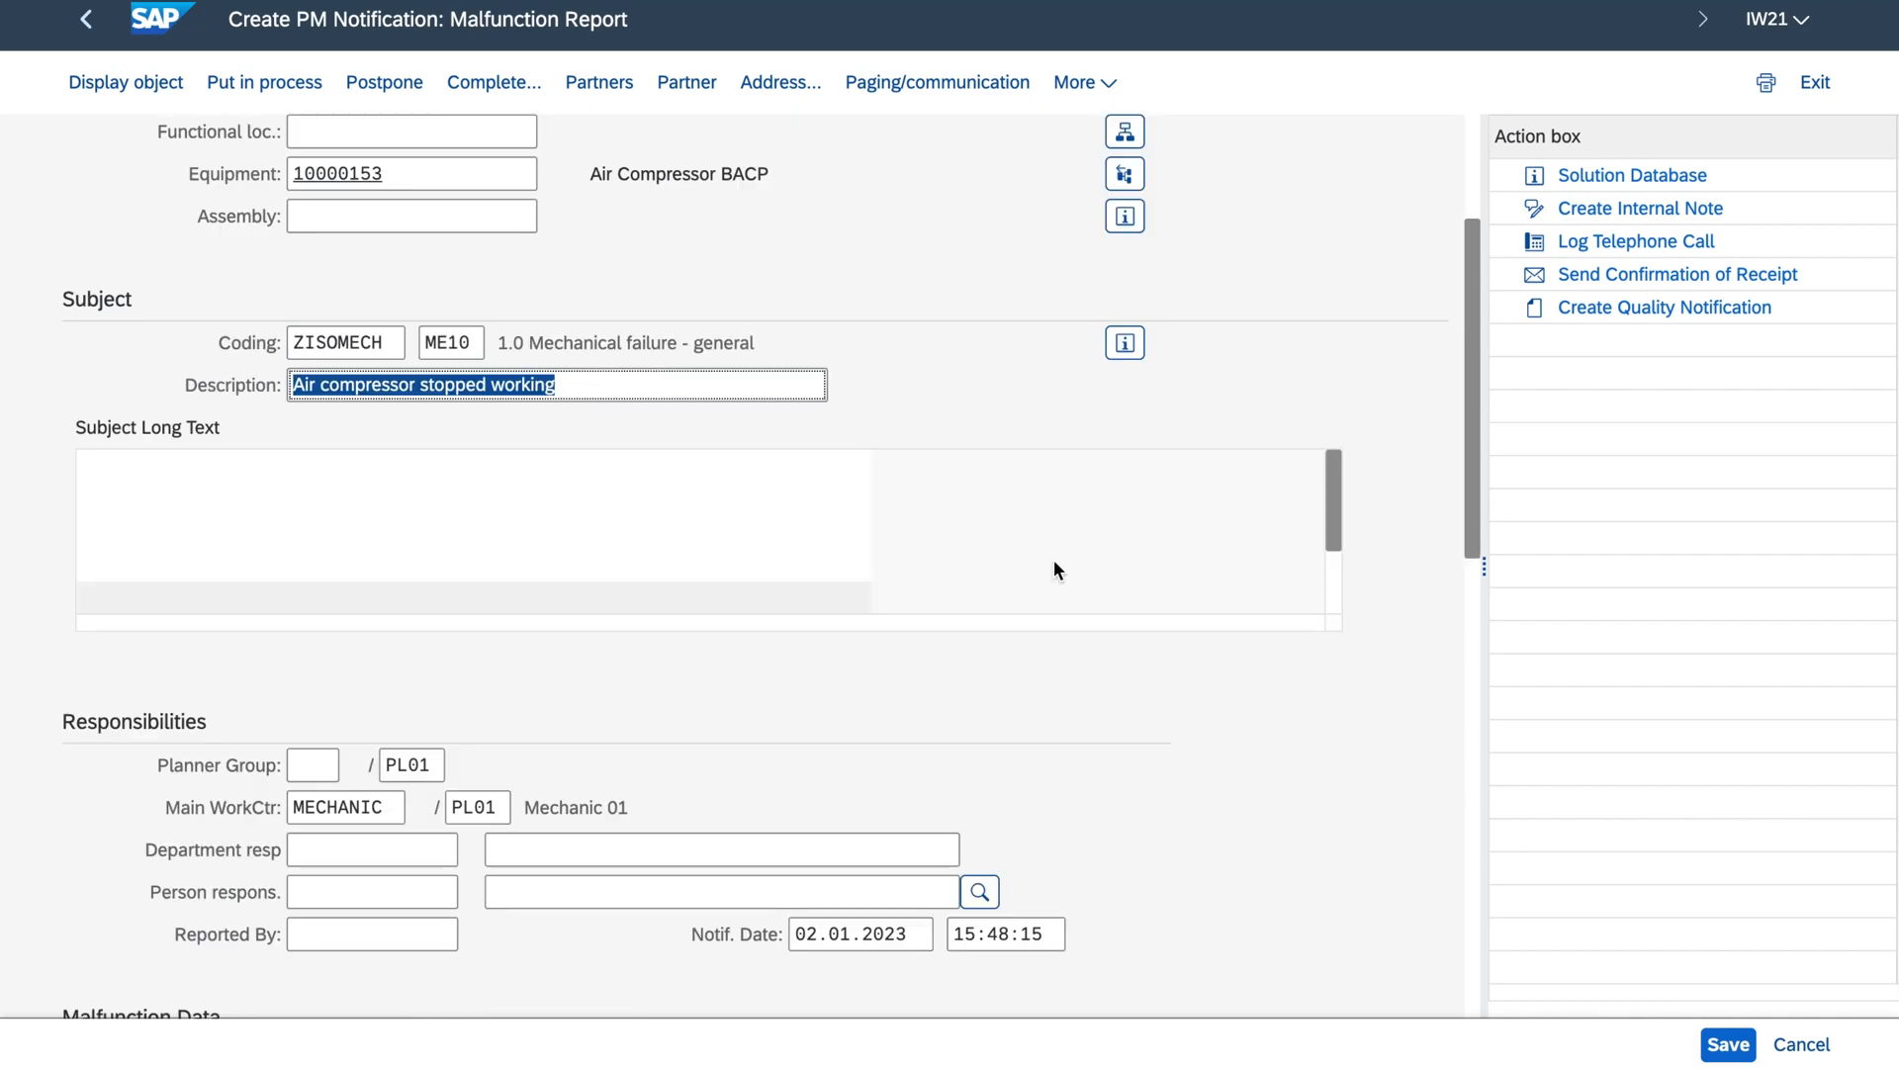
pyautogui.scroll(-3)
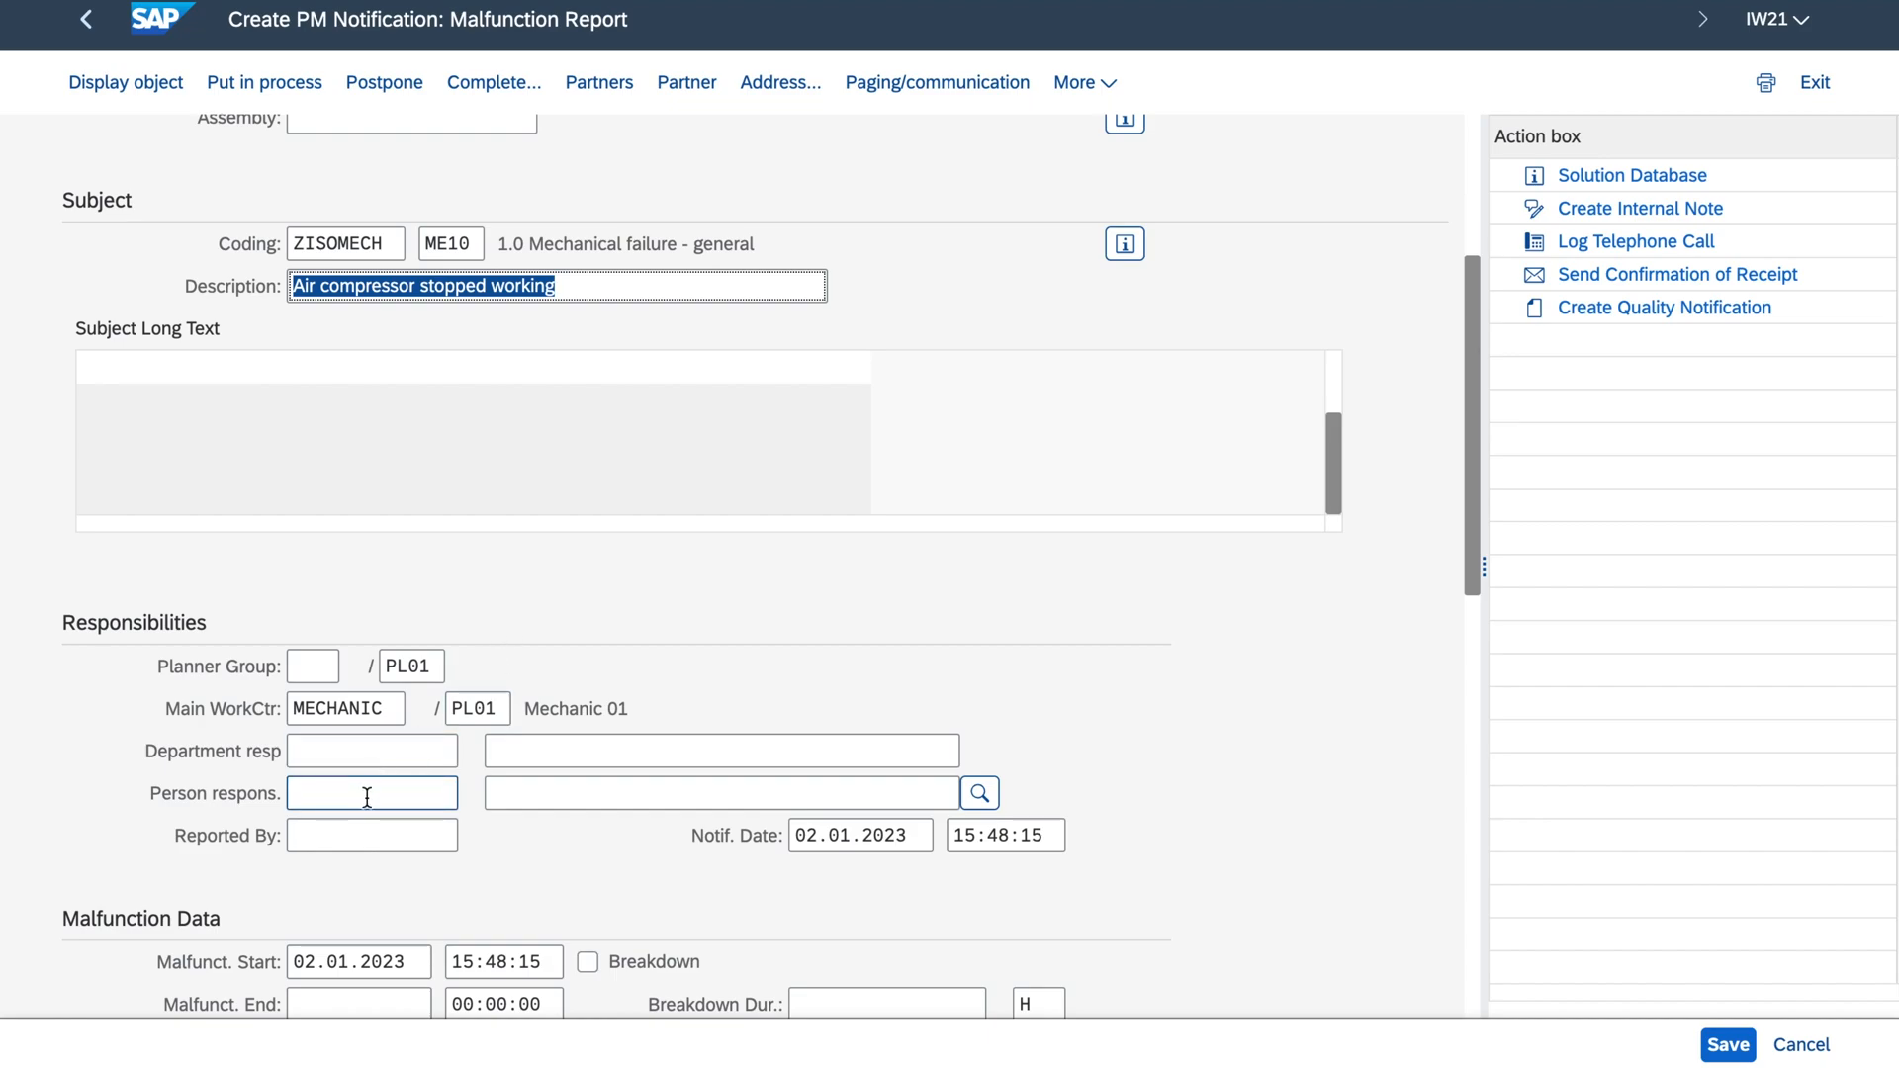
pyautogui.moveTo(372, 835)
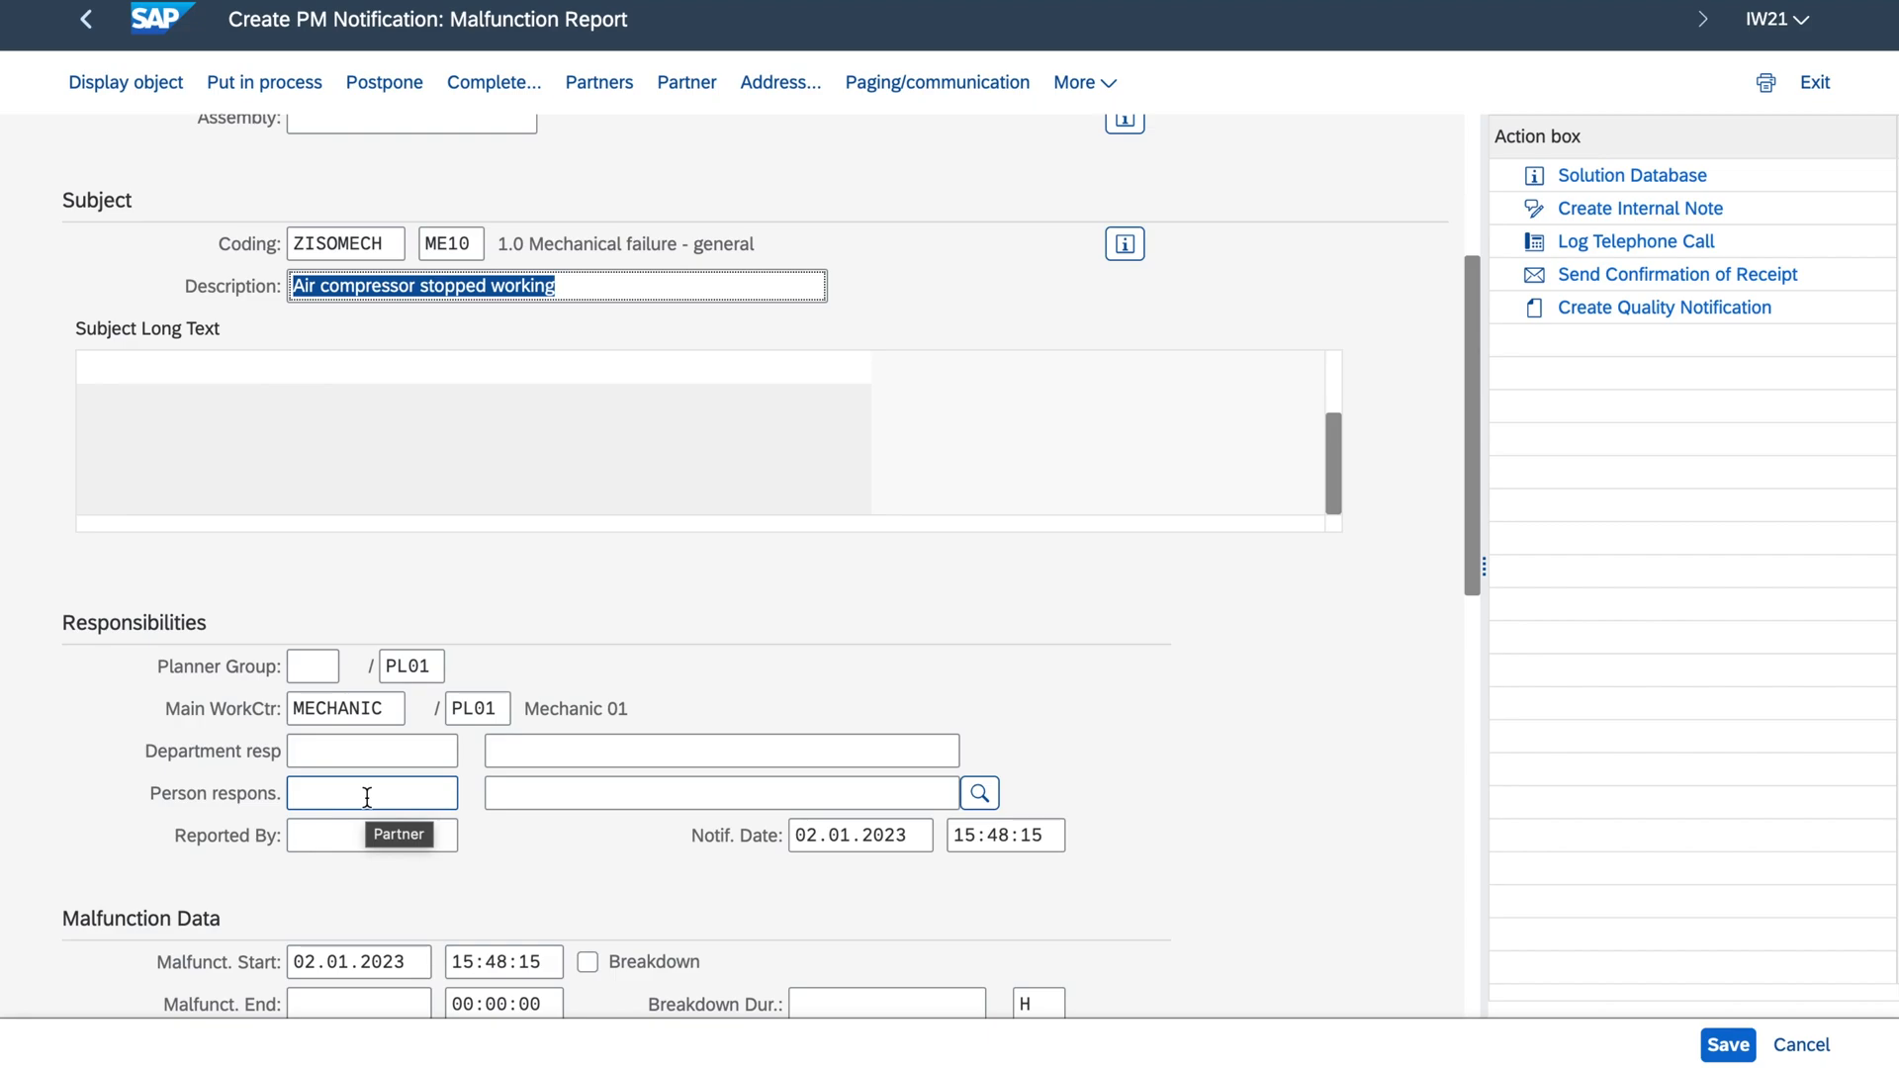
pyautogui.moveTo(1146, 882)
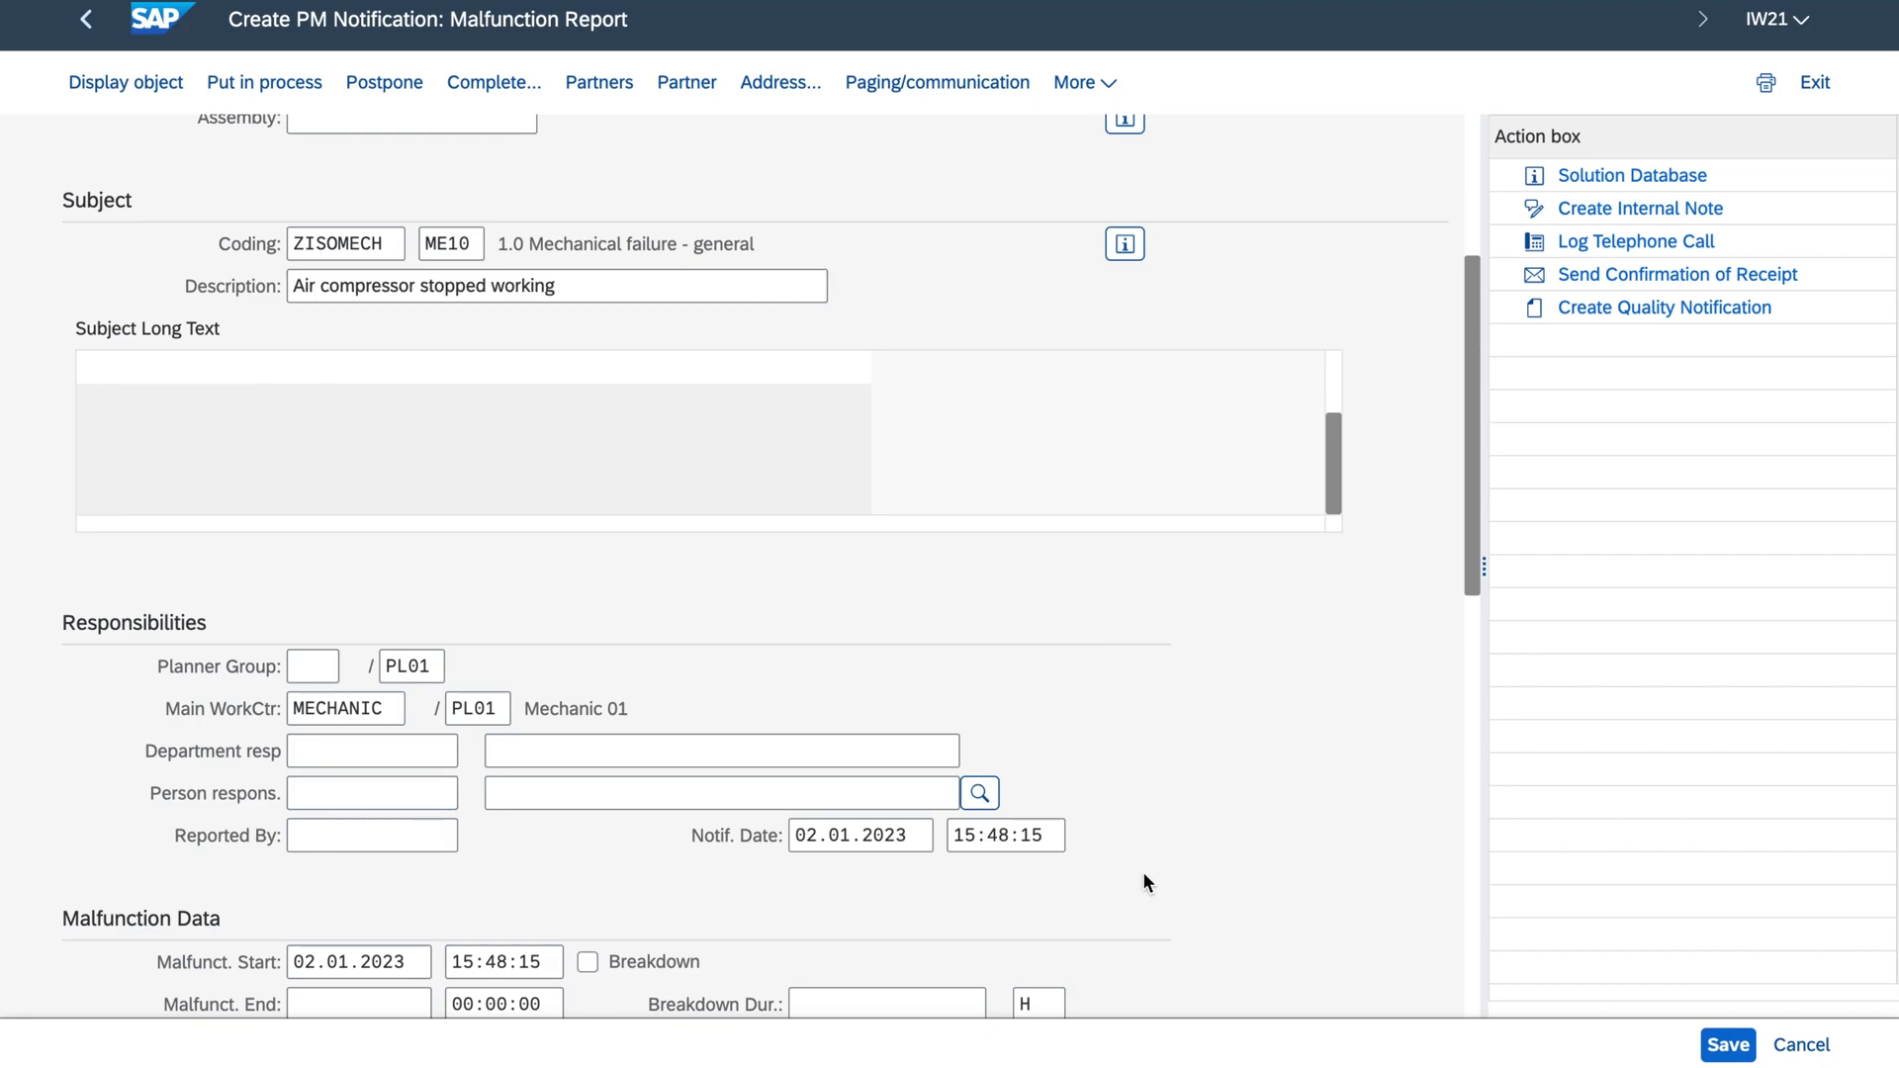
pyautogui.scroll(-3)
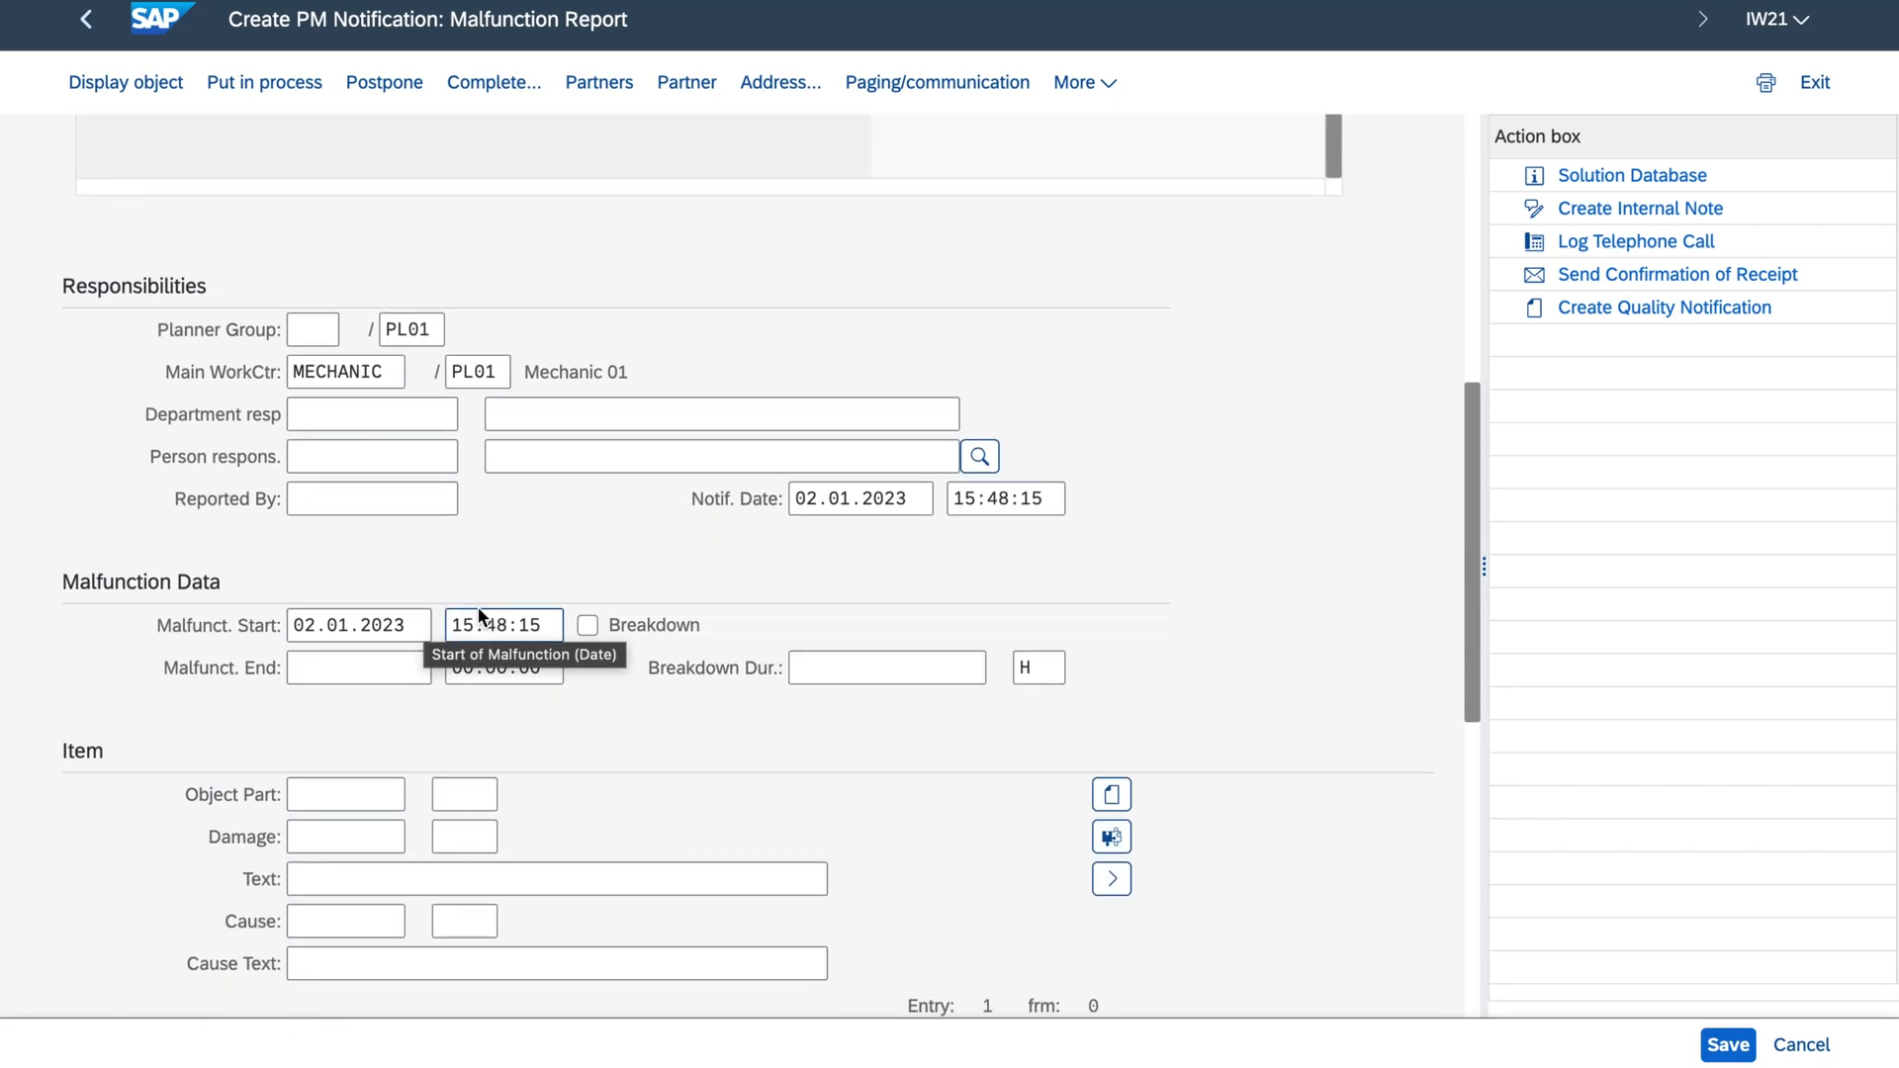
pyautogui.moveTo(435, 607)
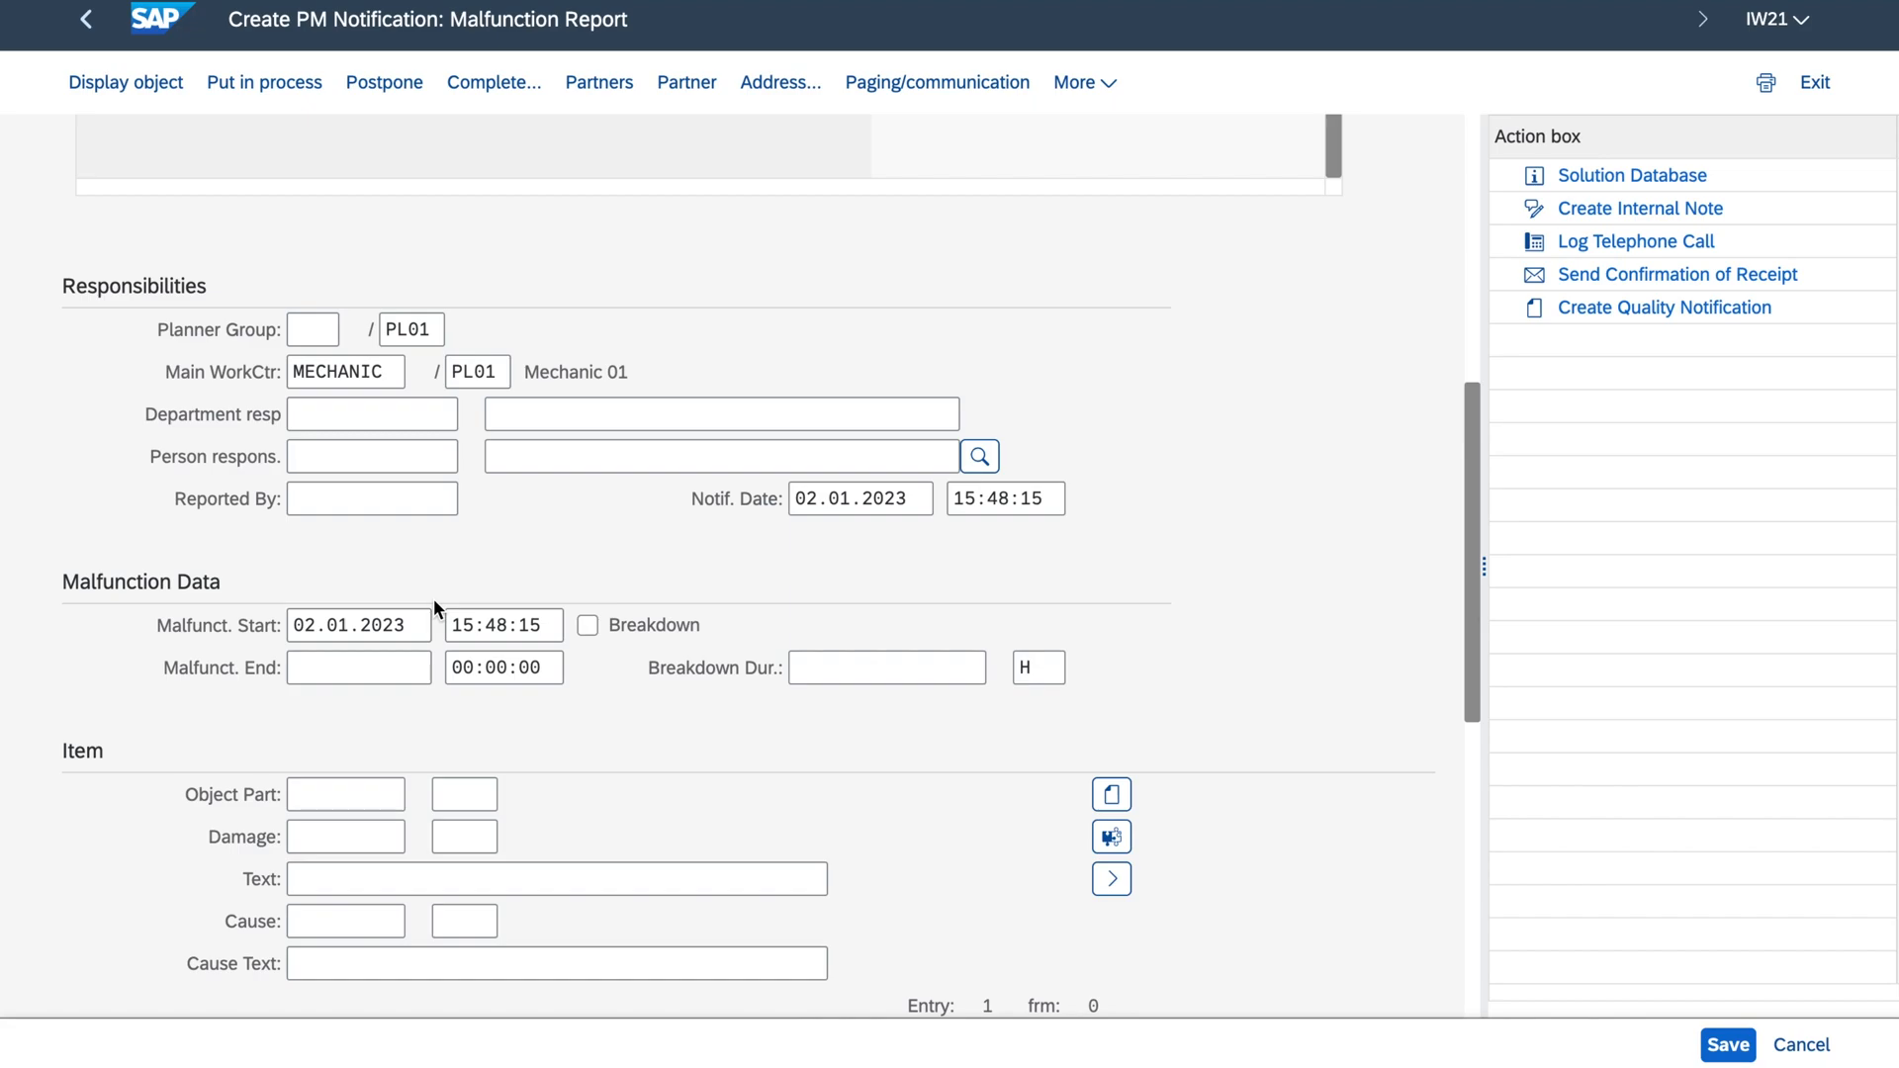
pyautogui.click(358, 667)
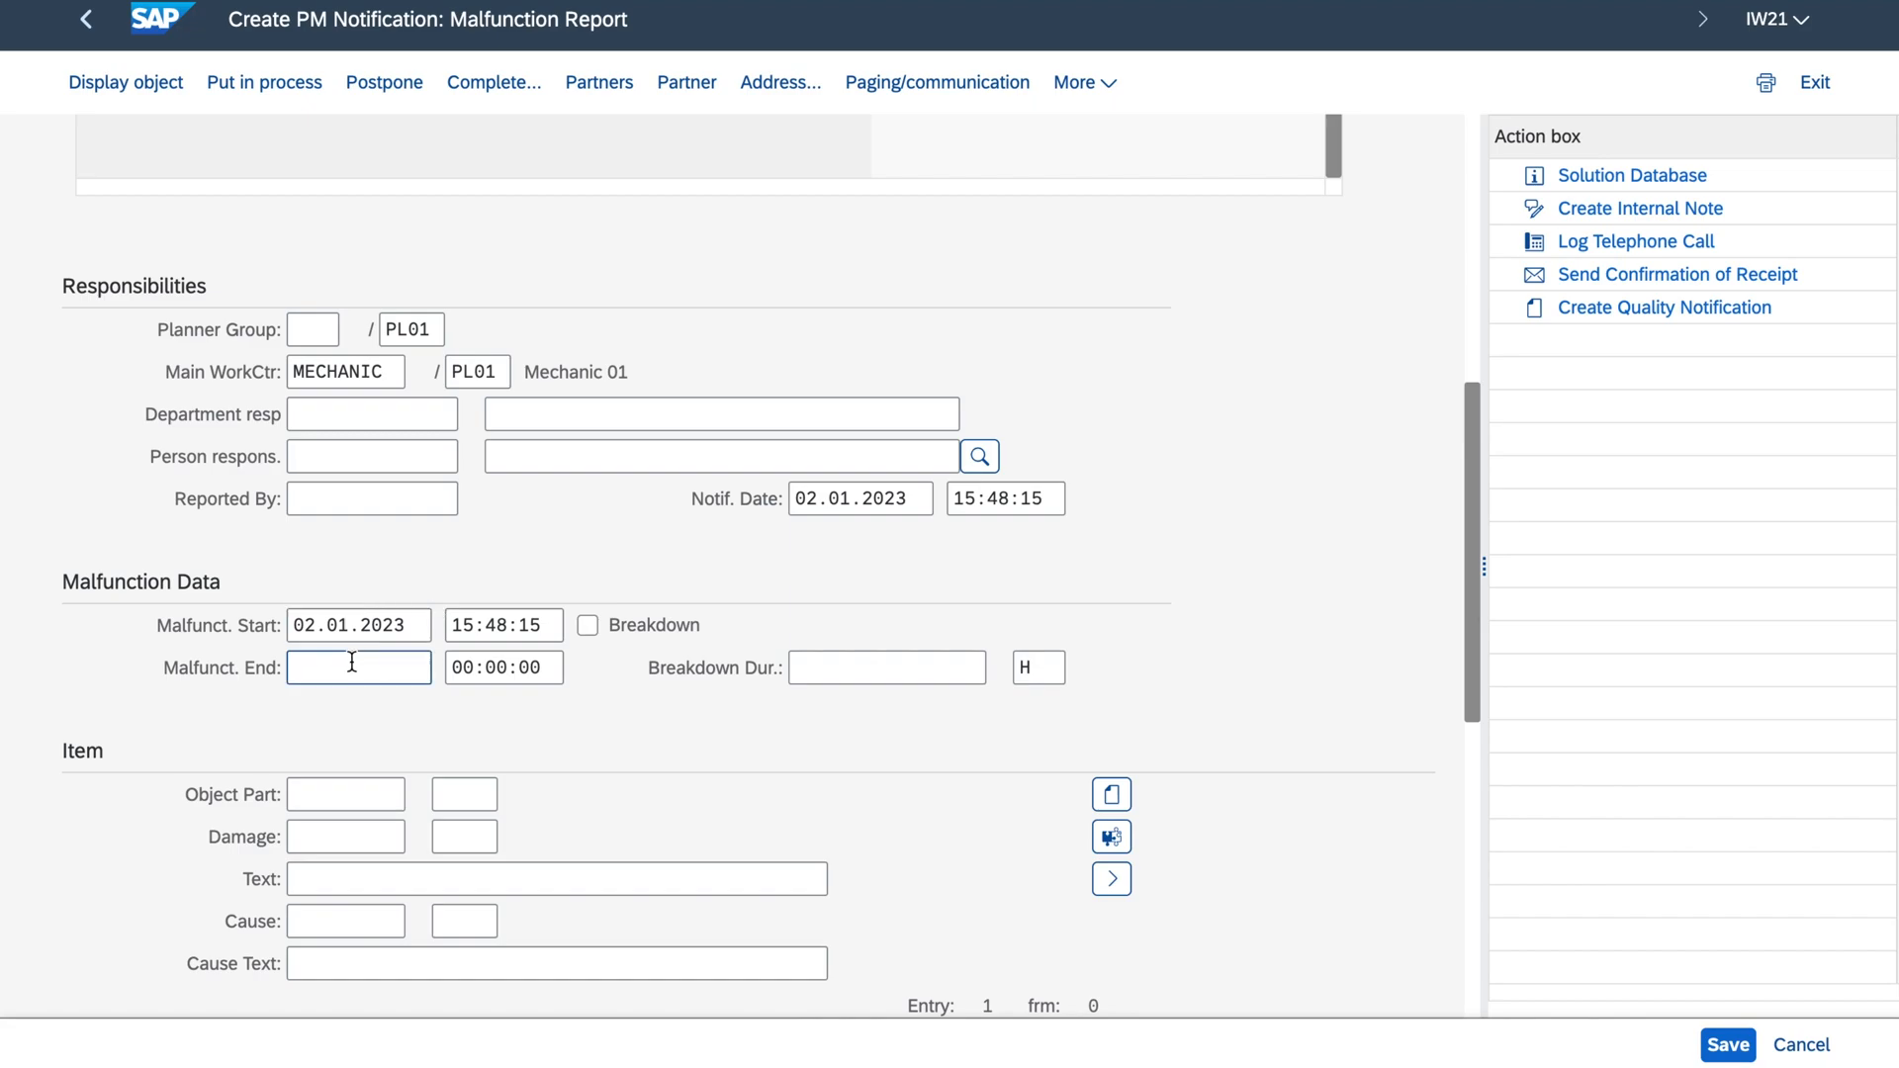
pyautogui.click(503, 666)
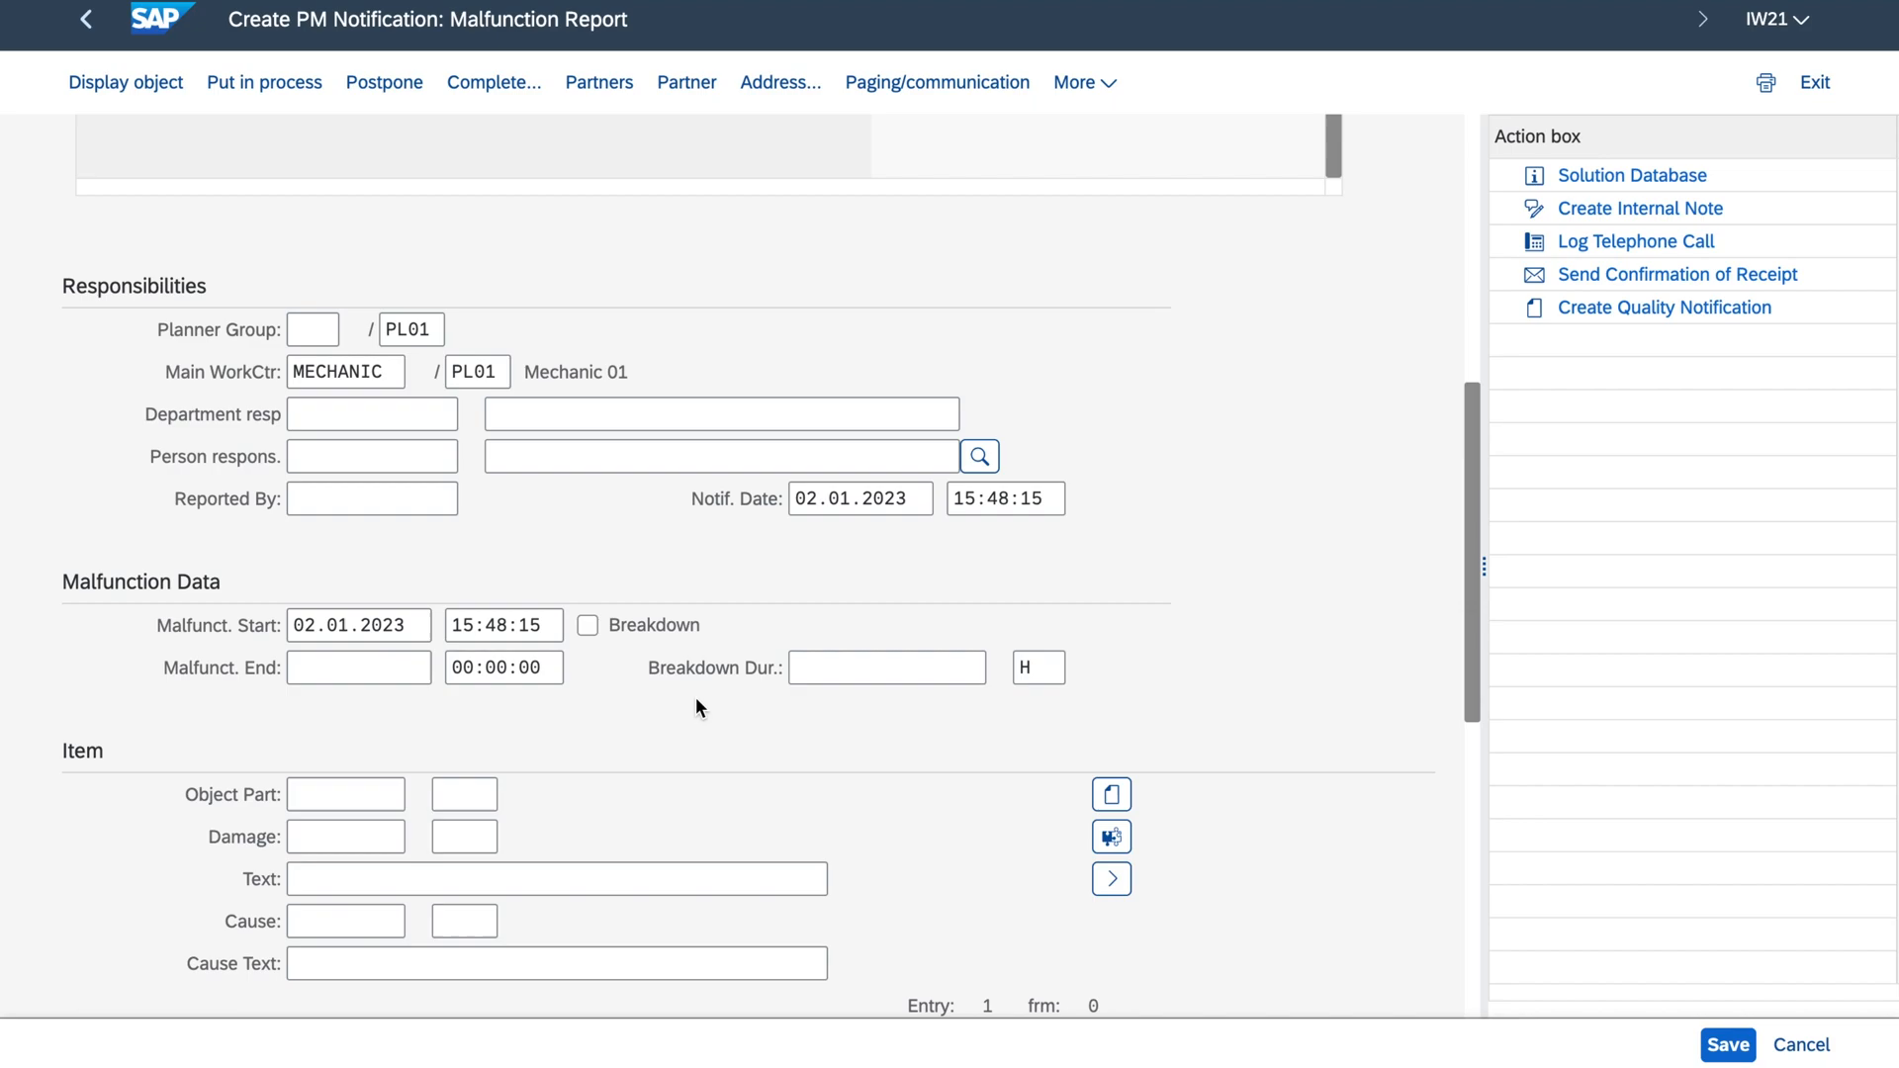
# Step: Flag the malfunction as a breakdown with an end date, end time and duration 24,12
pyautogui.click(587, 625)
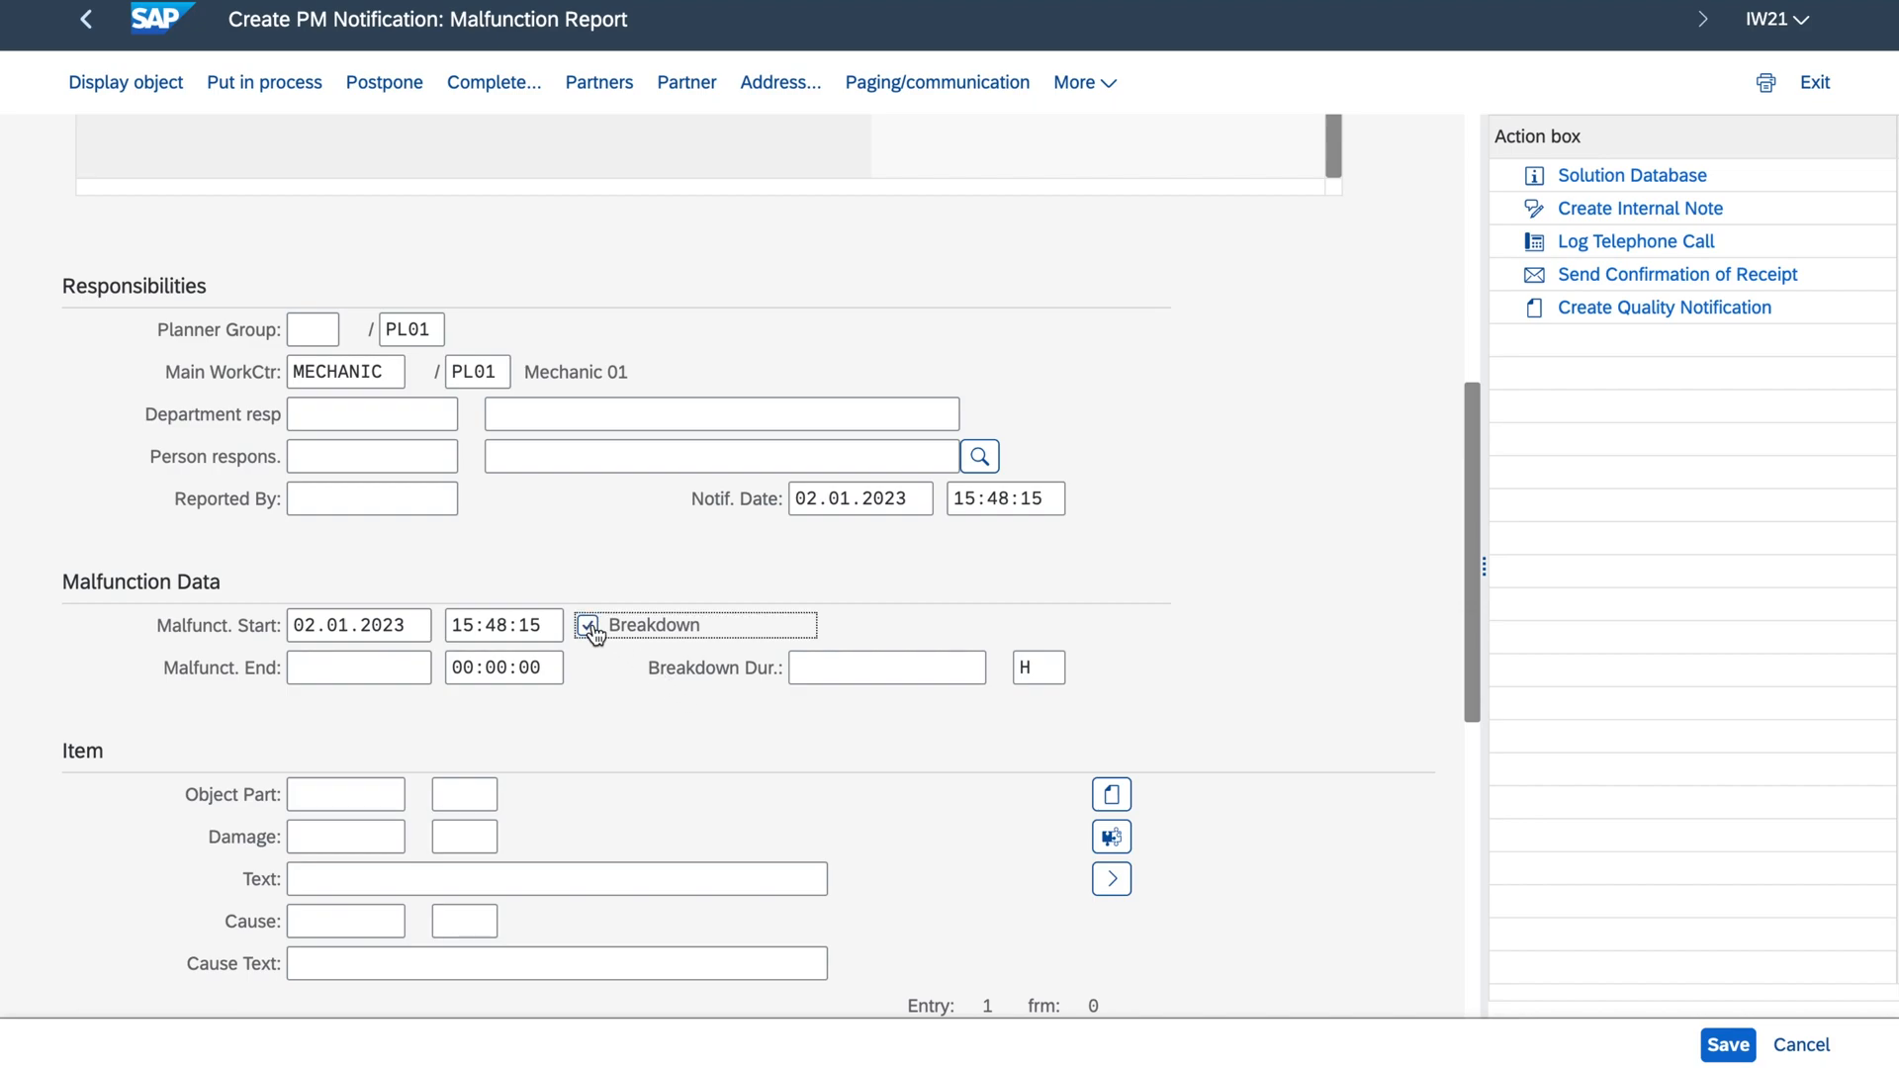
pyautogui.click(588, 625)
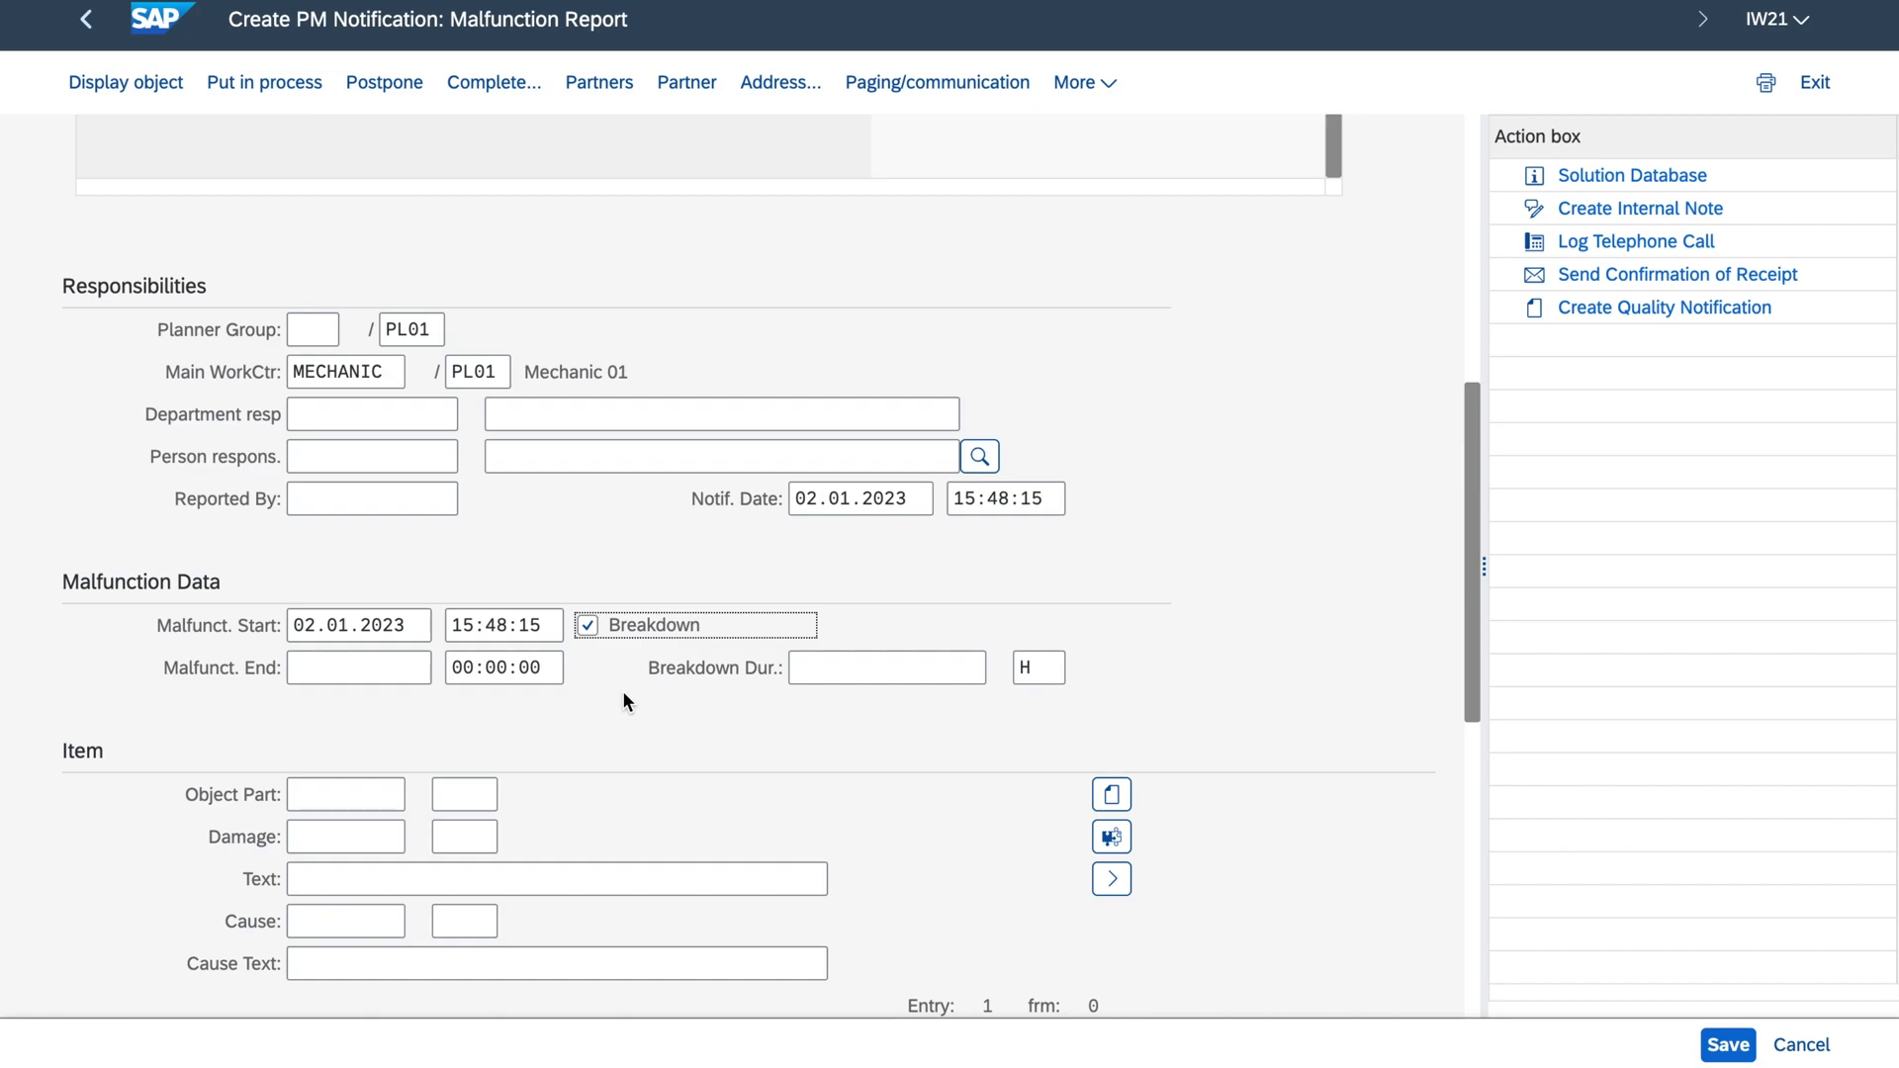
pyautogui.click(358, 667)
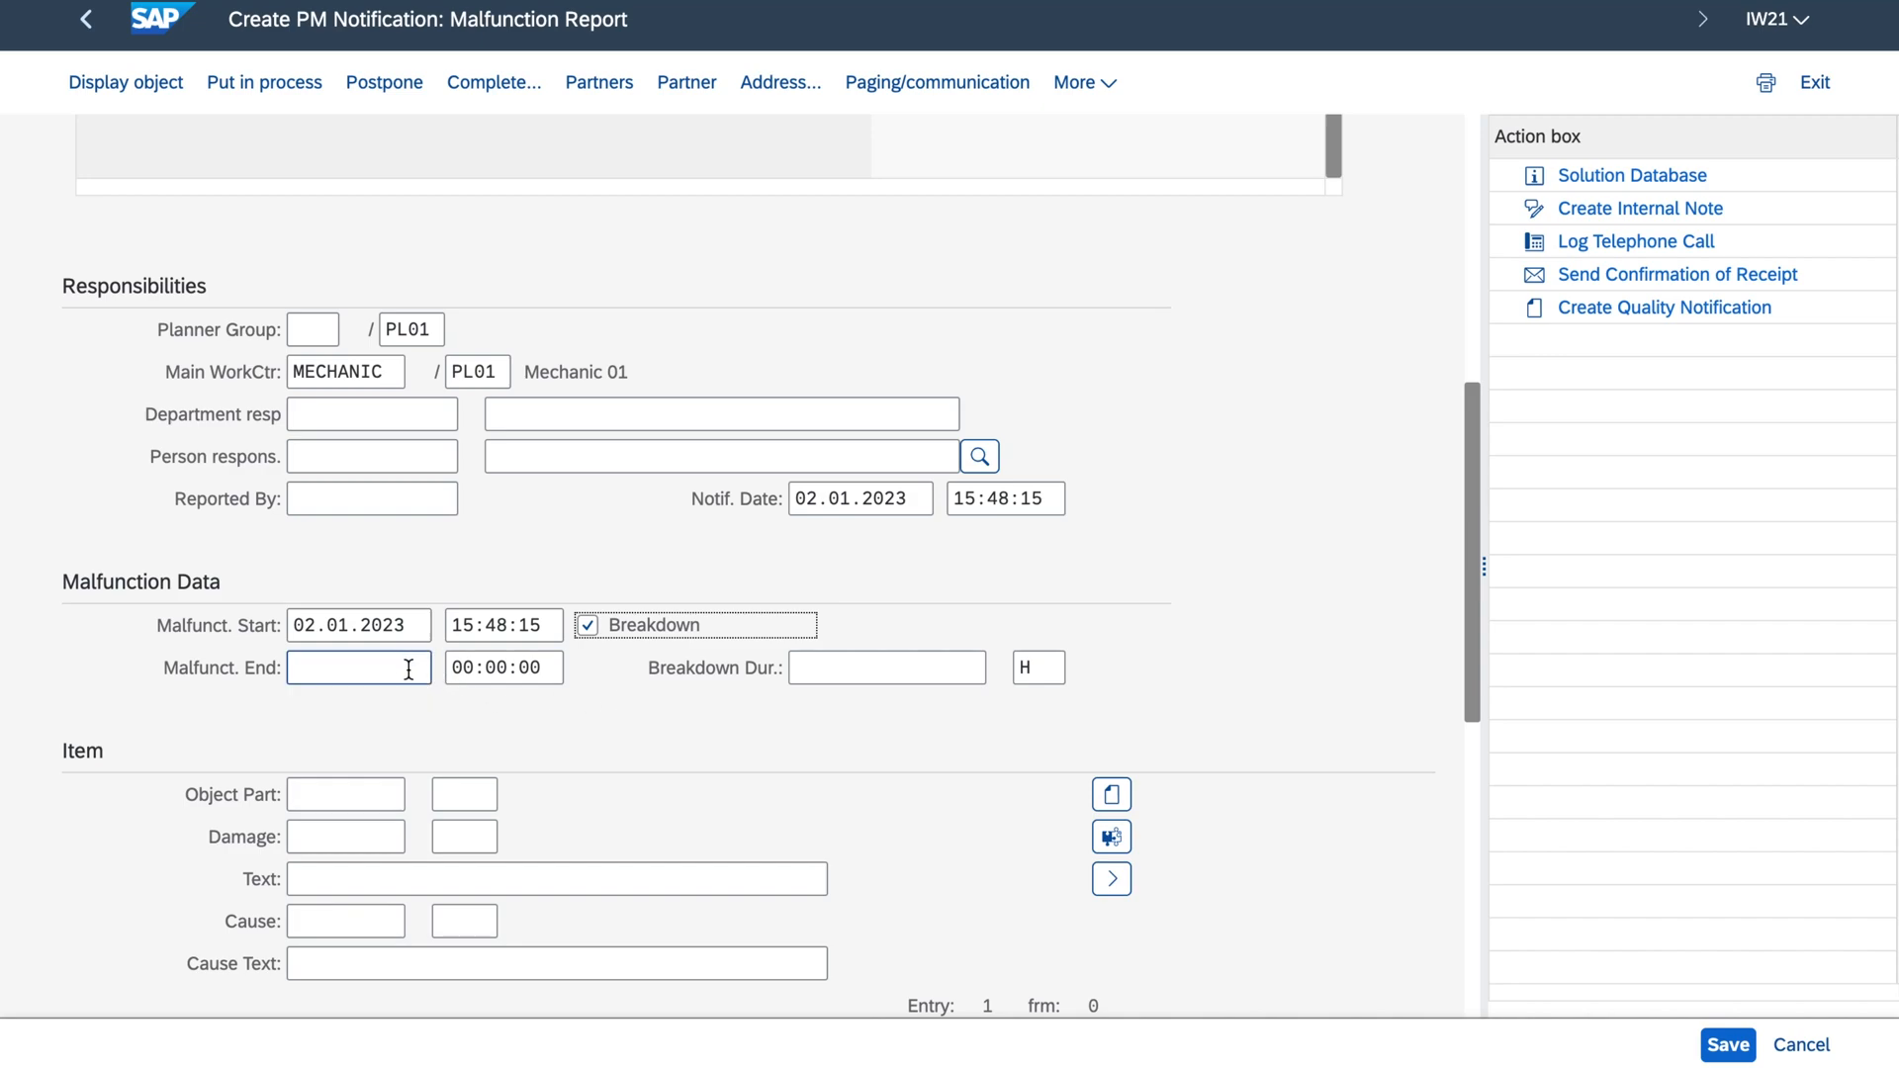
pyautogui.click(360, 667)
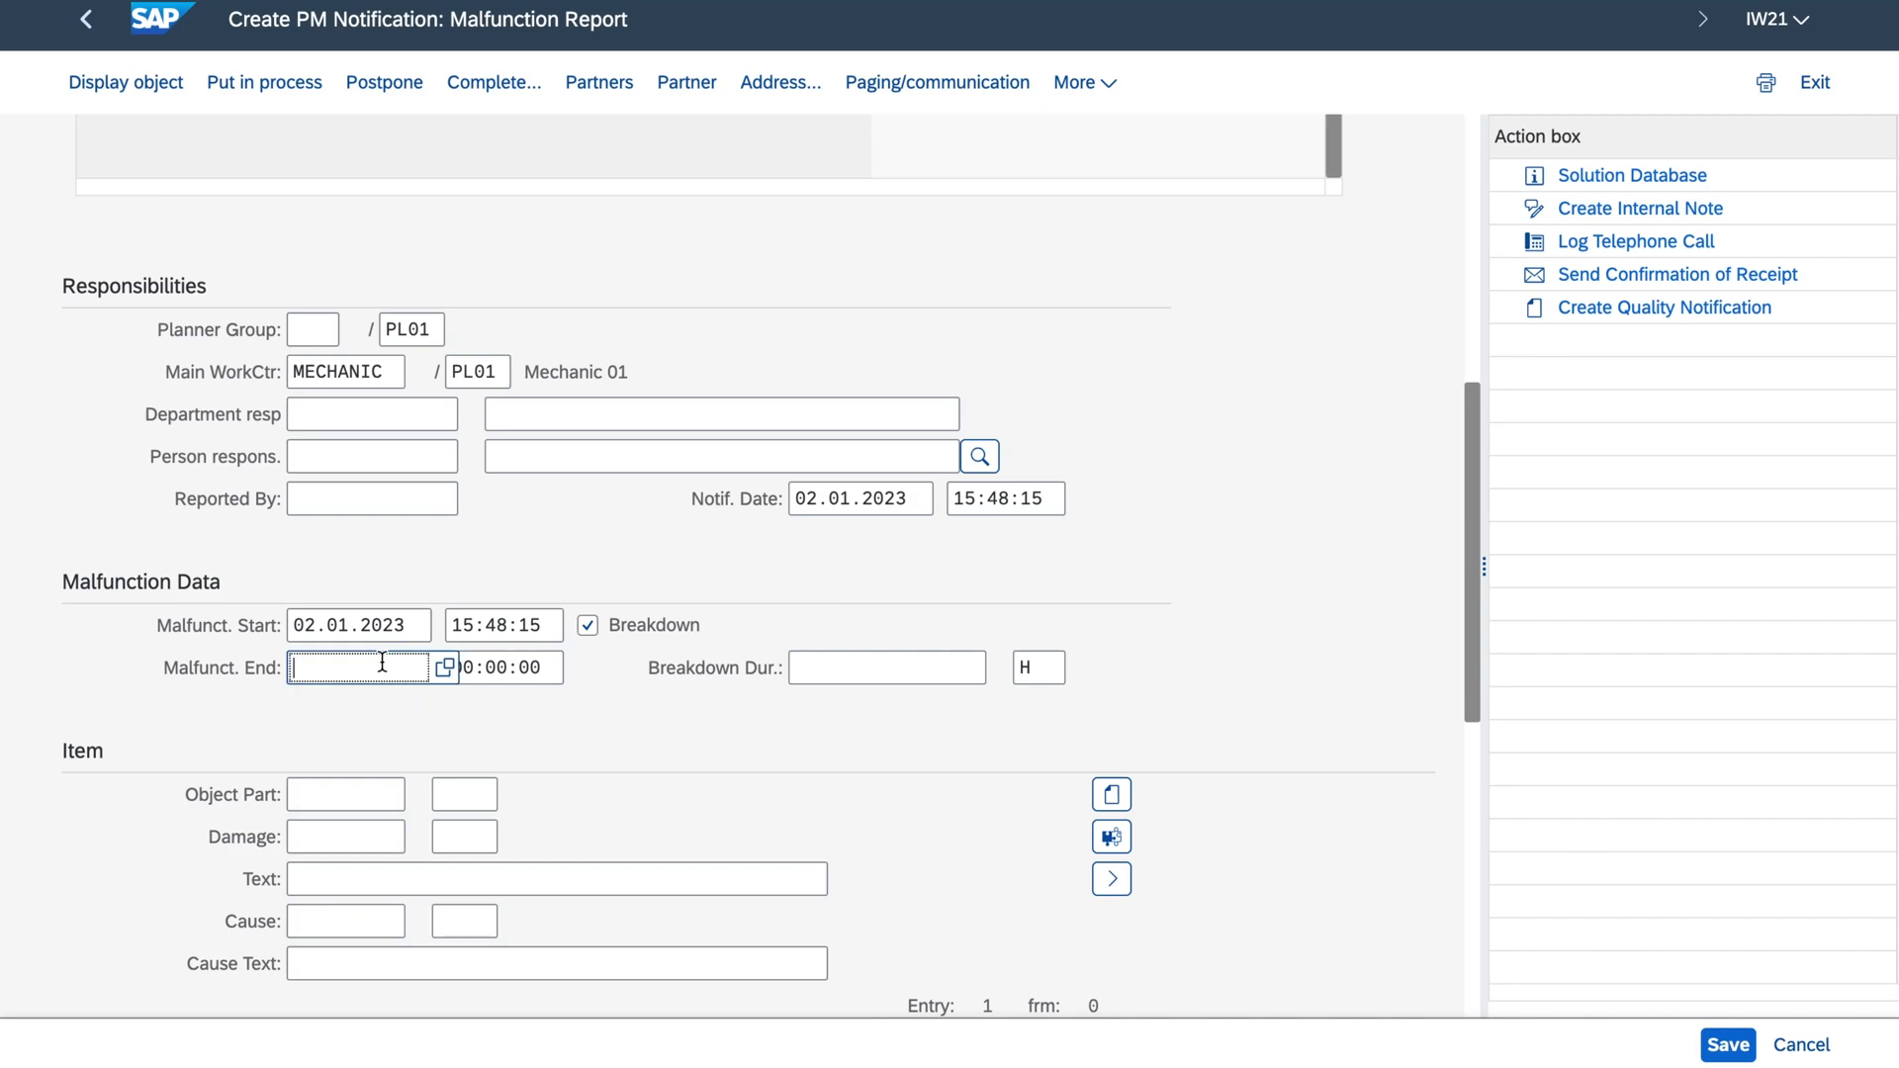
pyautogui.click(445, 667)
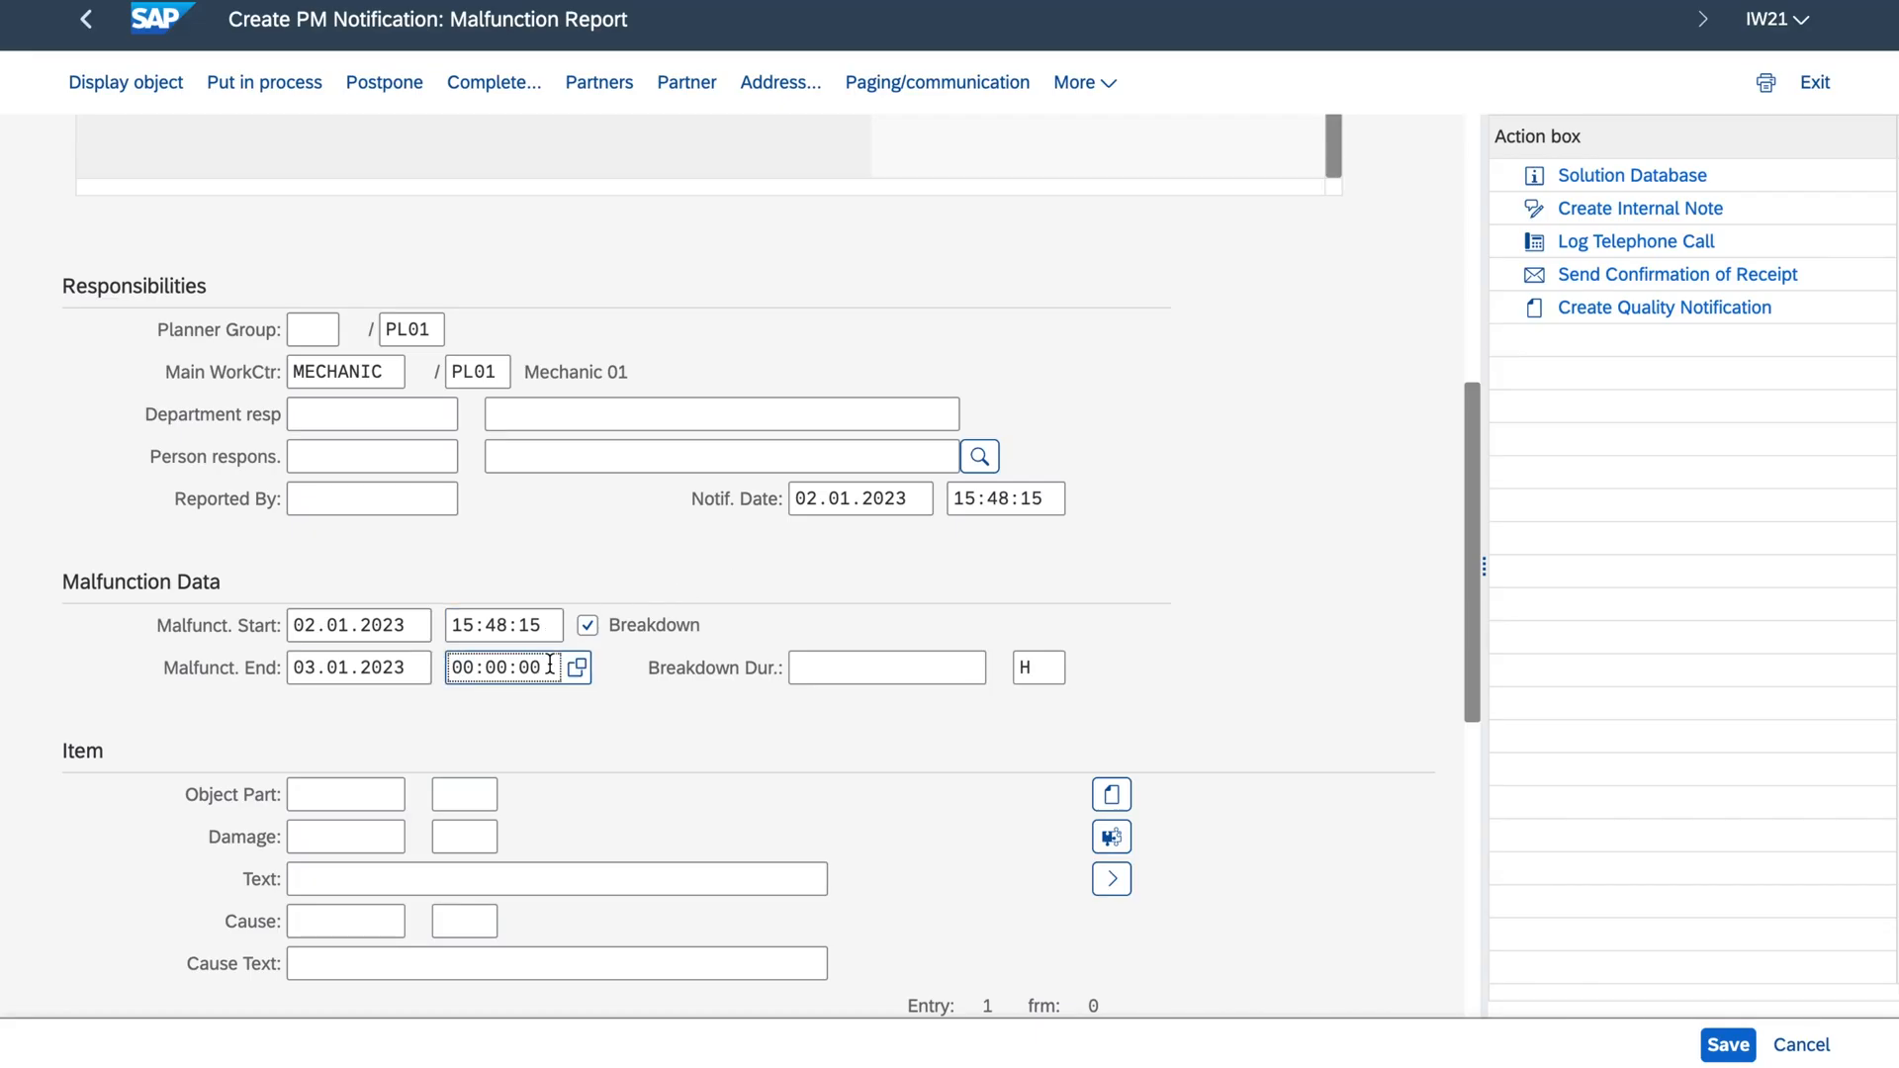
pyautogui.click(579, 667)
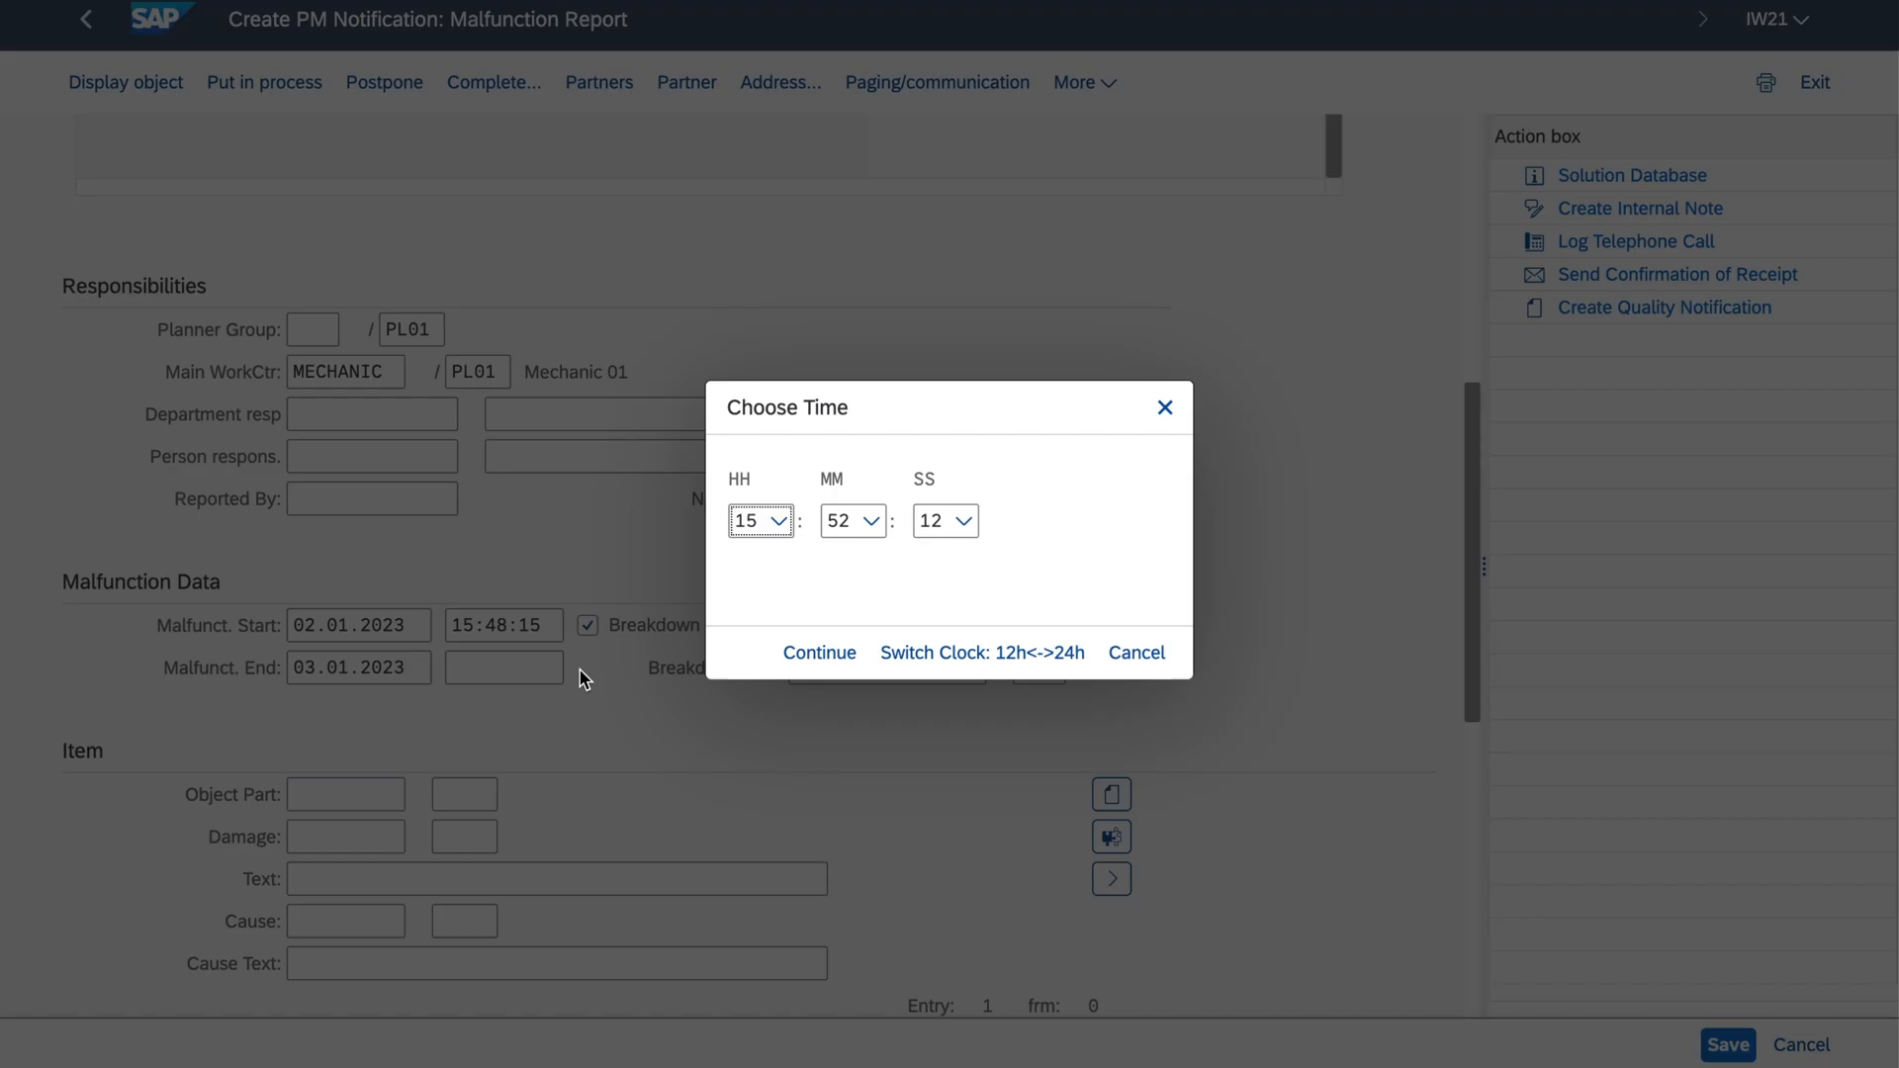
pyautogui.click(871, 520)
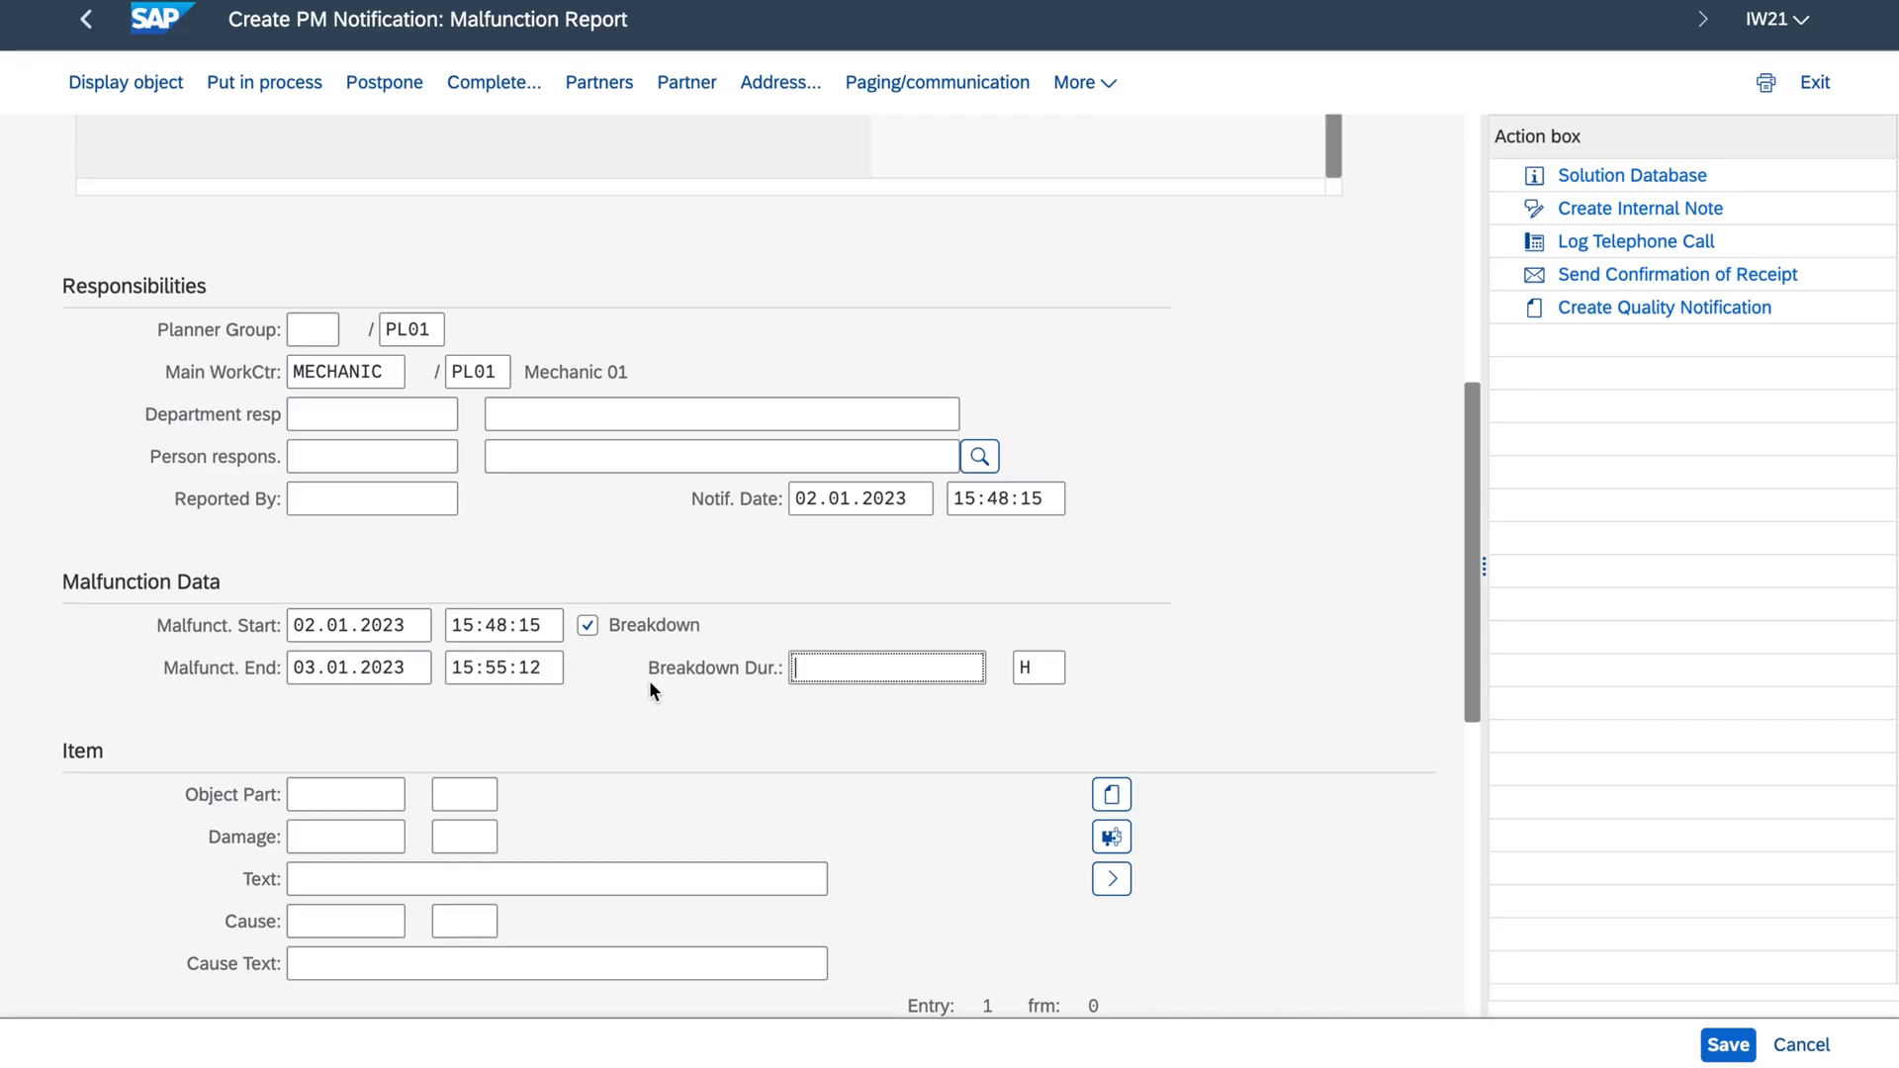
pyautogui.write('24,12')
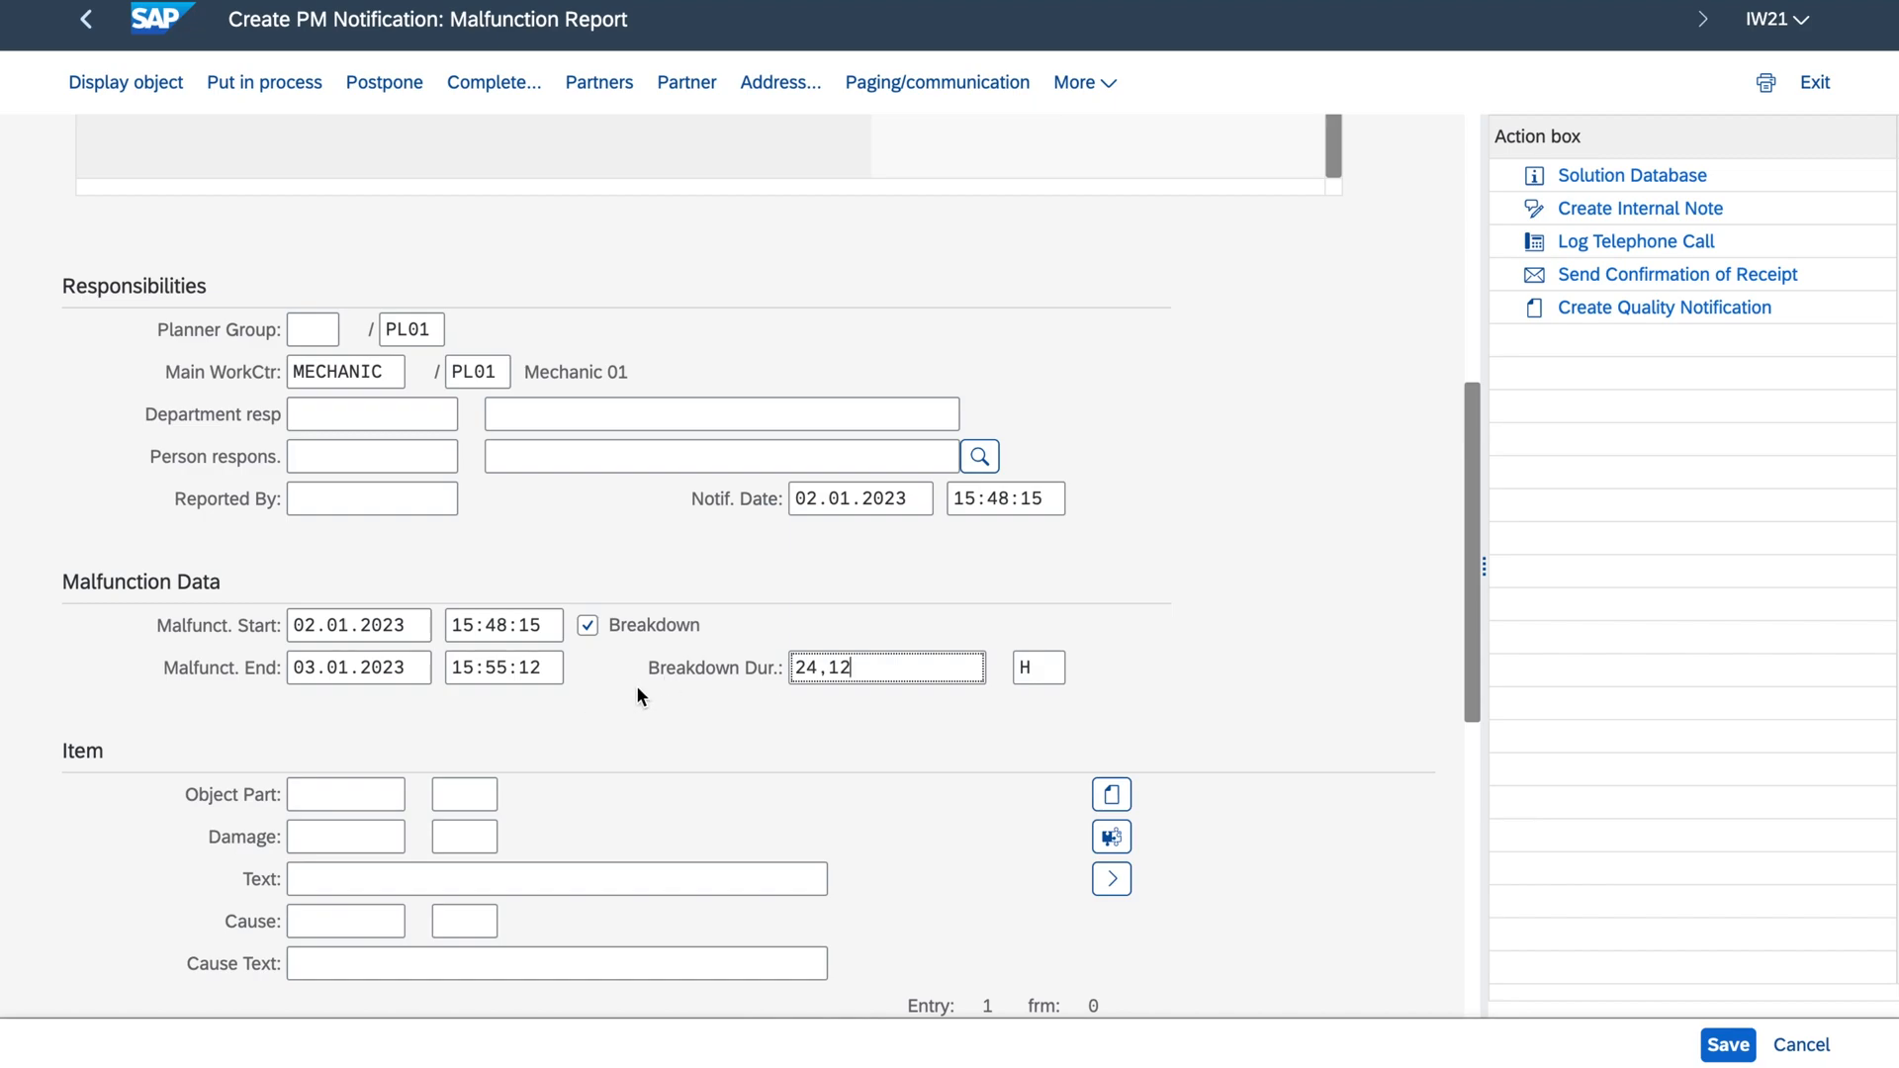
pyautogui.moveTo(809, 712)
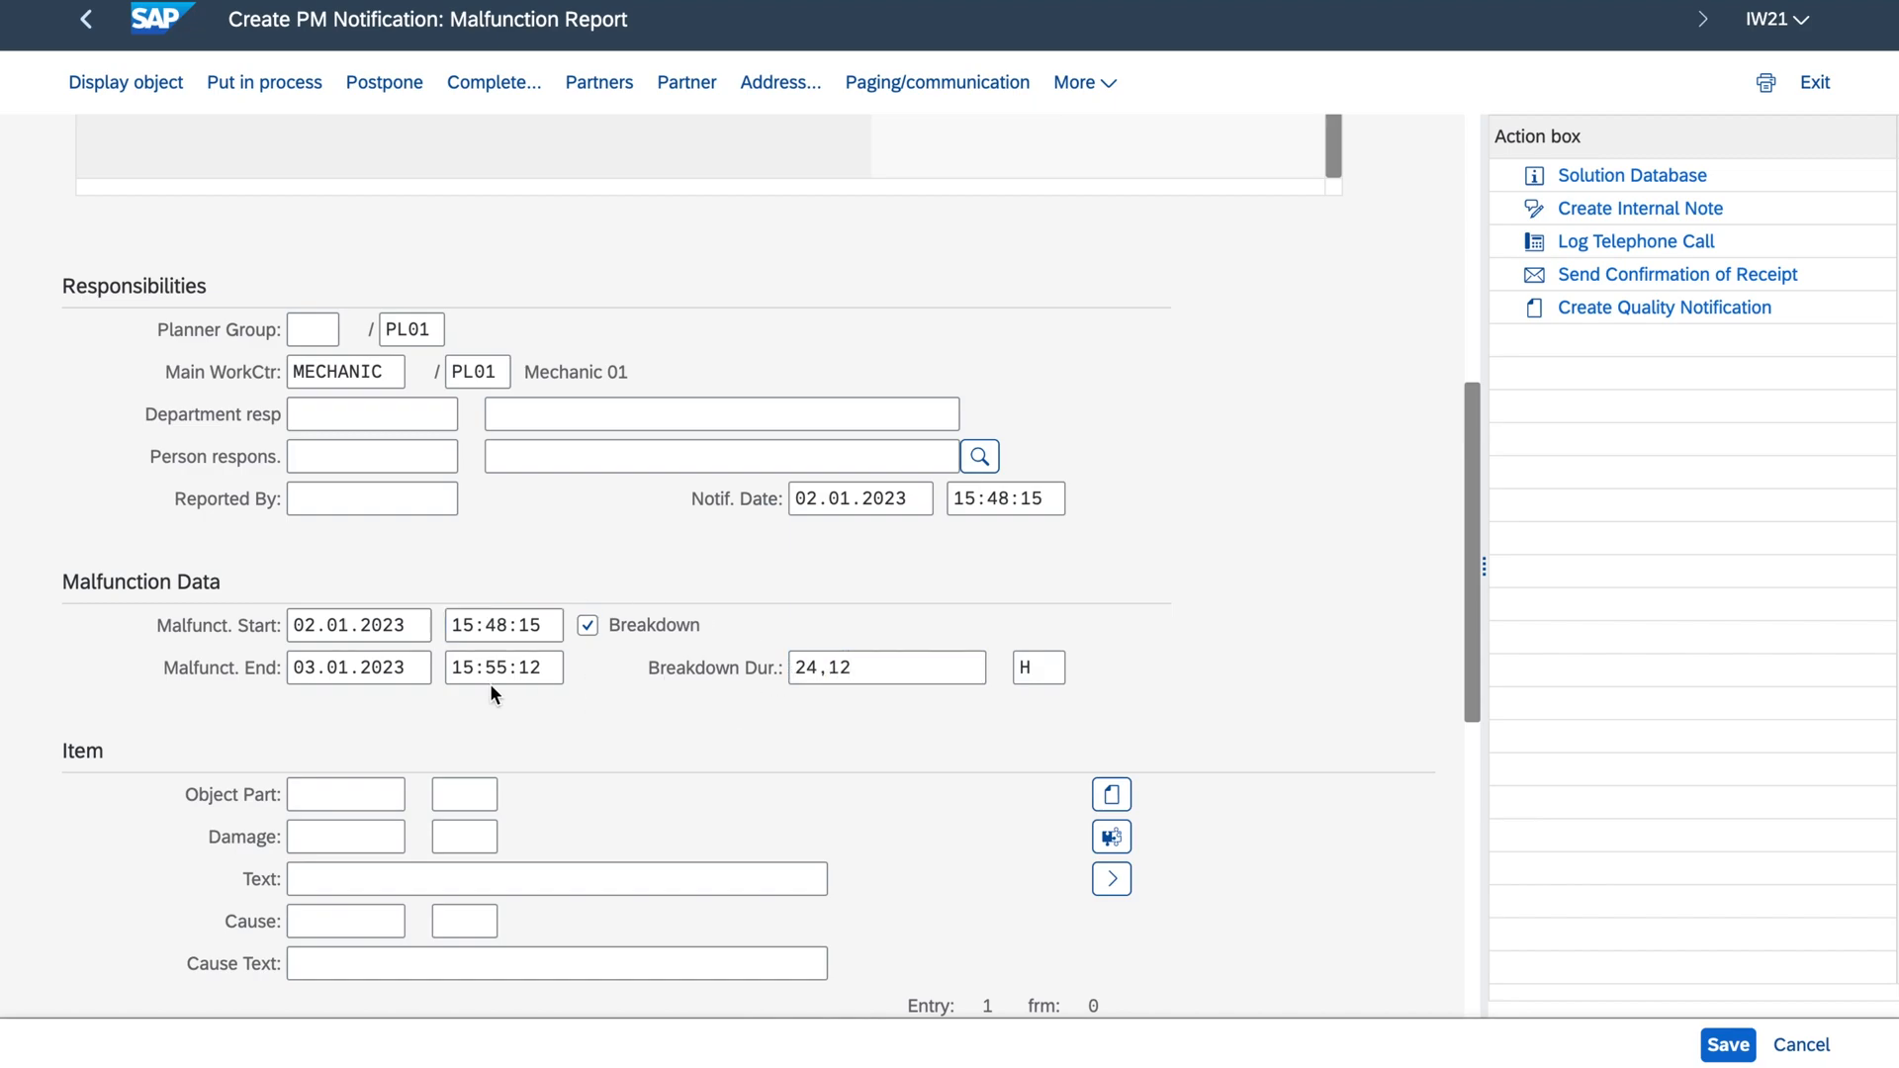
# Step: Clear the malfunction end date and time again and move to the Activities tab
pyautogui.tripleClick(503, 667)
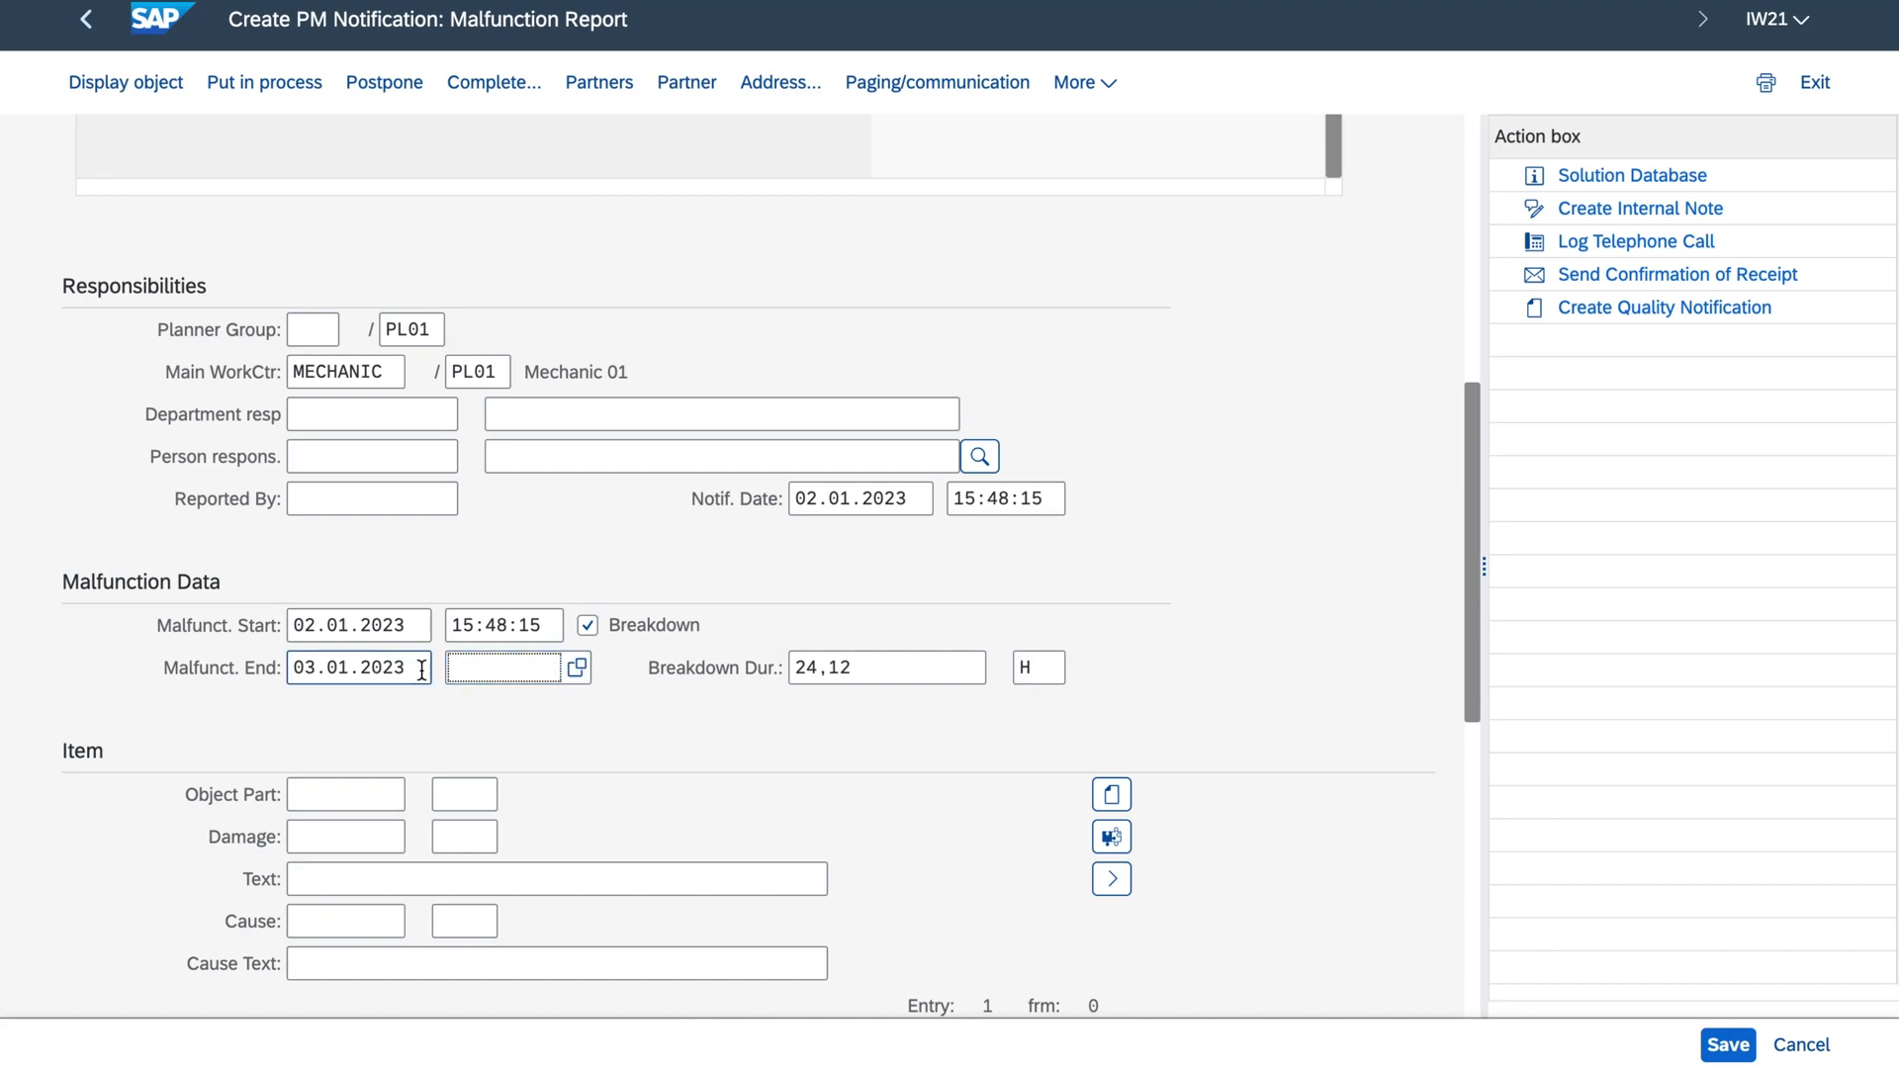
pyautogui.click(886, 666)
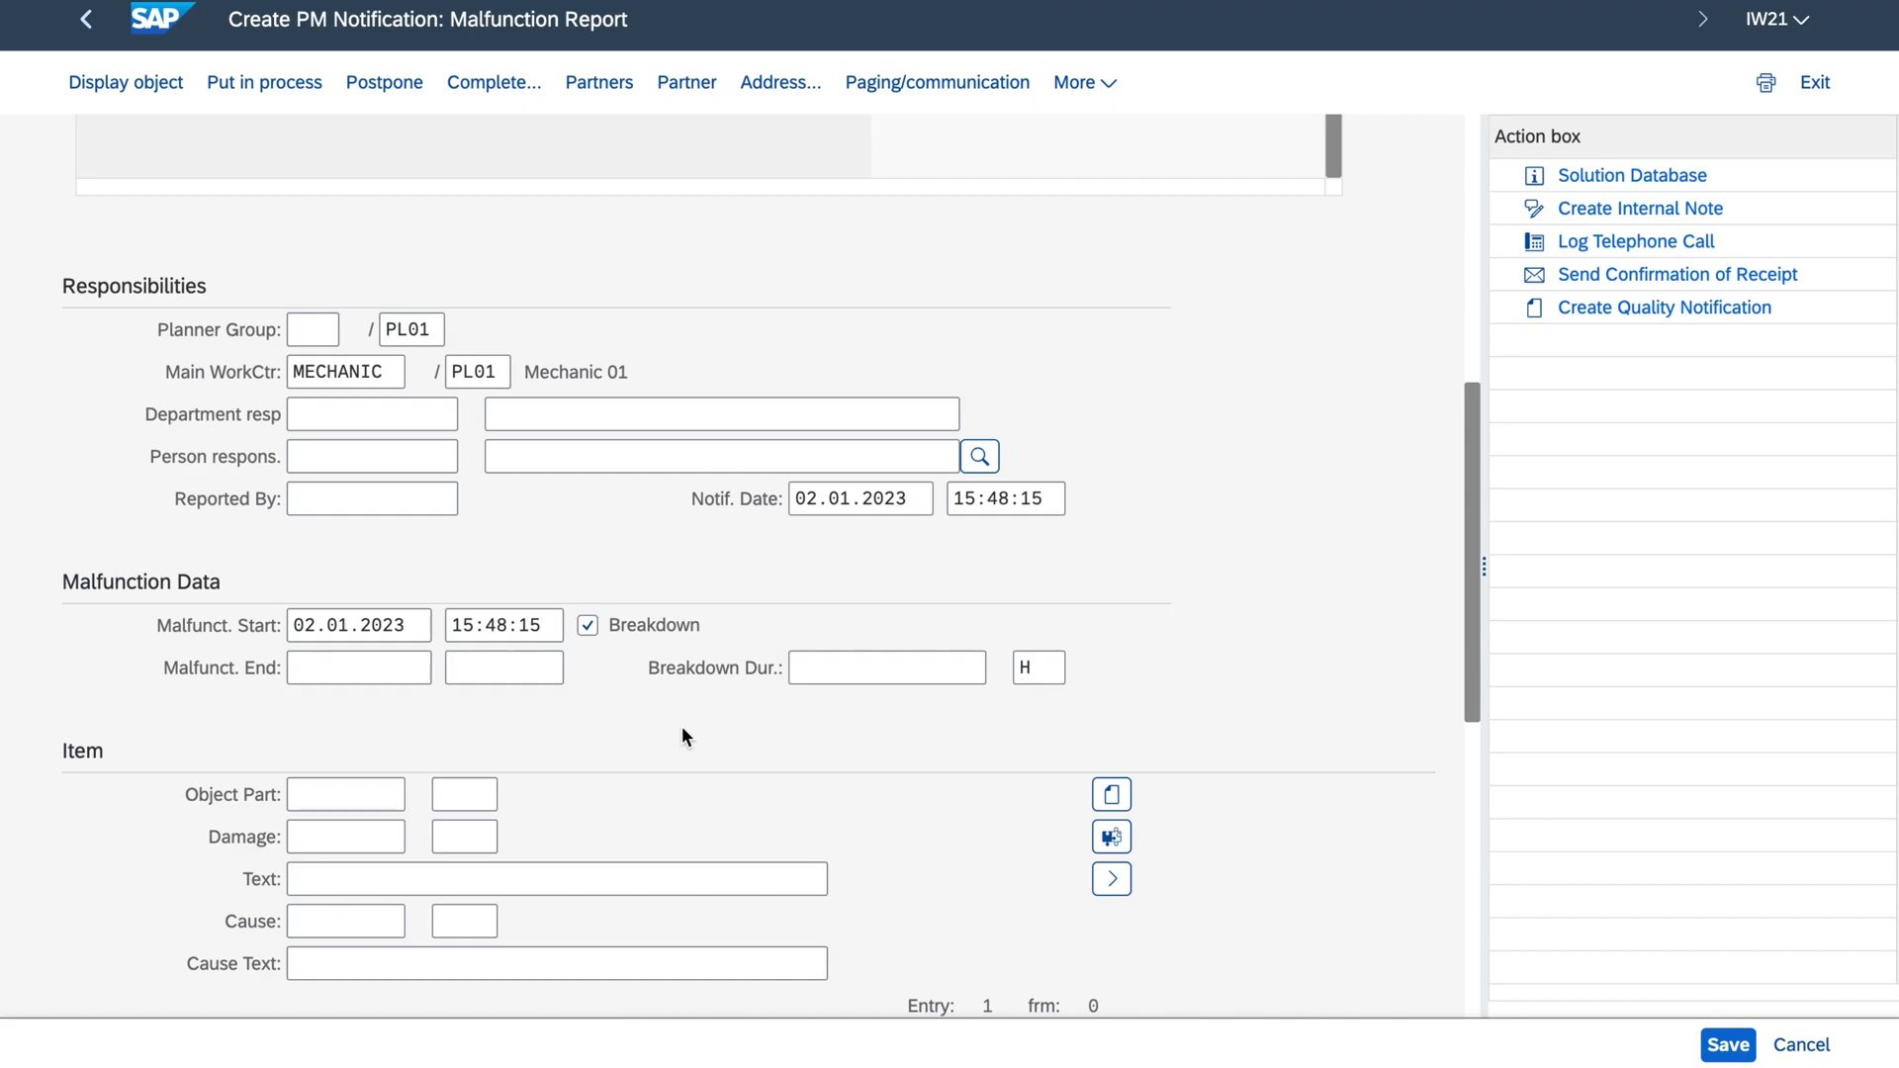
pyautogui.click(1153, 305)
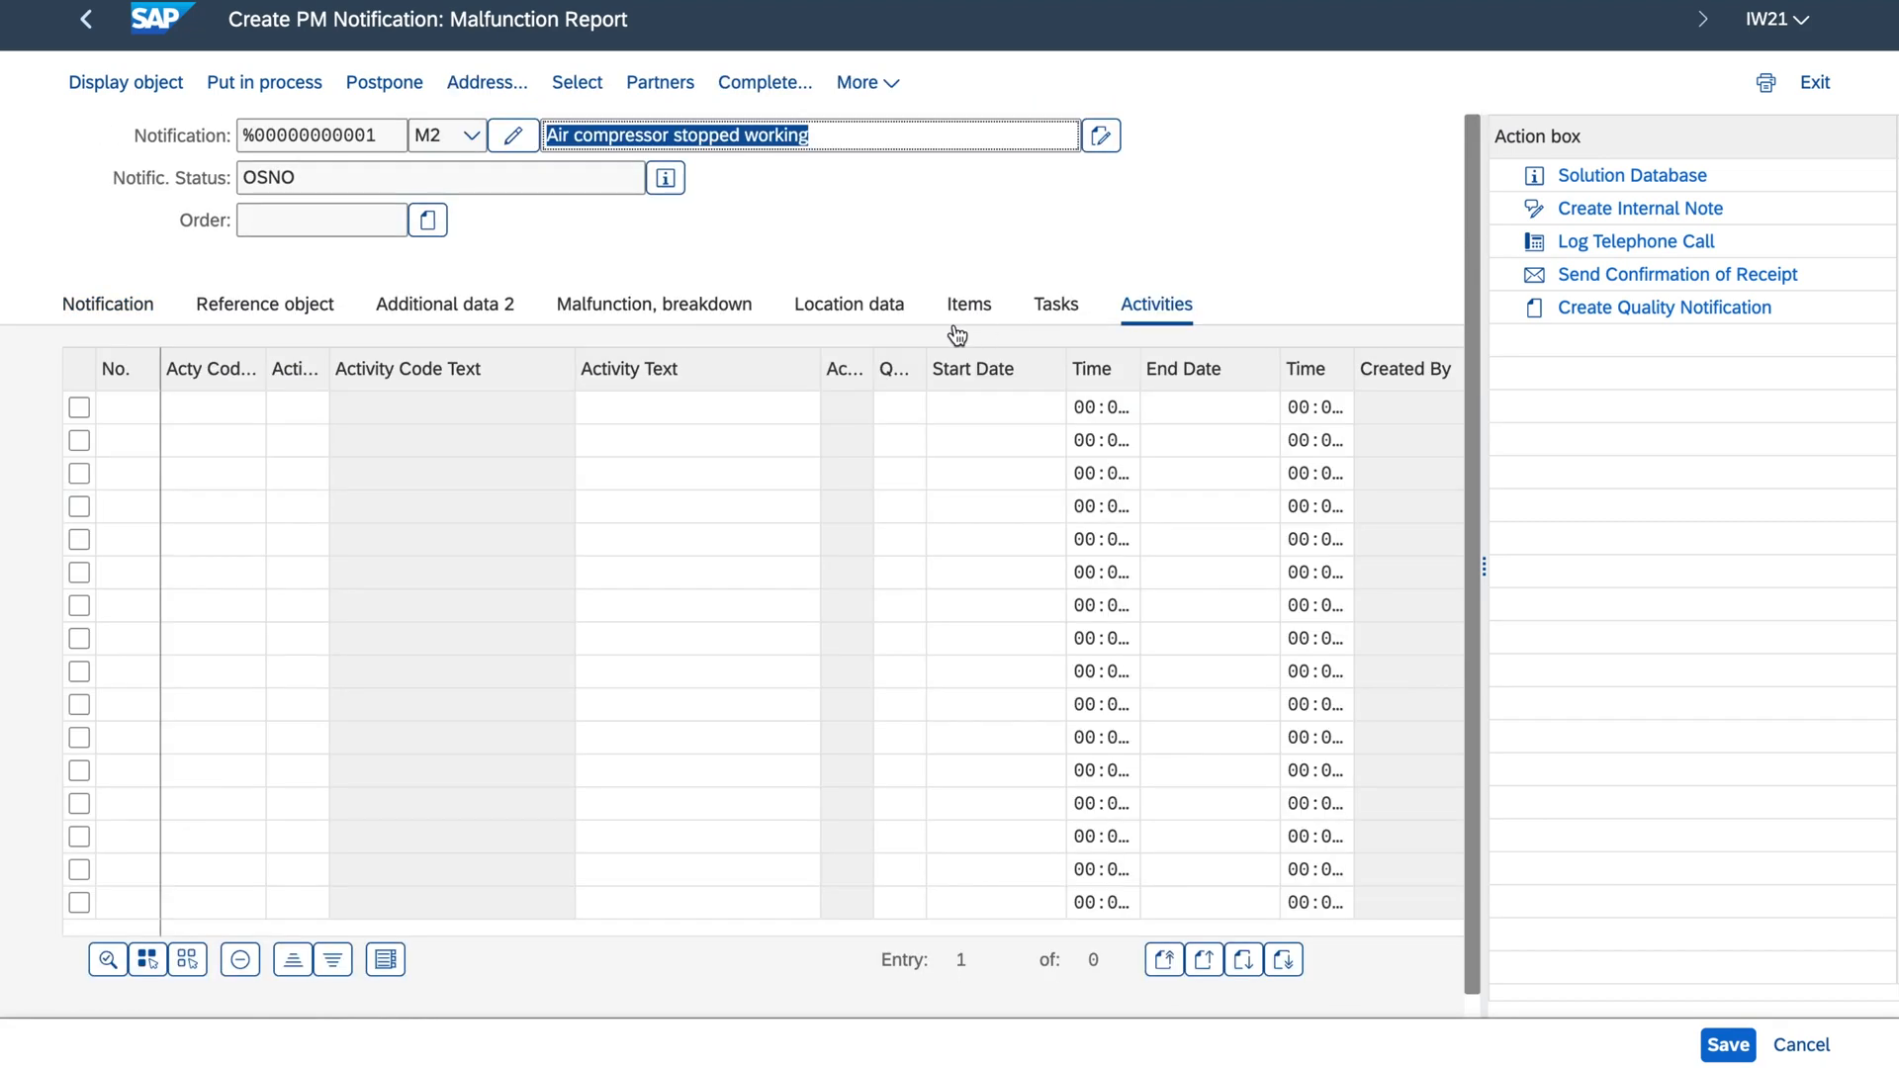
pyautogui.click(697, 408)
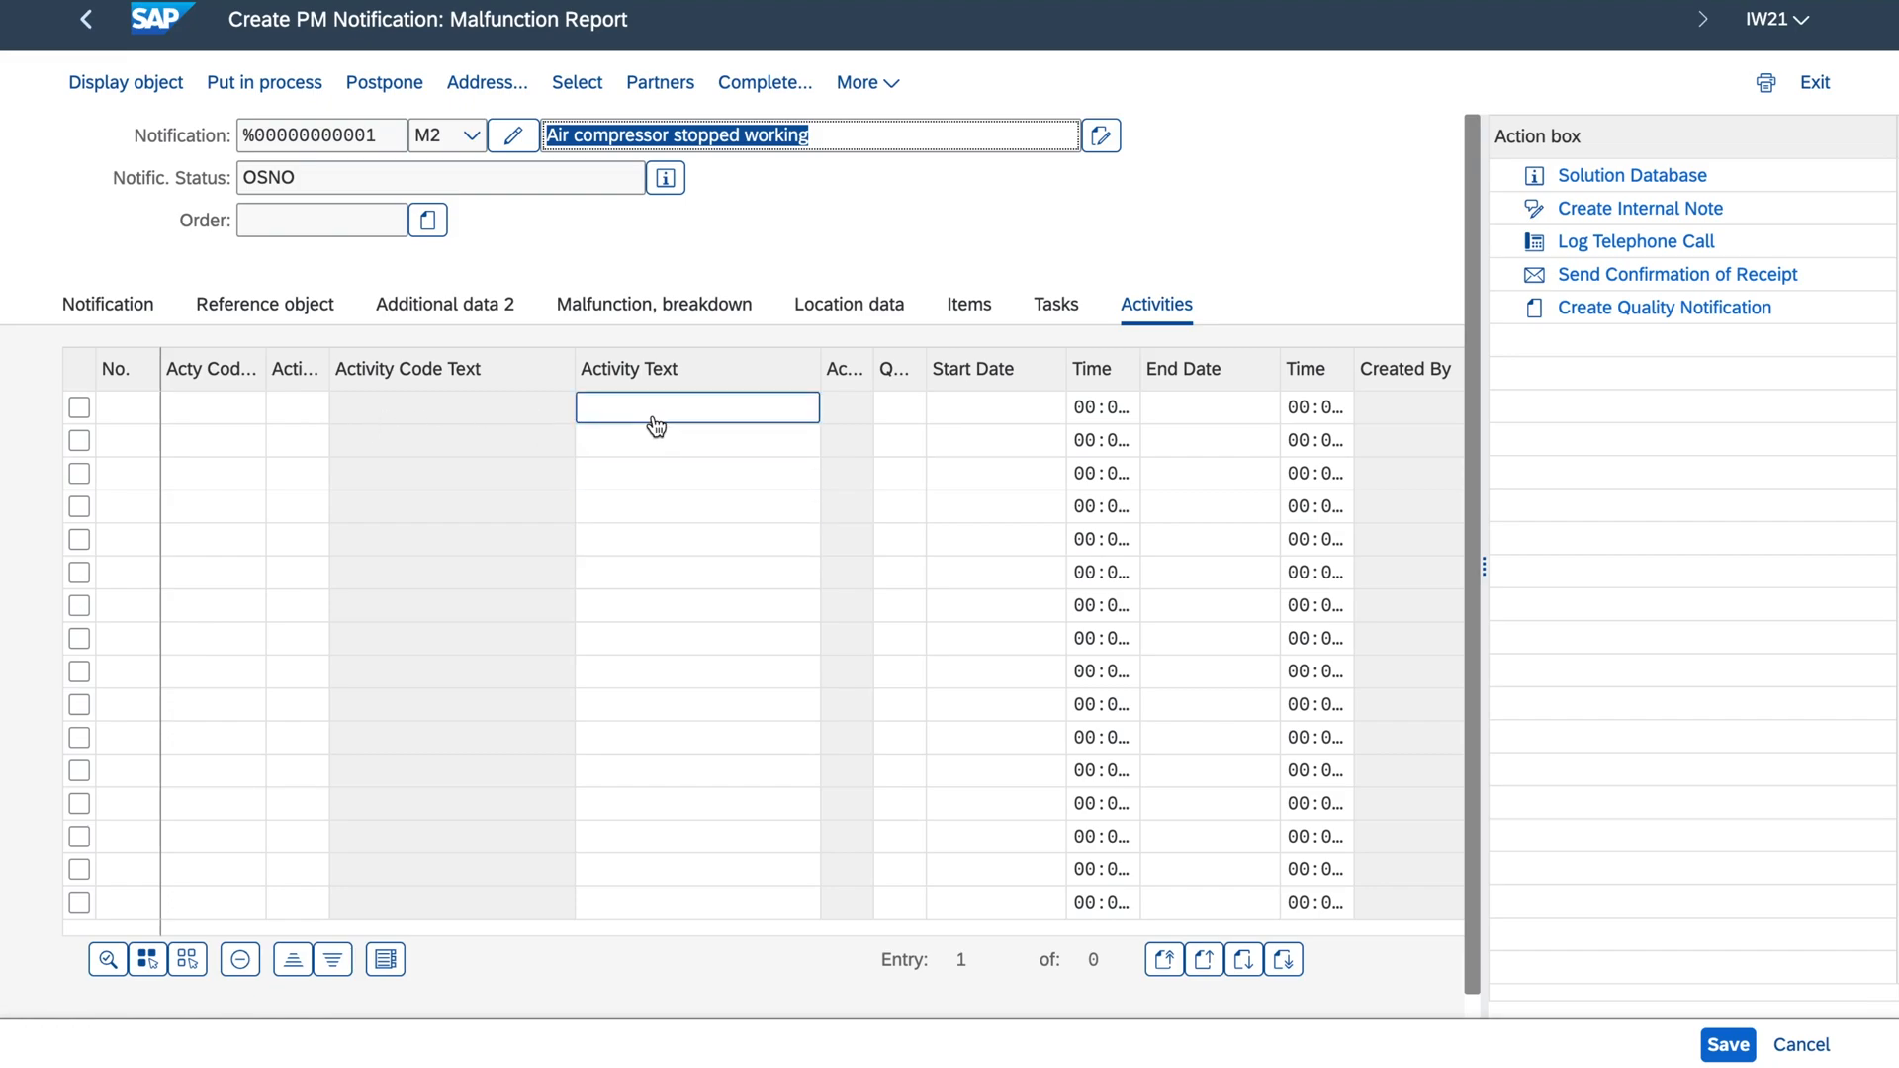
pyautogui.click(1054, 305)
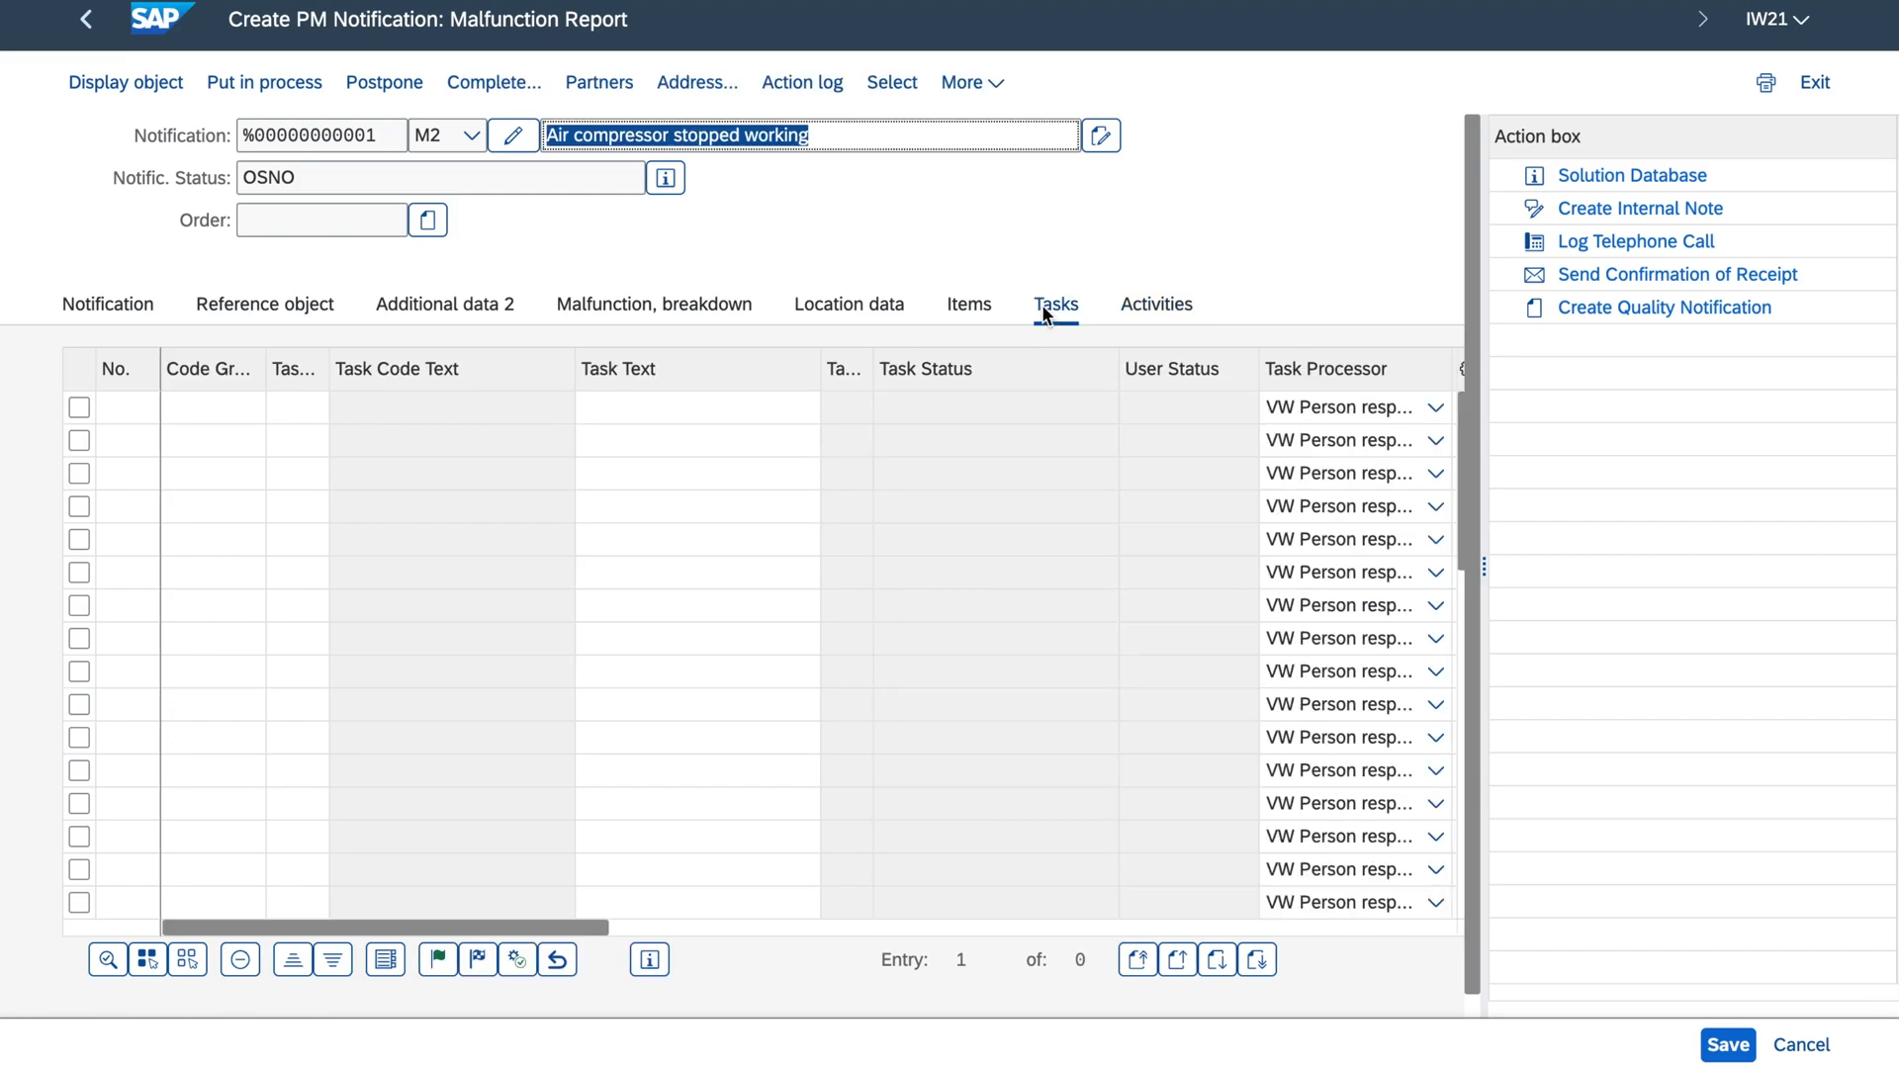
pyautogui.click(698, 473)
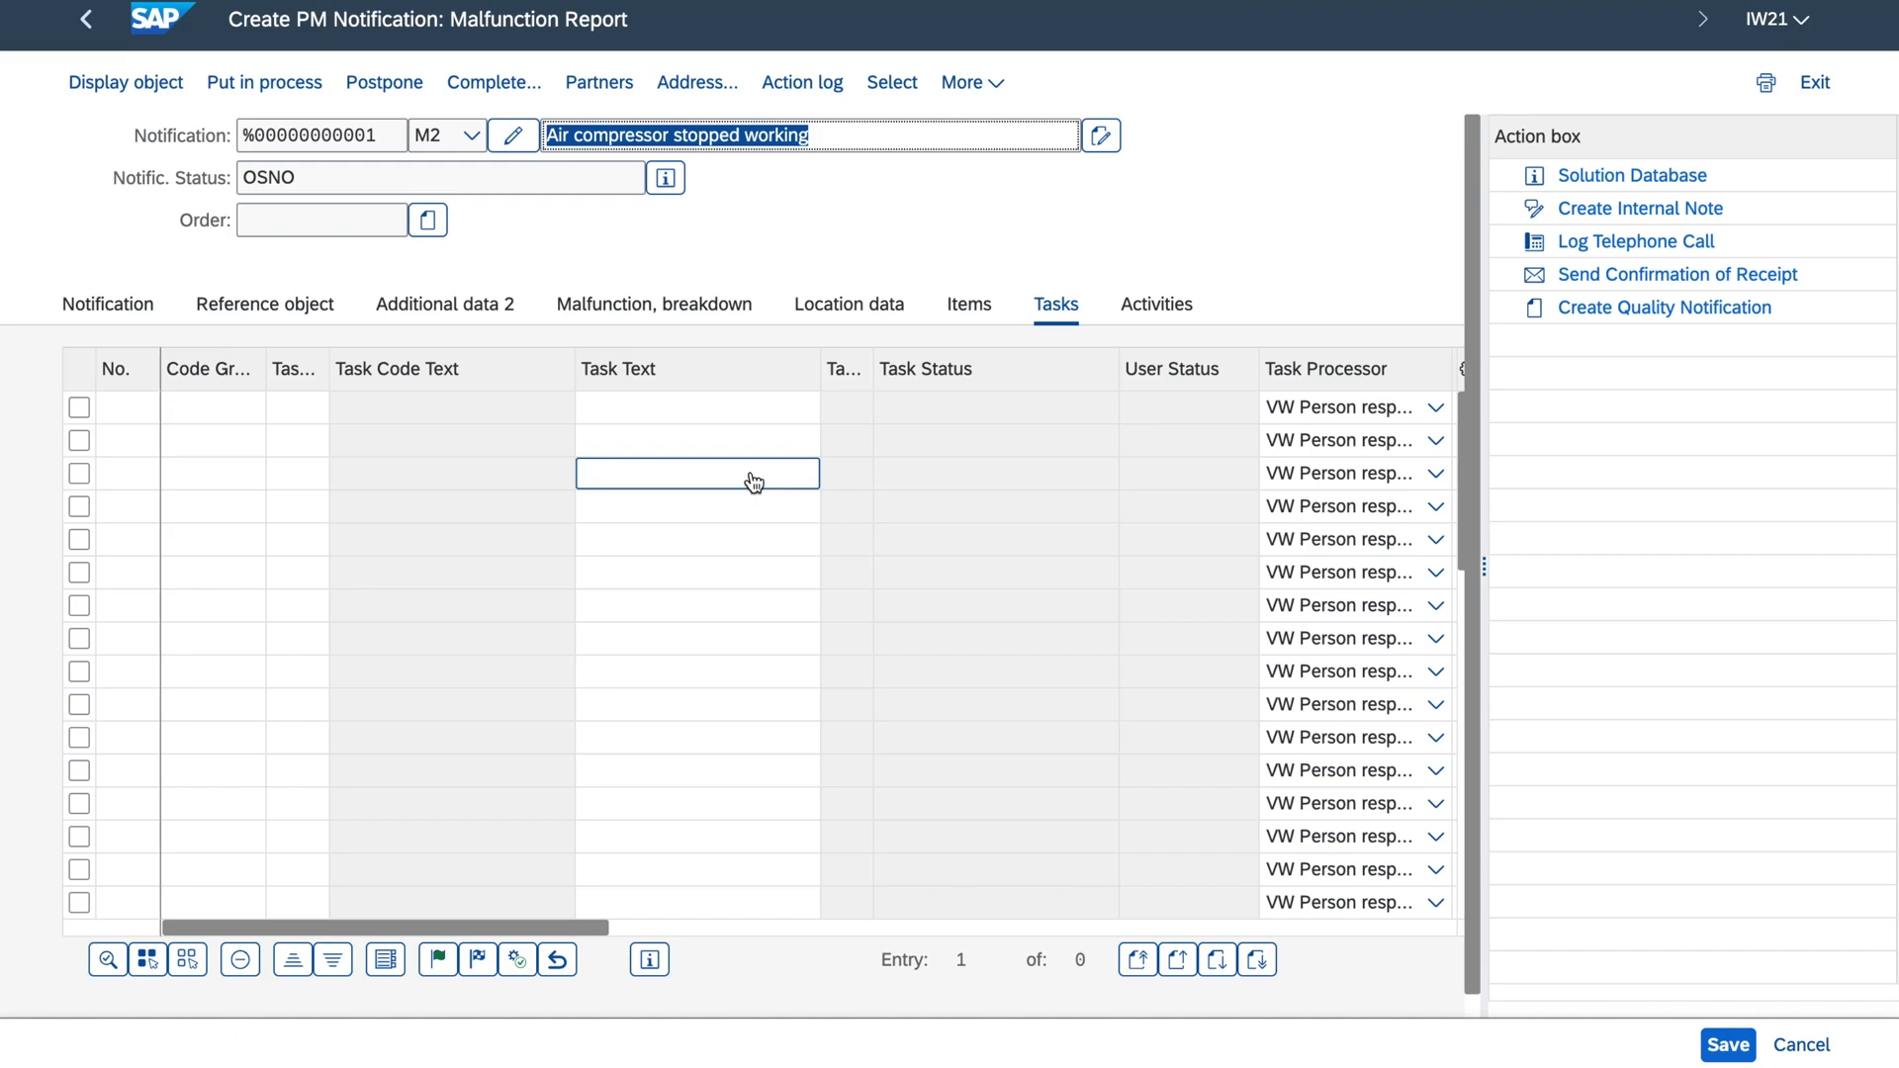
pyautogui.moveTo(908, 364)
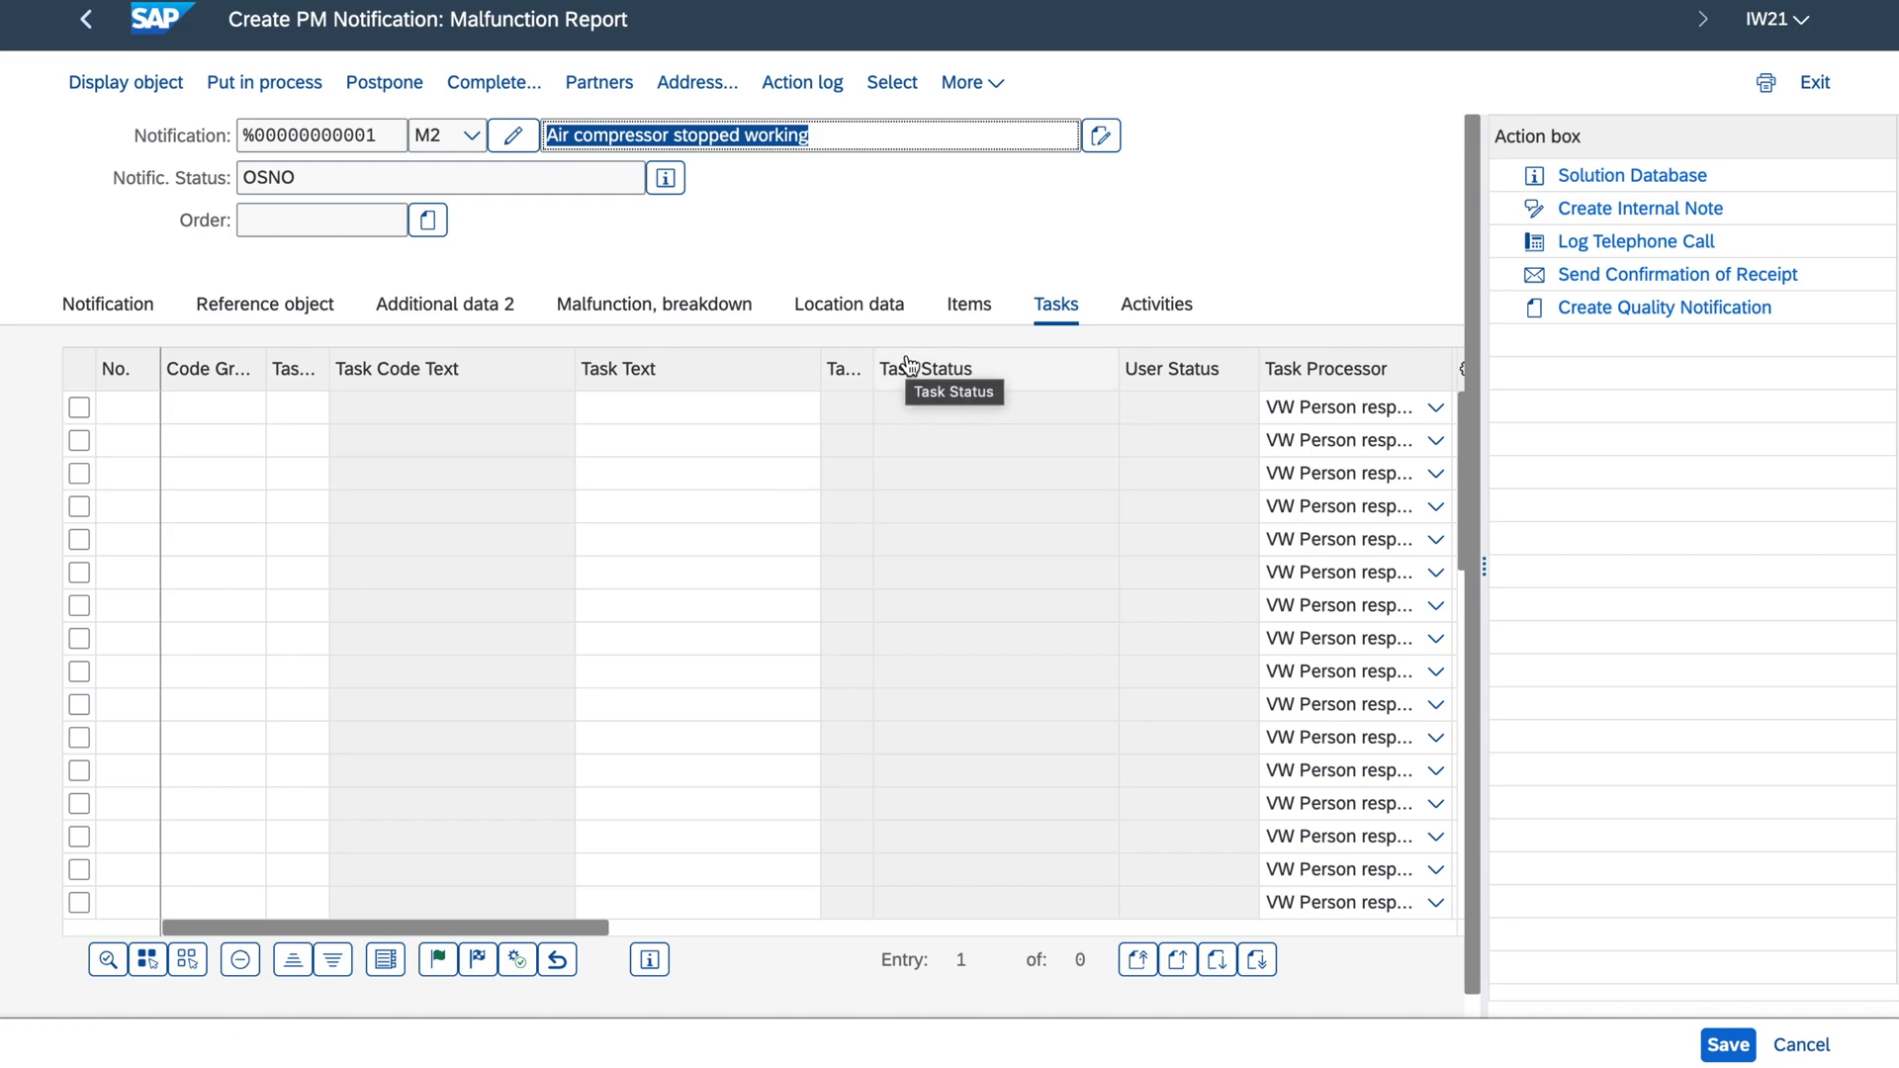
pyautogui.moveTo(837, 244)
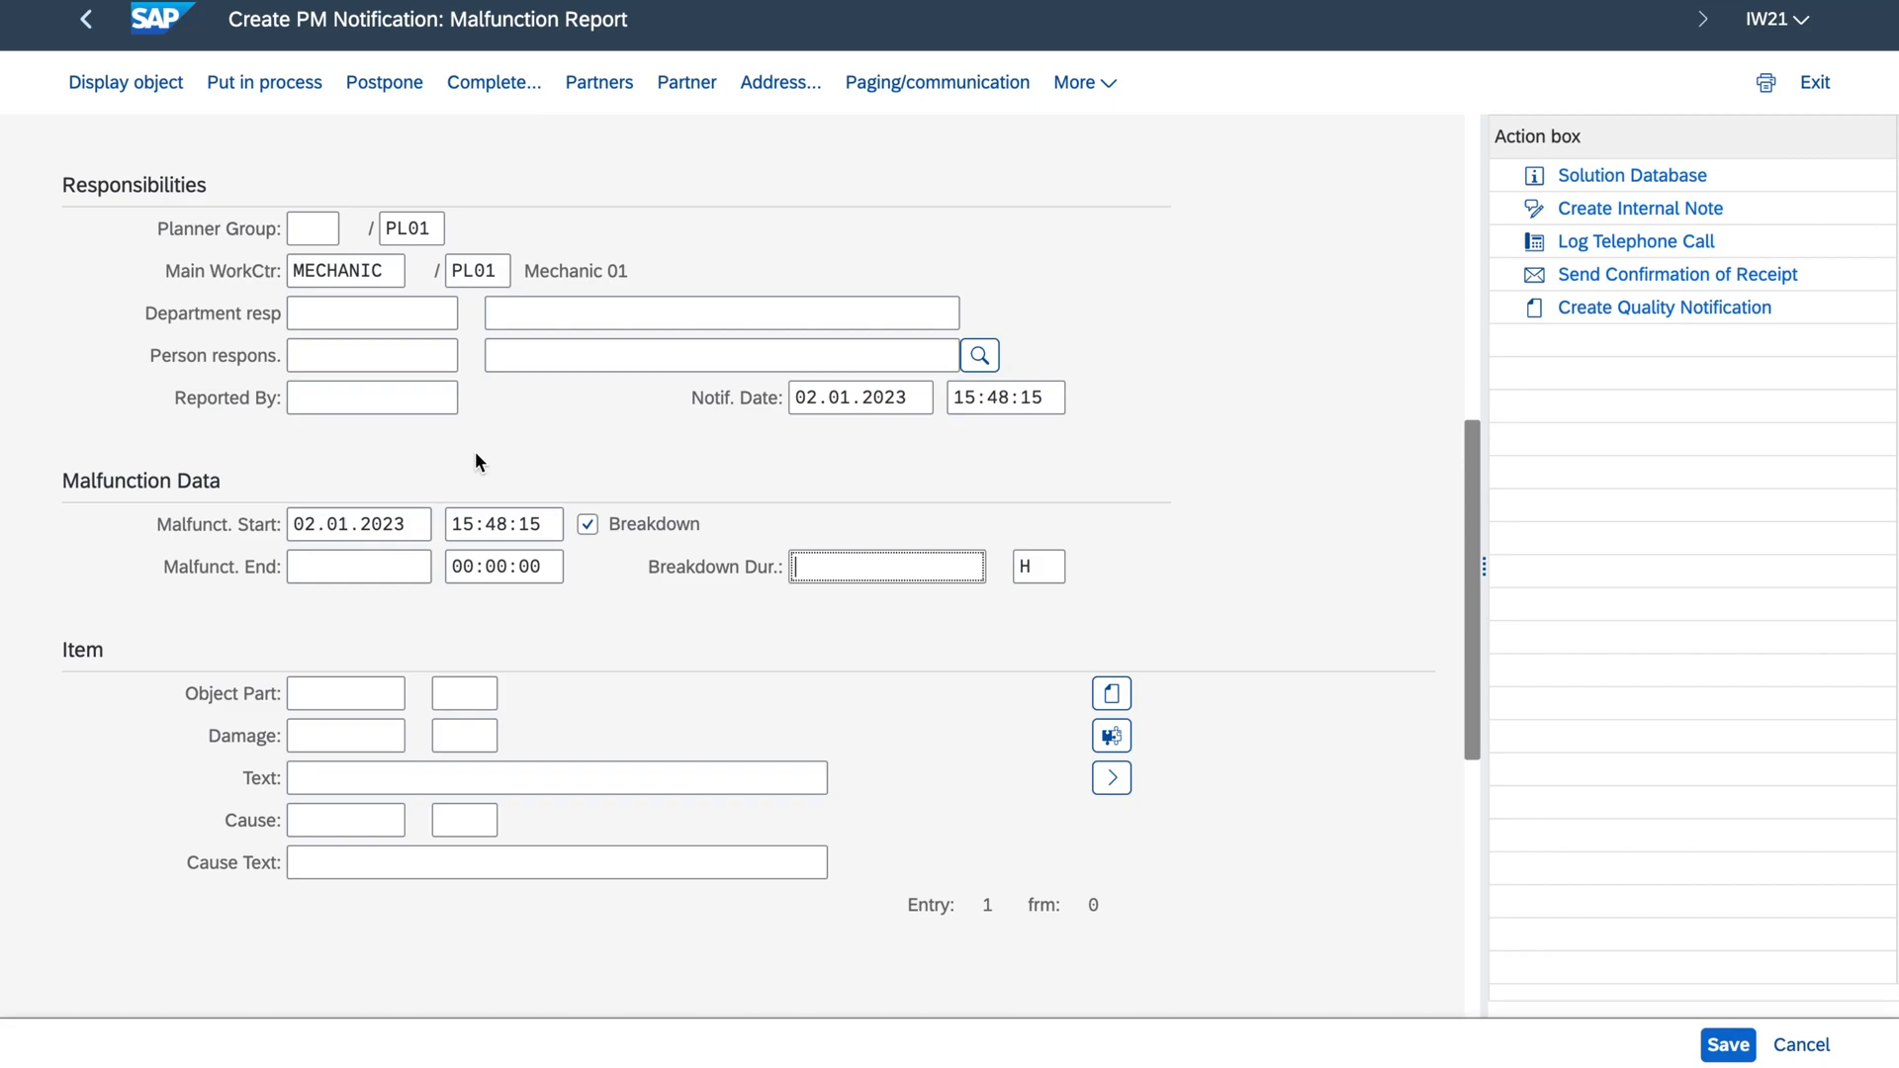
pyautogui.scroll(-3)
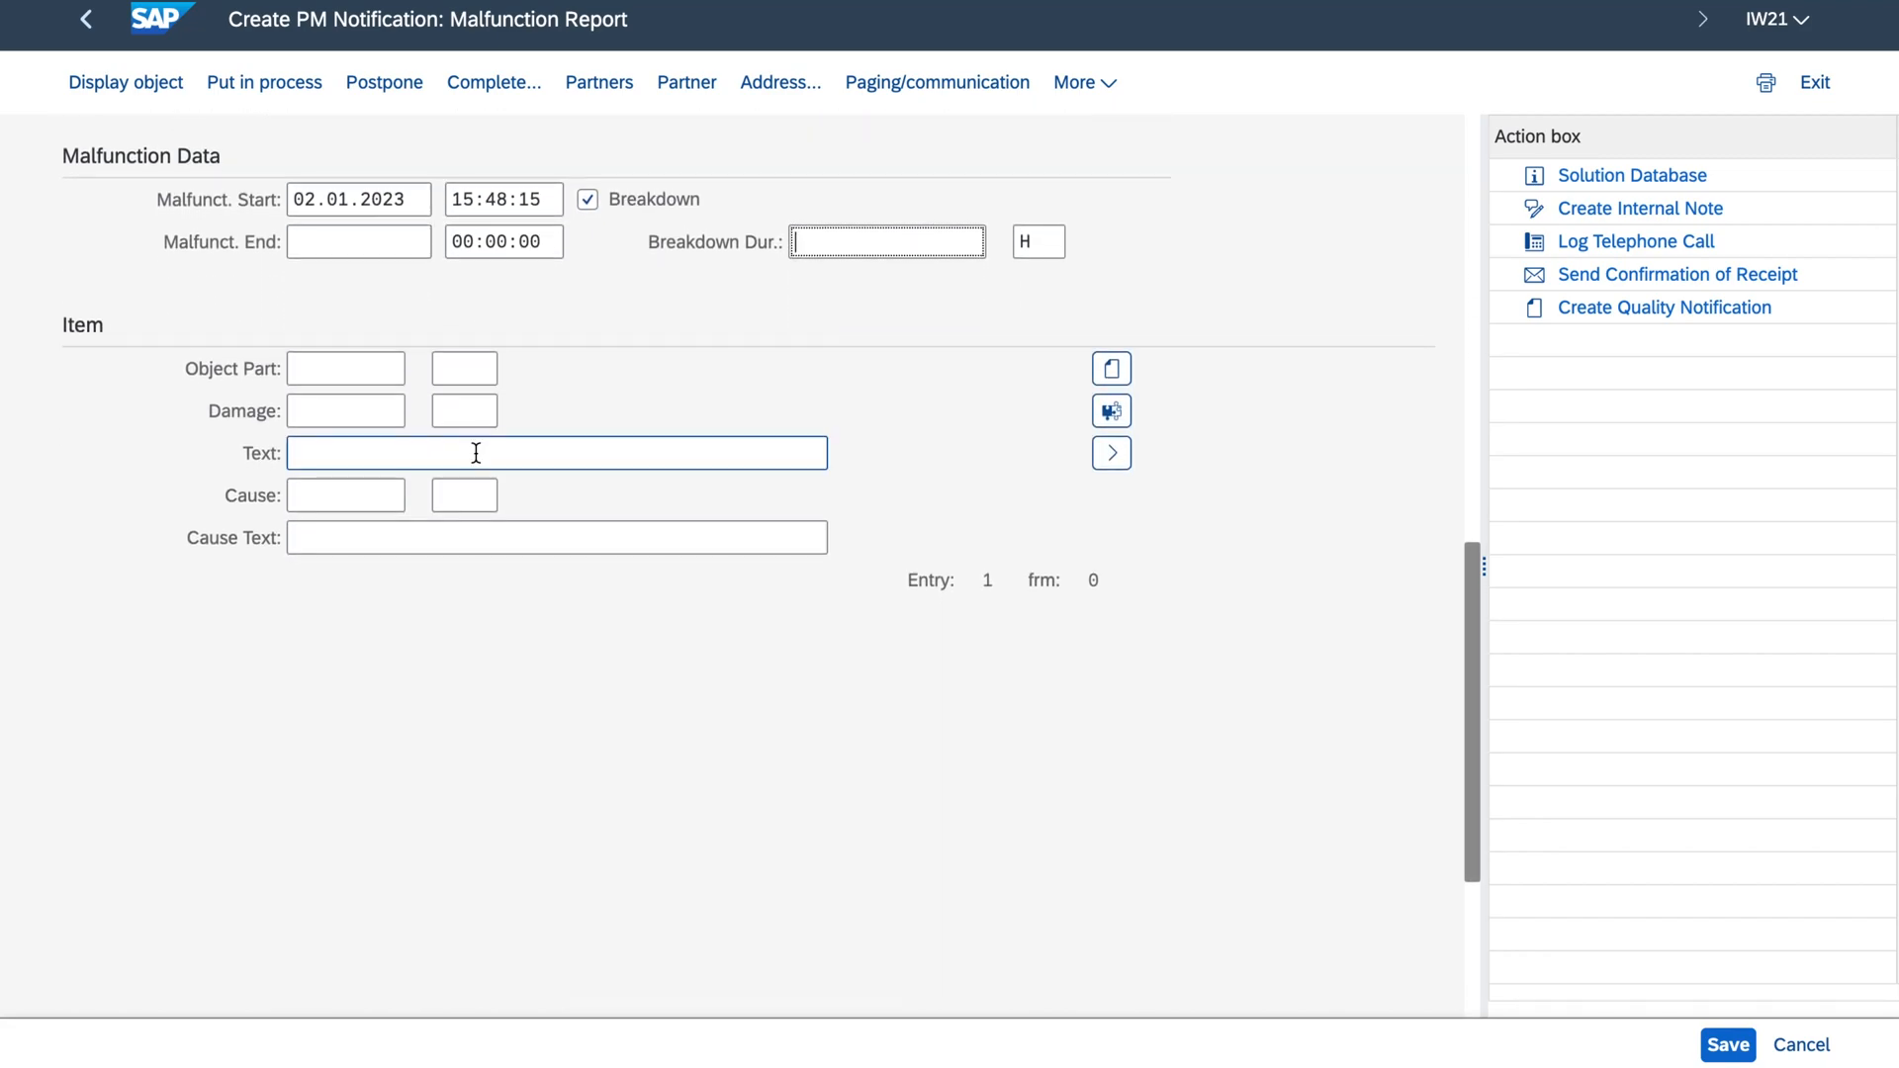
pyautogui.scroll(3)
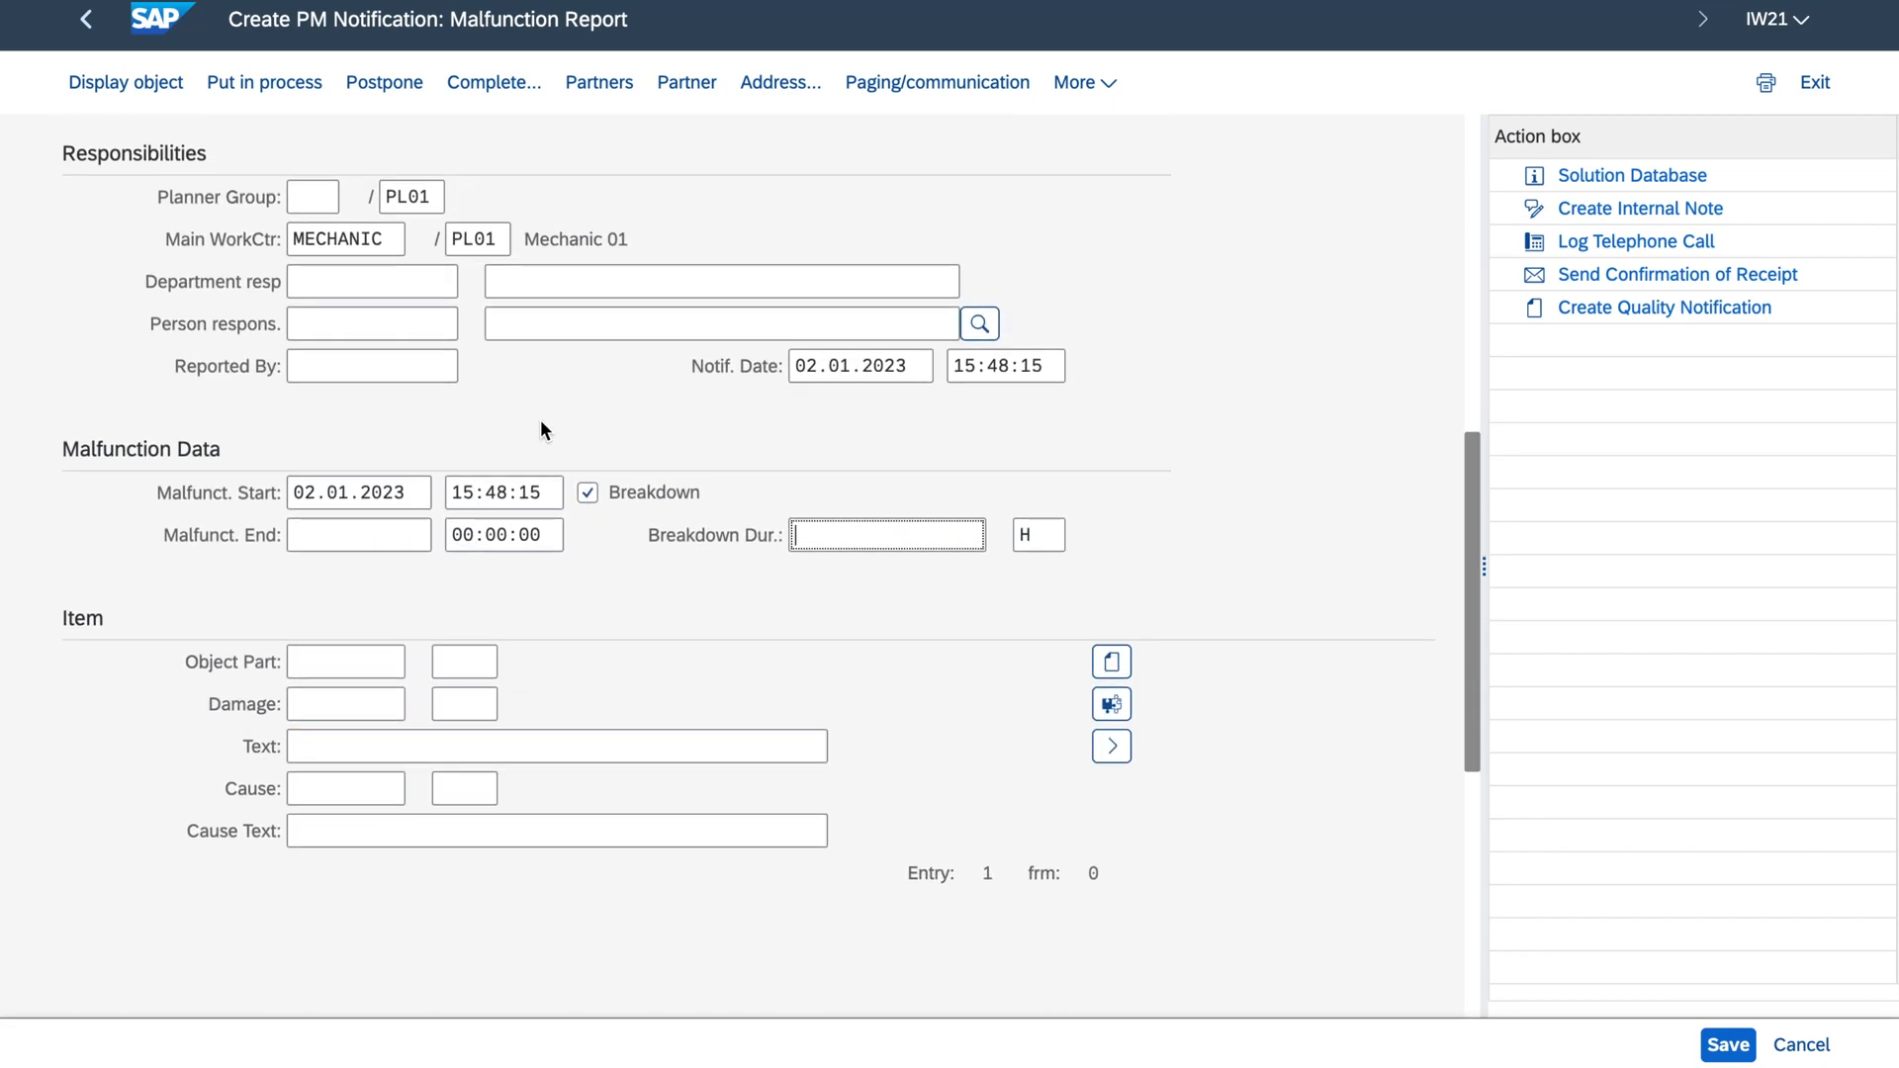
pyautogui.scroll(3)
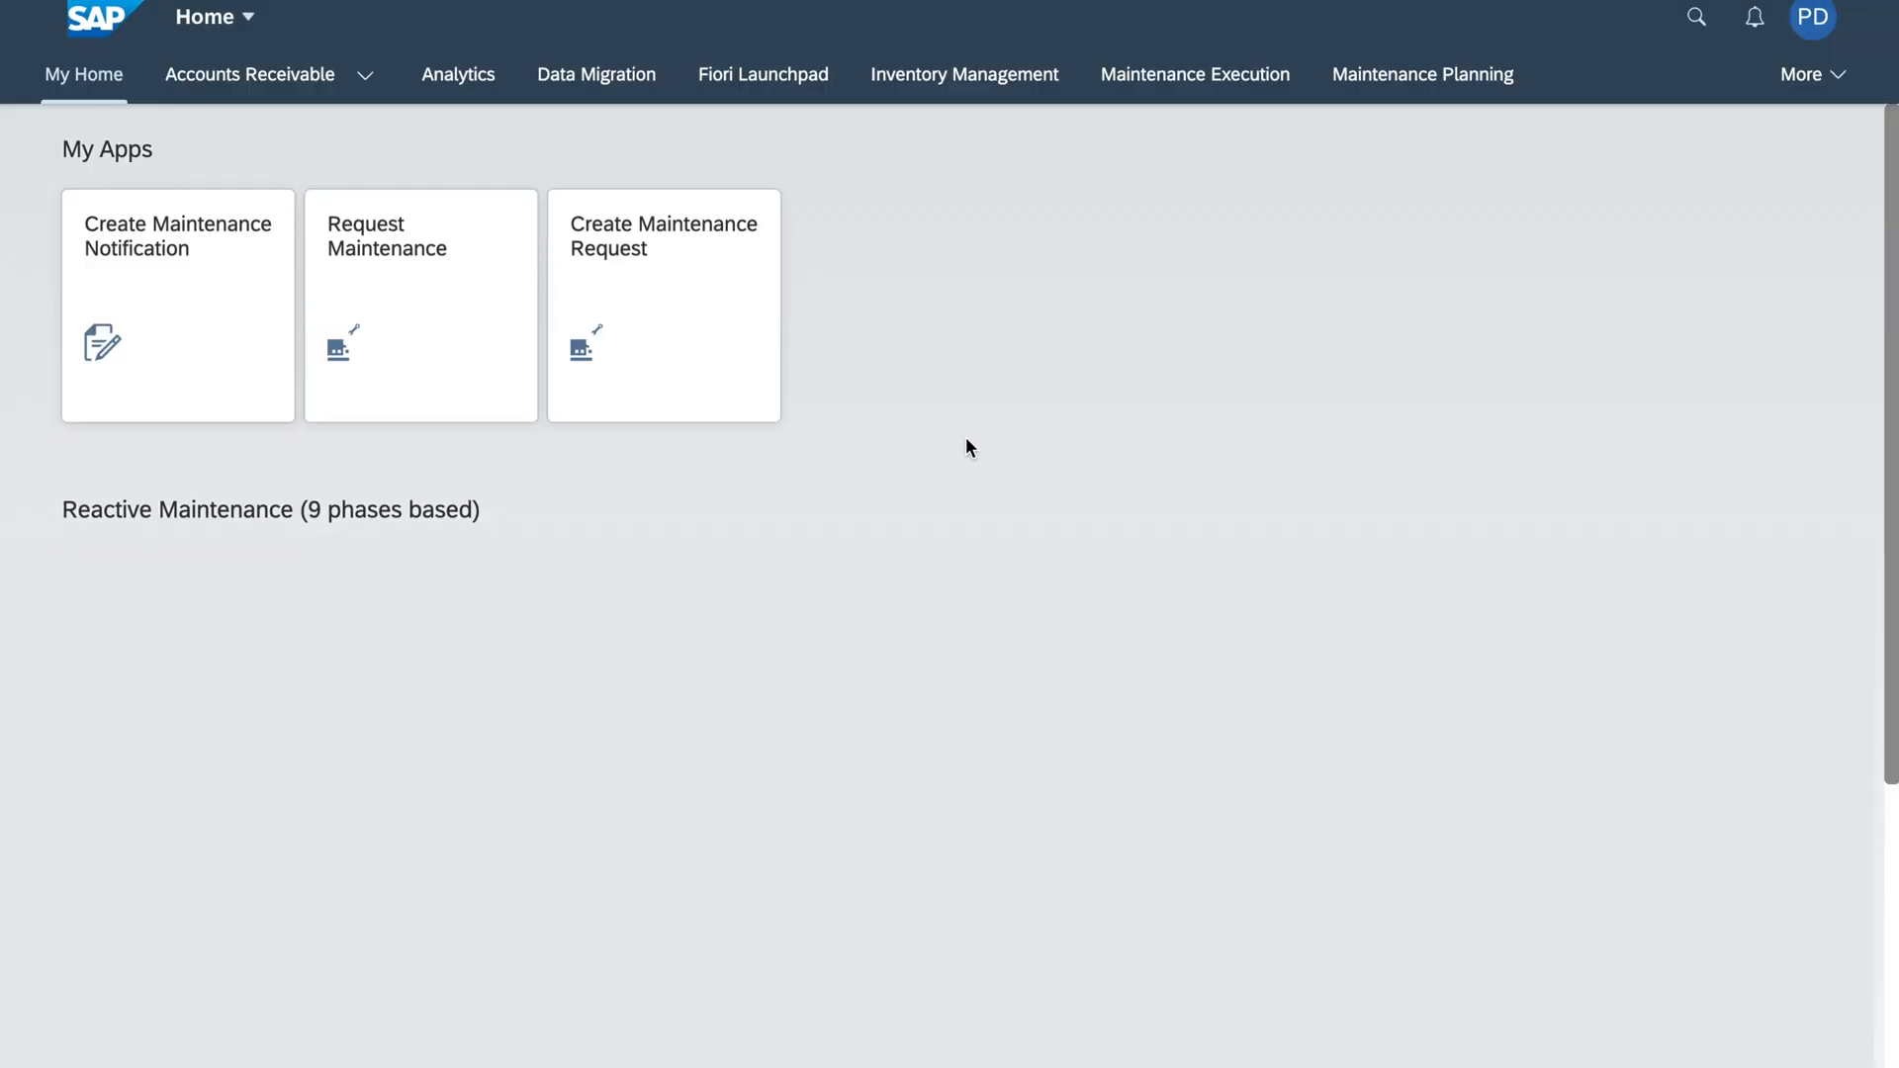
pyautogui.moveTo(312, 461)
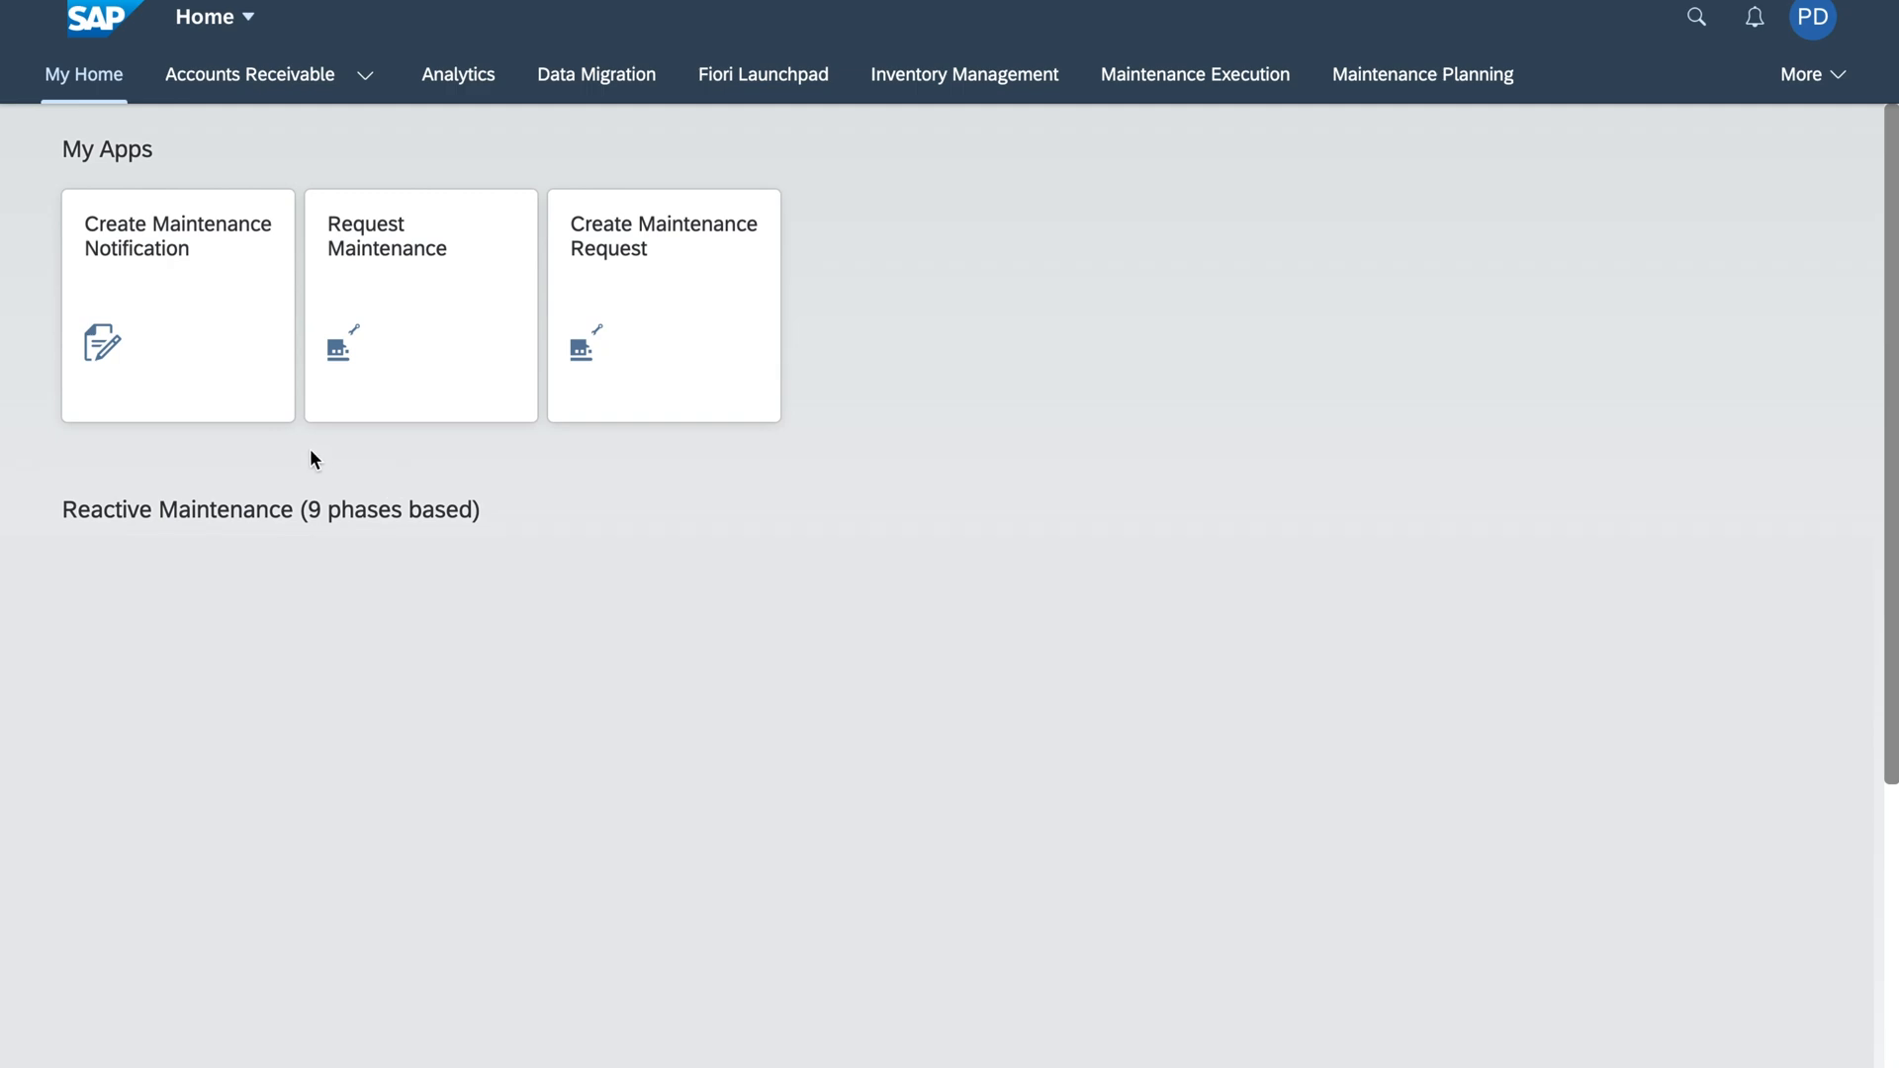
pyautogui.moveTo(271, 459)
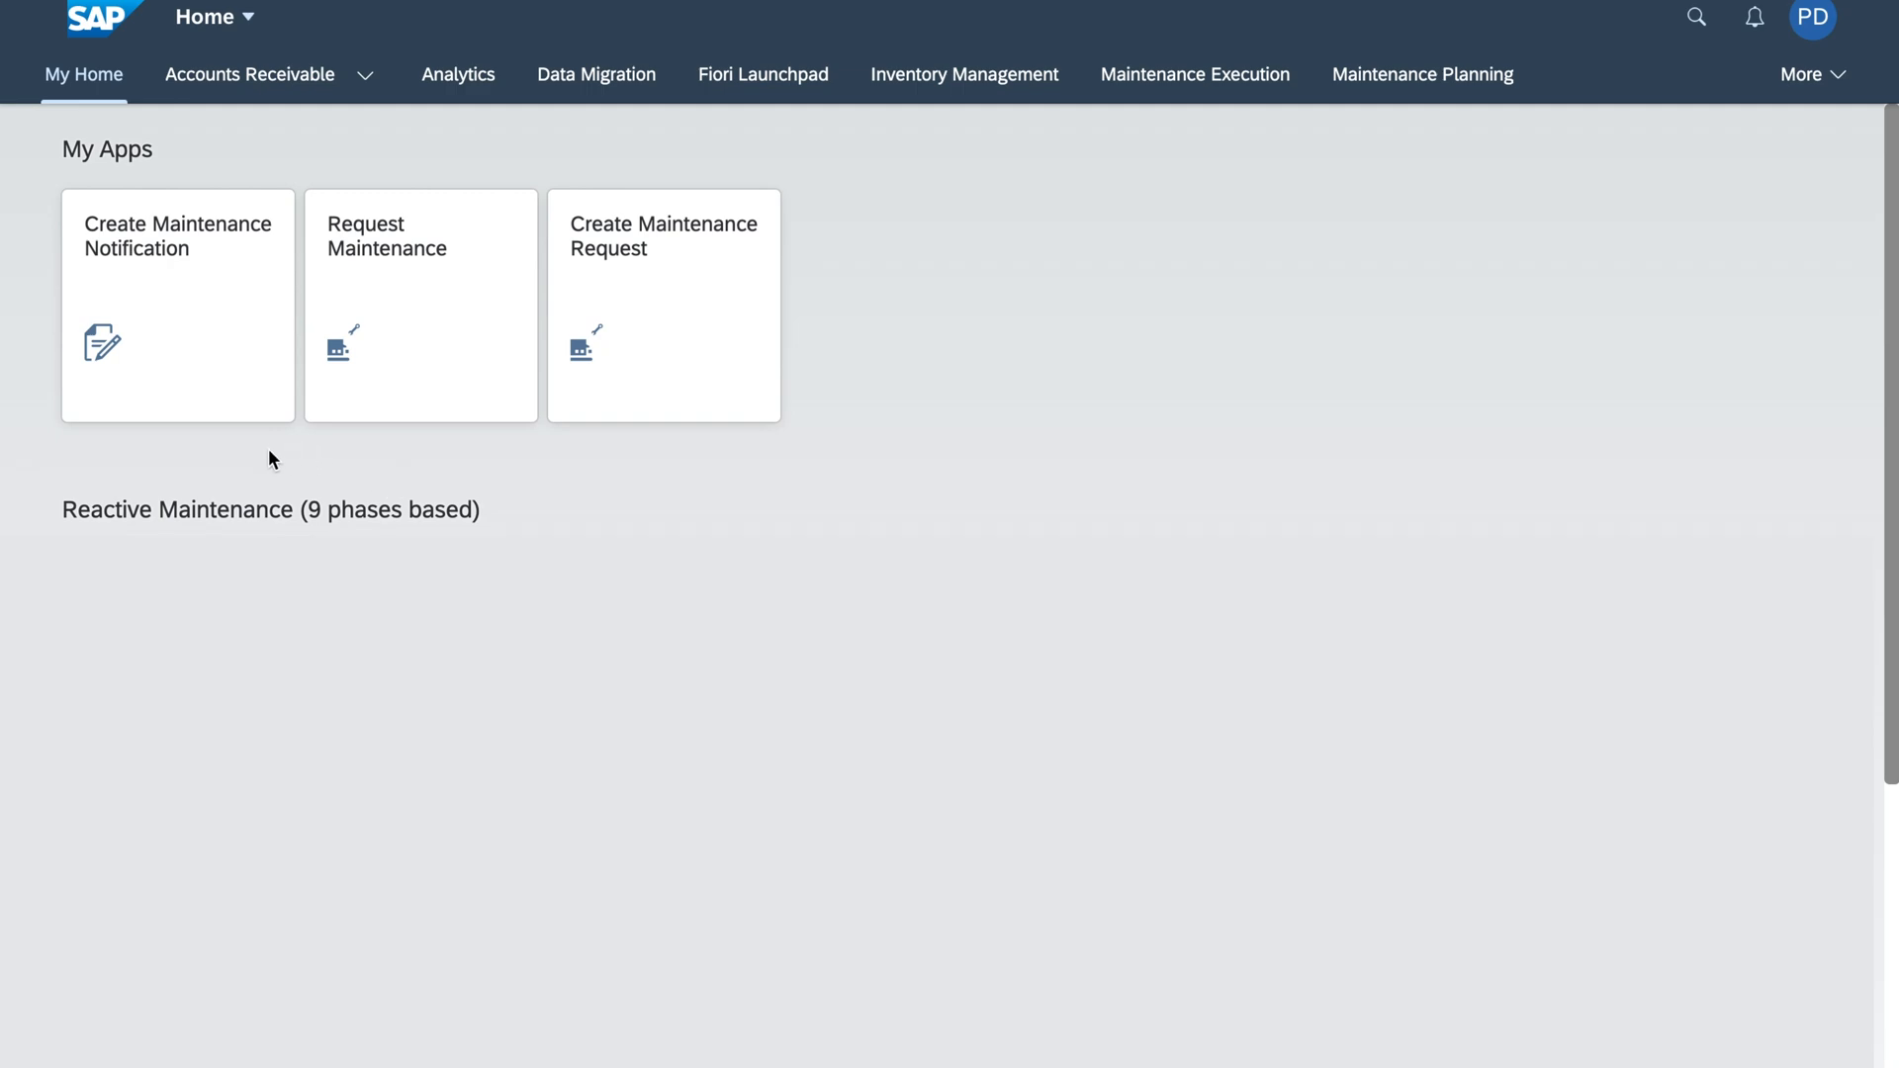
pyautogui.moveTo(321, 461)
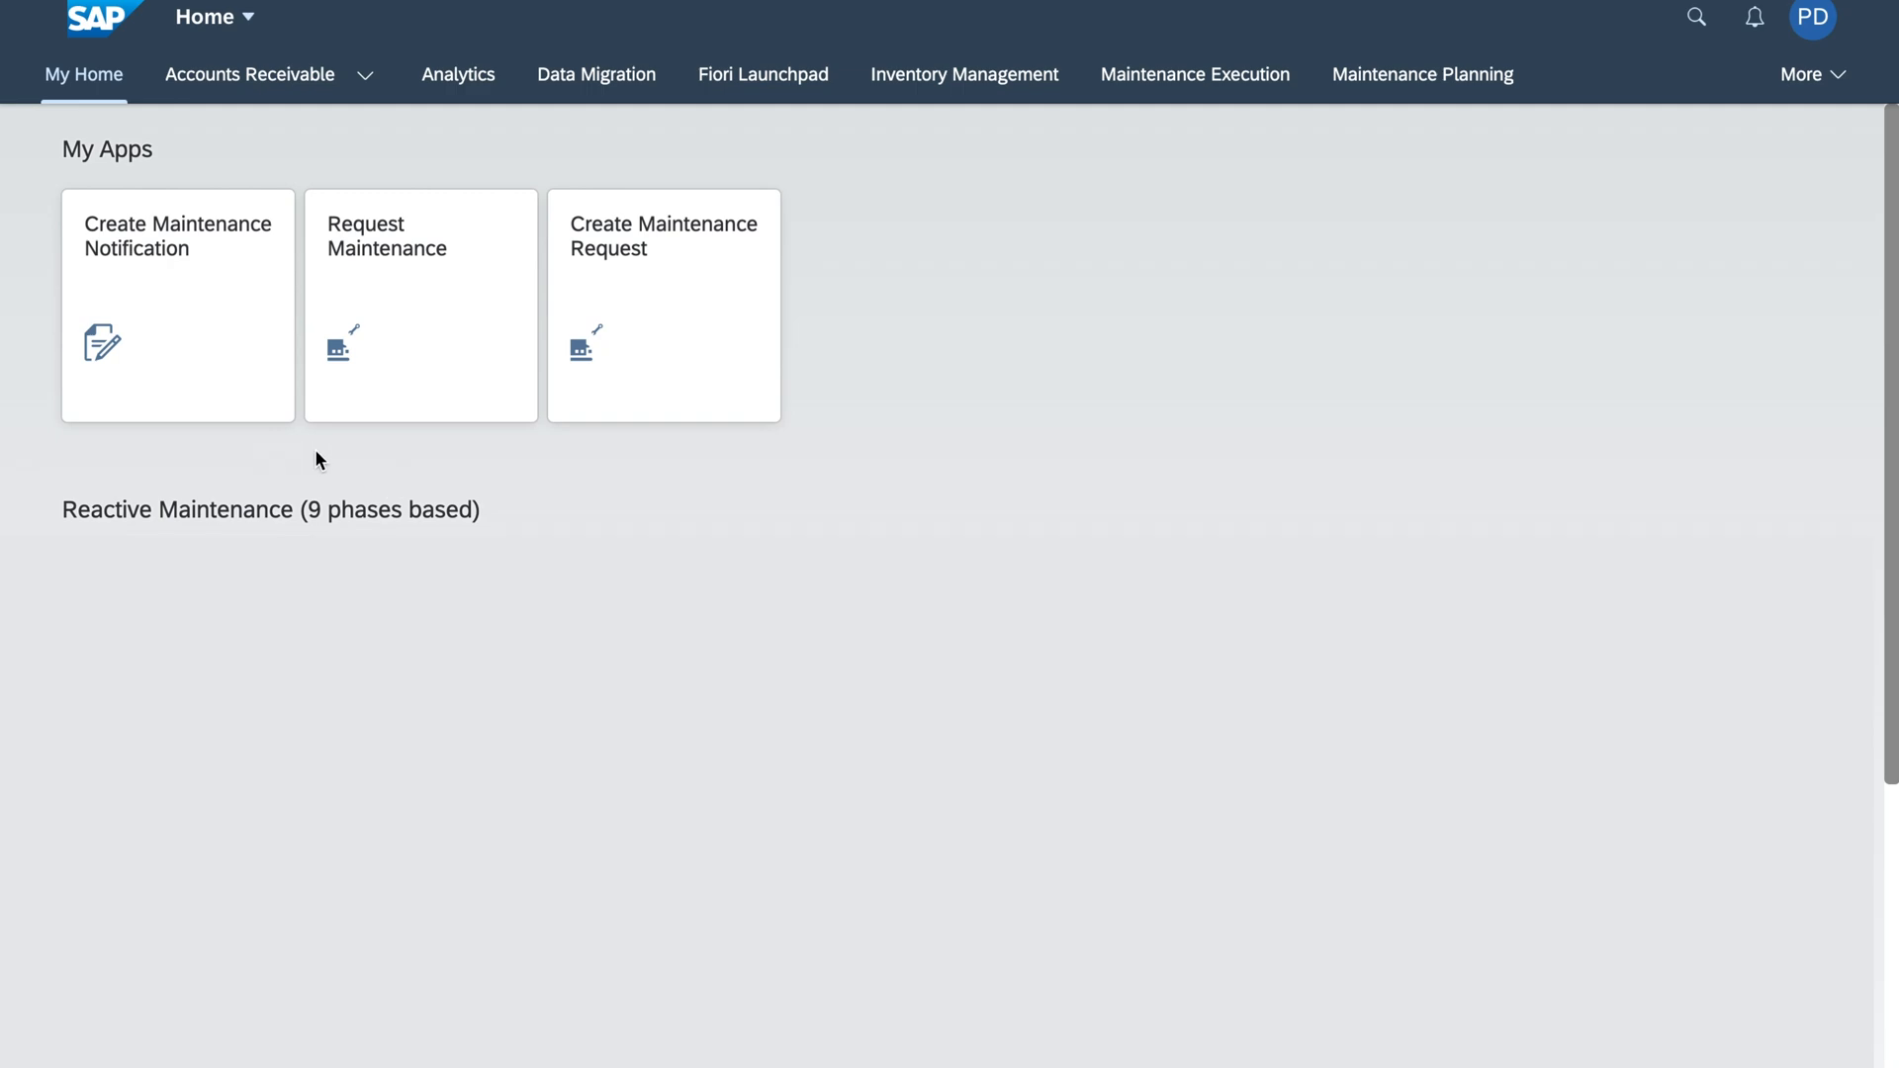
pyautogui.moveTo(1060, 402)
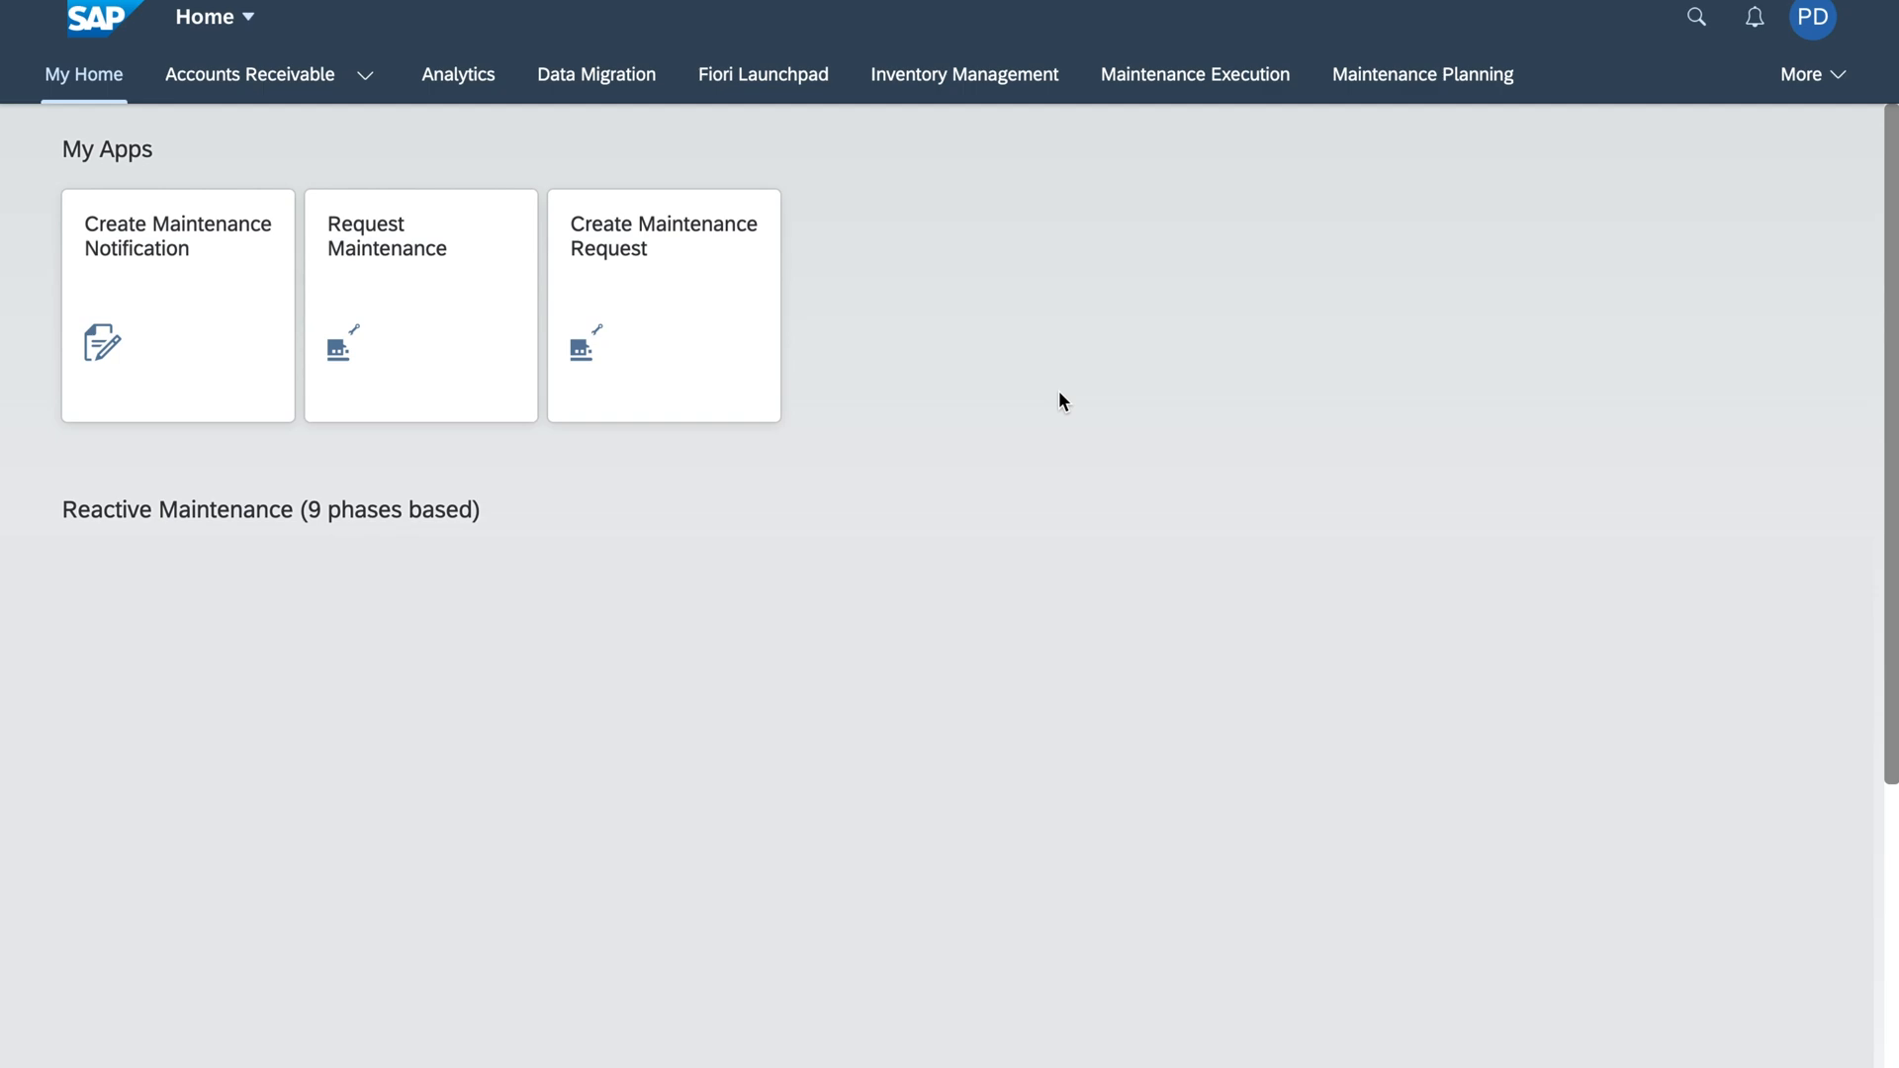
pyautogui.moveTo(211, 385)
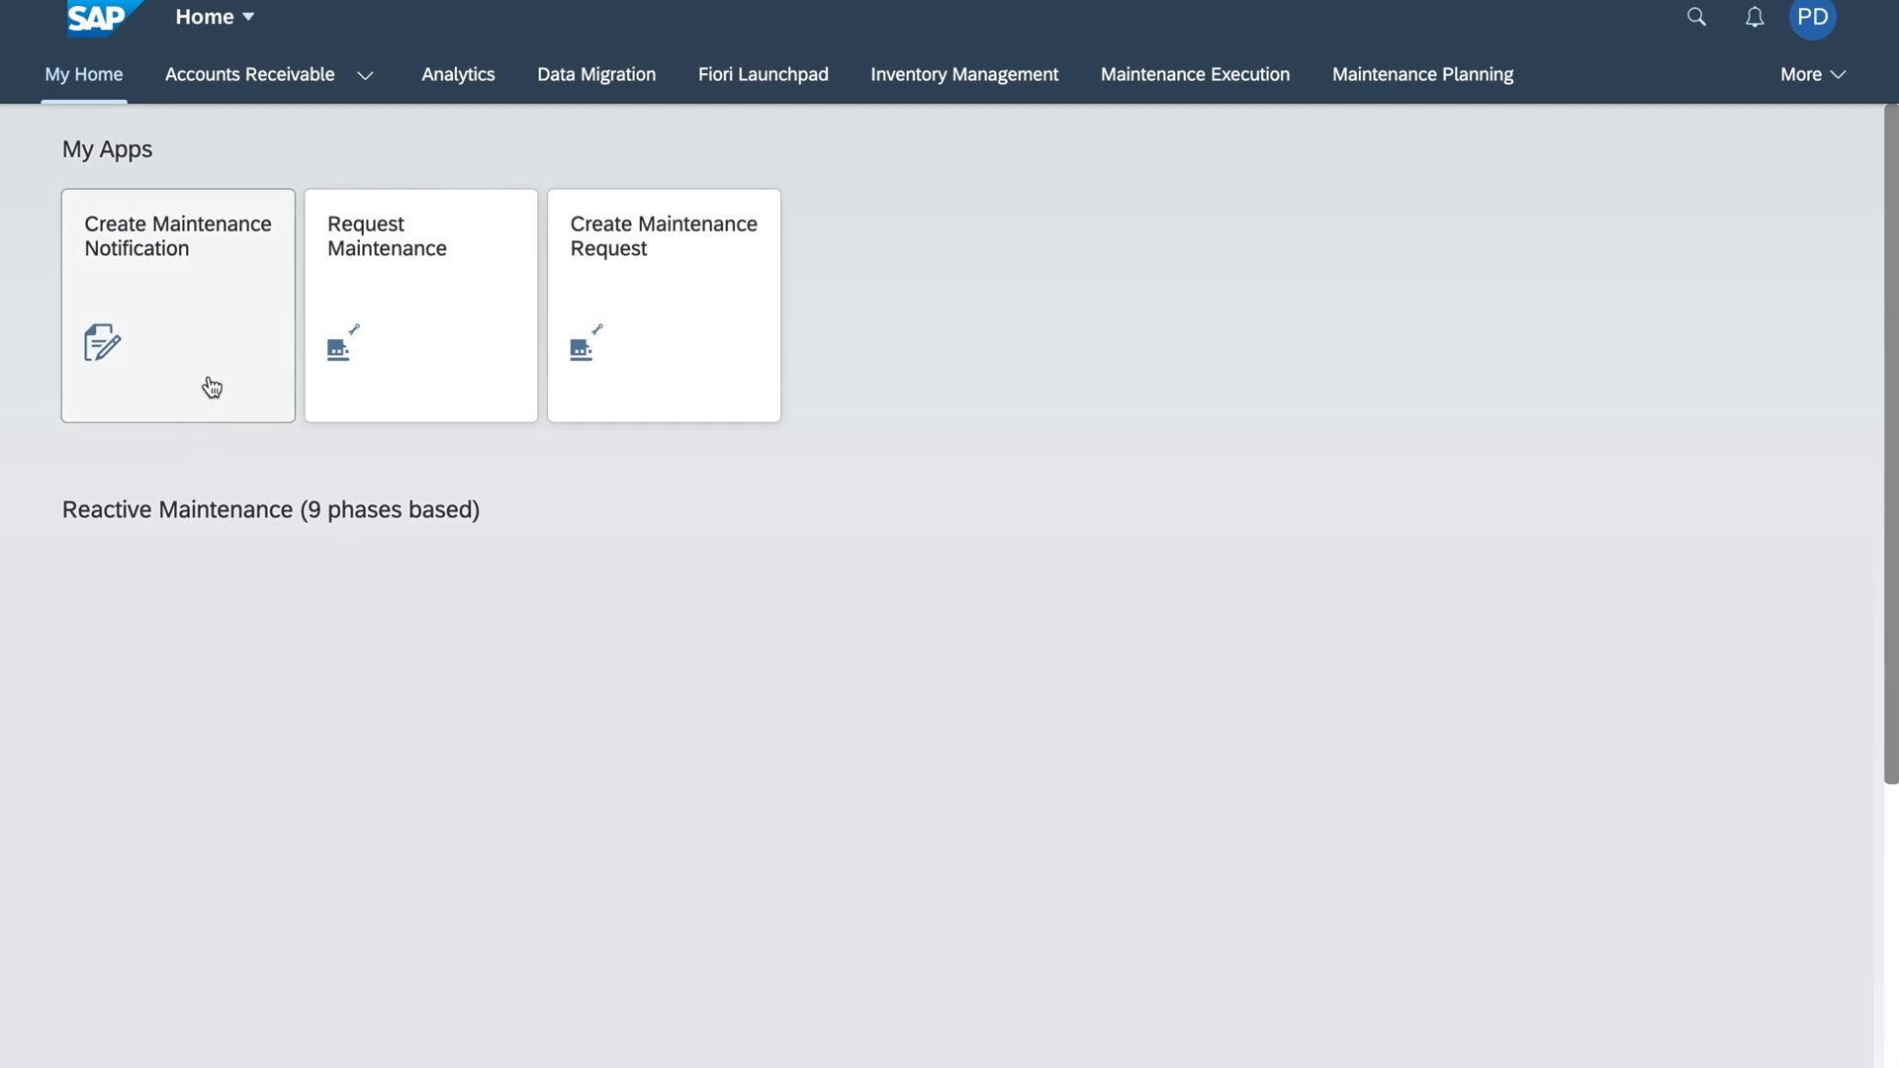
pyautogui.moveTo(212, 385)
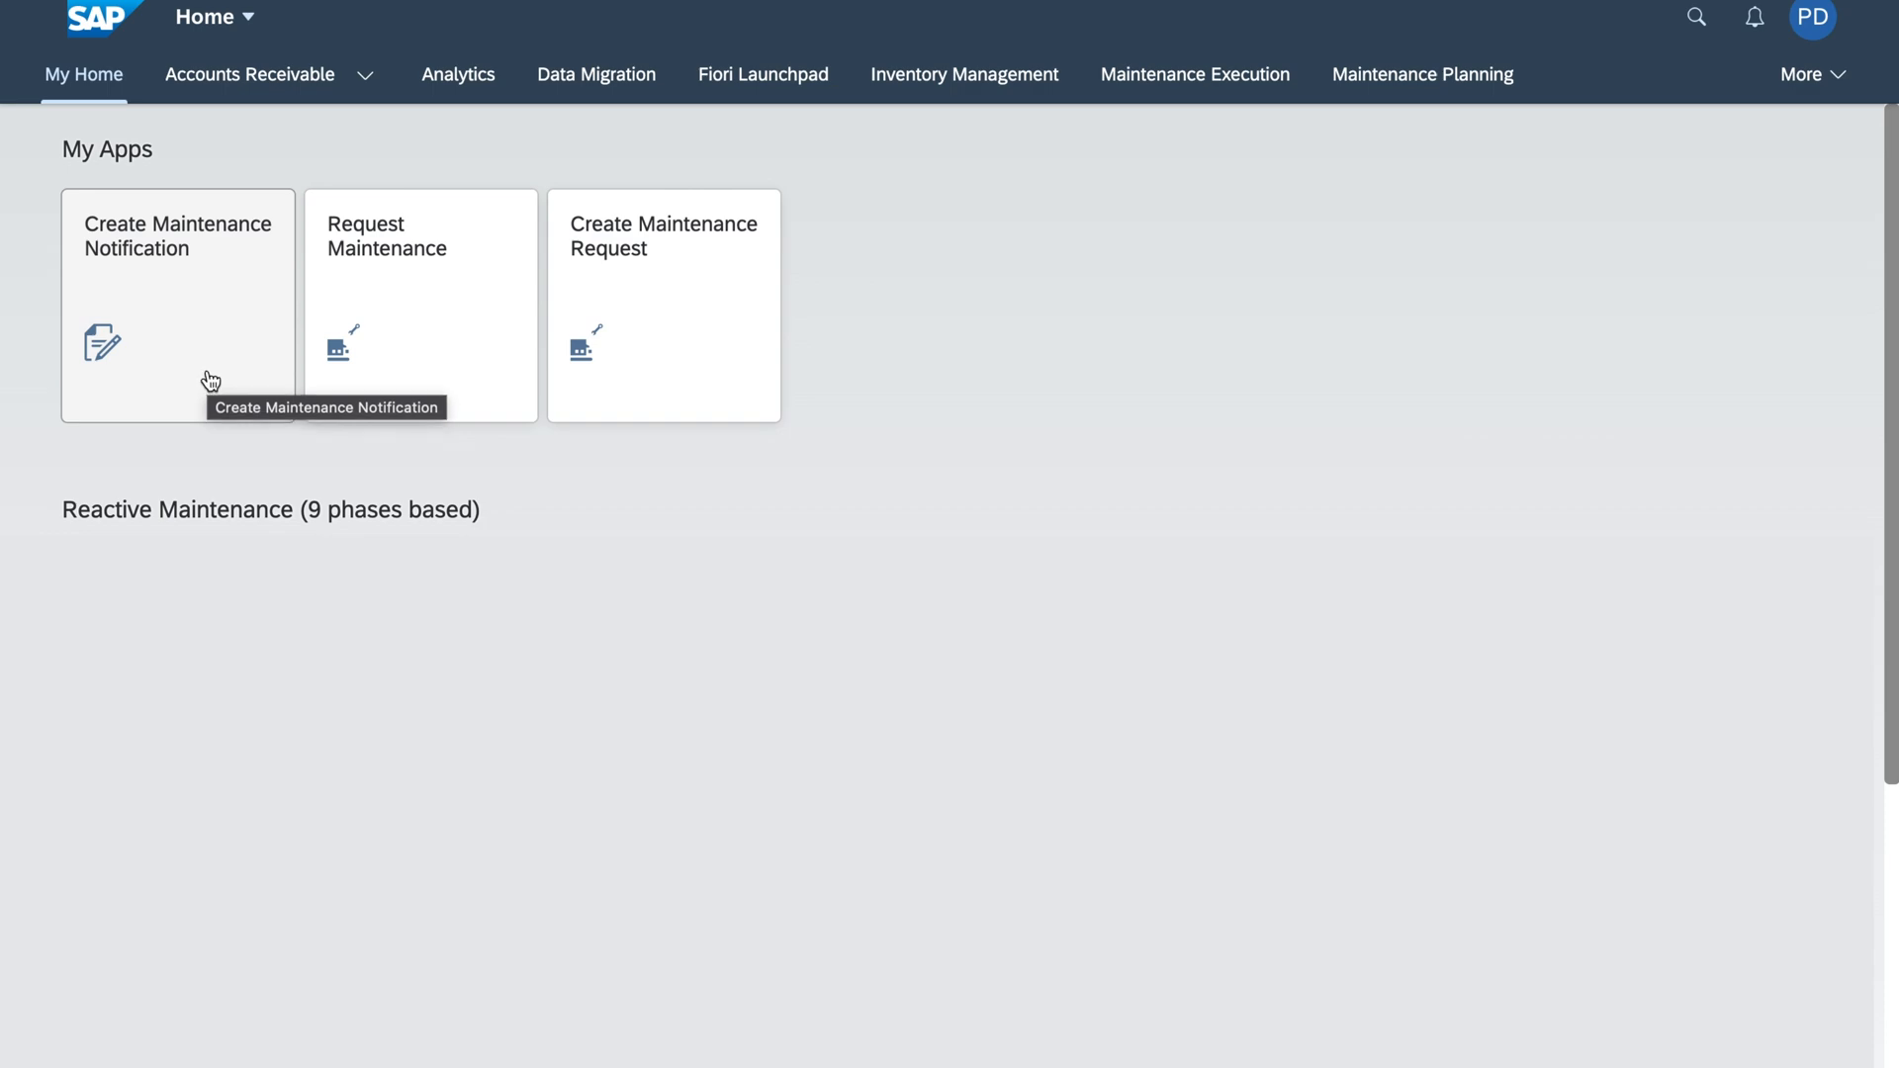
pyautogui.click(176, 305)
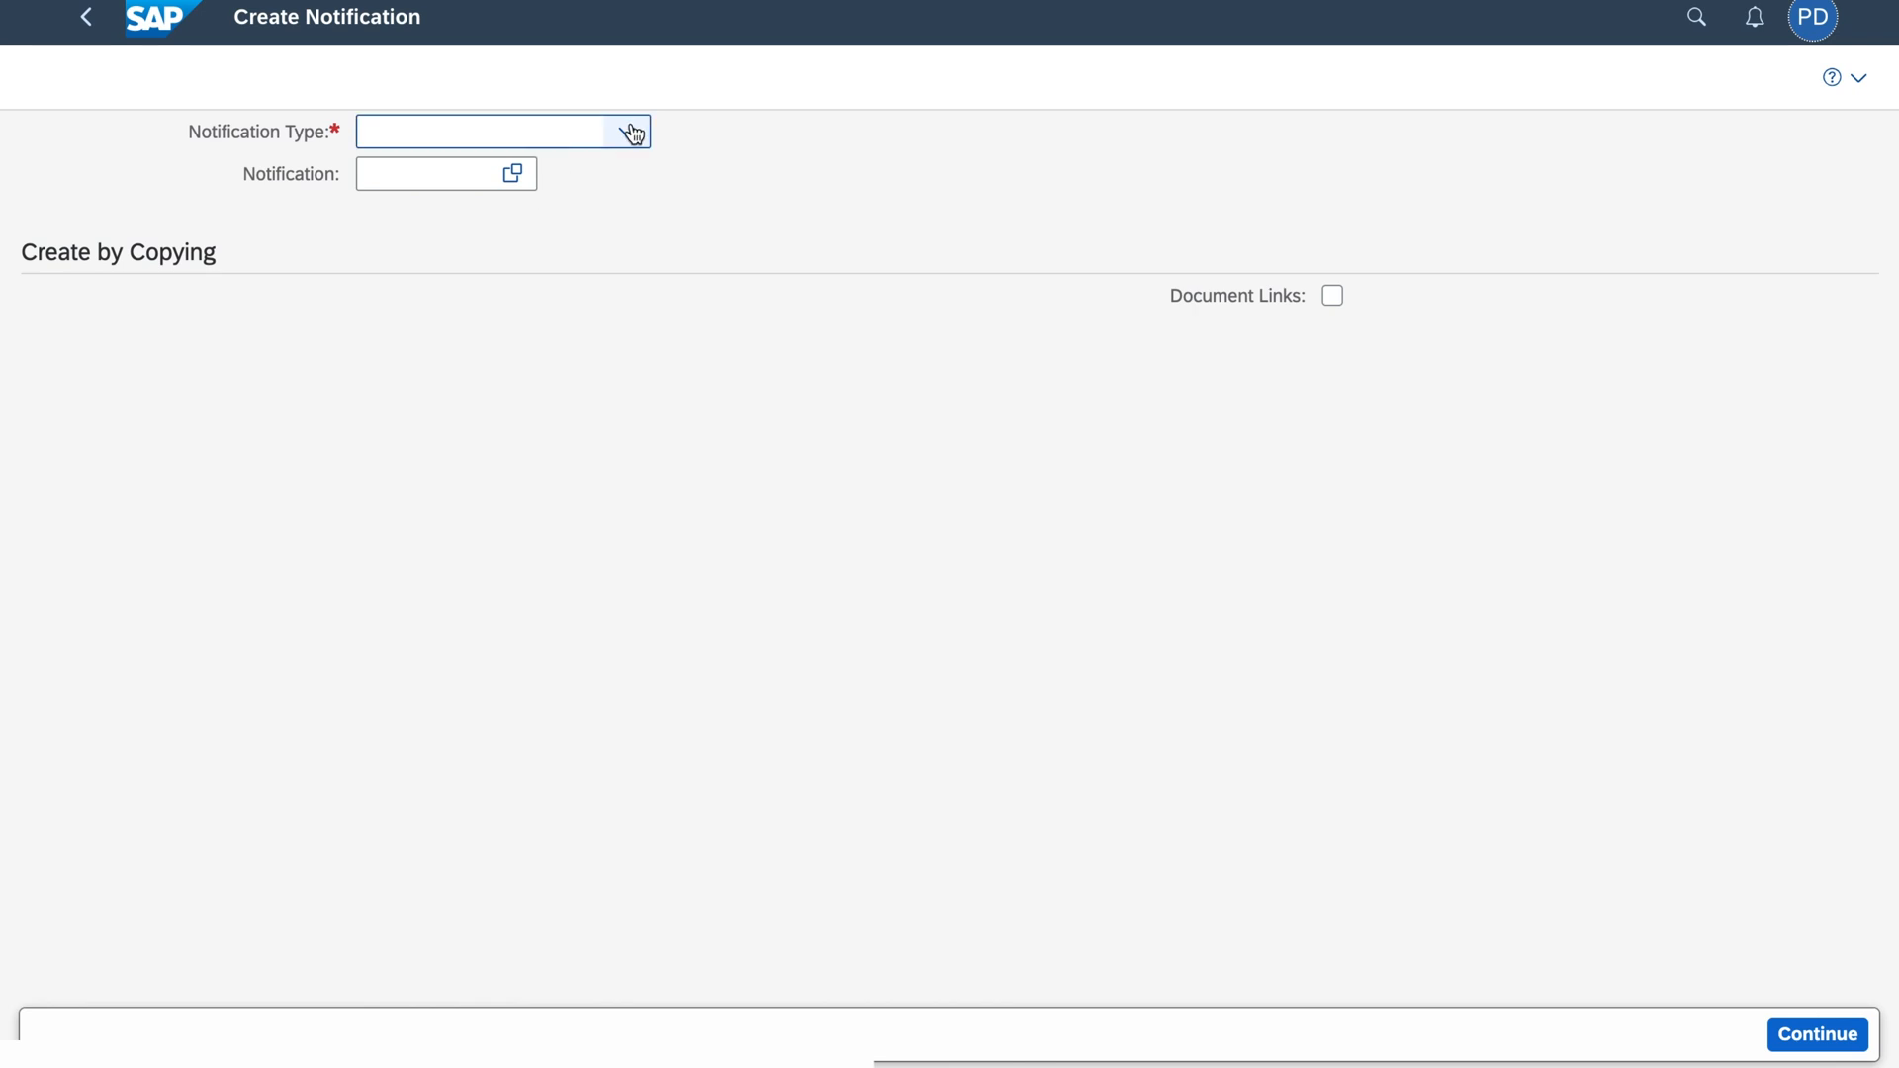
pyautogui.click(627, 131)
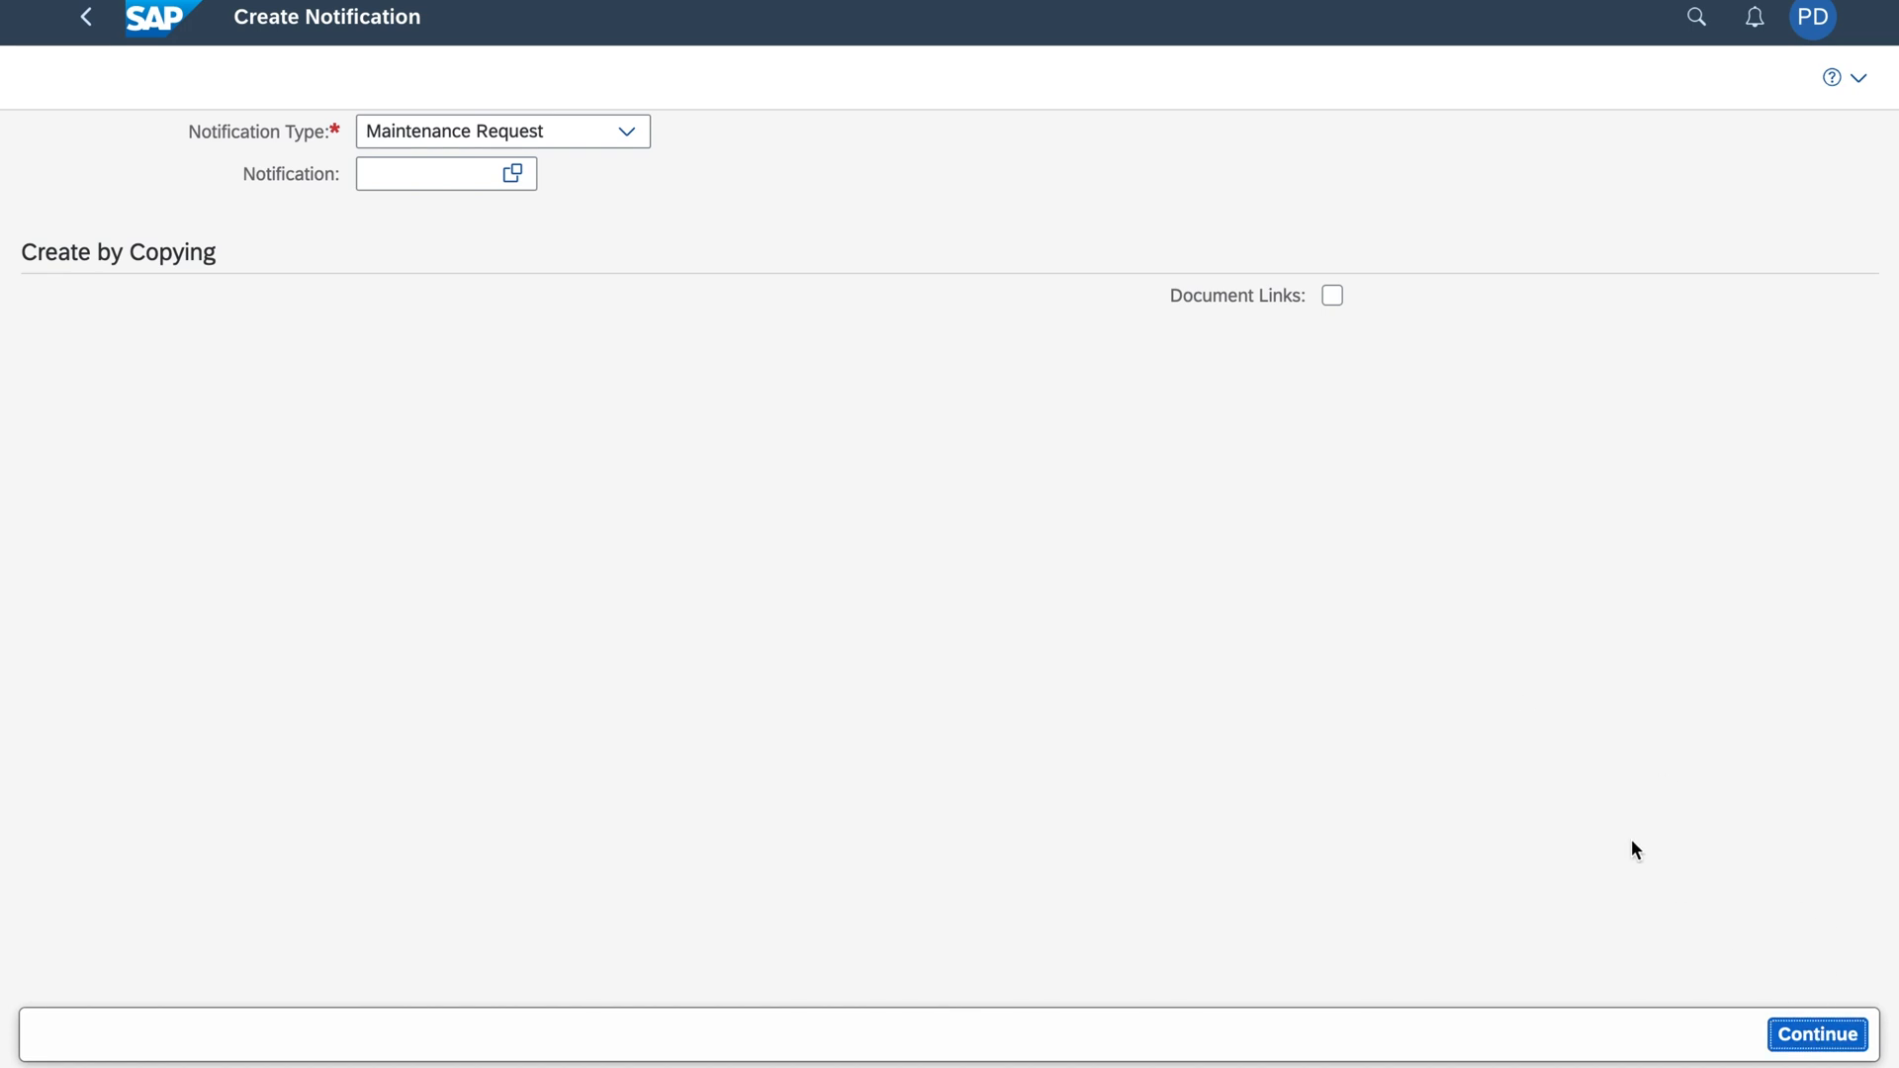
pyautogui.click(1816, 1034)
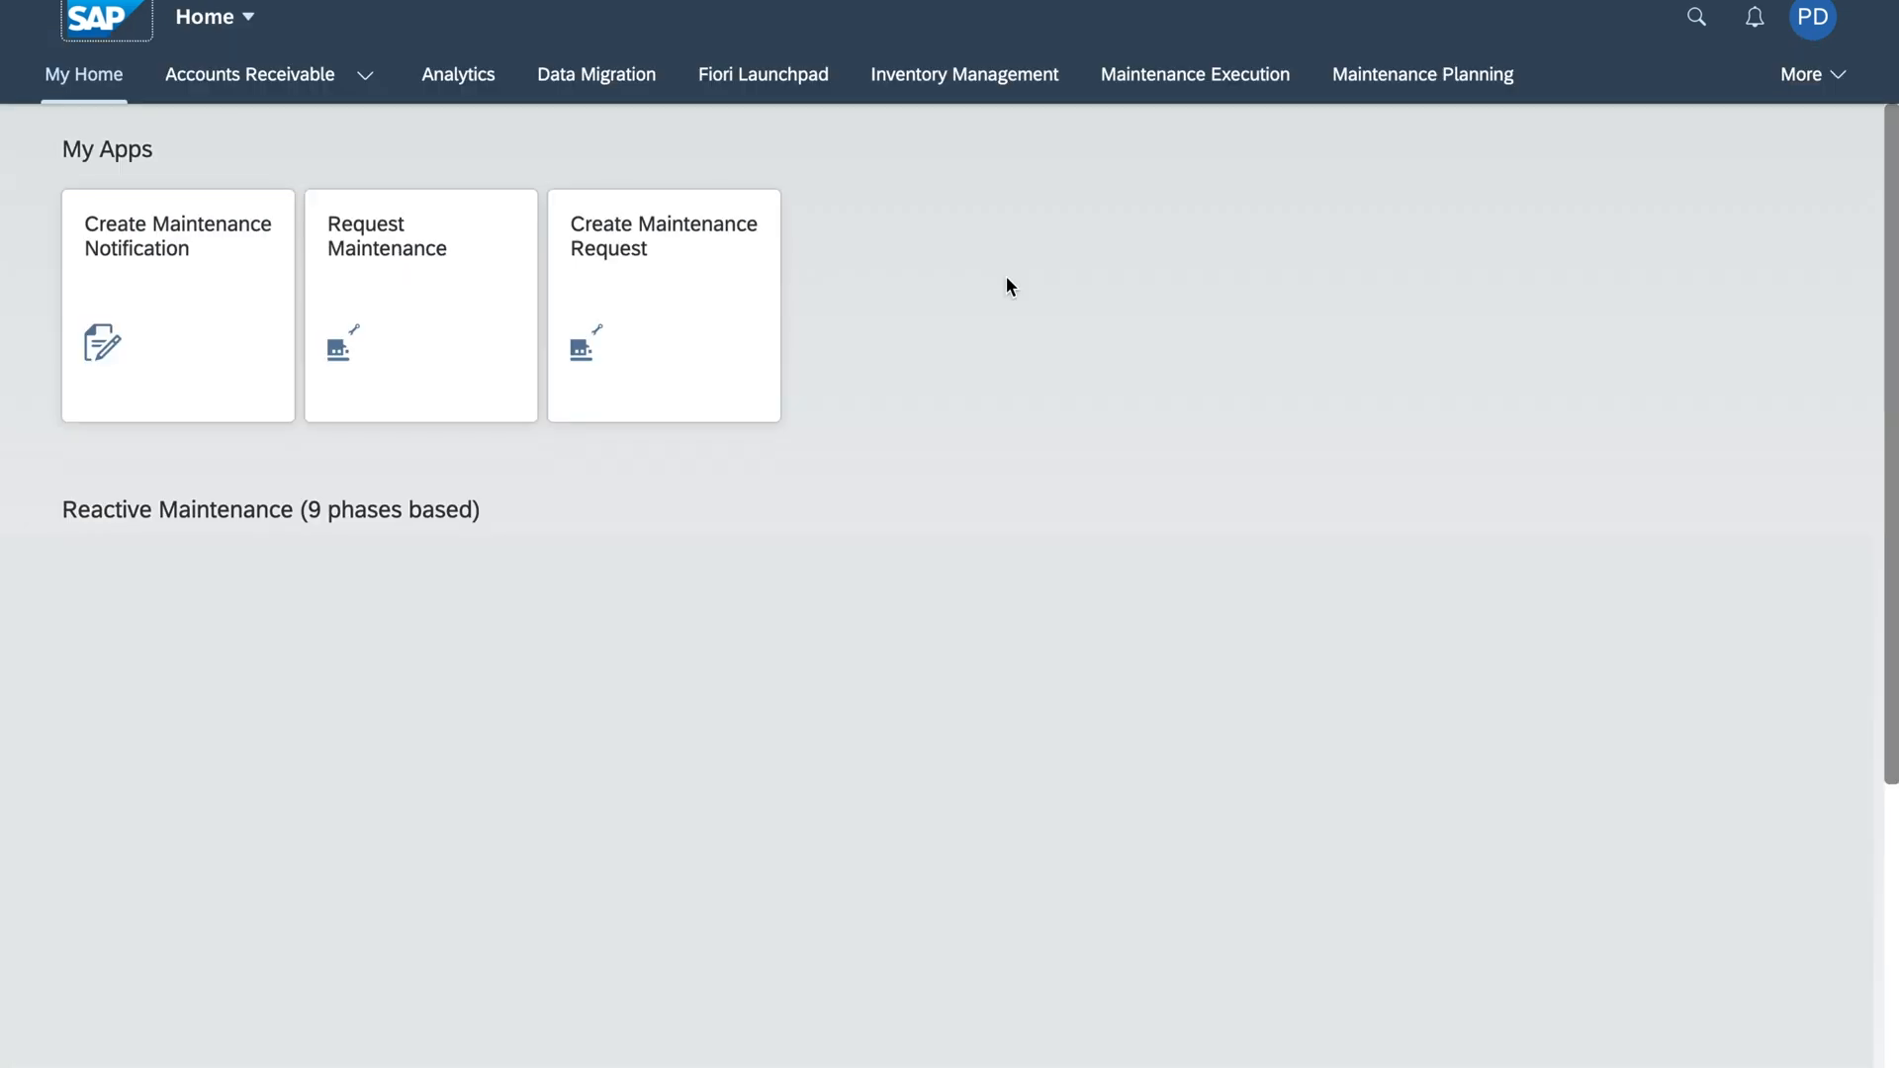
pyautogui.moveTo(465, 324)
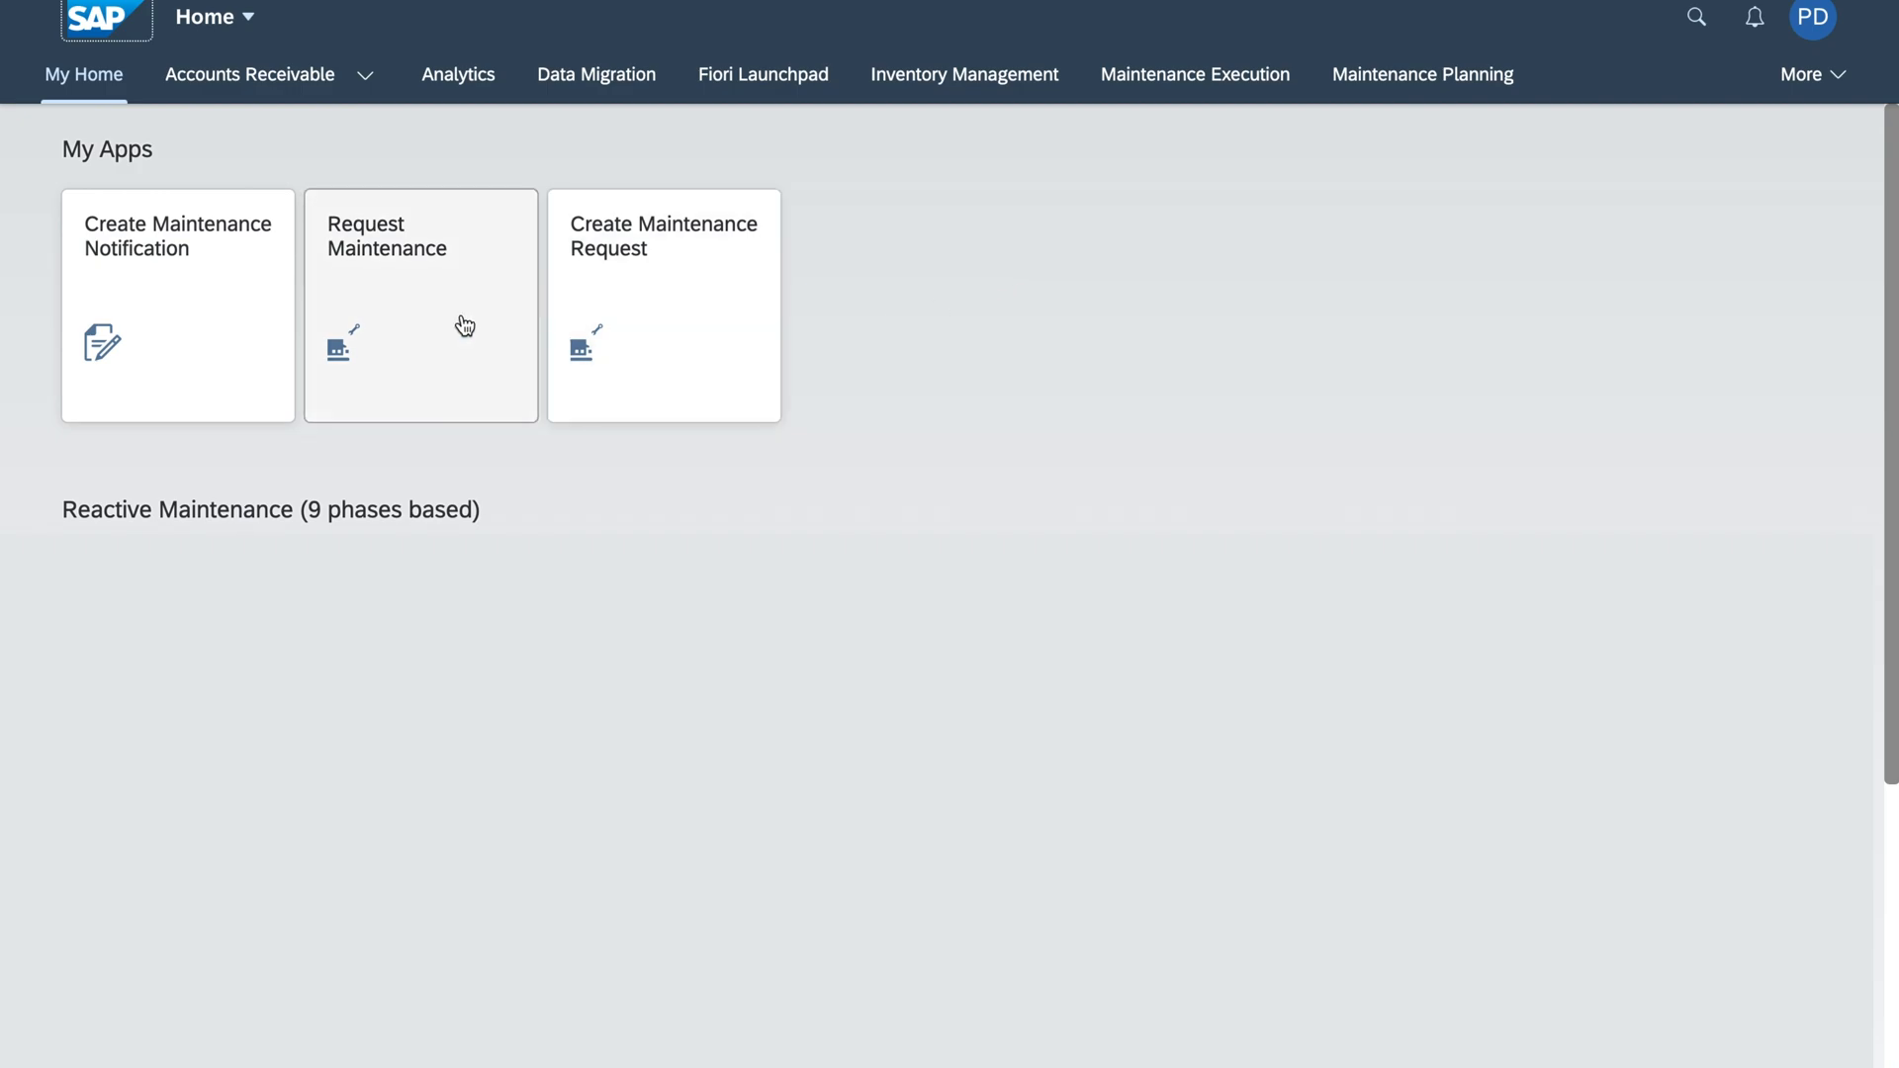
pyautogui.click(419, 305)
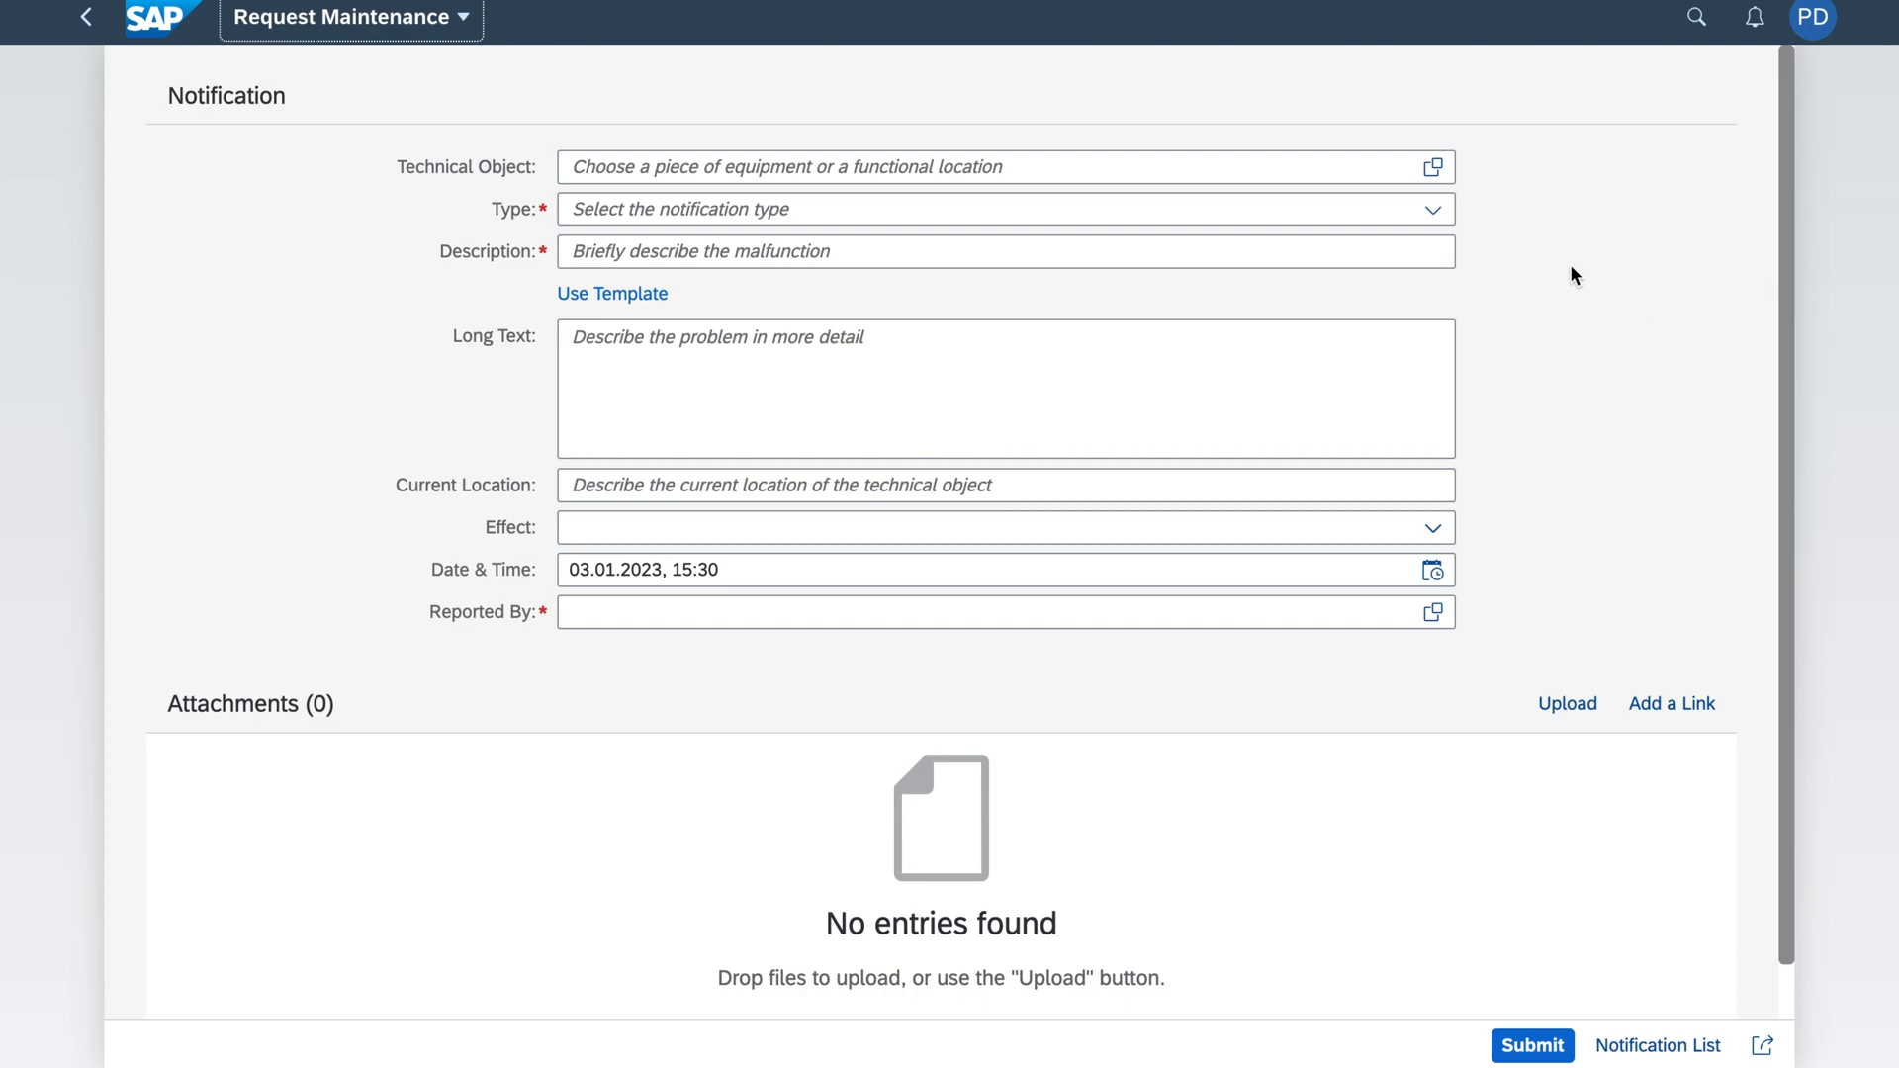
pyautogui.moveTo(1501, 186)
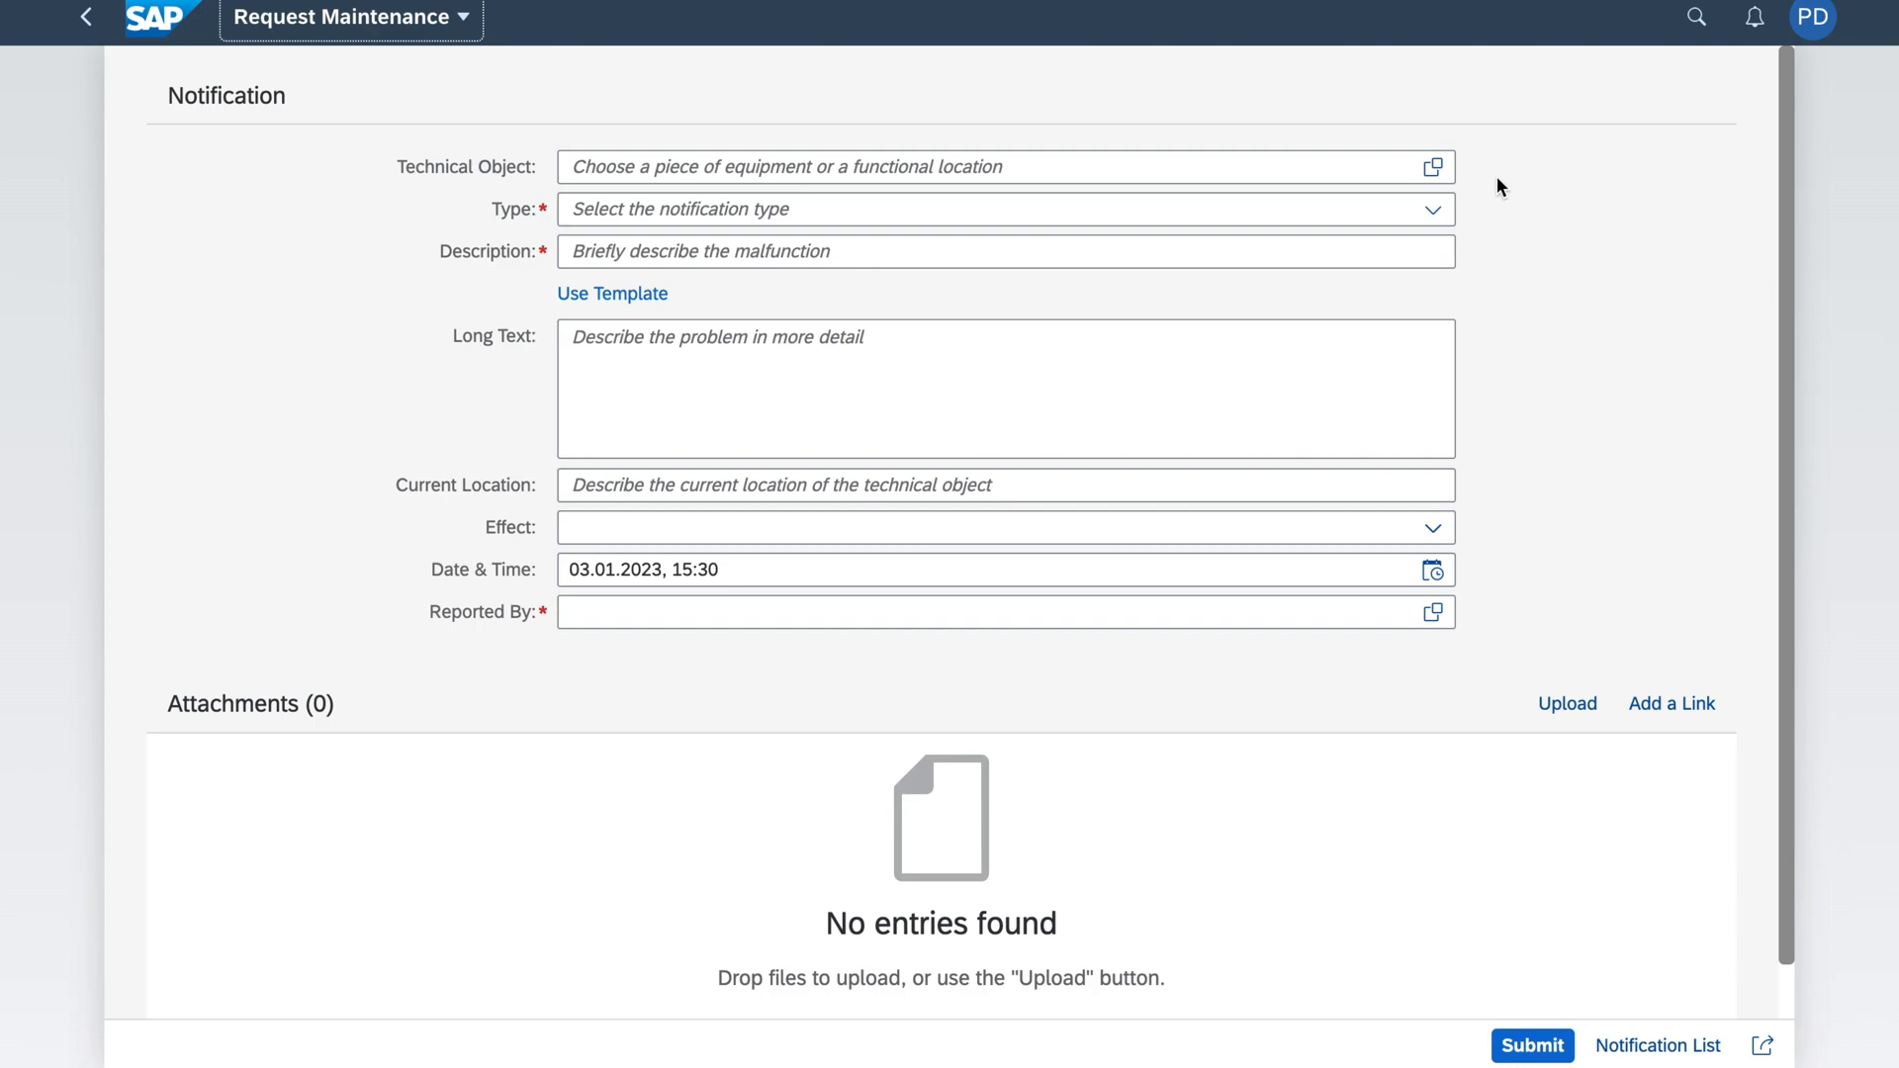
pyautogui.moveTo(1078, 142)
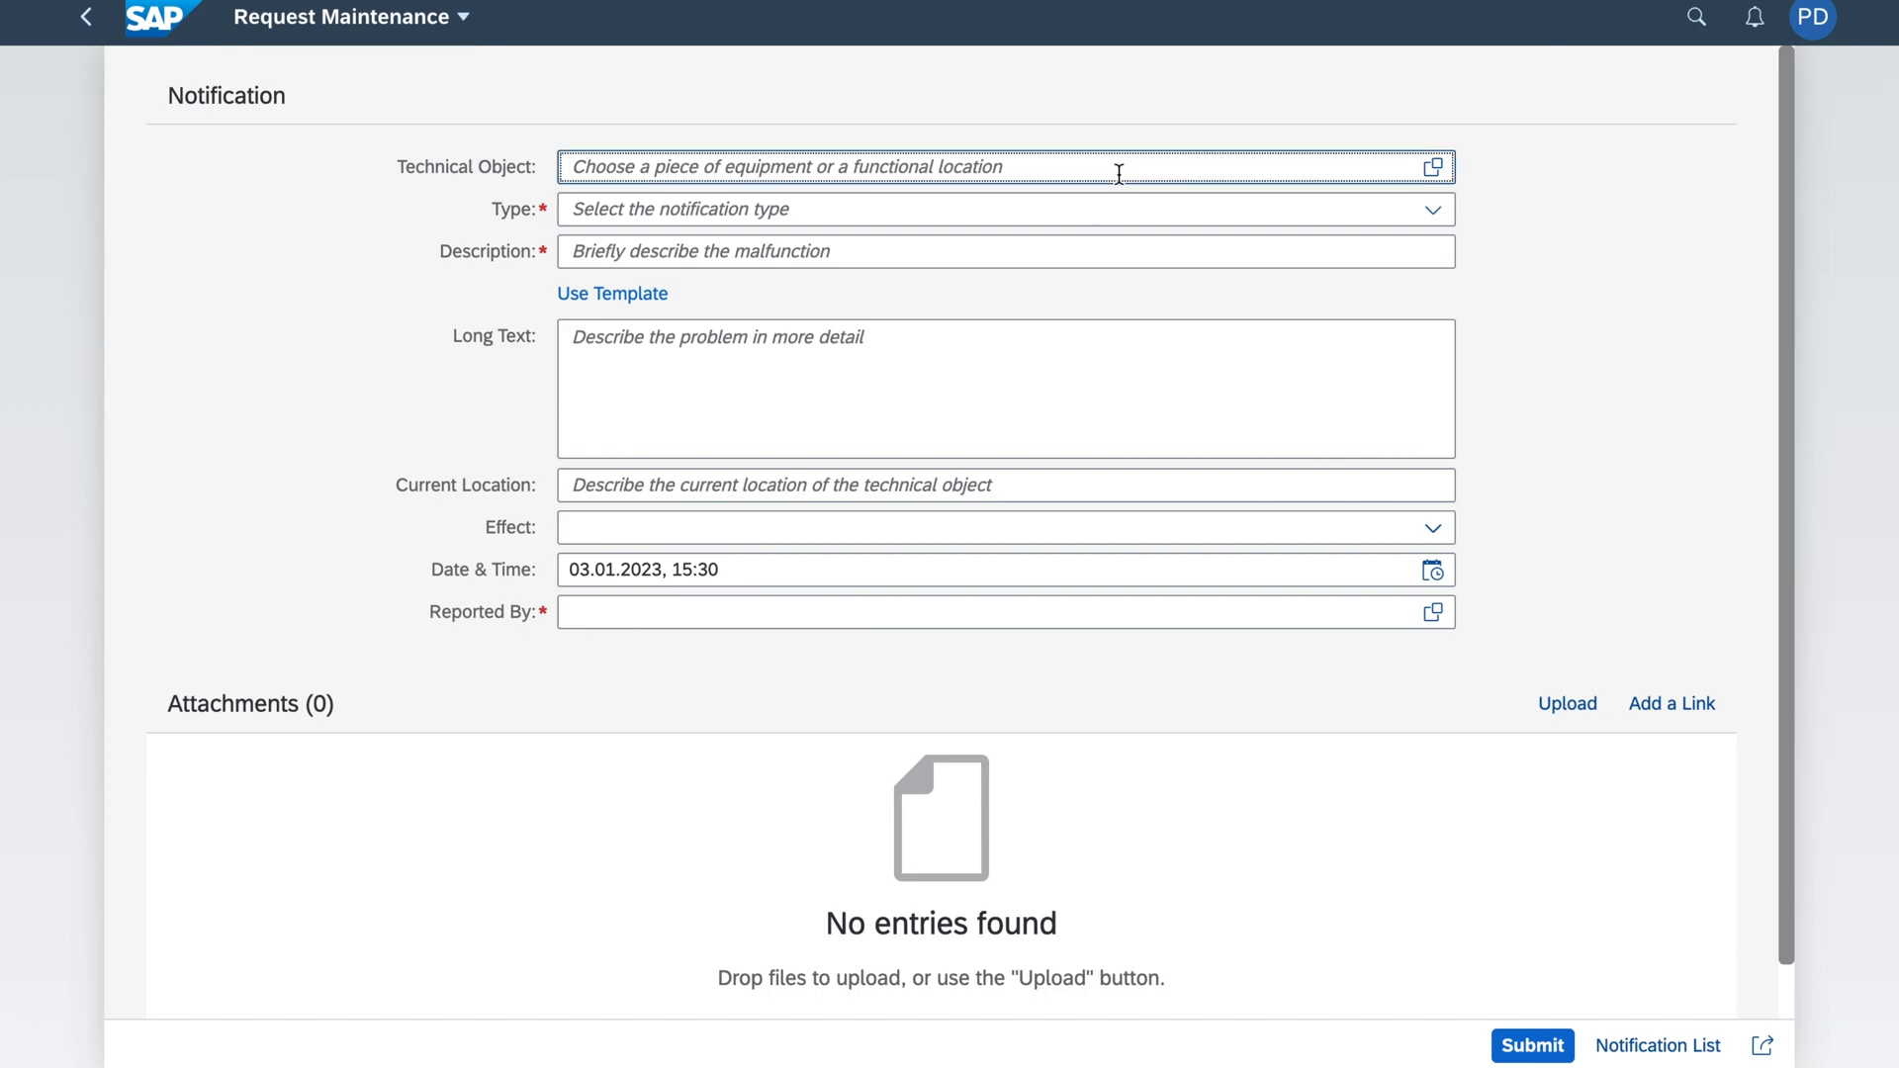
pyautogui.write('compresso')
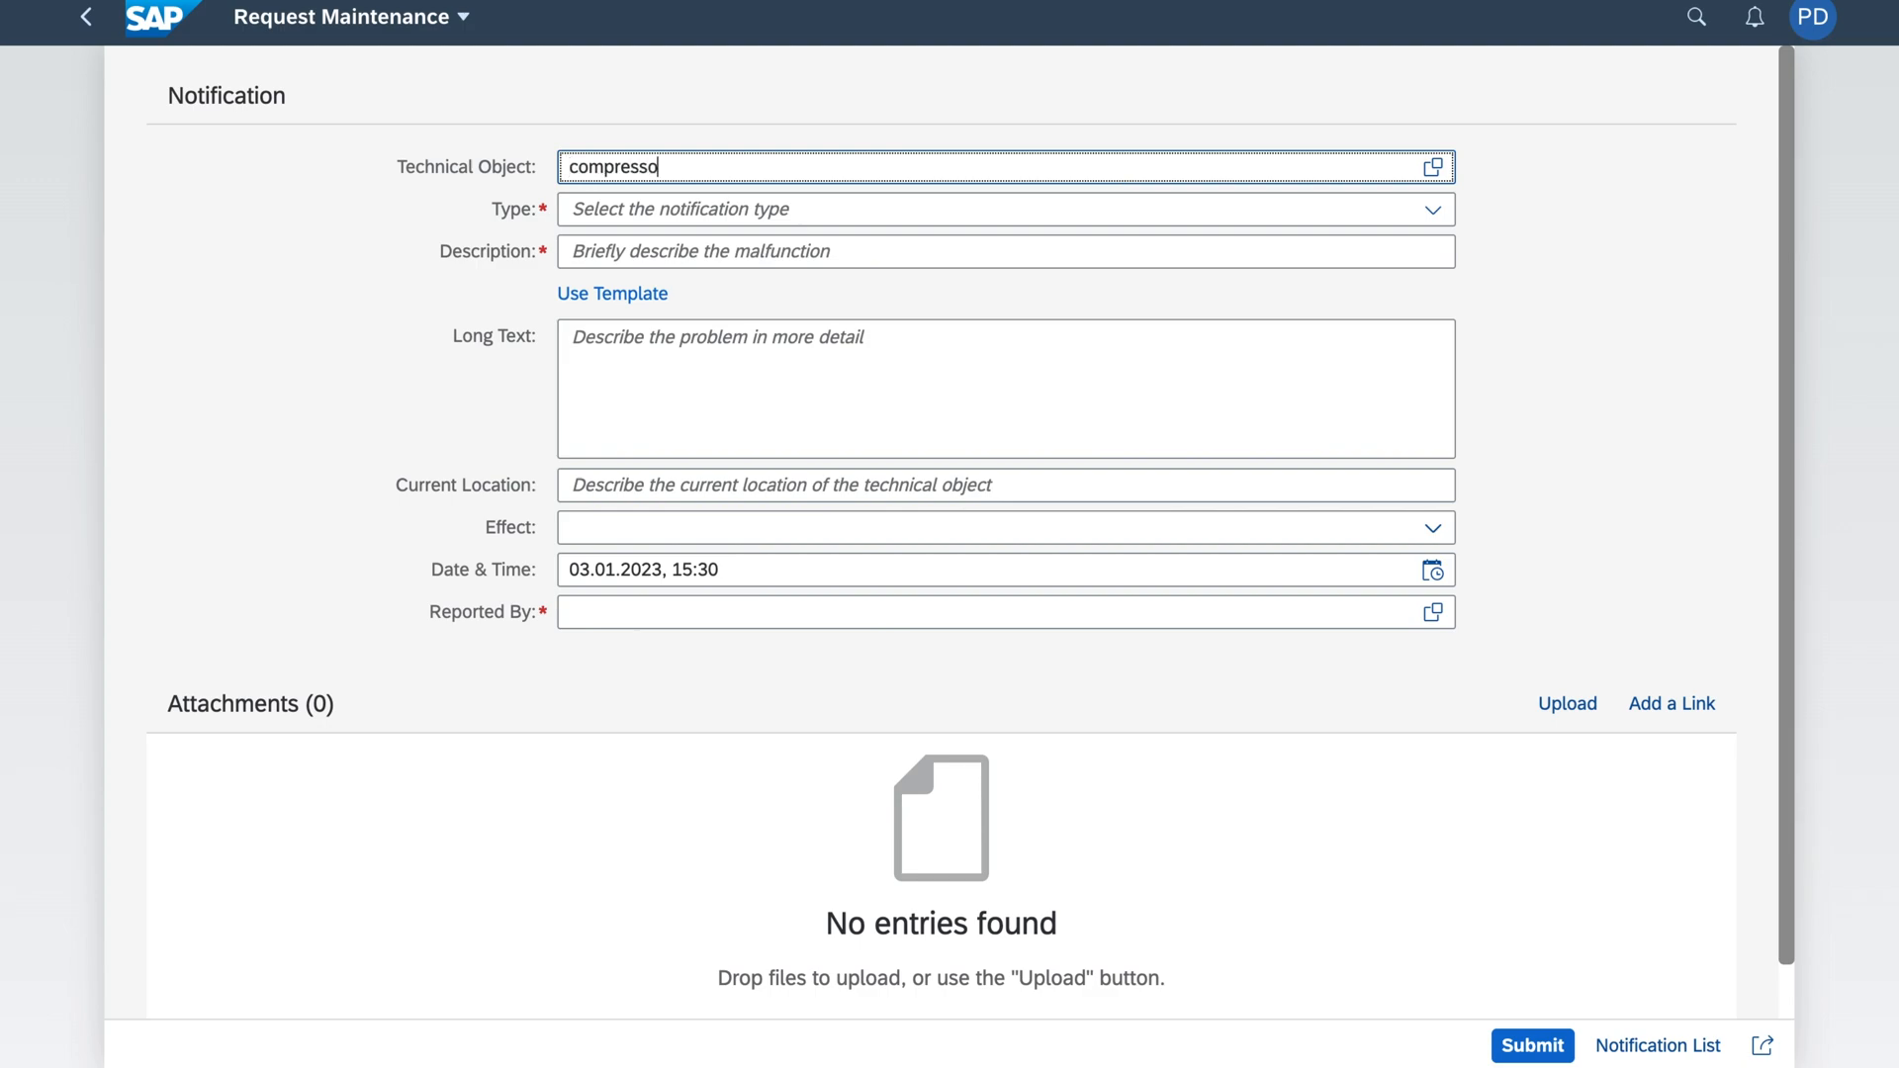
pyautogui.write('r')
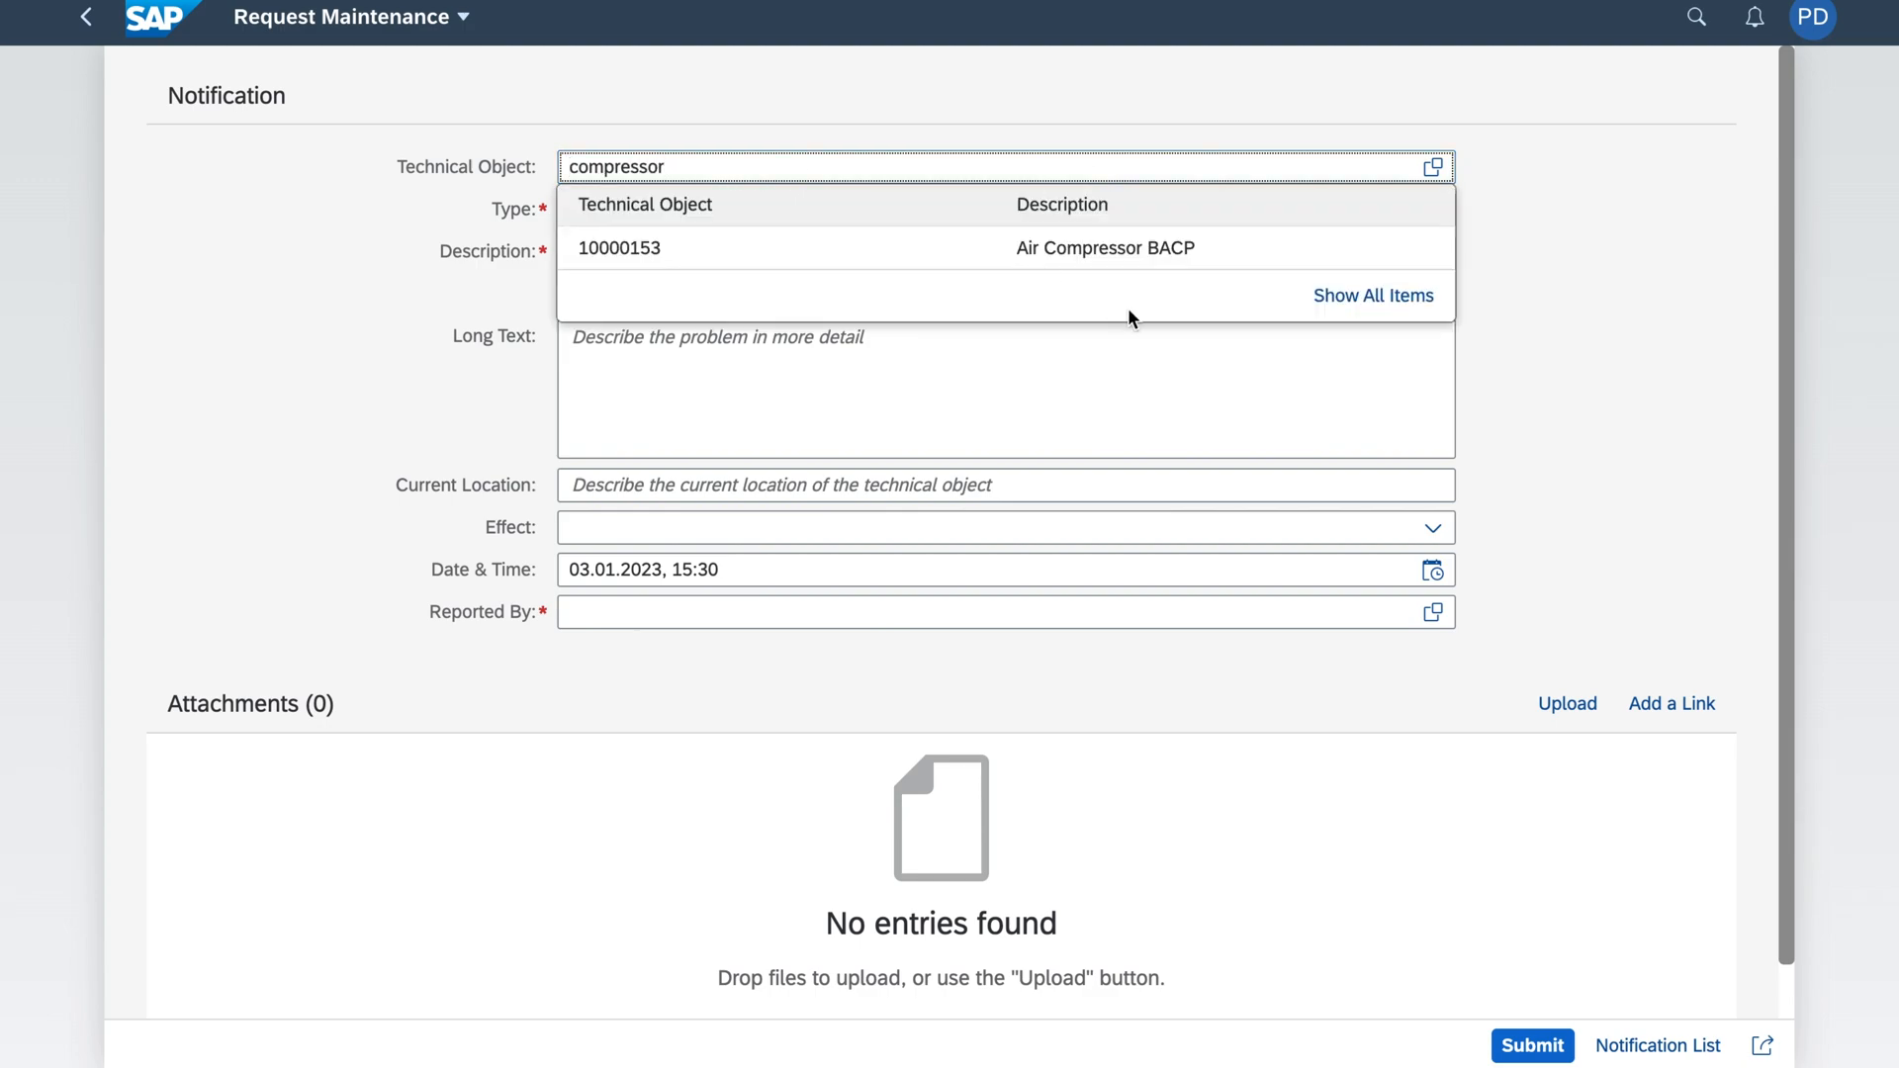
pyautogui.click(619, 247)
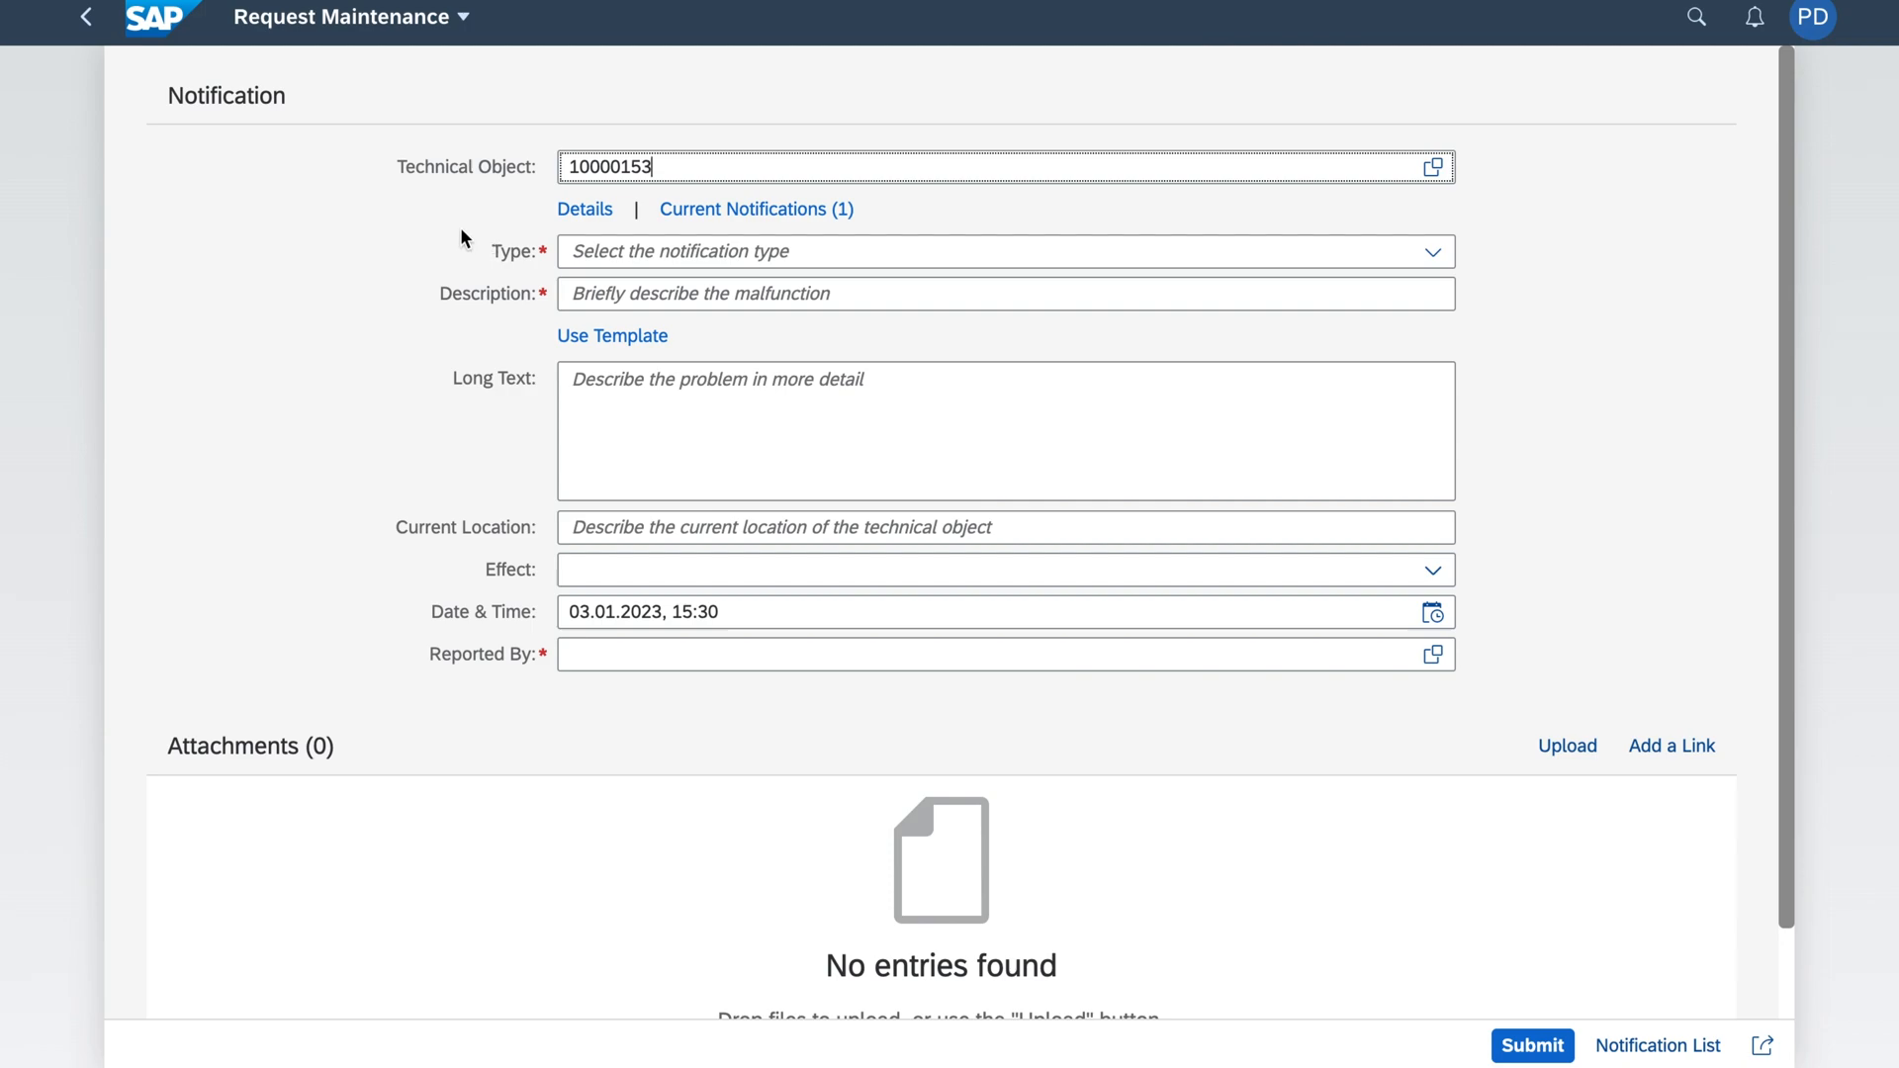
pyautogui.moveTo(399, 386)
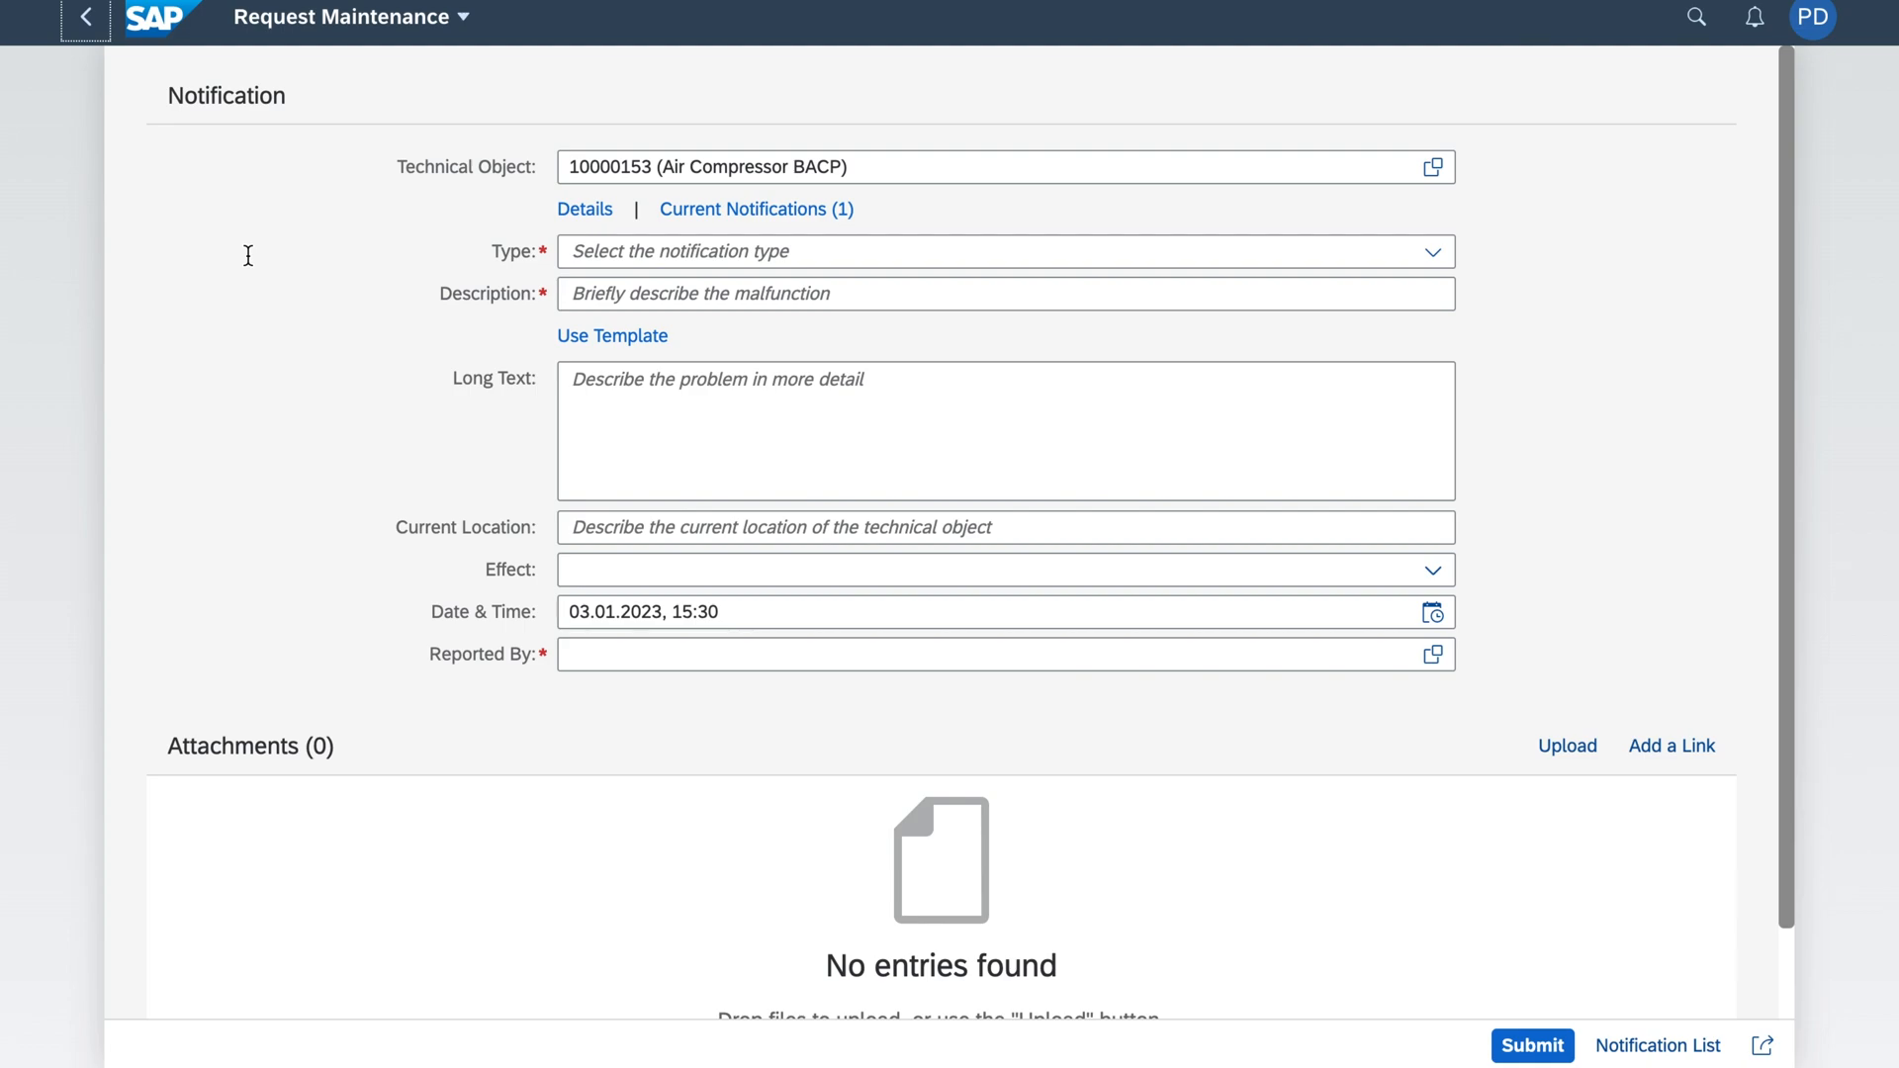
pyautogui.click(85, 18)
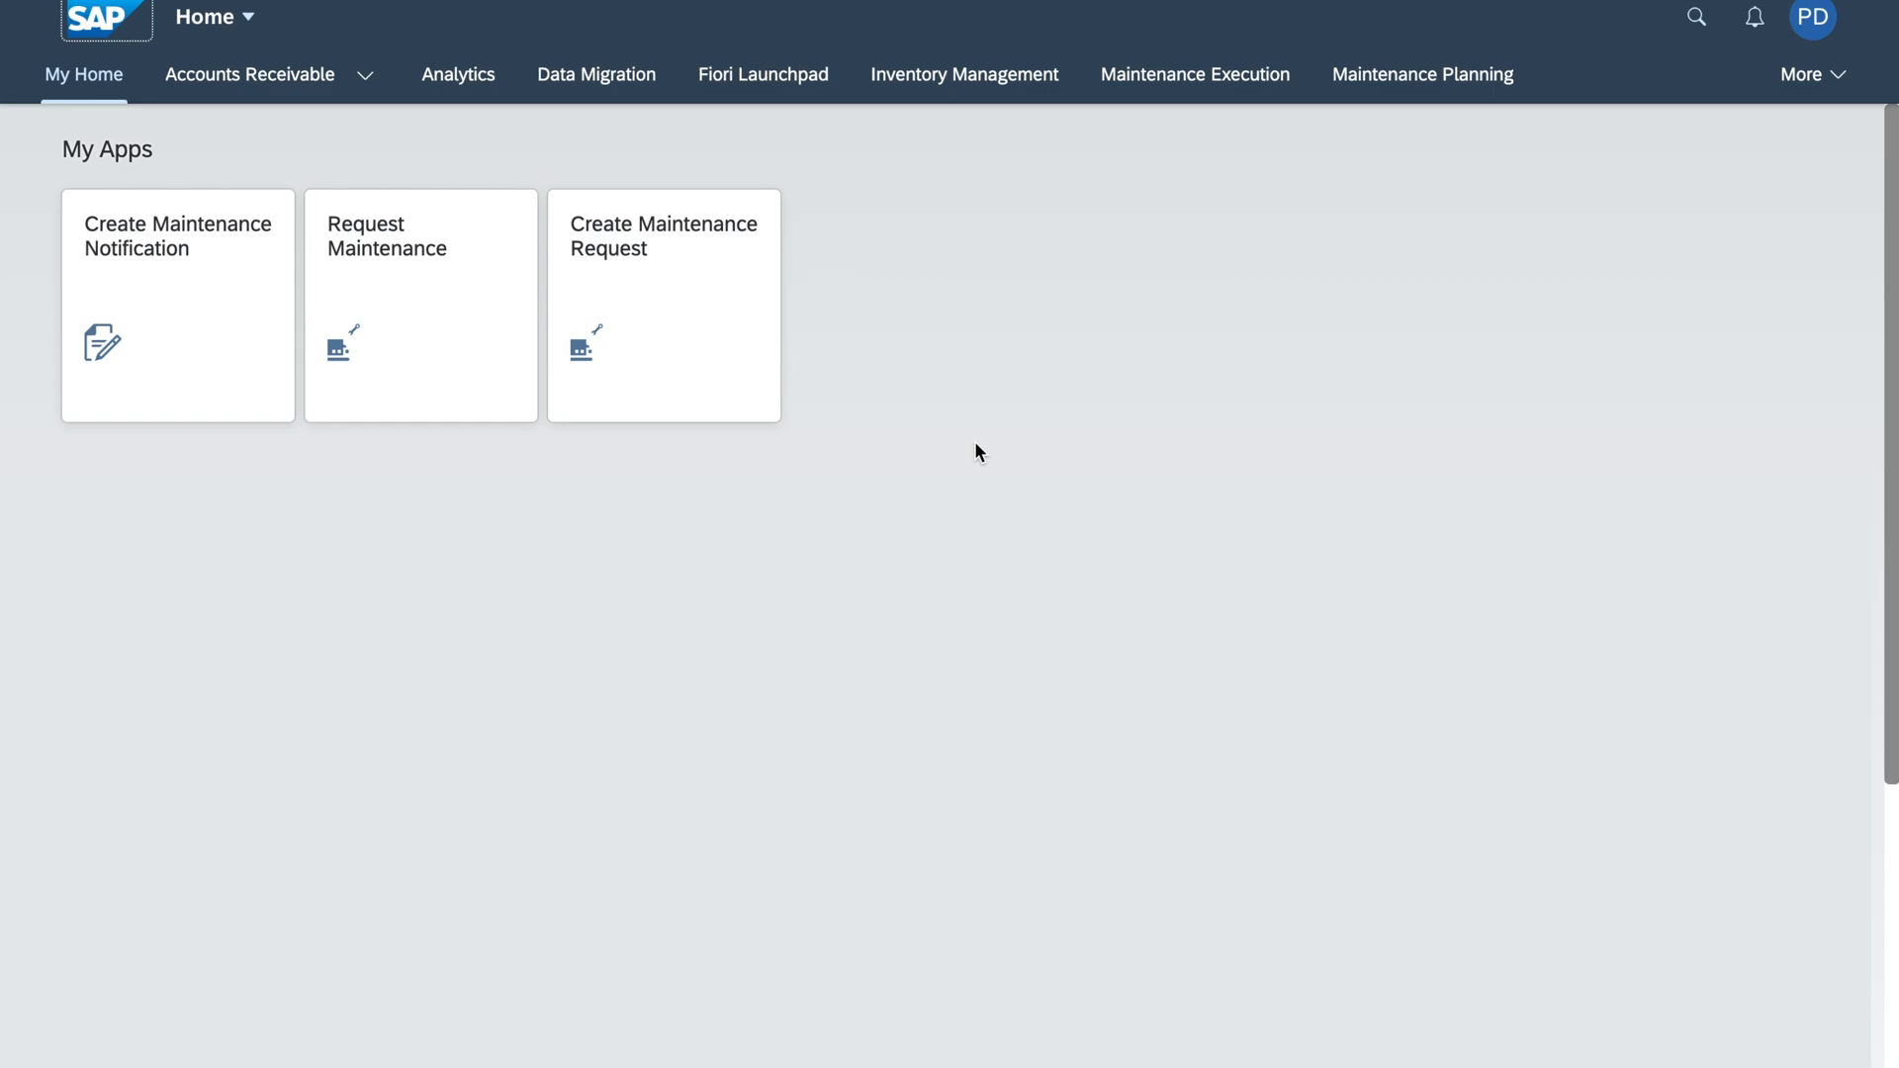
pyautogui.moveTo(1025, 461)
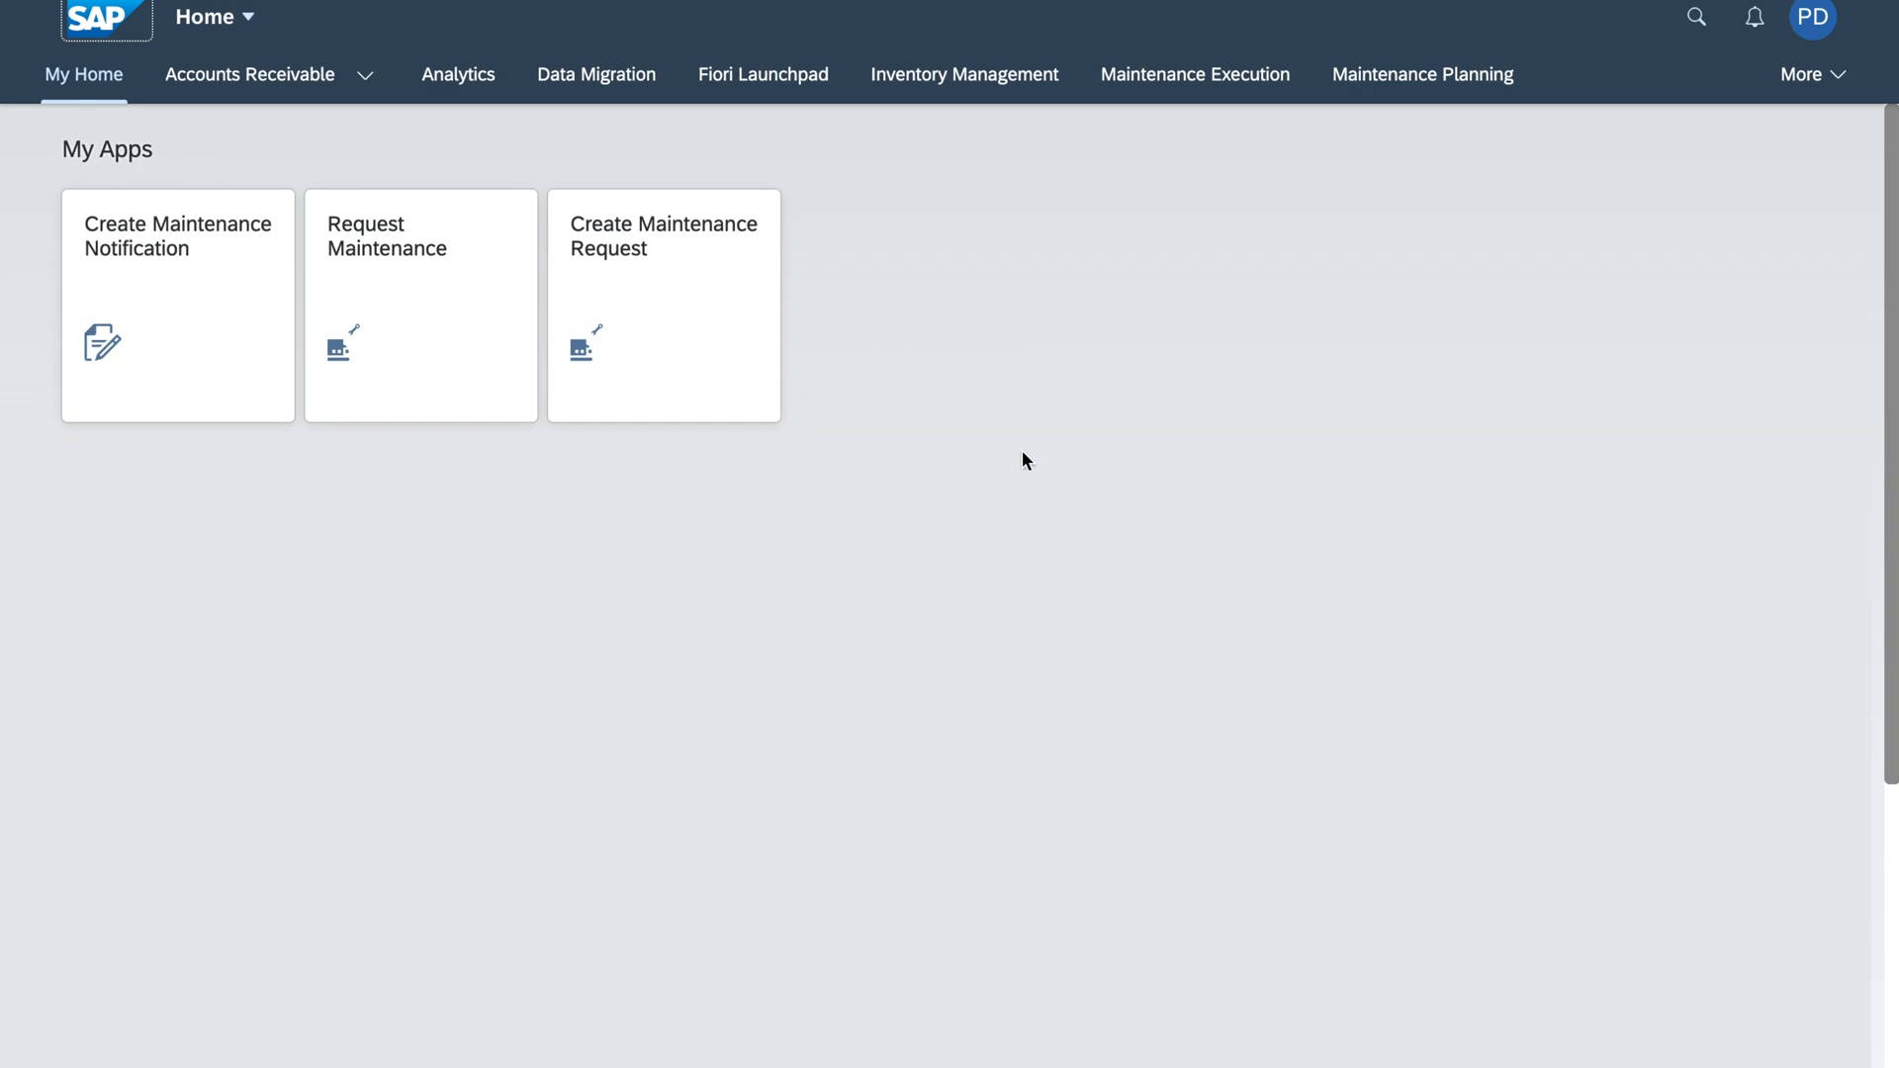
pyautogui.moveTo(811, 419)
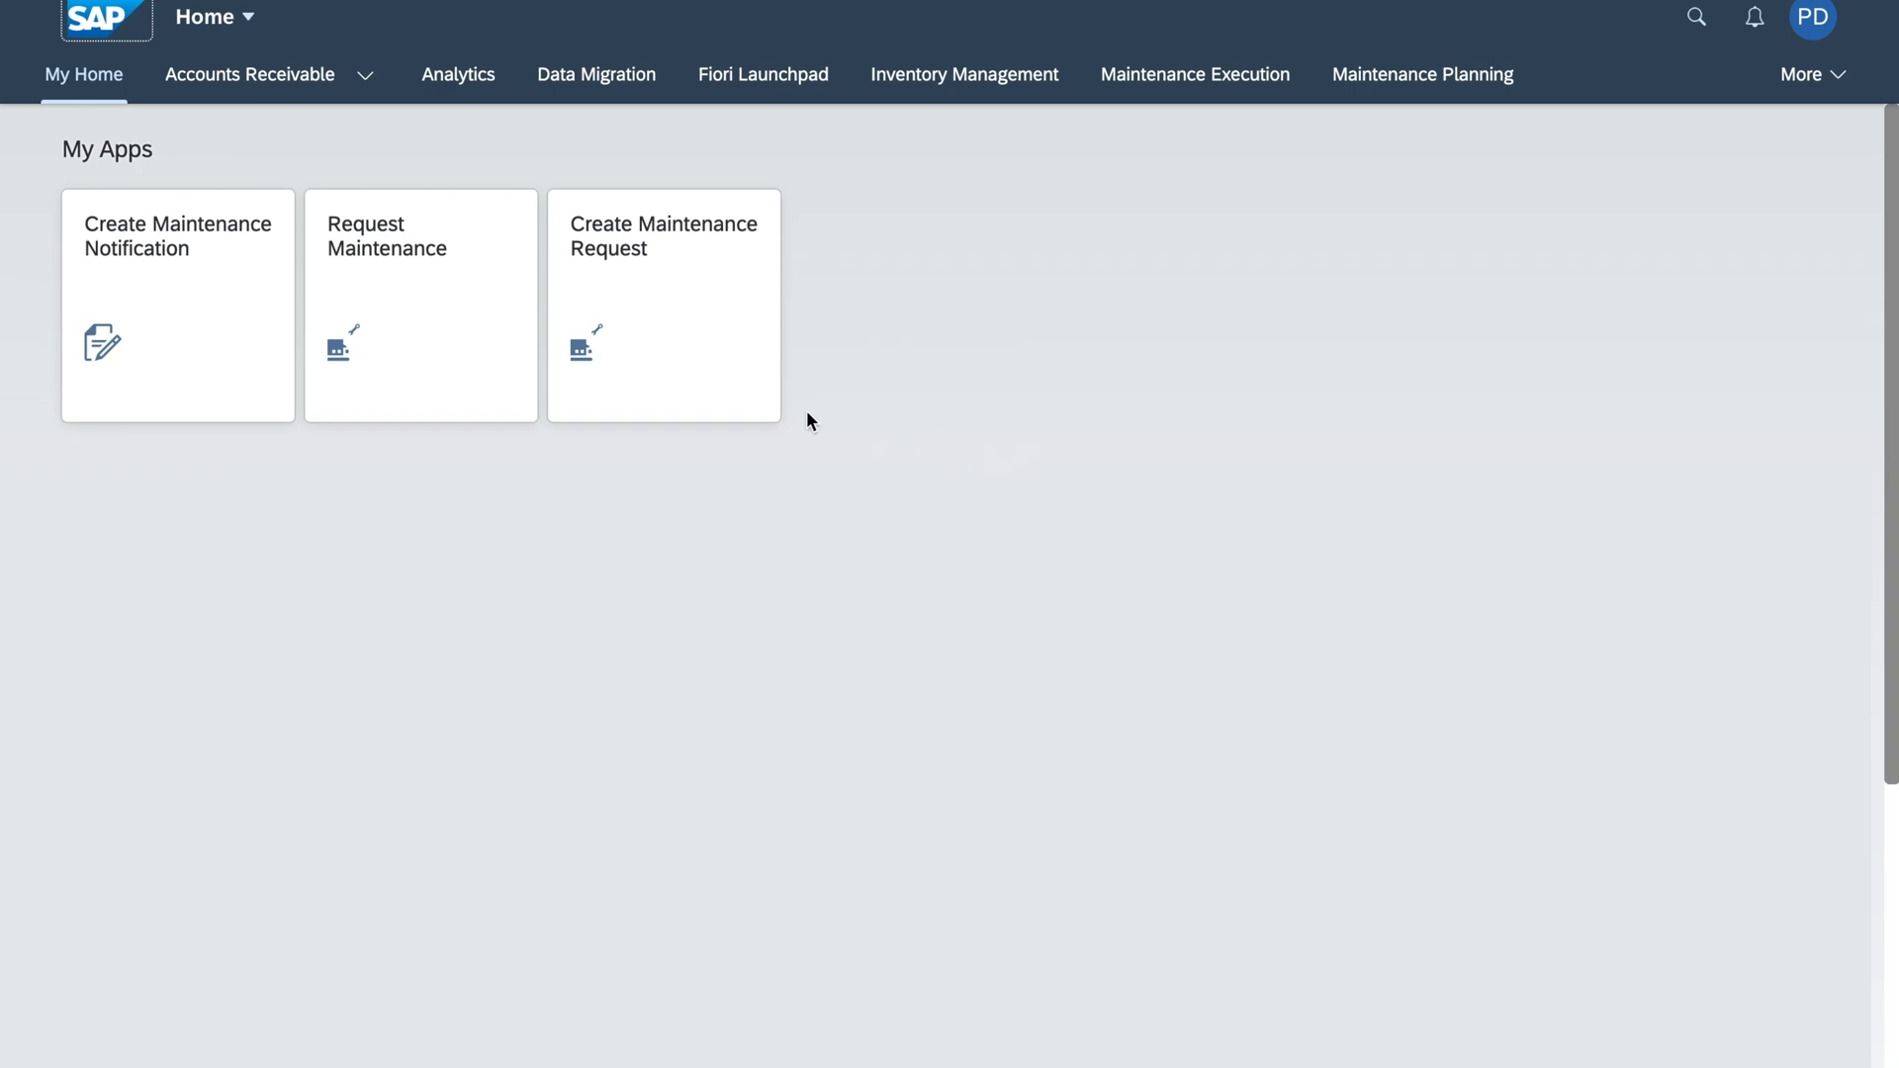
pyautogui.moveTo(841, 370)
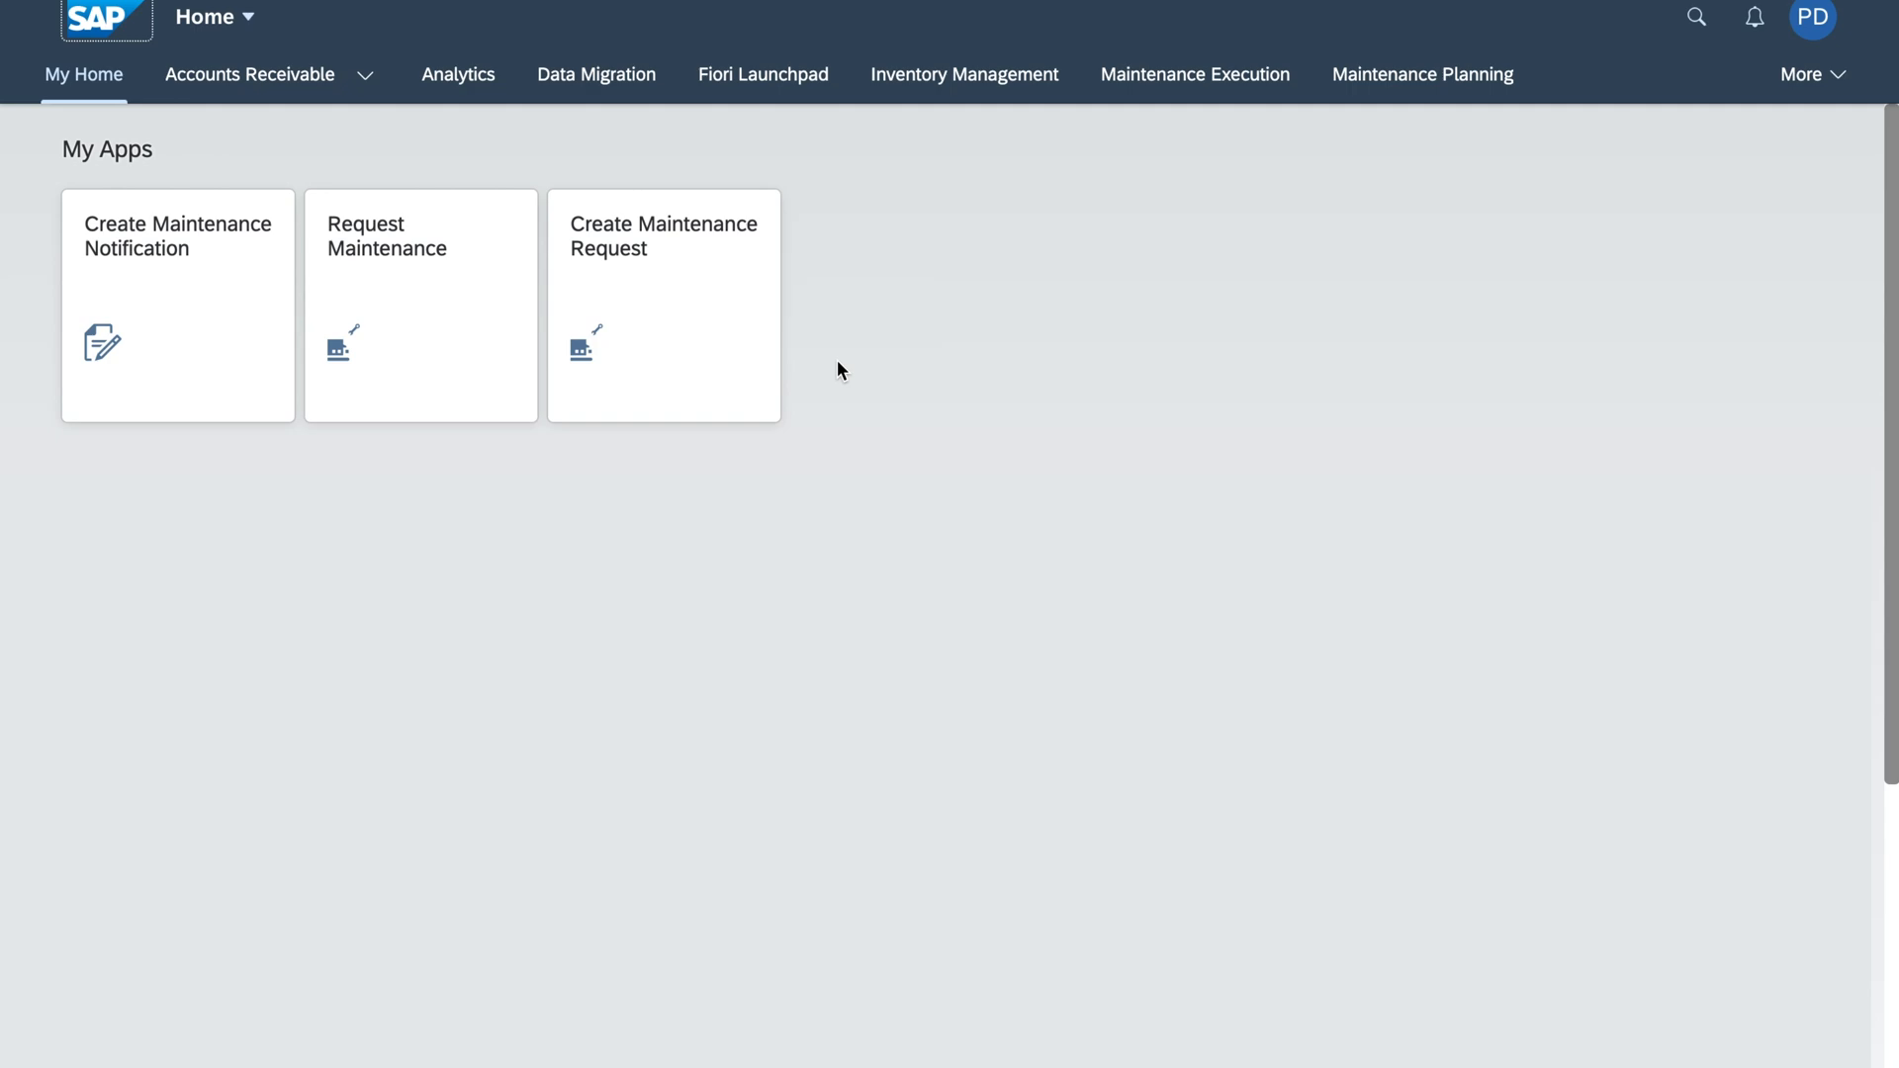
pyautogui.moveTo(896, 338)
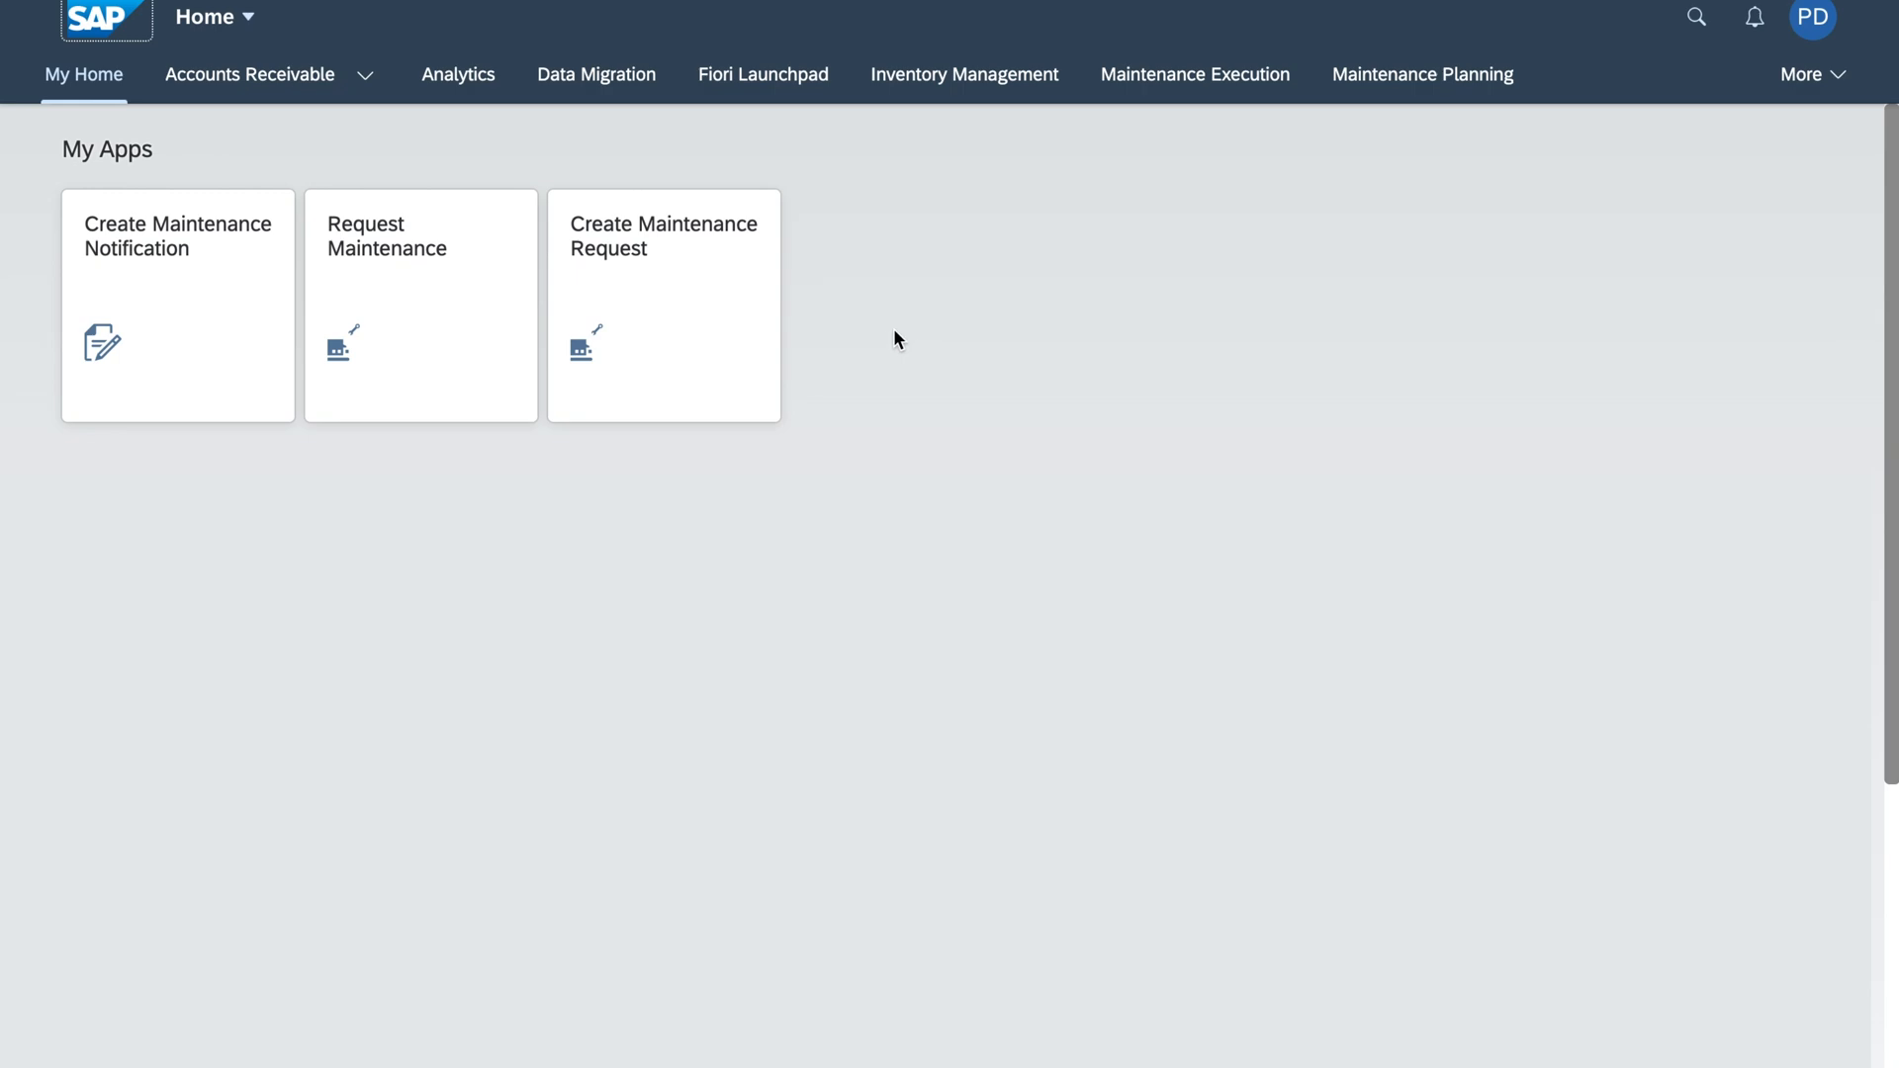
pyautogui.moveTo(730, 330)
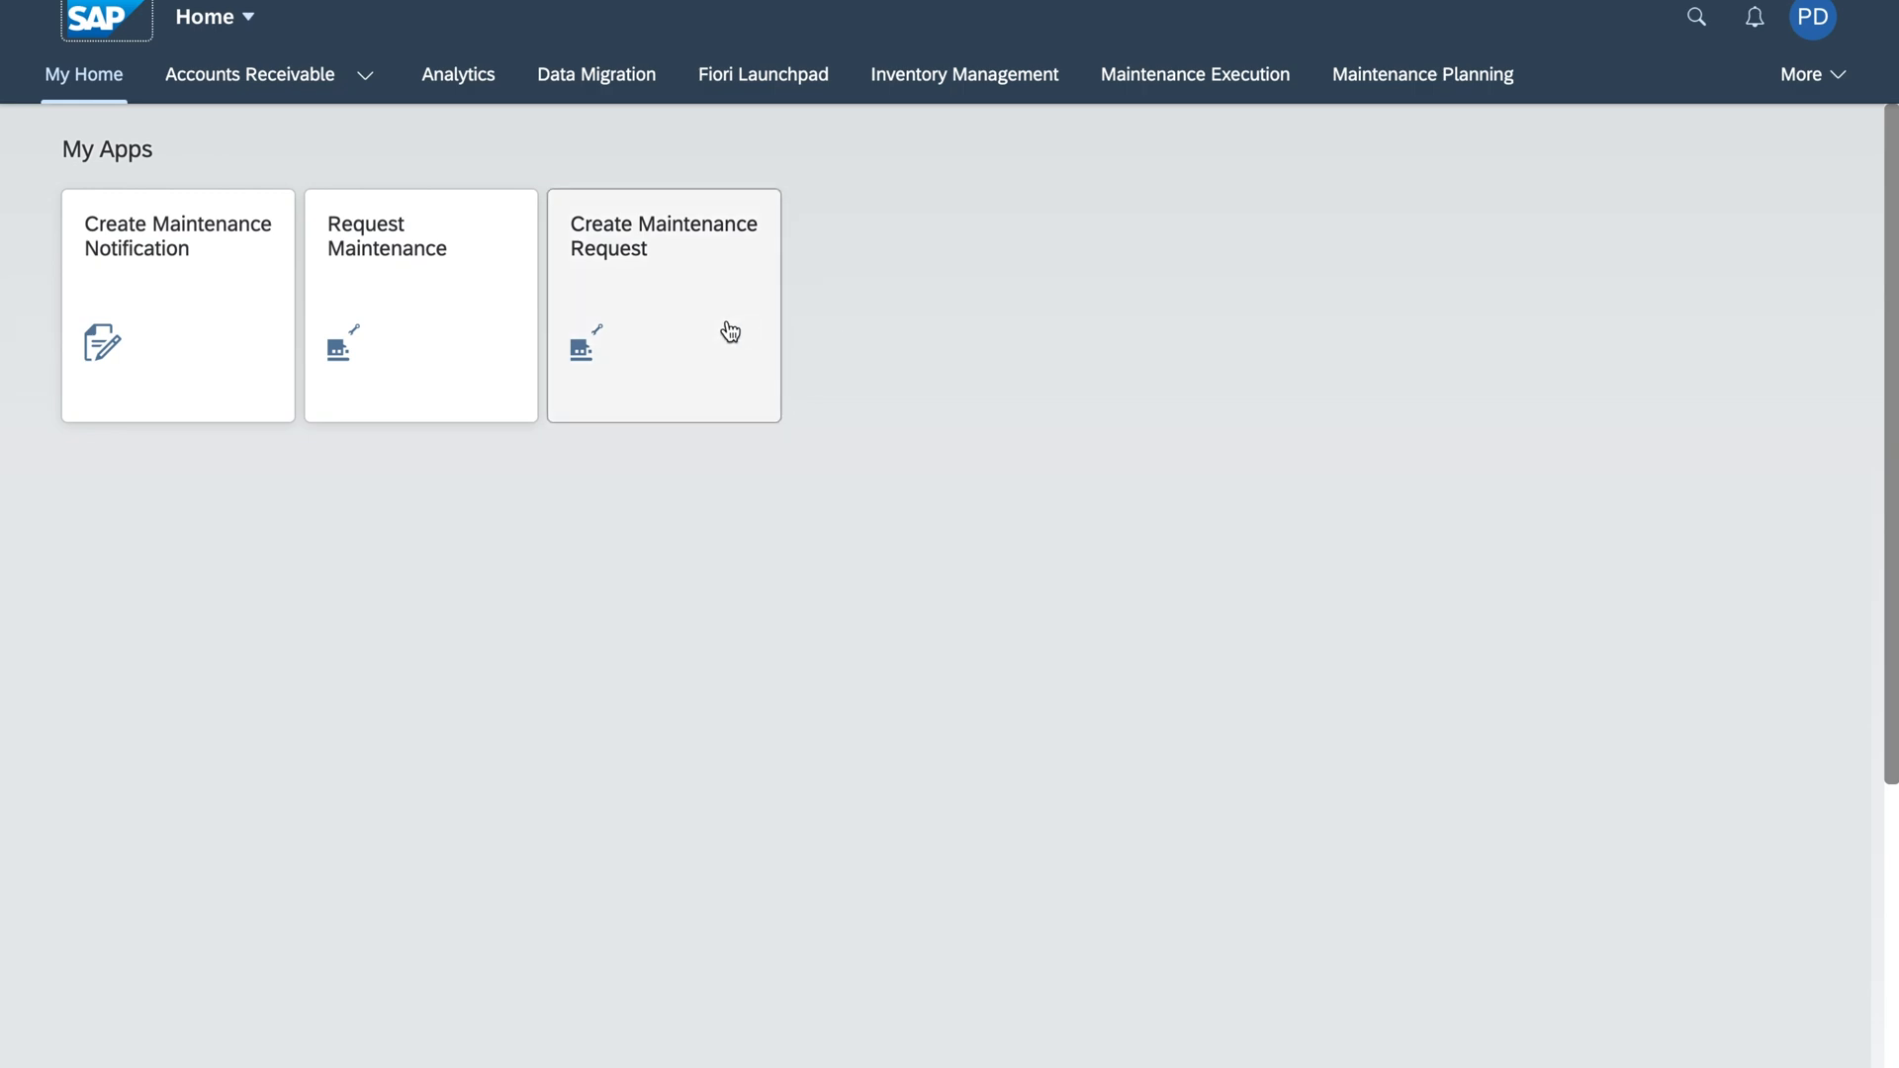
# Step: Start a new maintenance request from the Create Maintenance Request tile
pyautogui.click(665, 305)
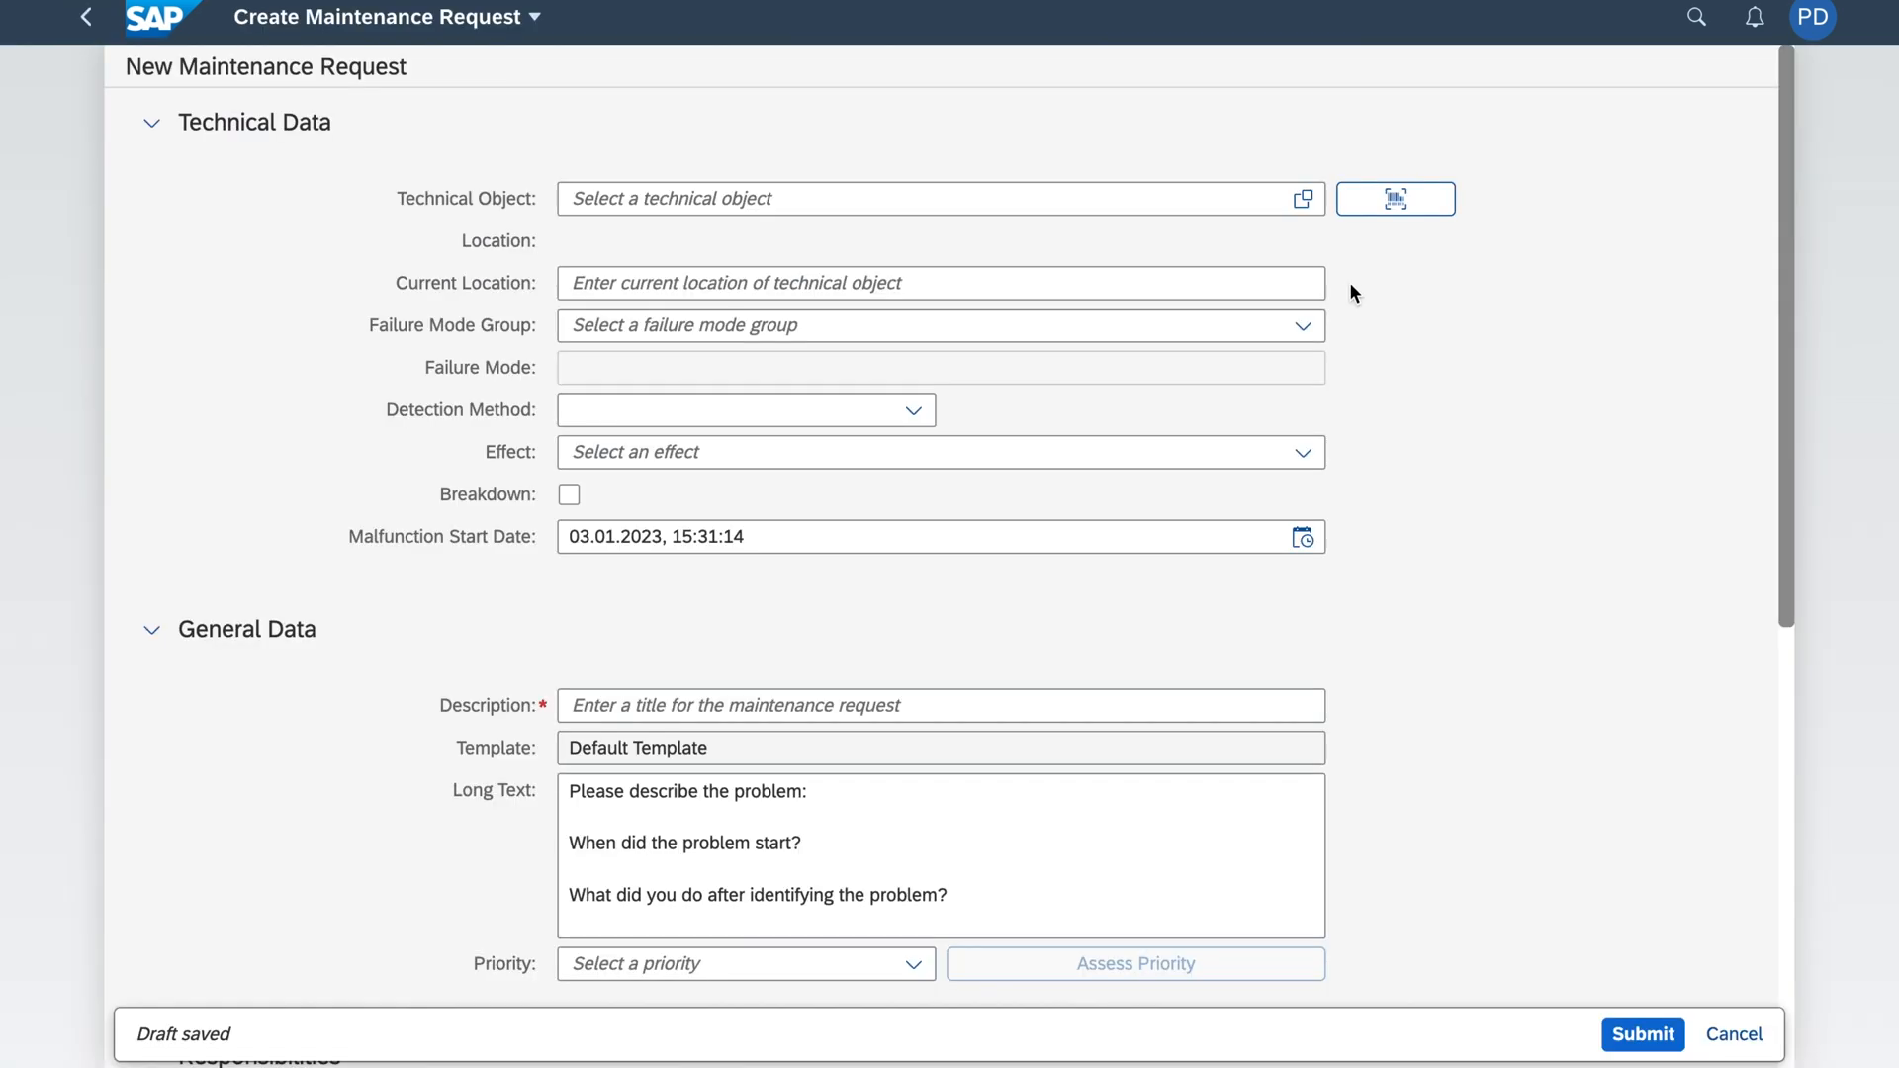
pyautogui.moveTo(1442, 299)
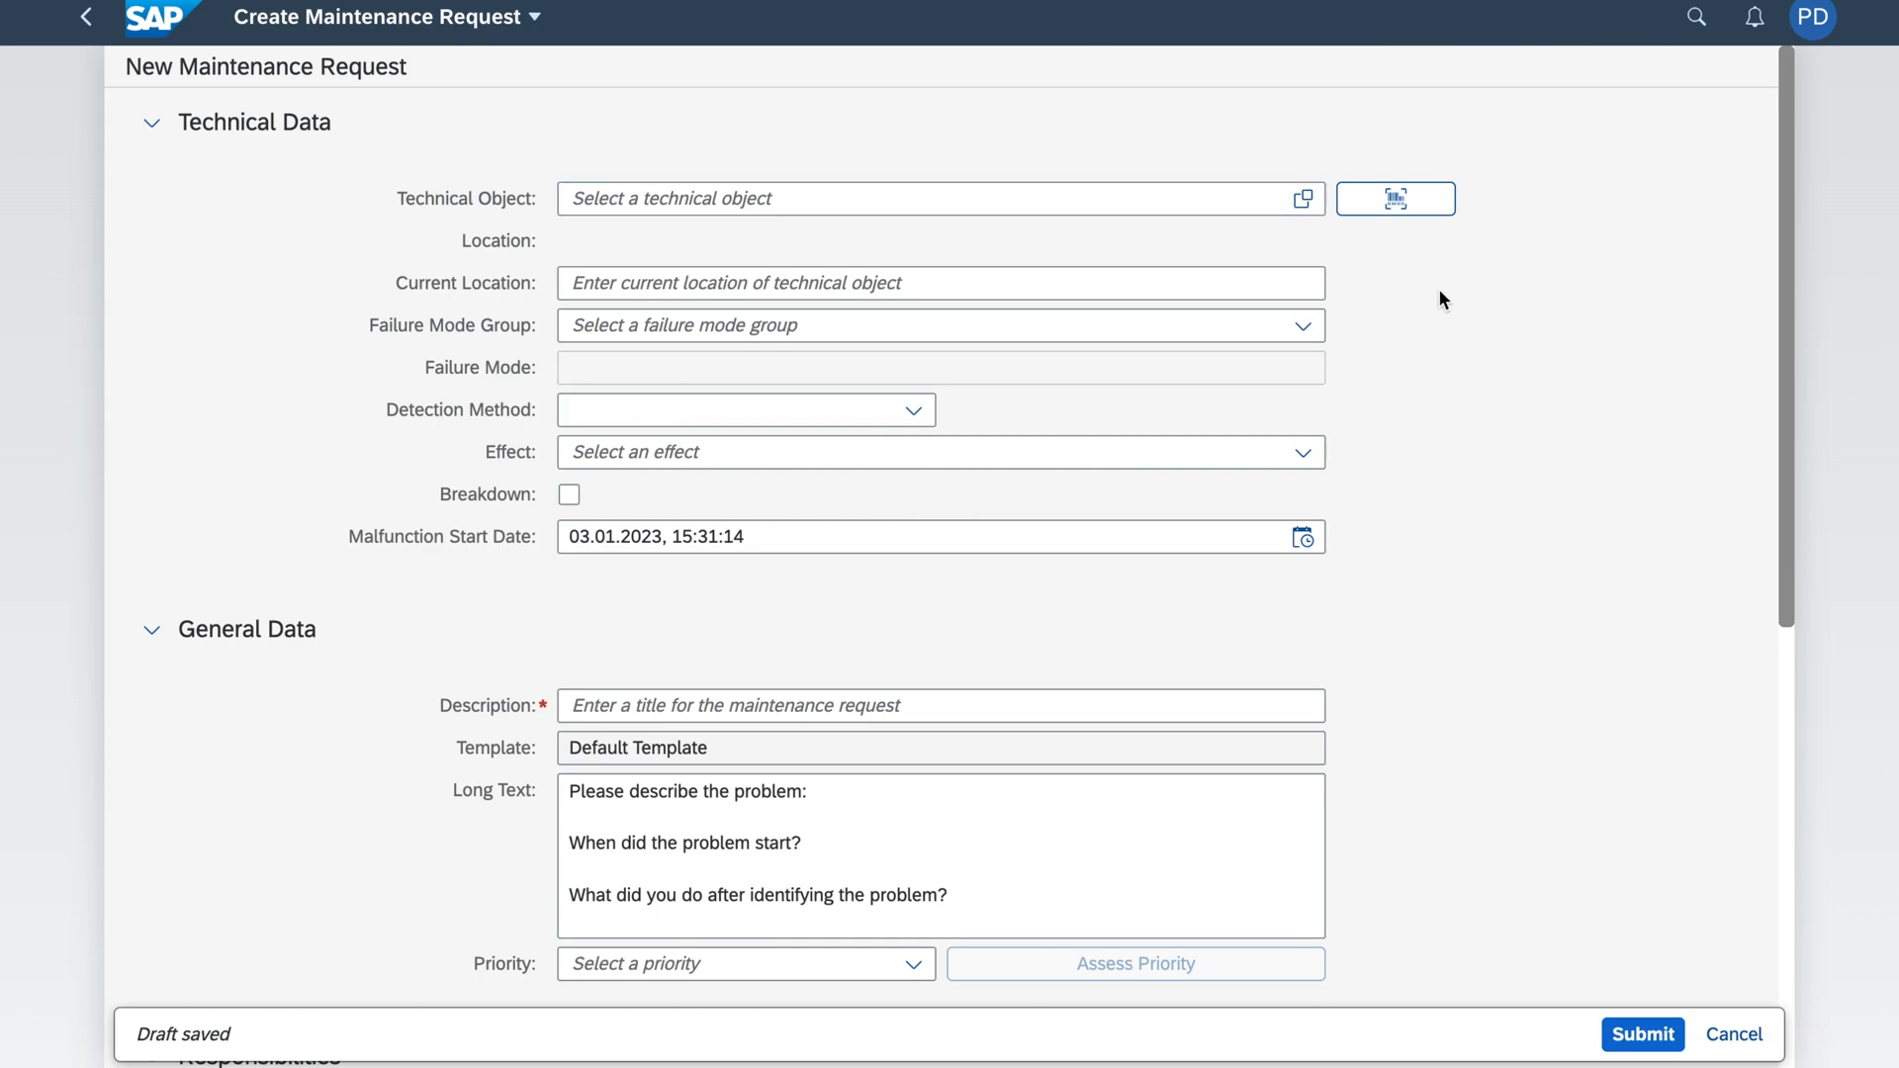
pyautogui.moveTo(1460, 249)
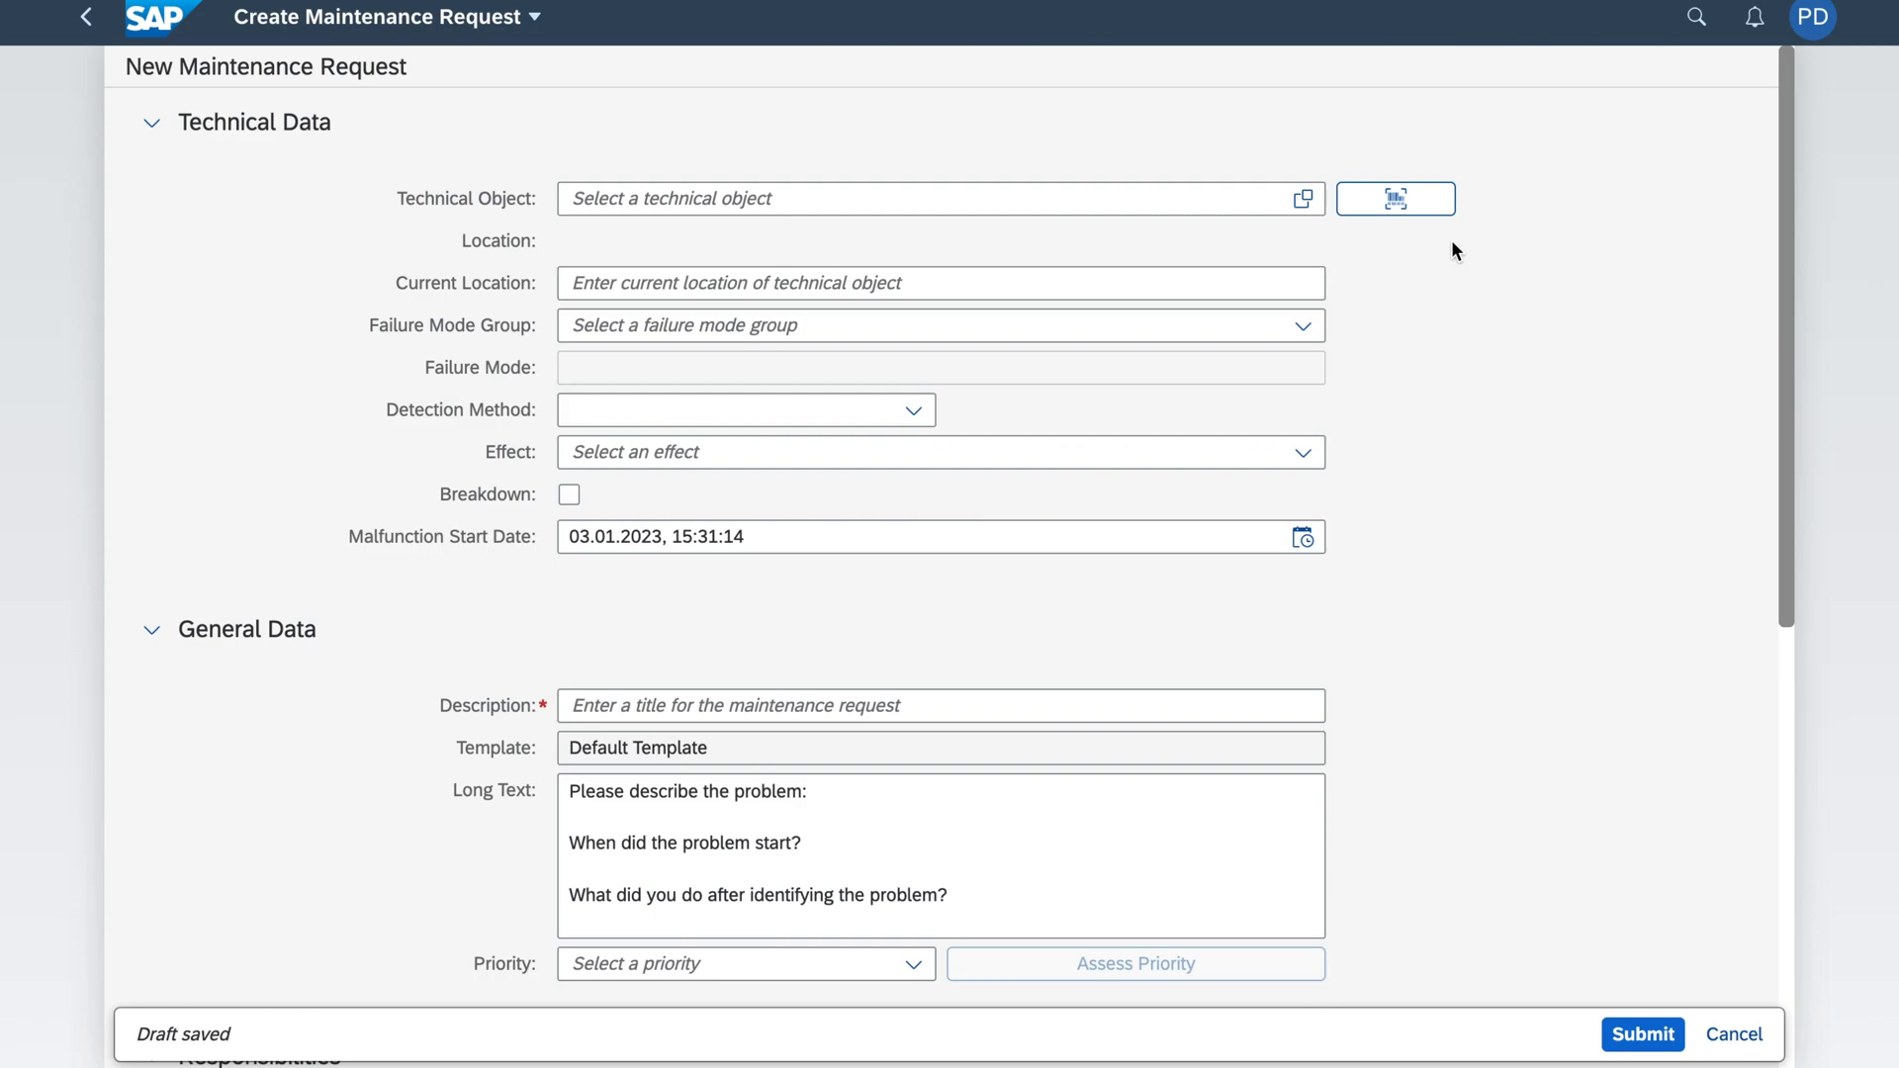
pyautogui.moveTo(1545, 246)
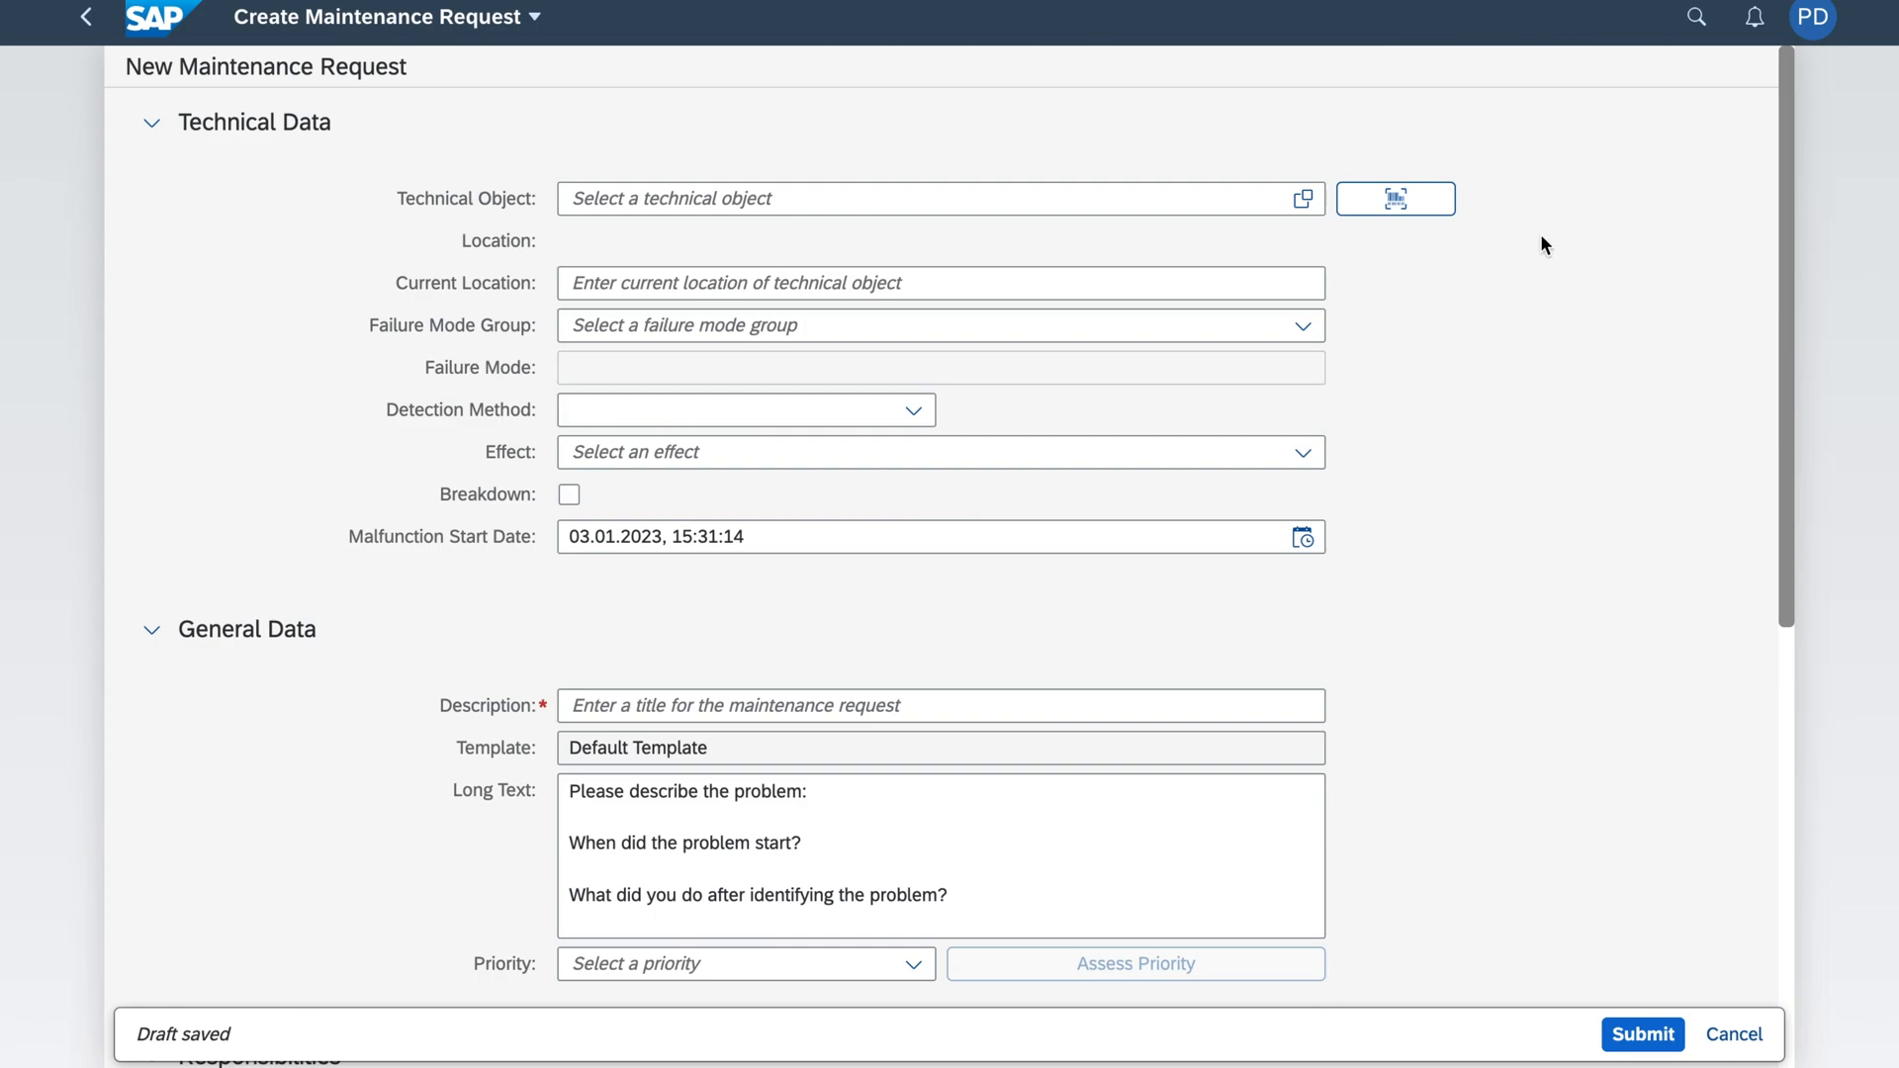
pyautogui.moveTo(1001, 137)
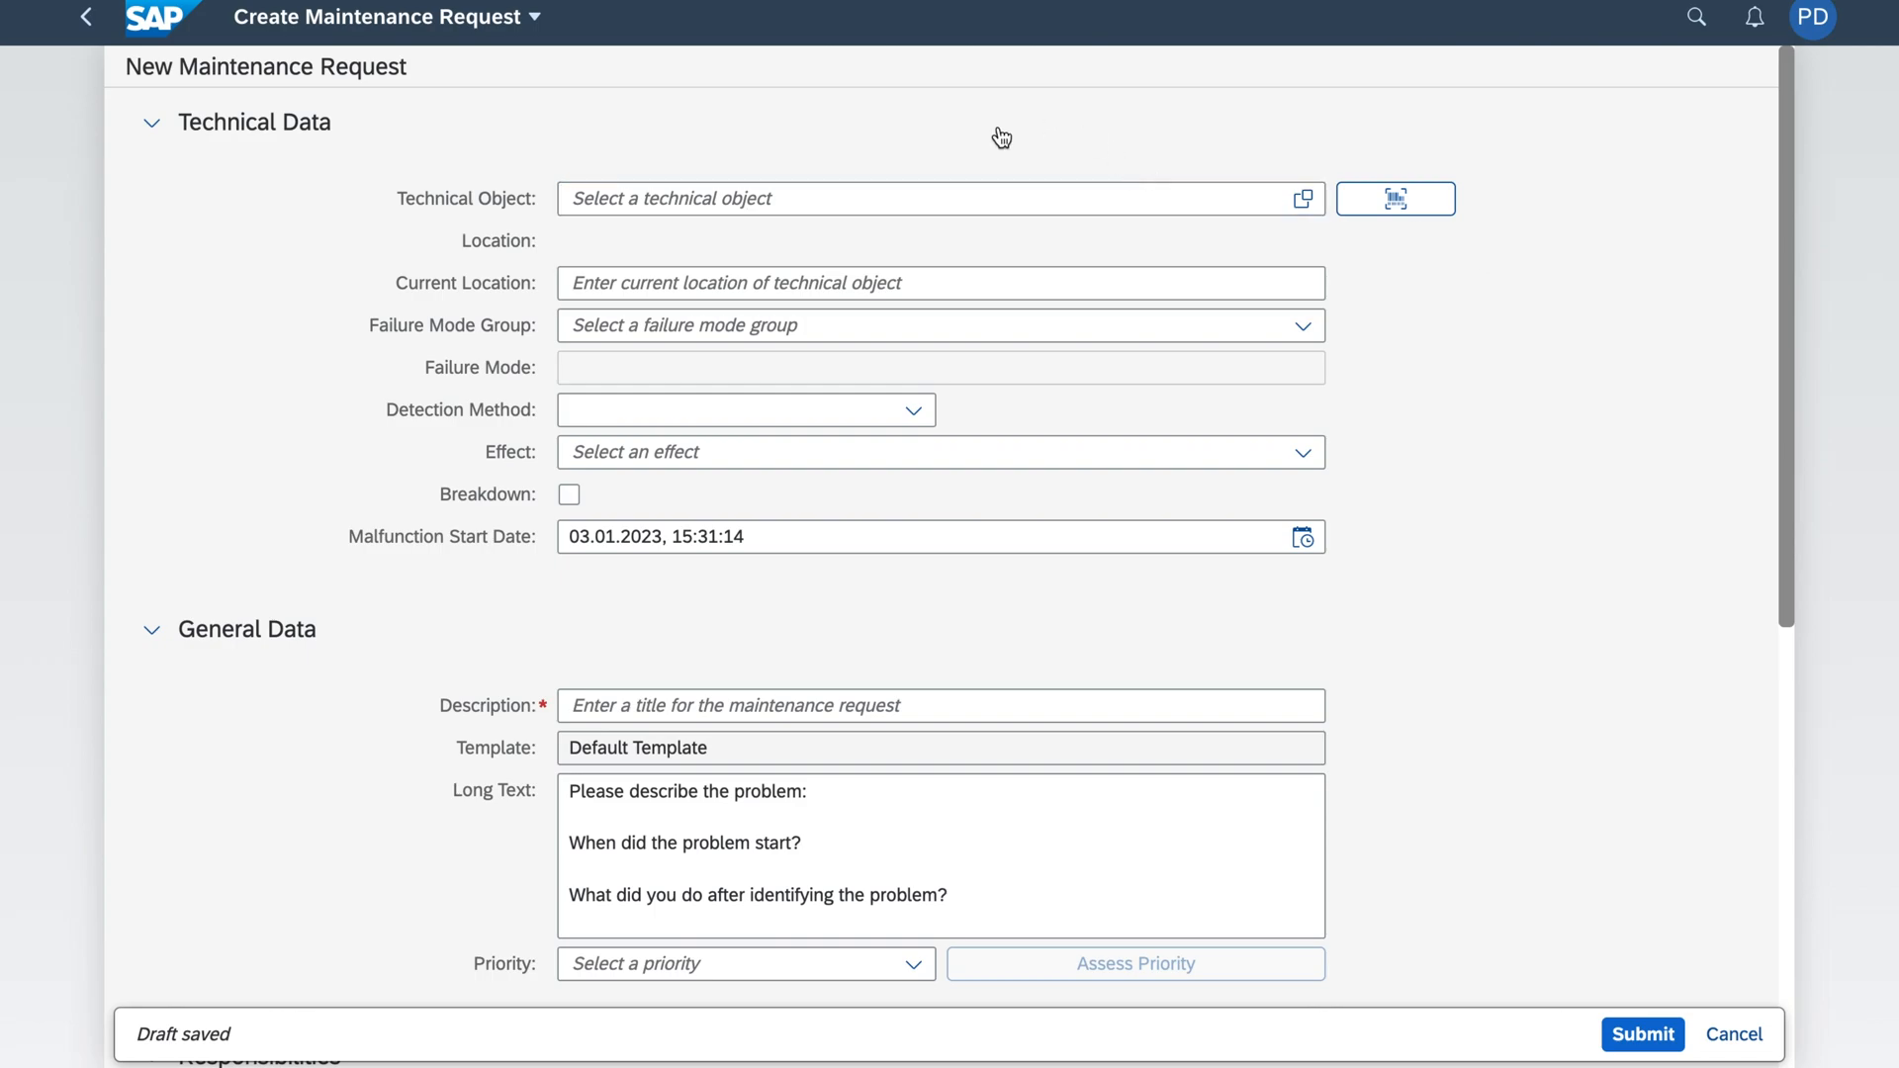
# Step: Set the technical object to Air Compressor BACP (10000153) via the 'co' suggestion
pyautogui.write('co')
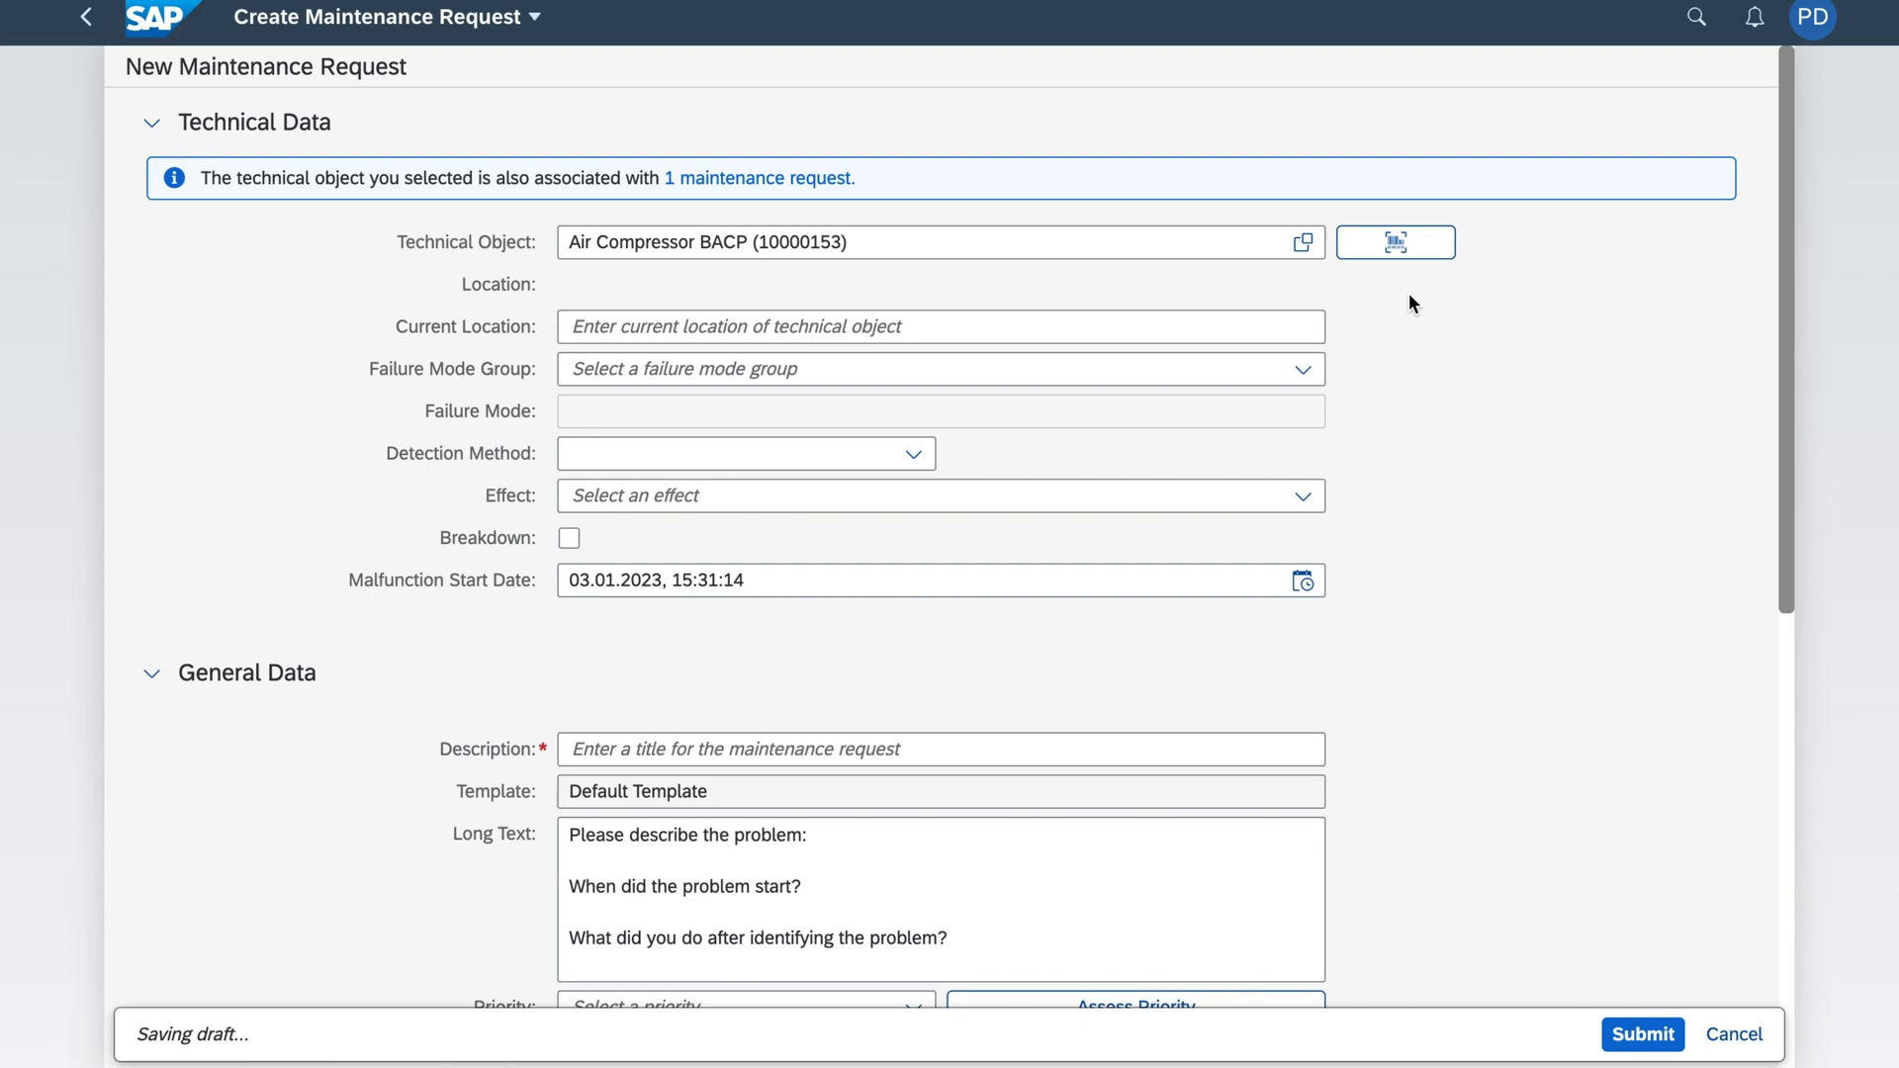
pyautogui.moveTo(1360, 341)
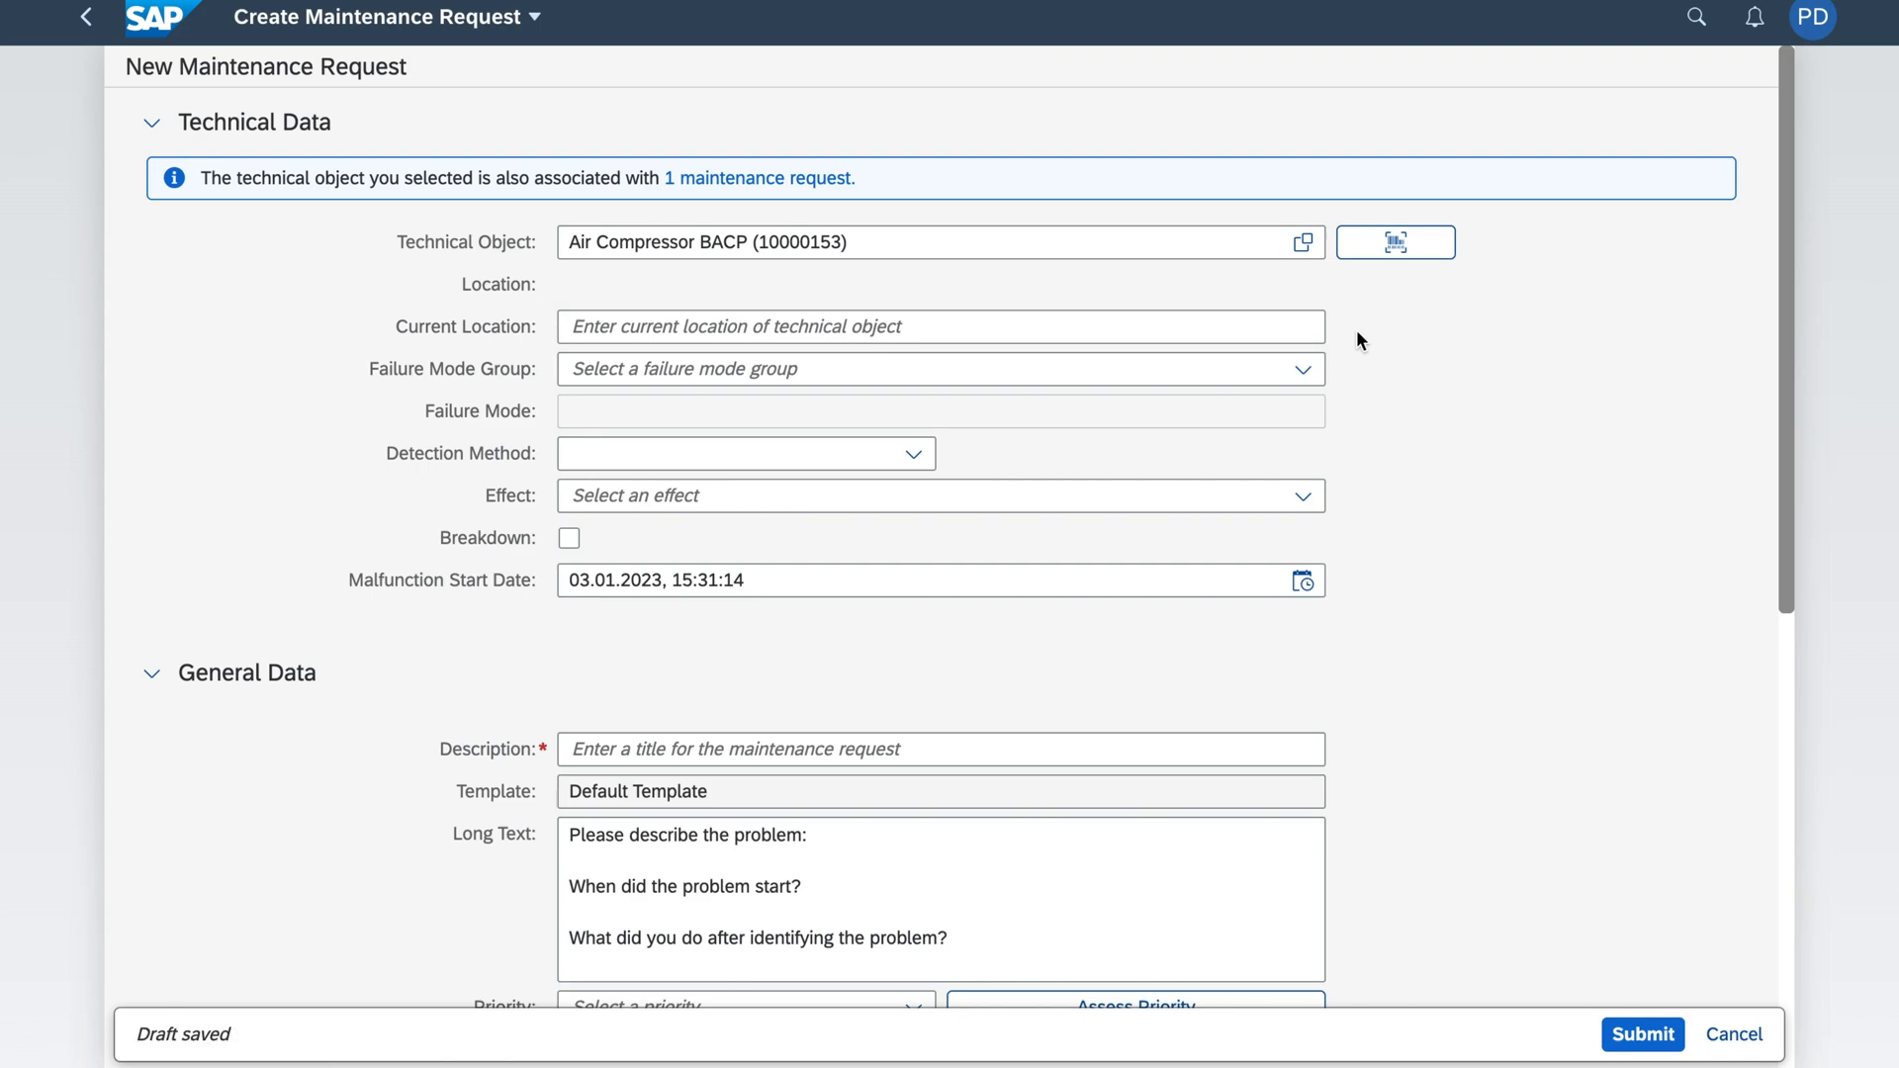
pyautogui.moveTo(824, 712)
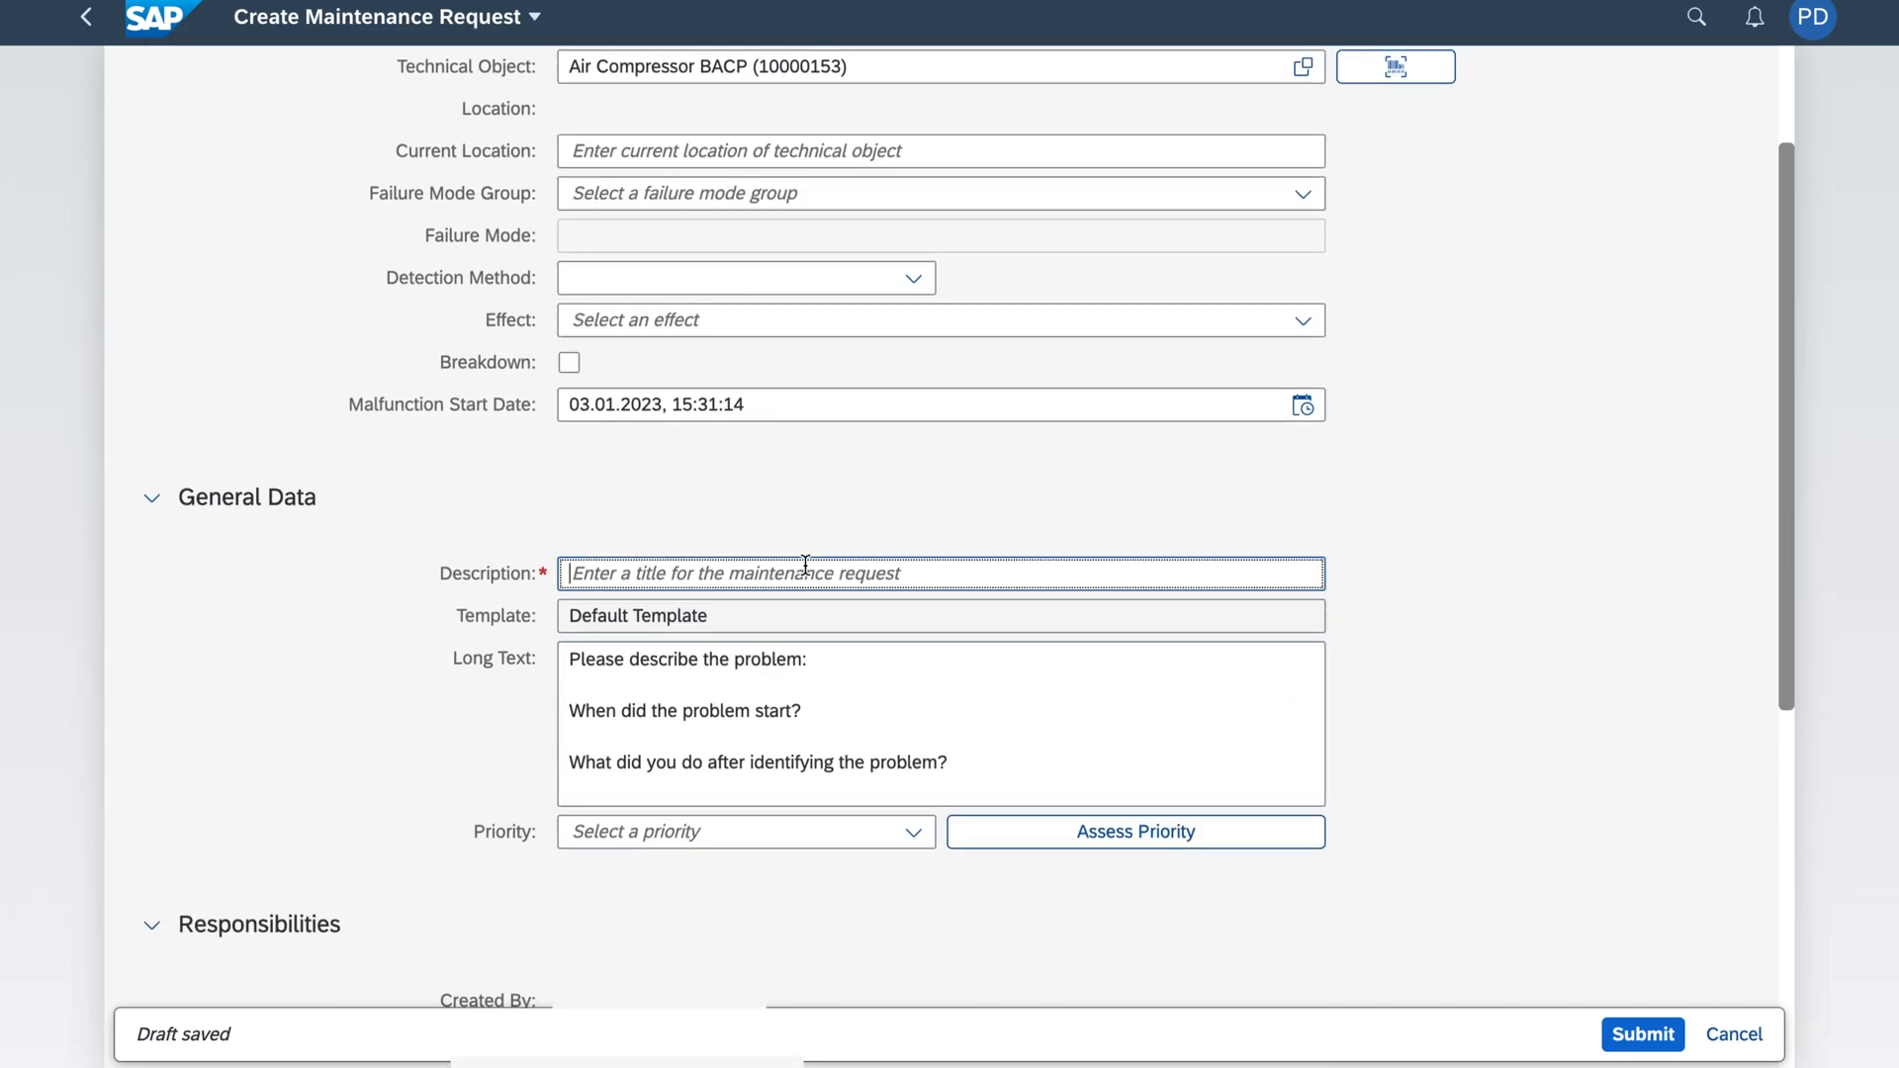
# Step: Describe the request 'Air compressor stopped working' and start its priority assessment
pyautogui.write('Air compres')
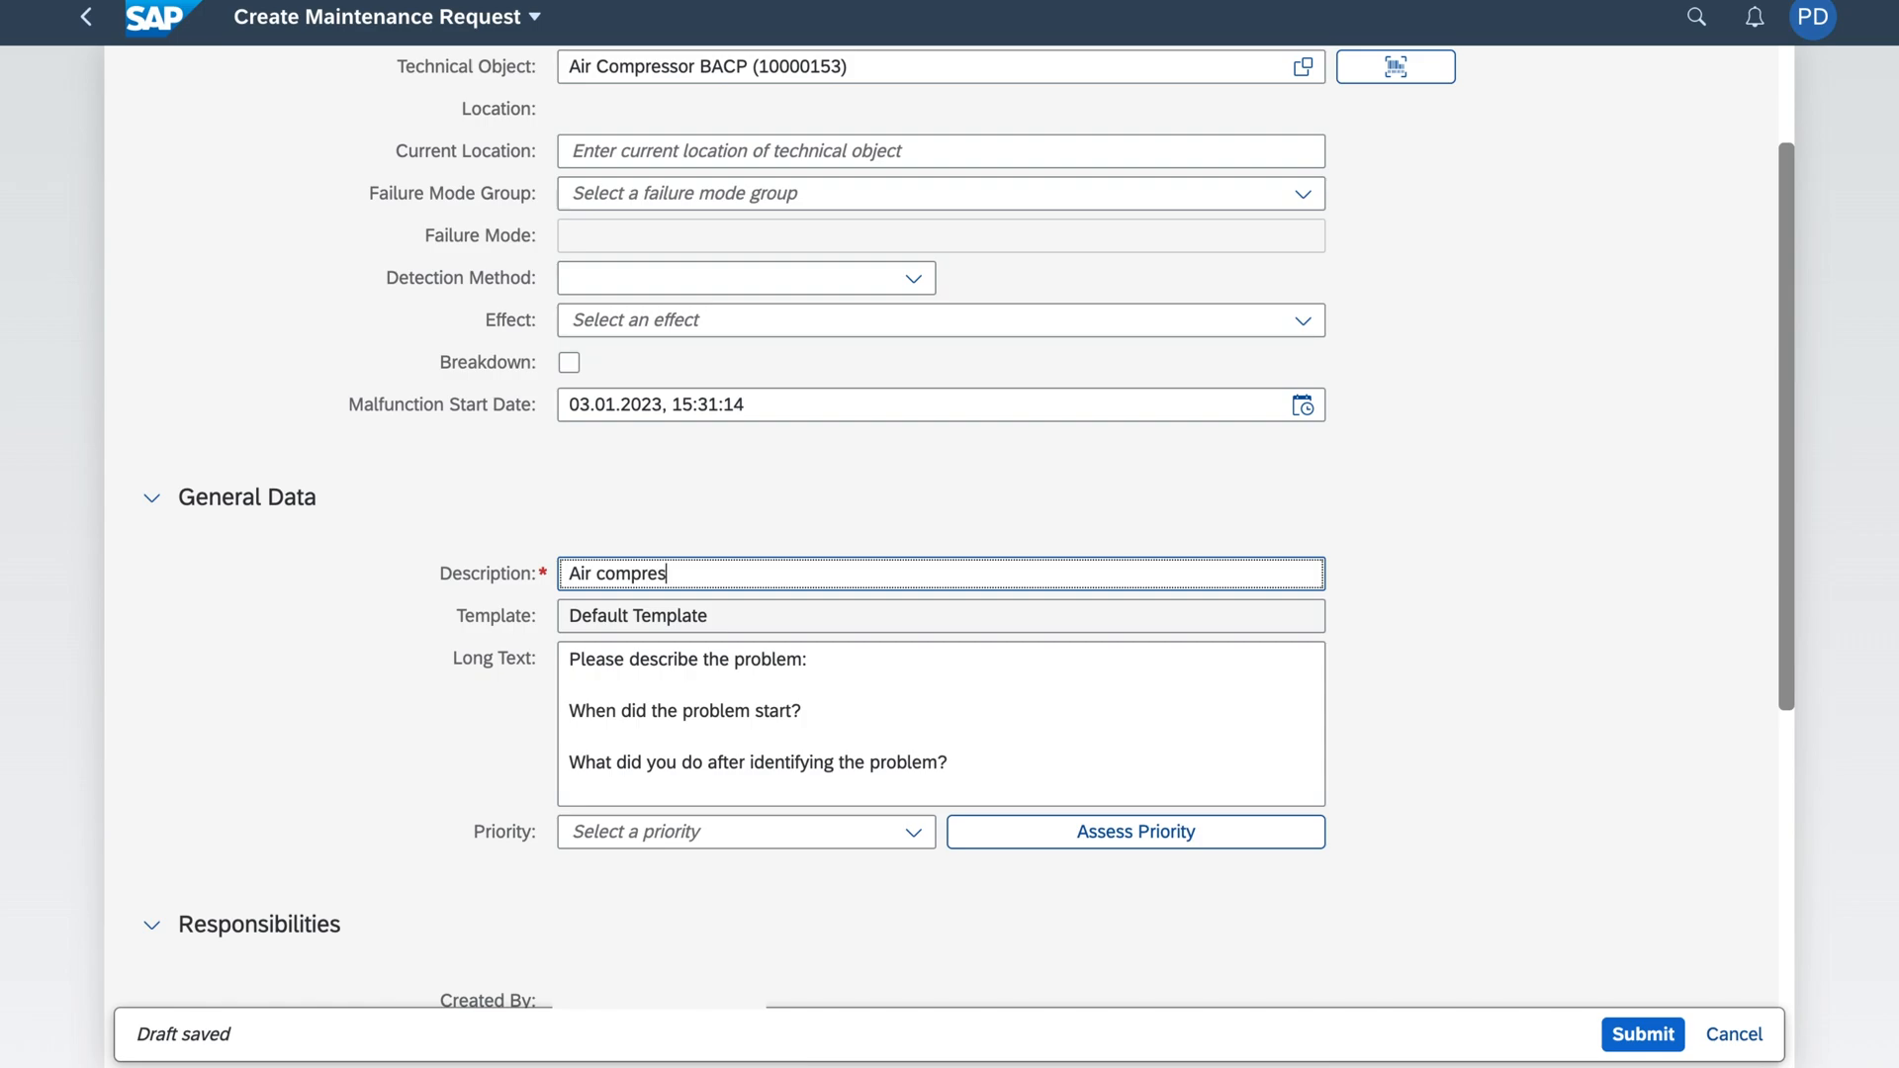
pyautogui.write('sor stopped wor')
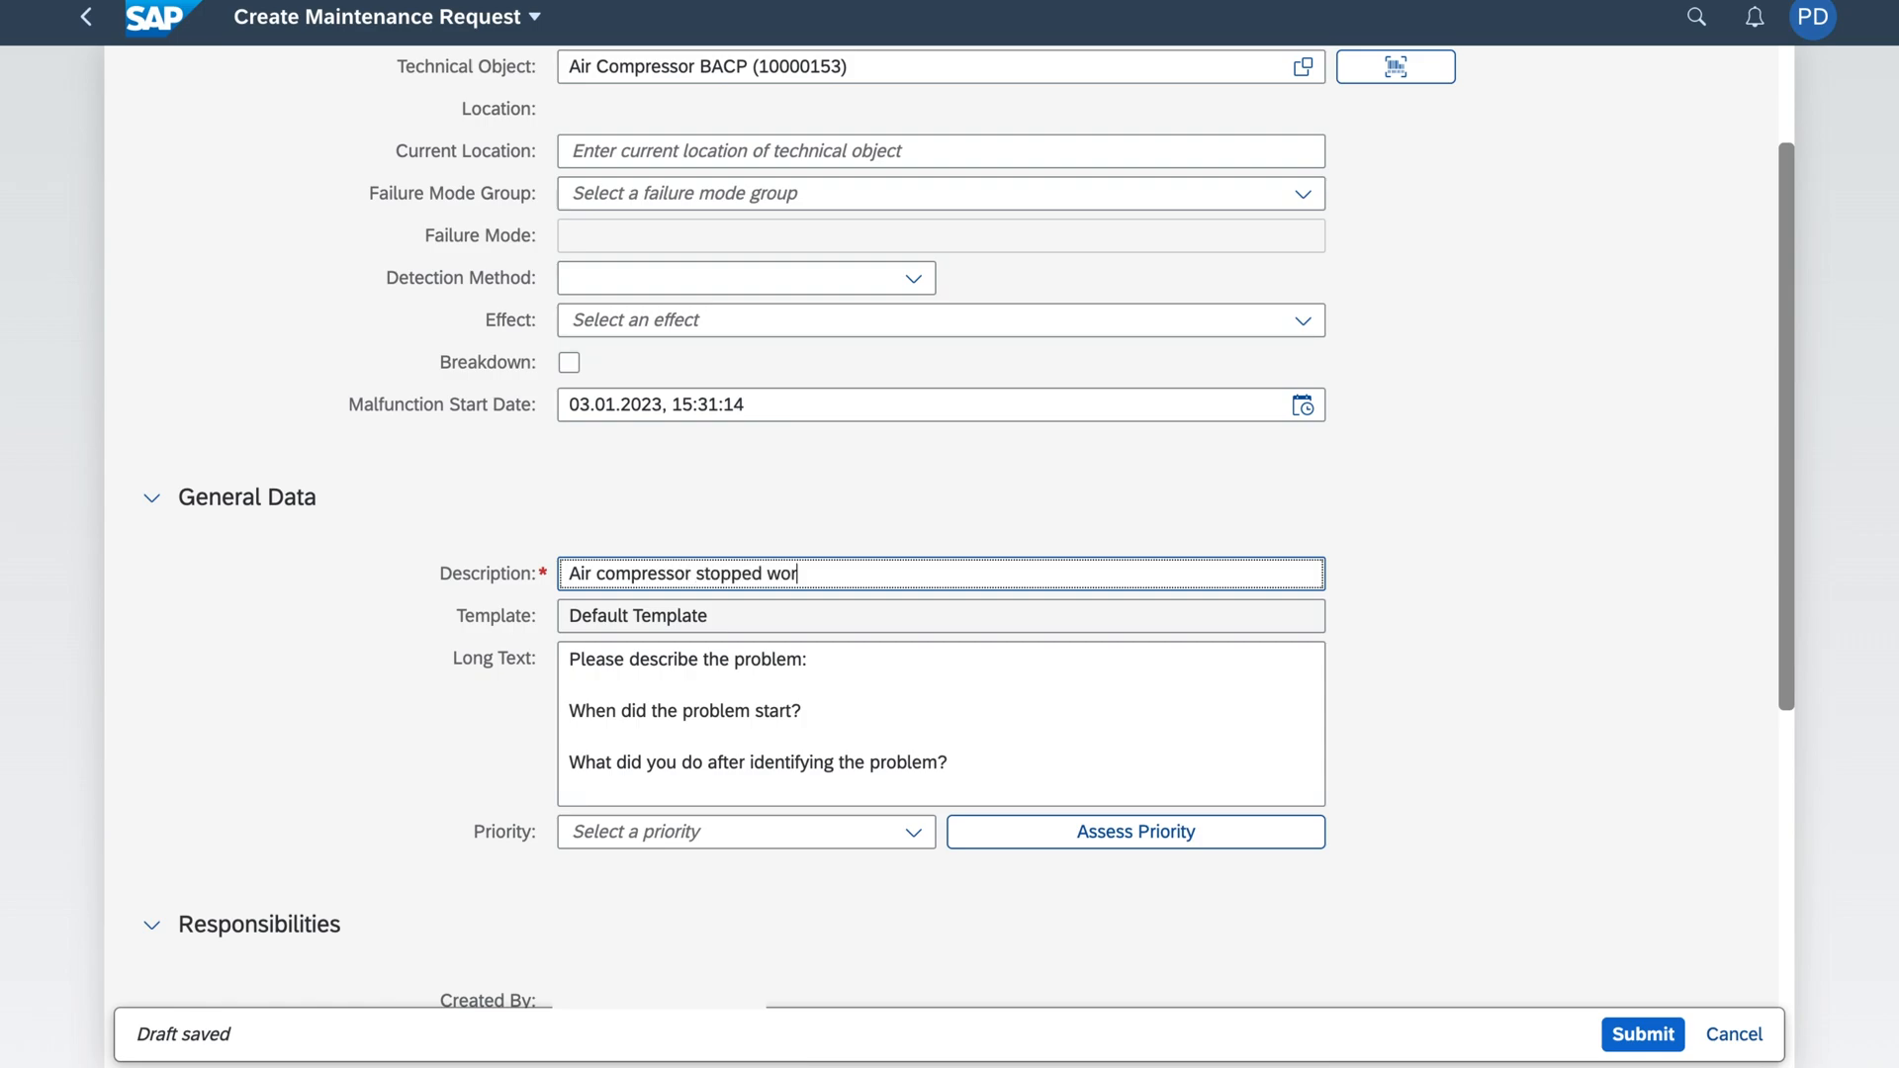
pyautogui.write('king')
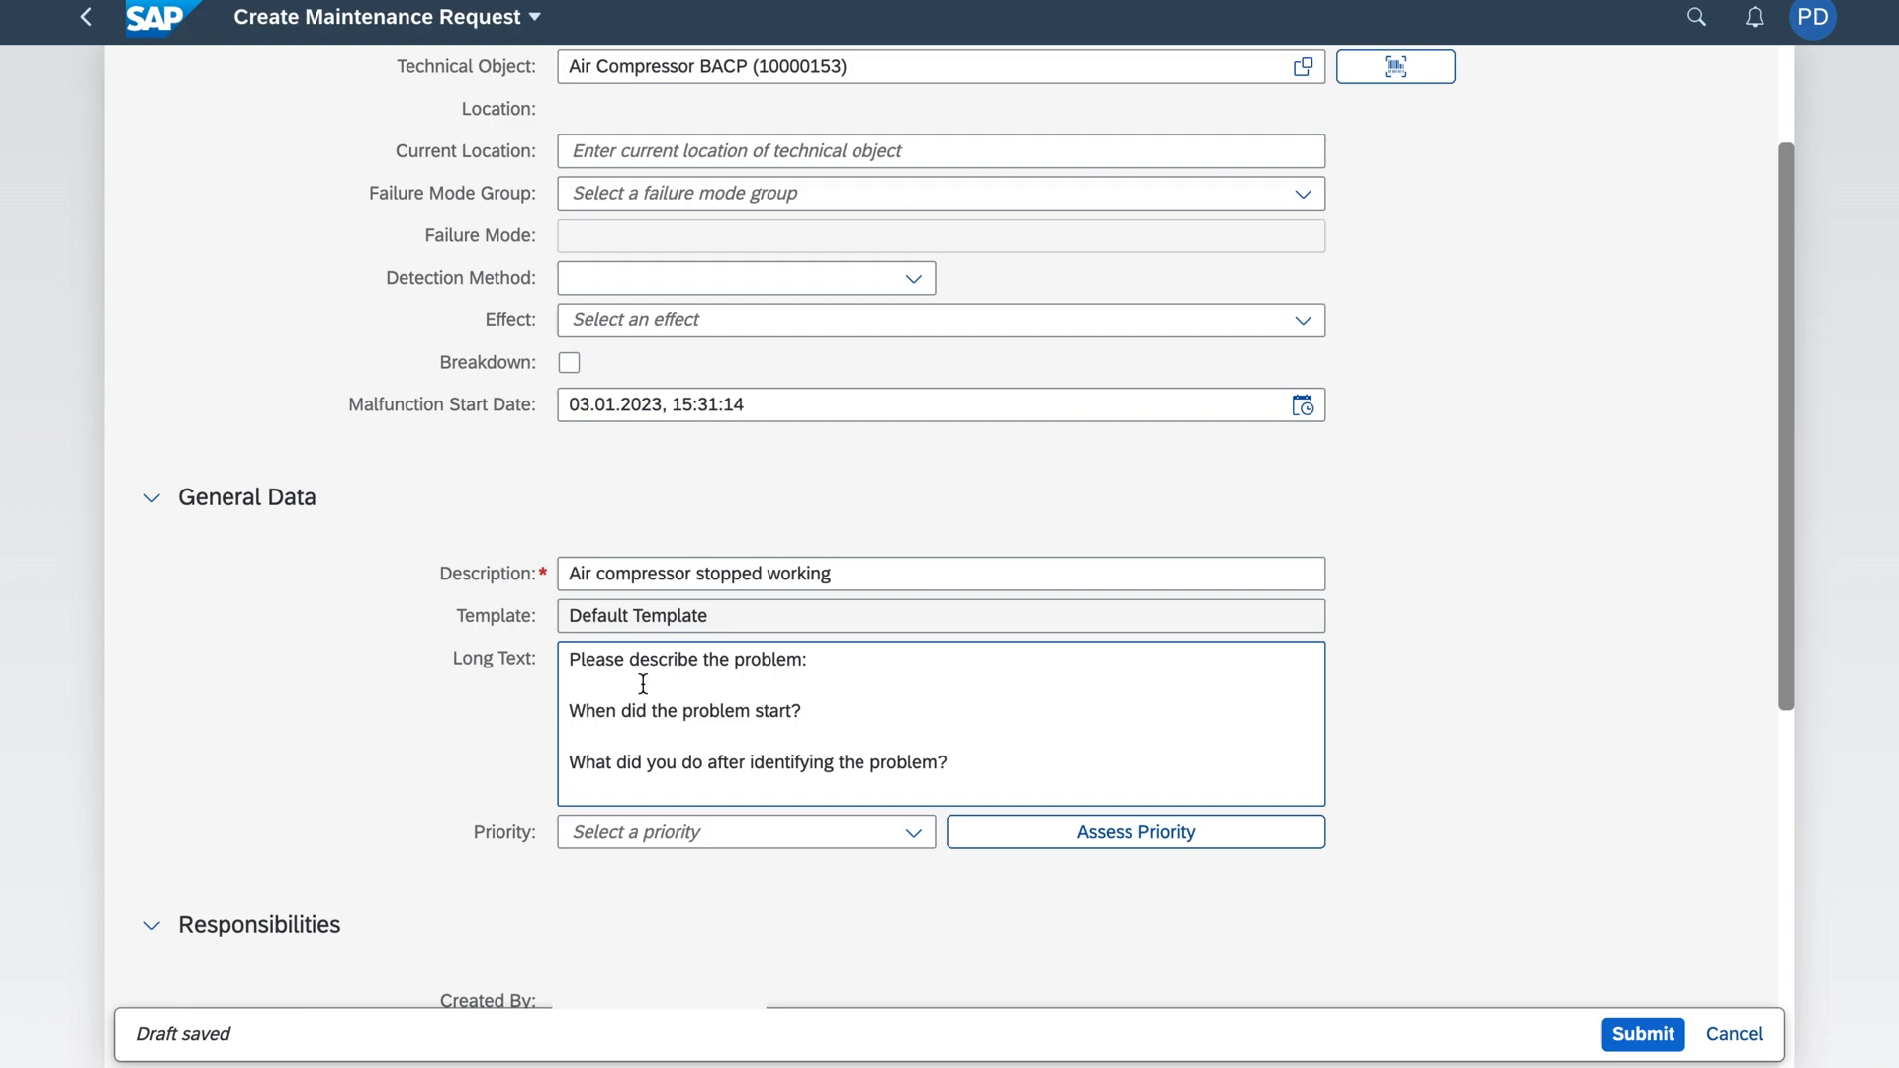
pyautogui.moveTo(1123, 657)
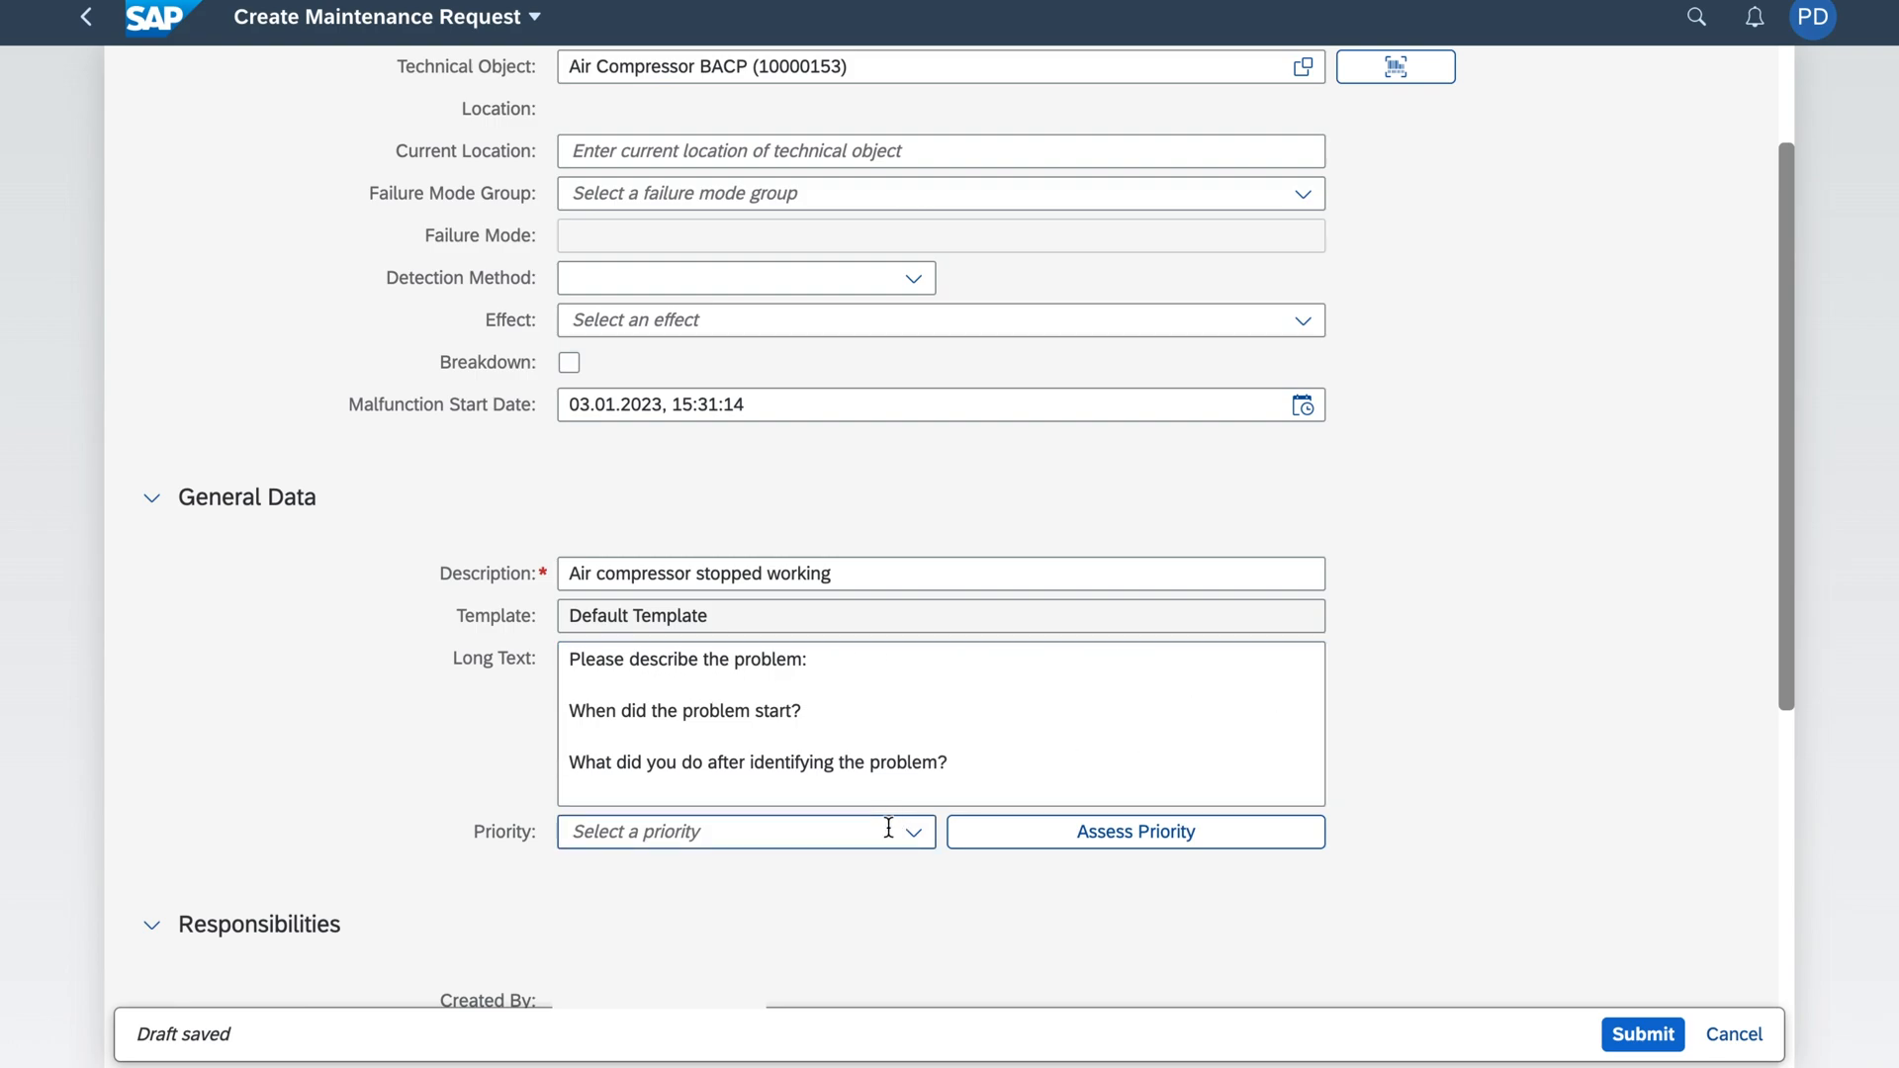
pyautogui.click(910, 831)
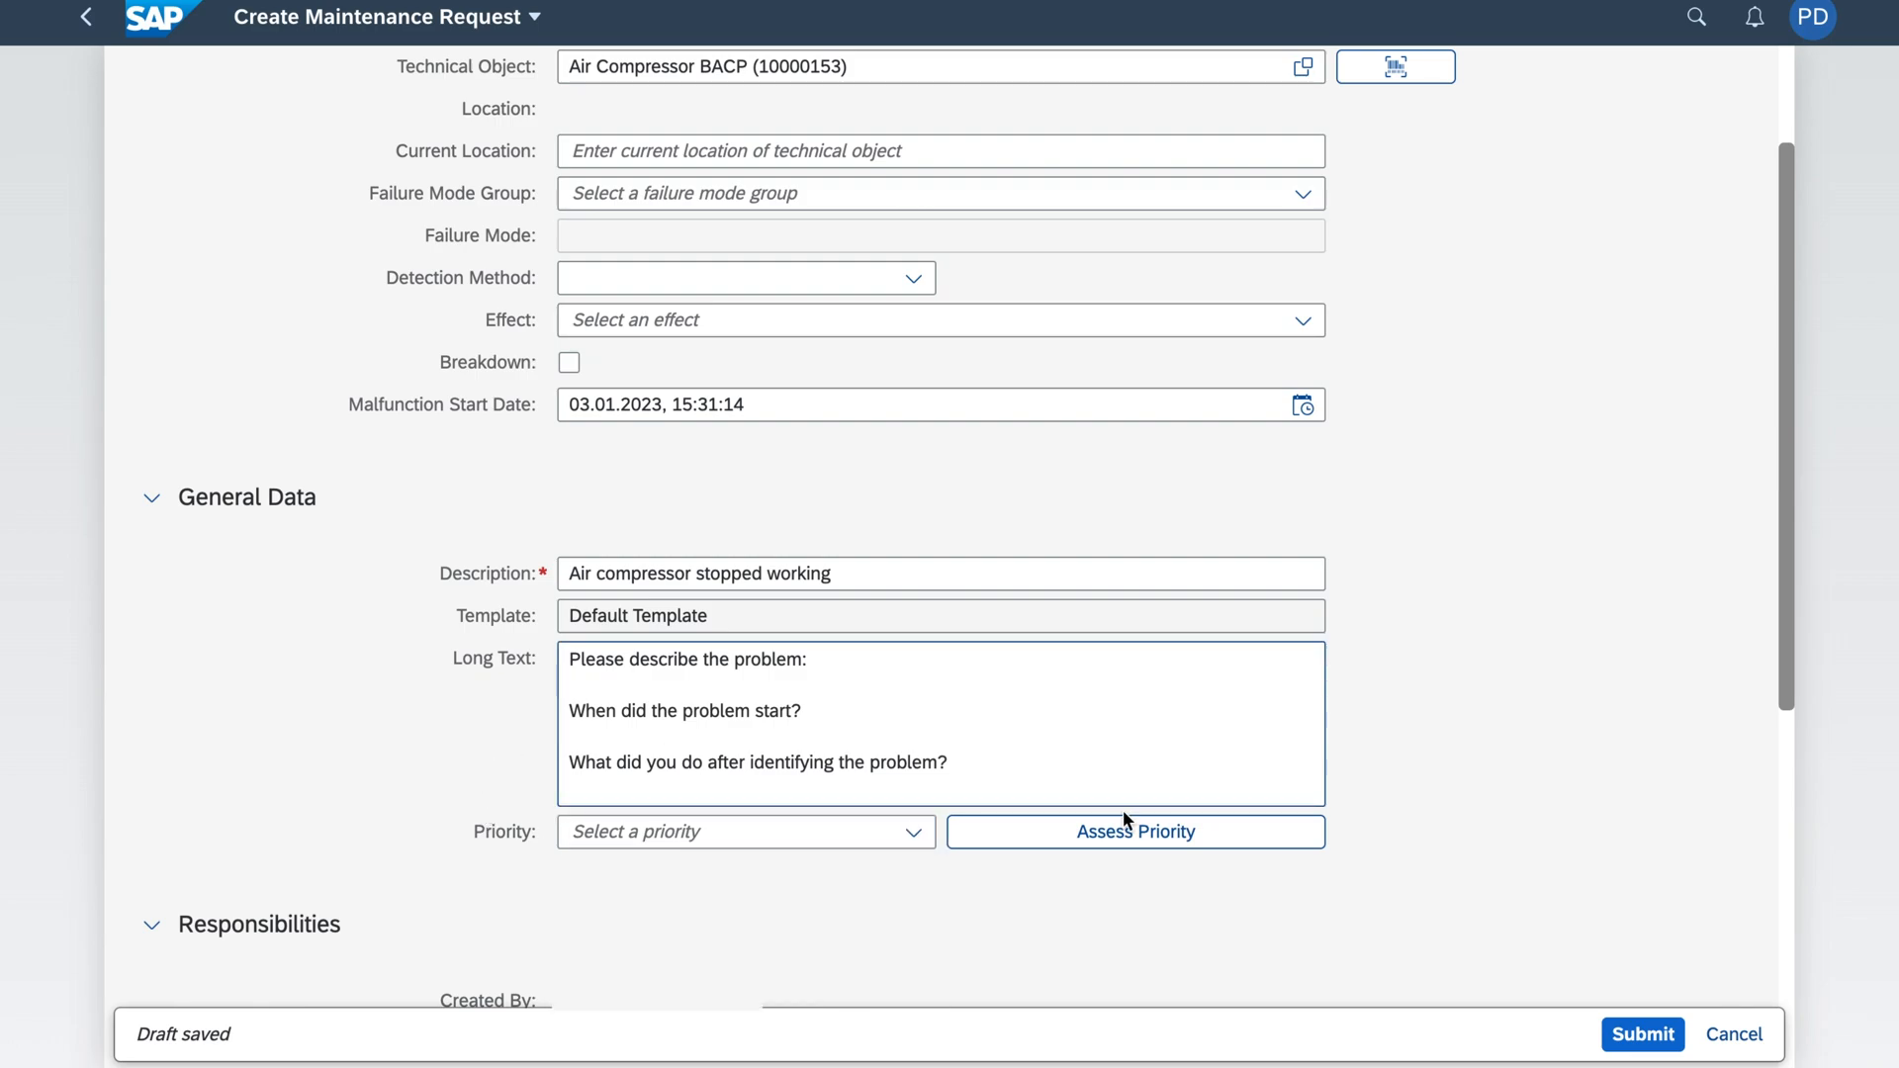
pyautogui.moveTo(1202, 842)
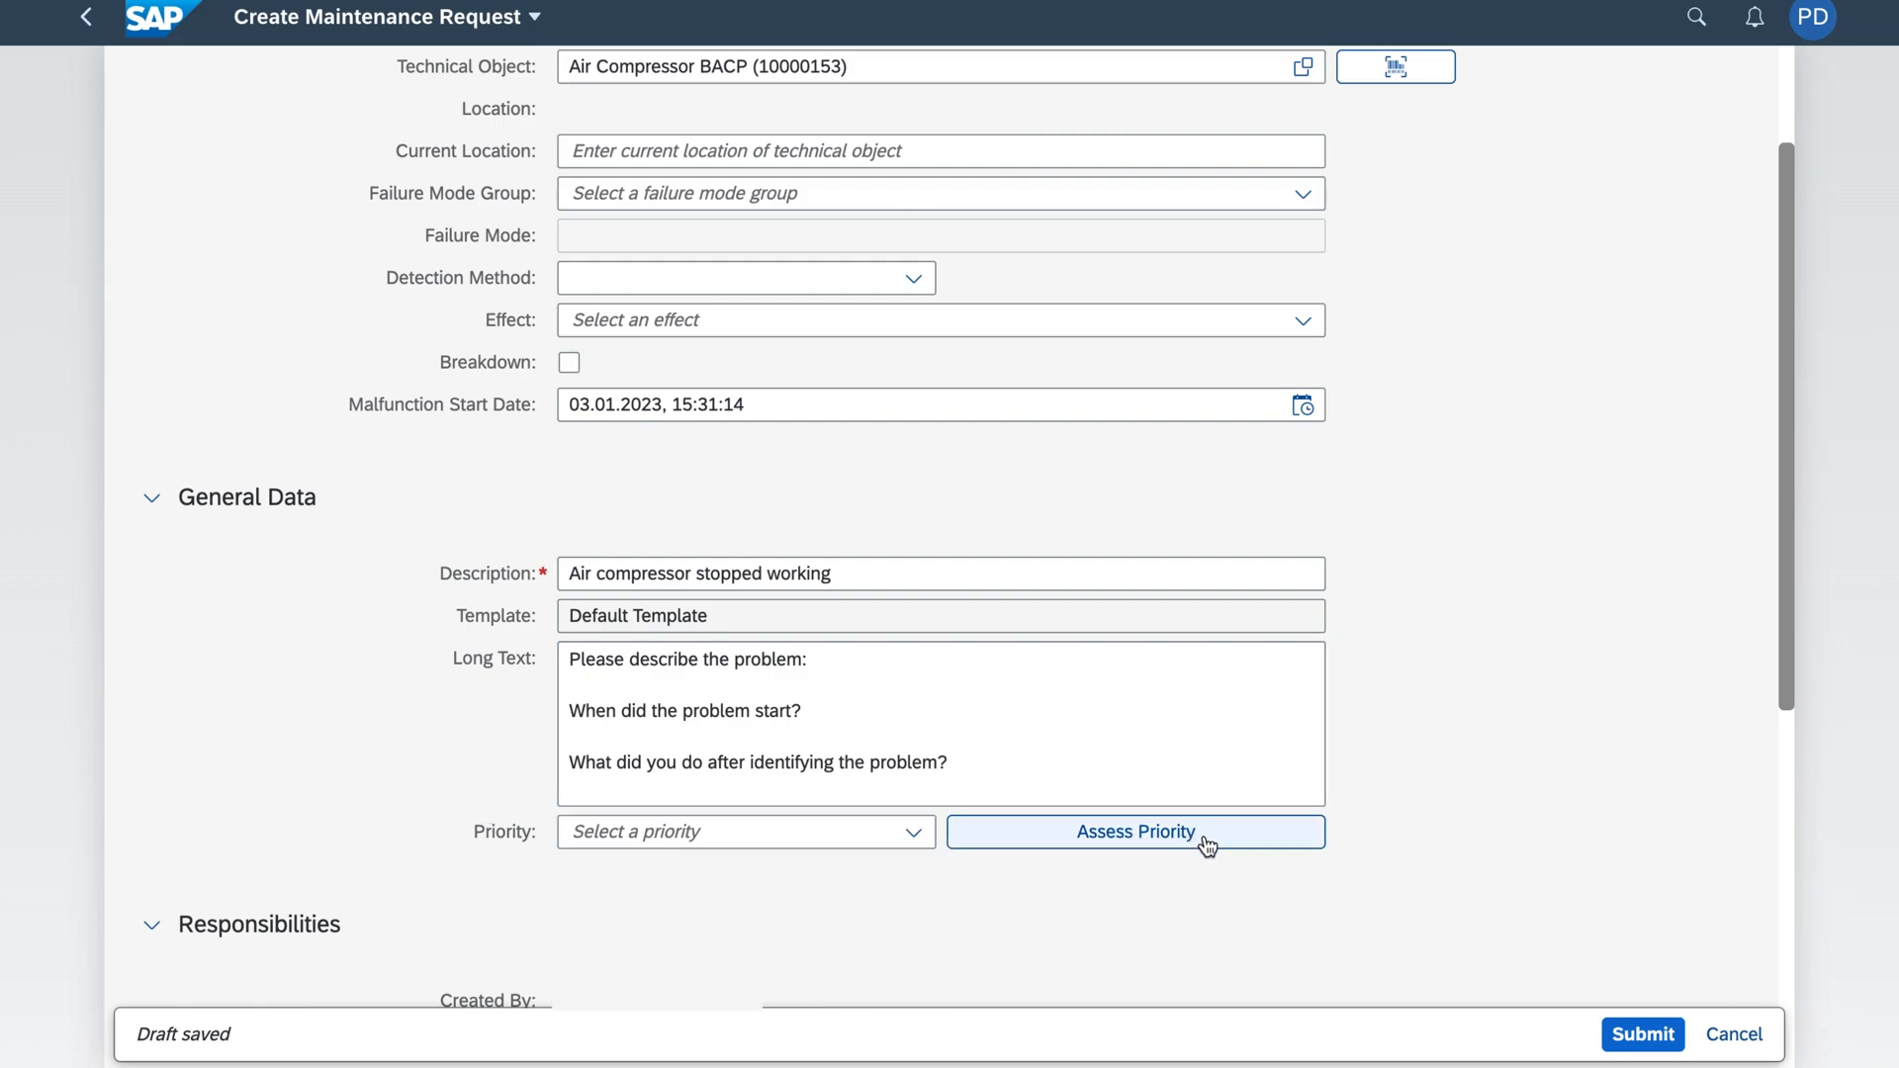
pyautogui.click(1134, 831)
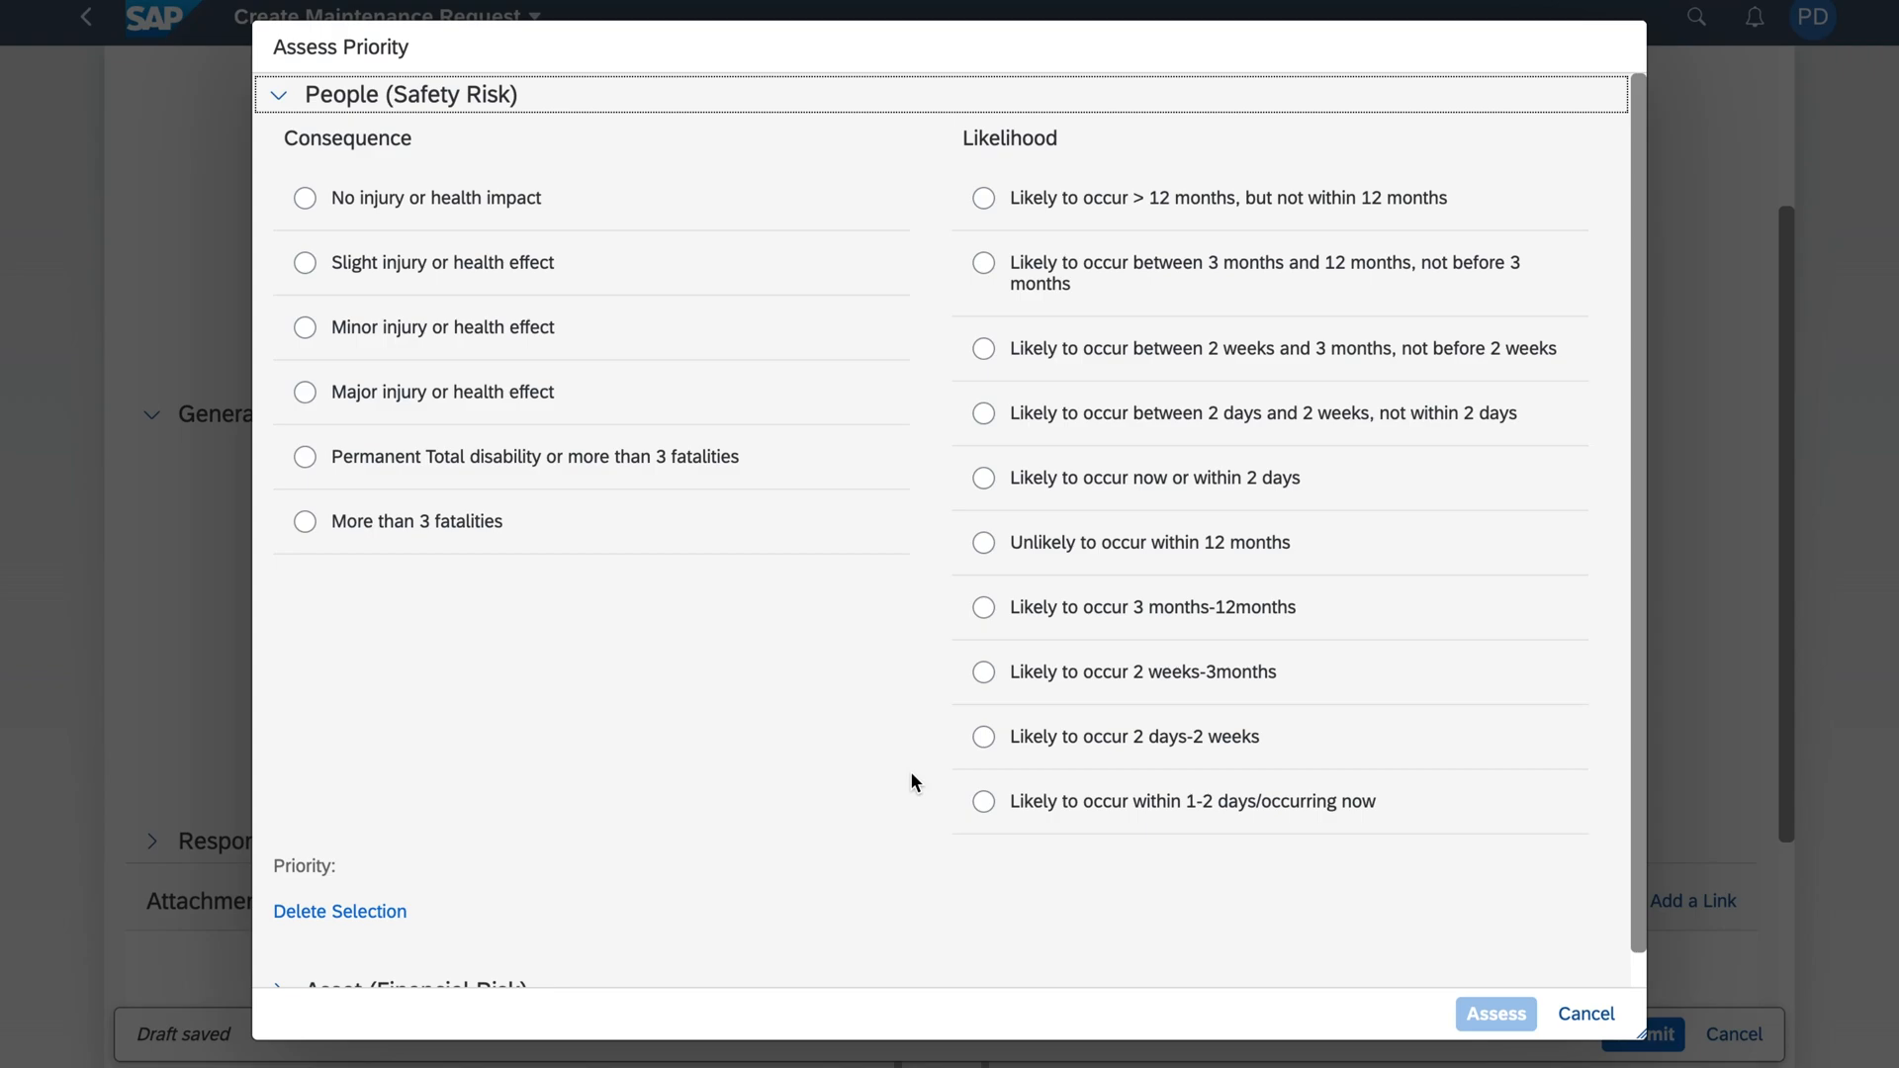
pyautogui.moveTo(579, 145)
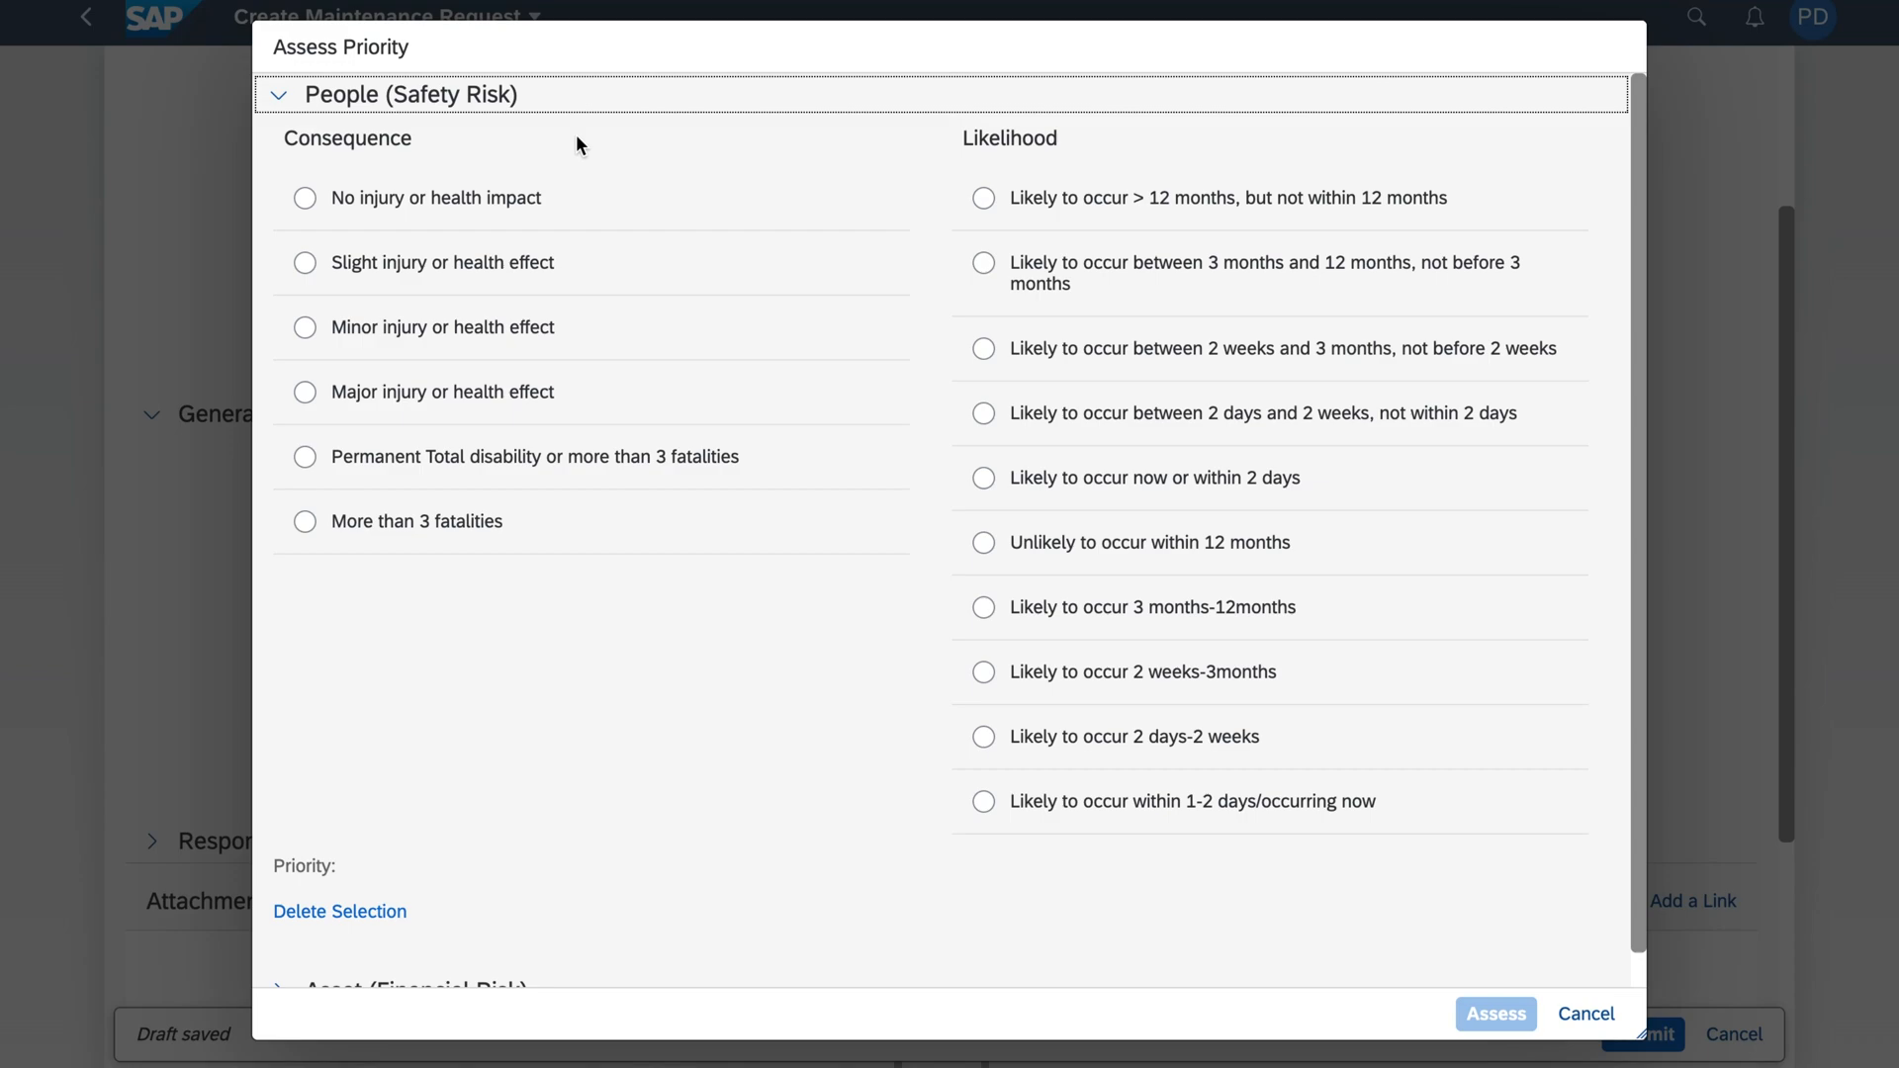
# Step: Assess no injury, likely within 3–12 months, and apply the resulting 3-Medium priority
pyautogui.click(305, 198)
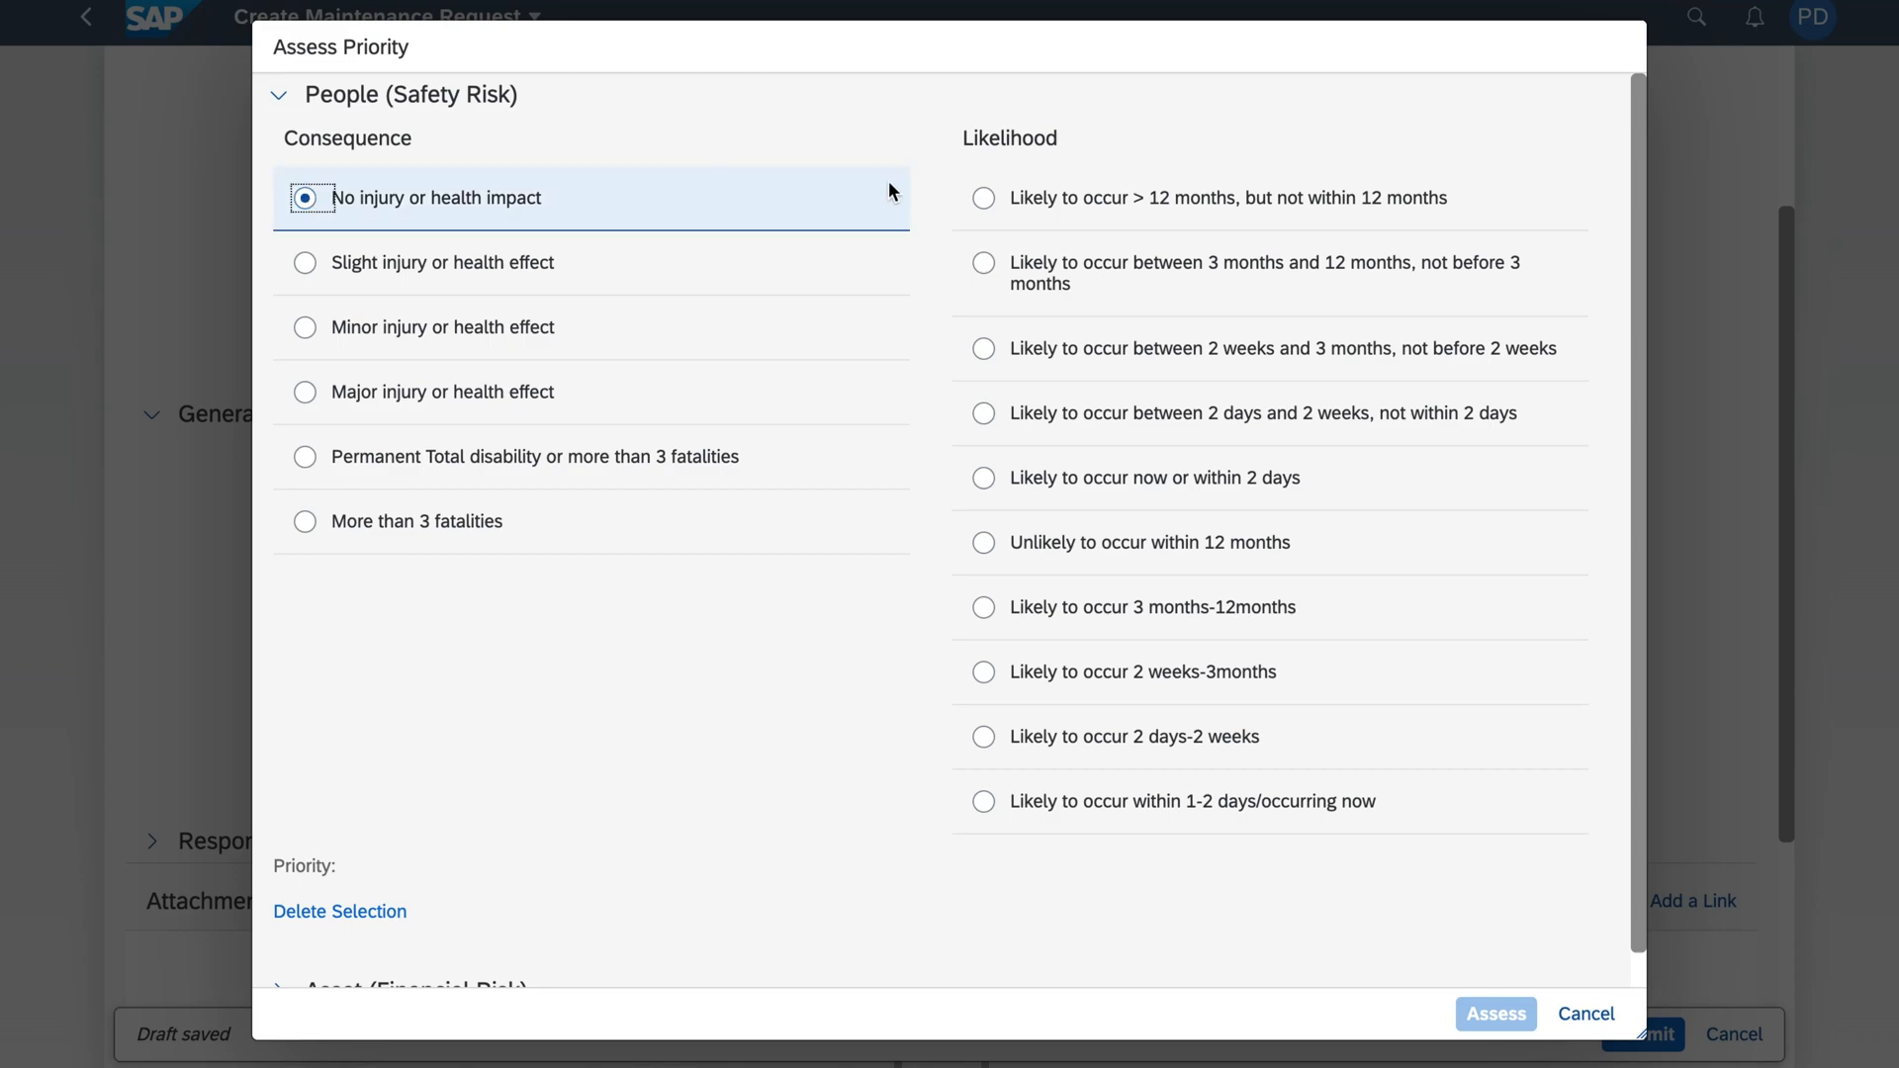
pyautogui.moveTo(983, 198)
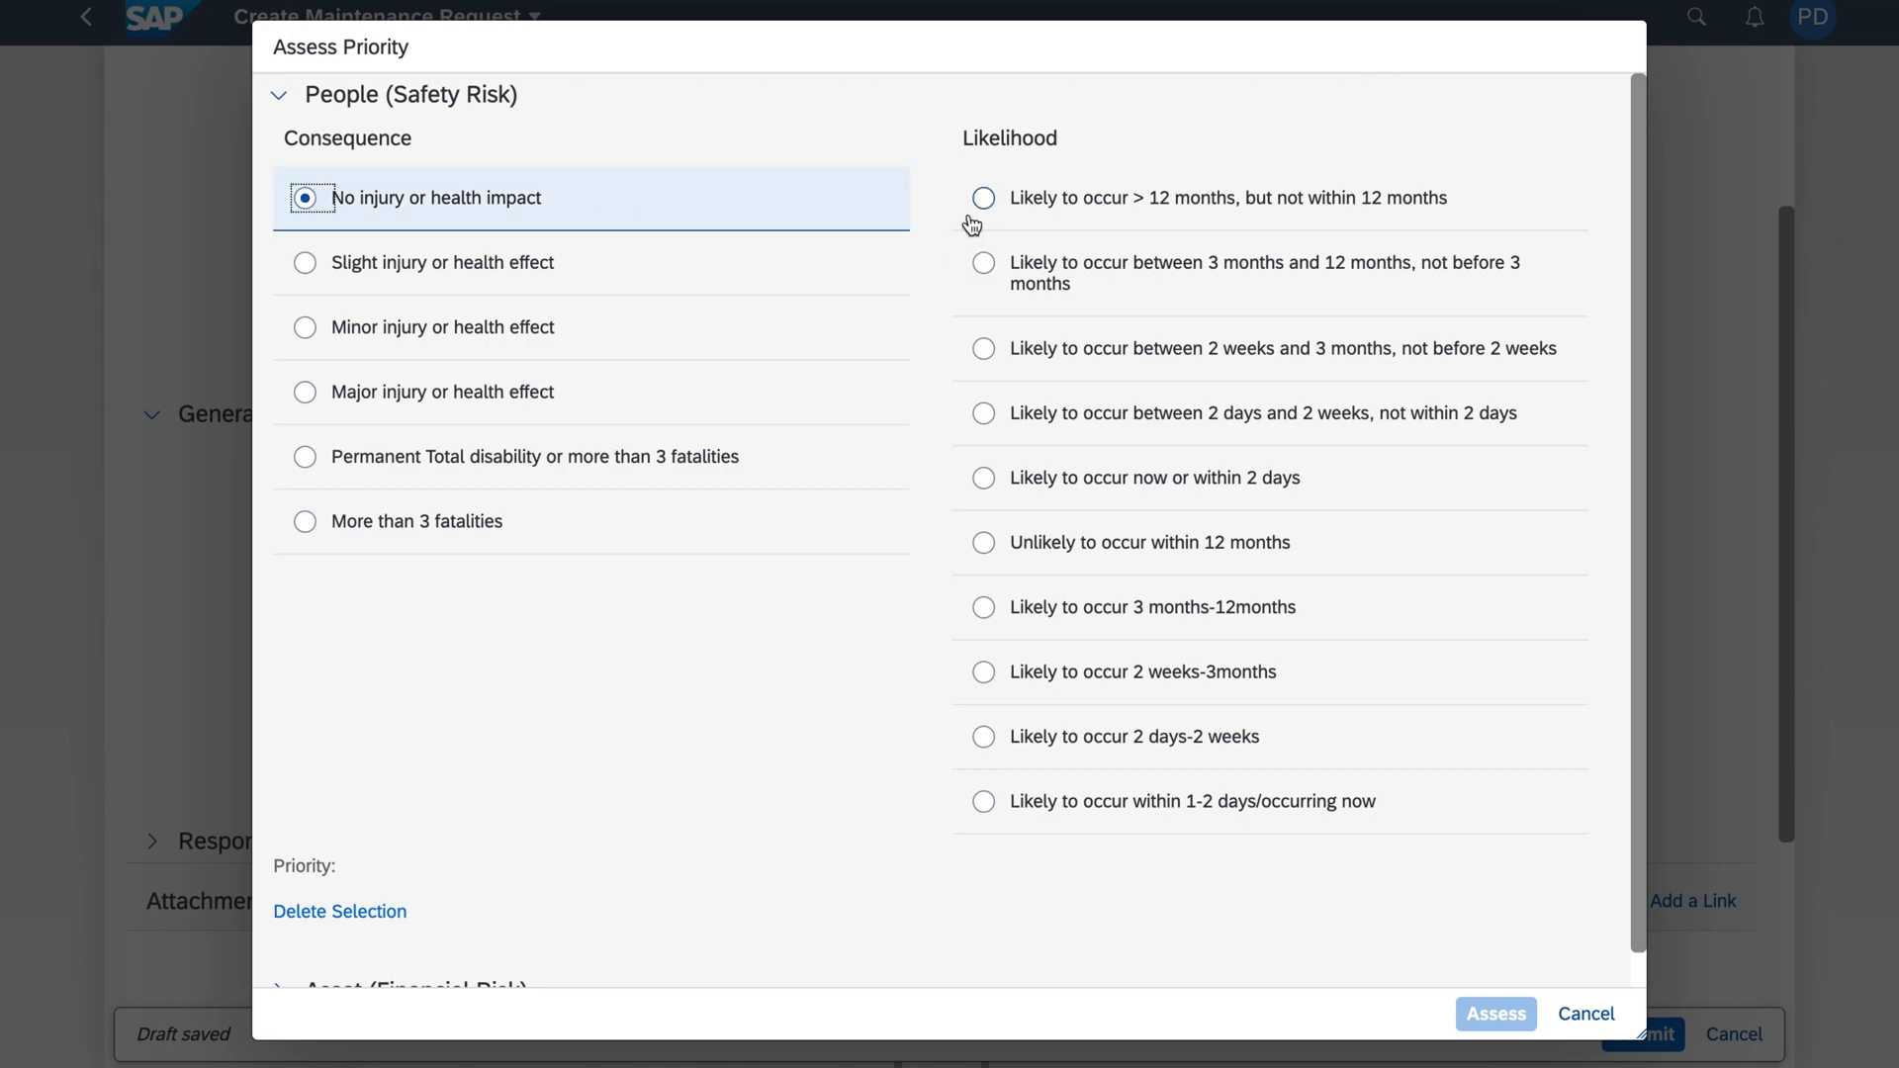
pyautogui.moveTo(1043, 271)
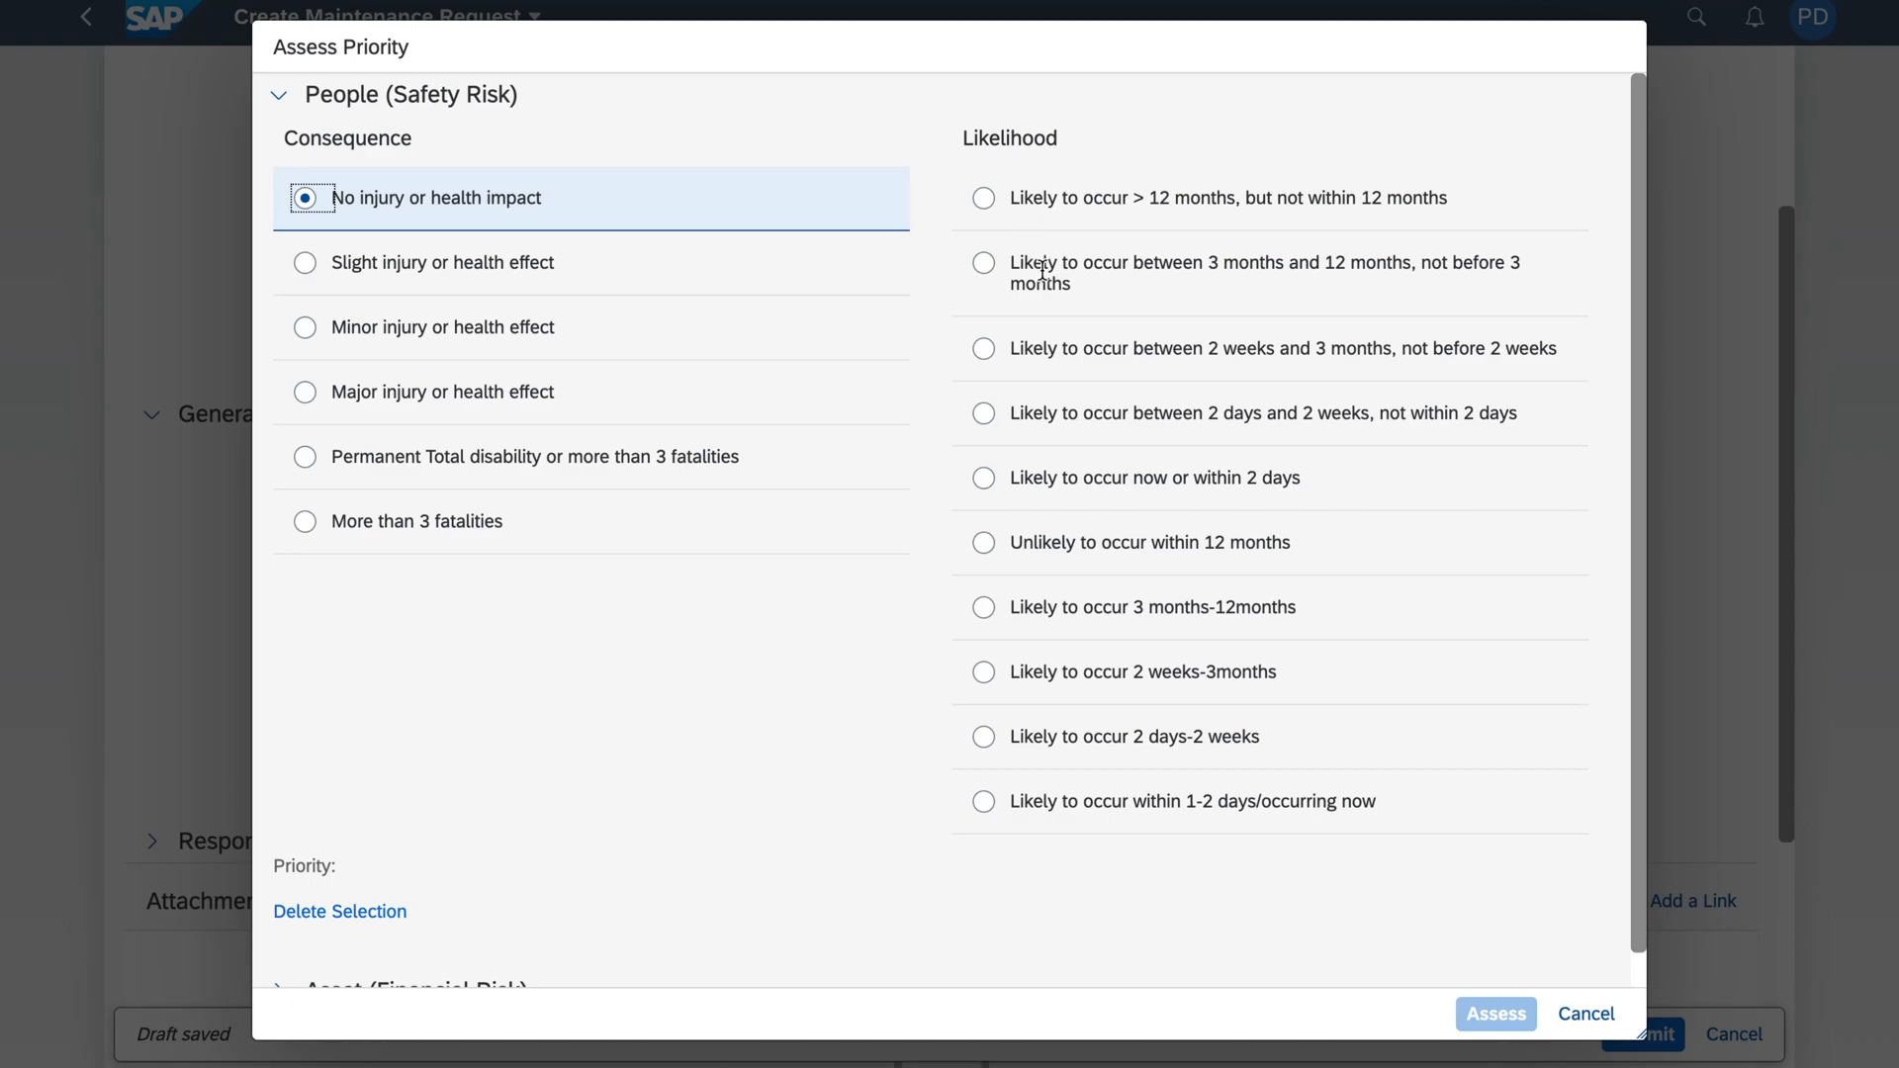
pyautogui.click(983, 263)
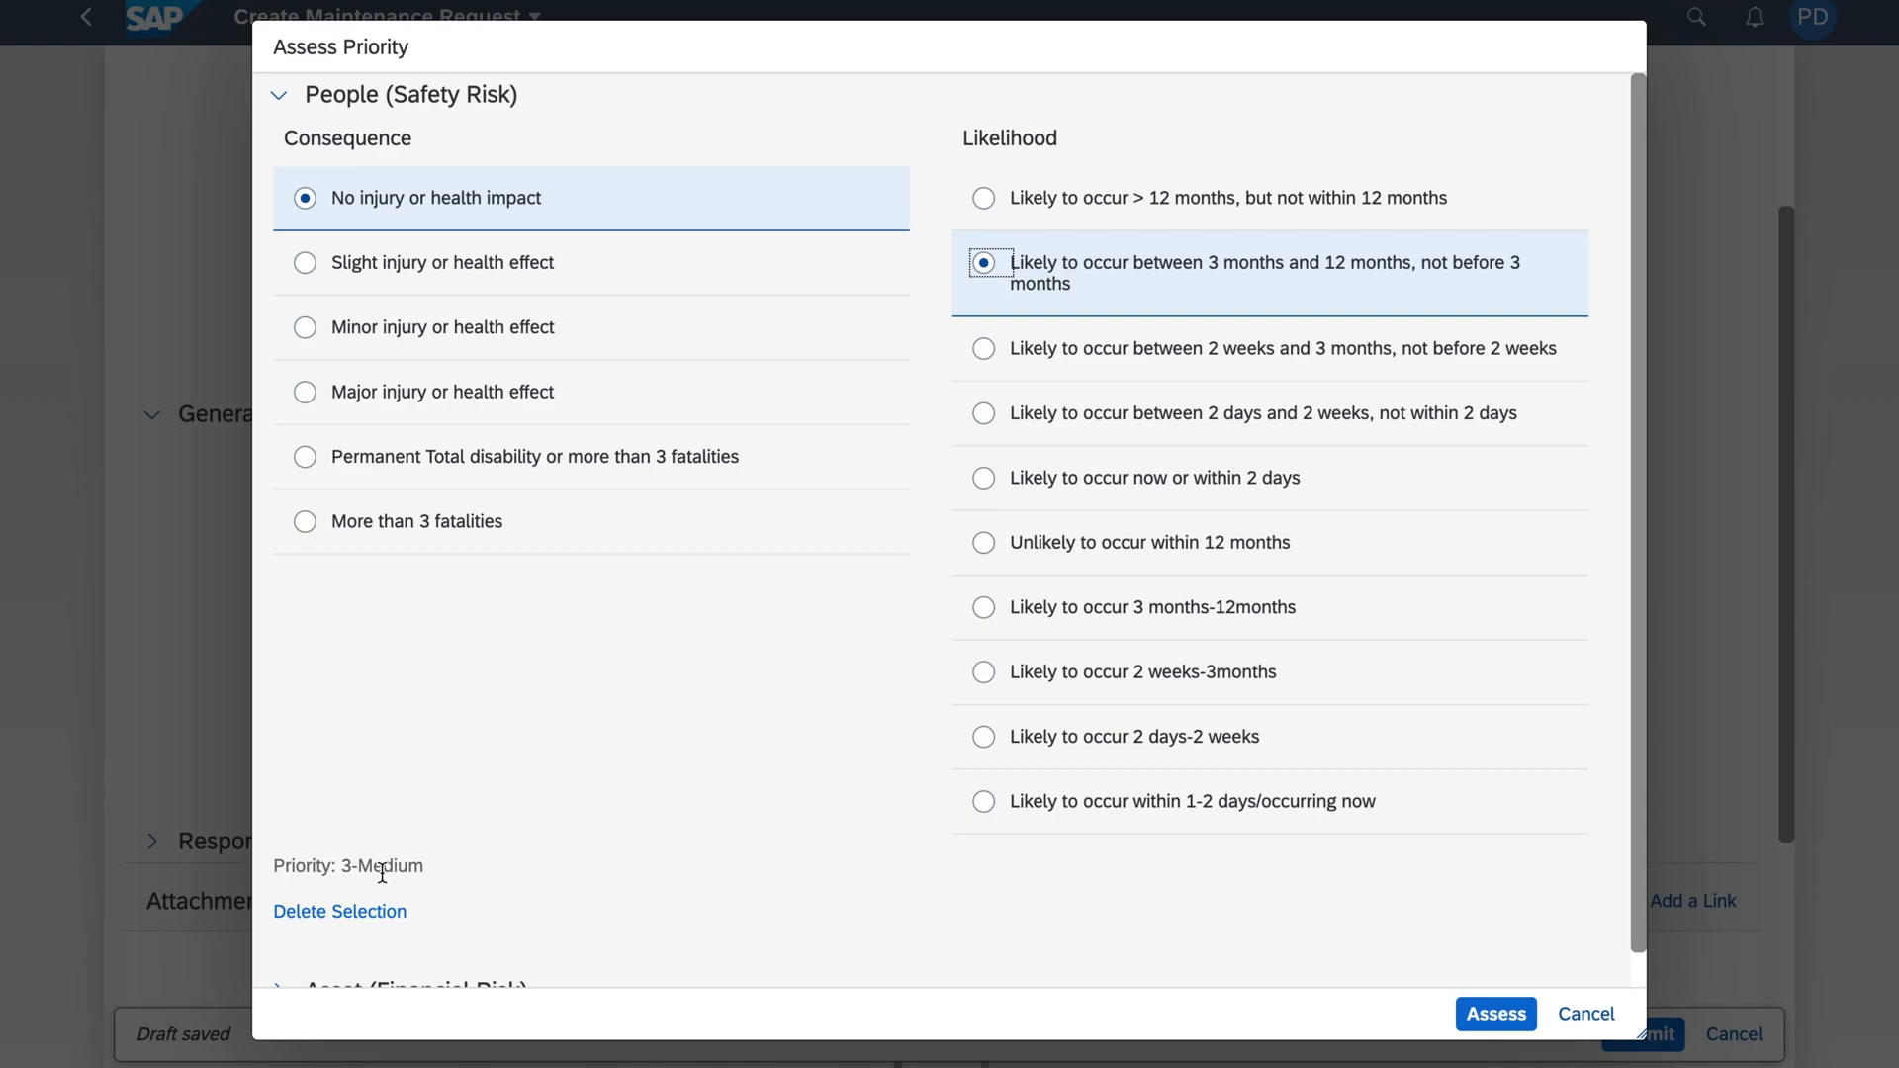
pyautogui.moveTo(406, 857)
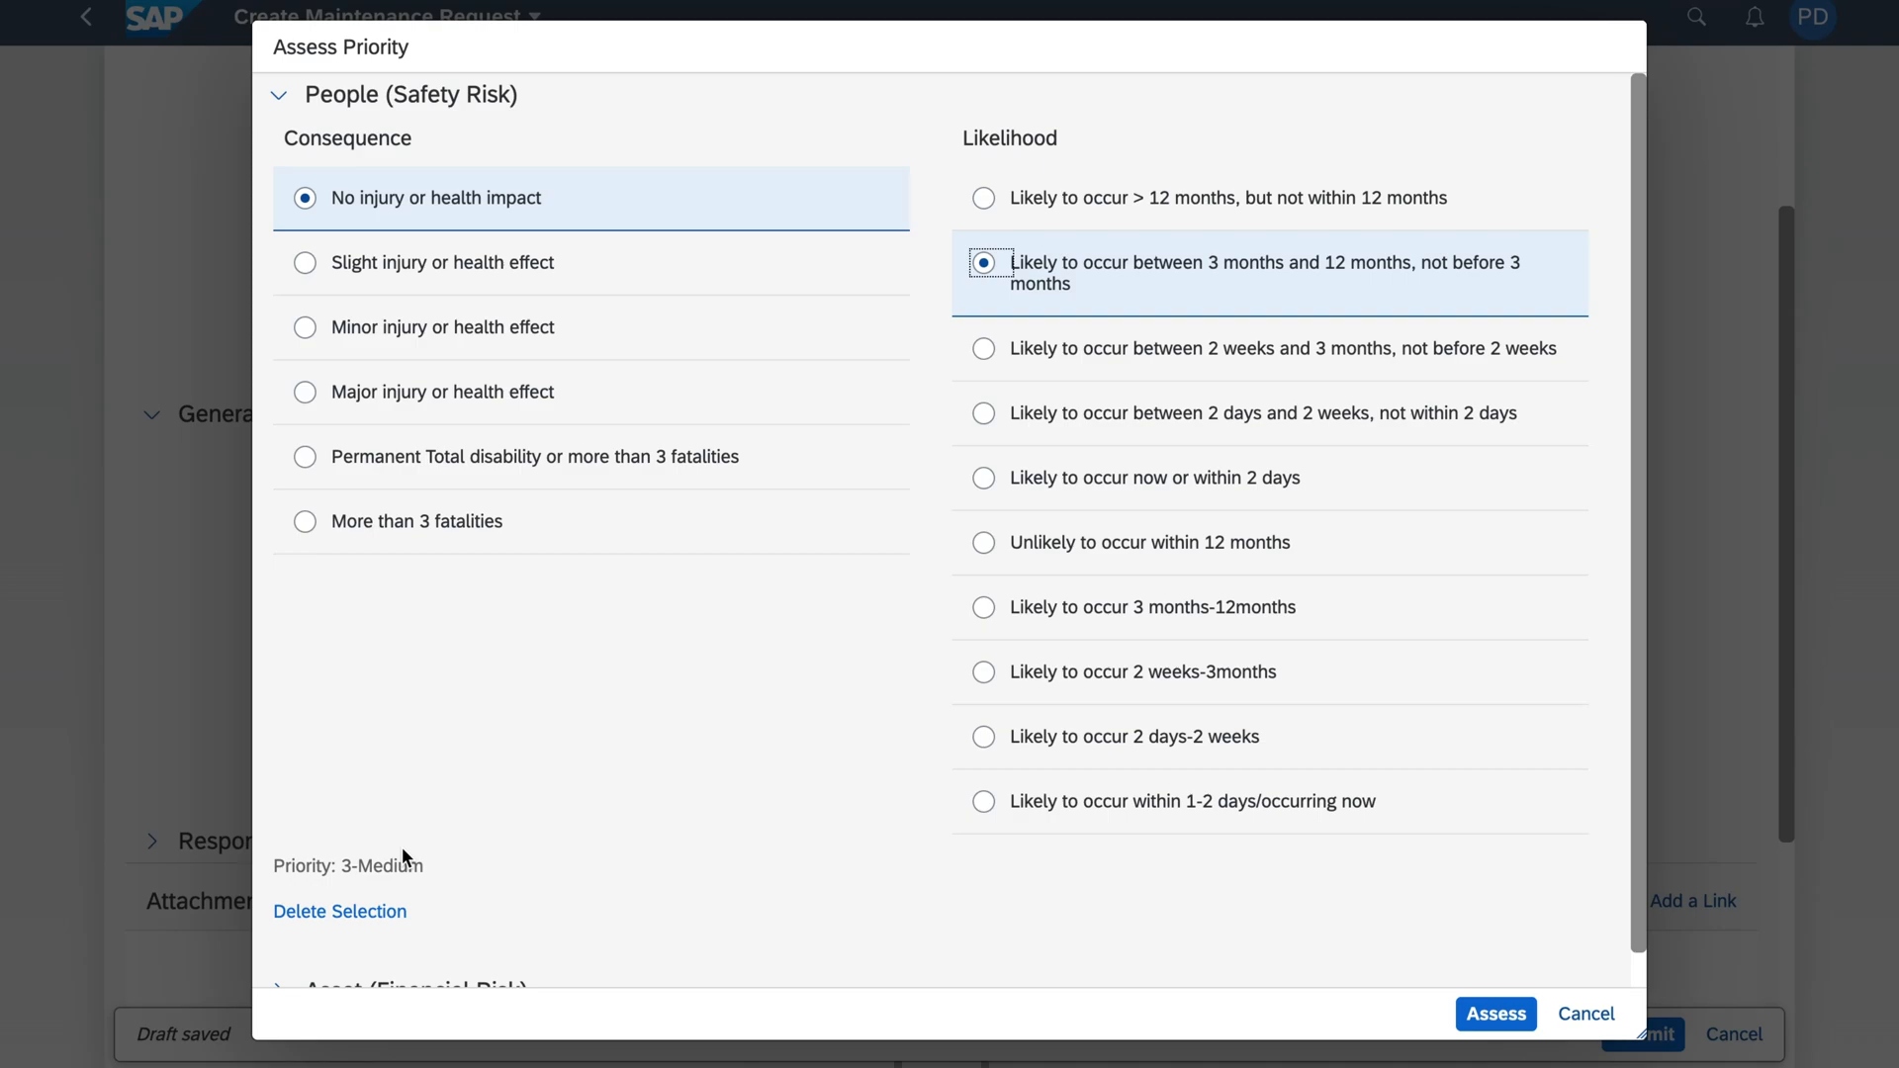
pyautogui.moveTo(714, 724)
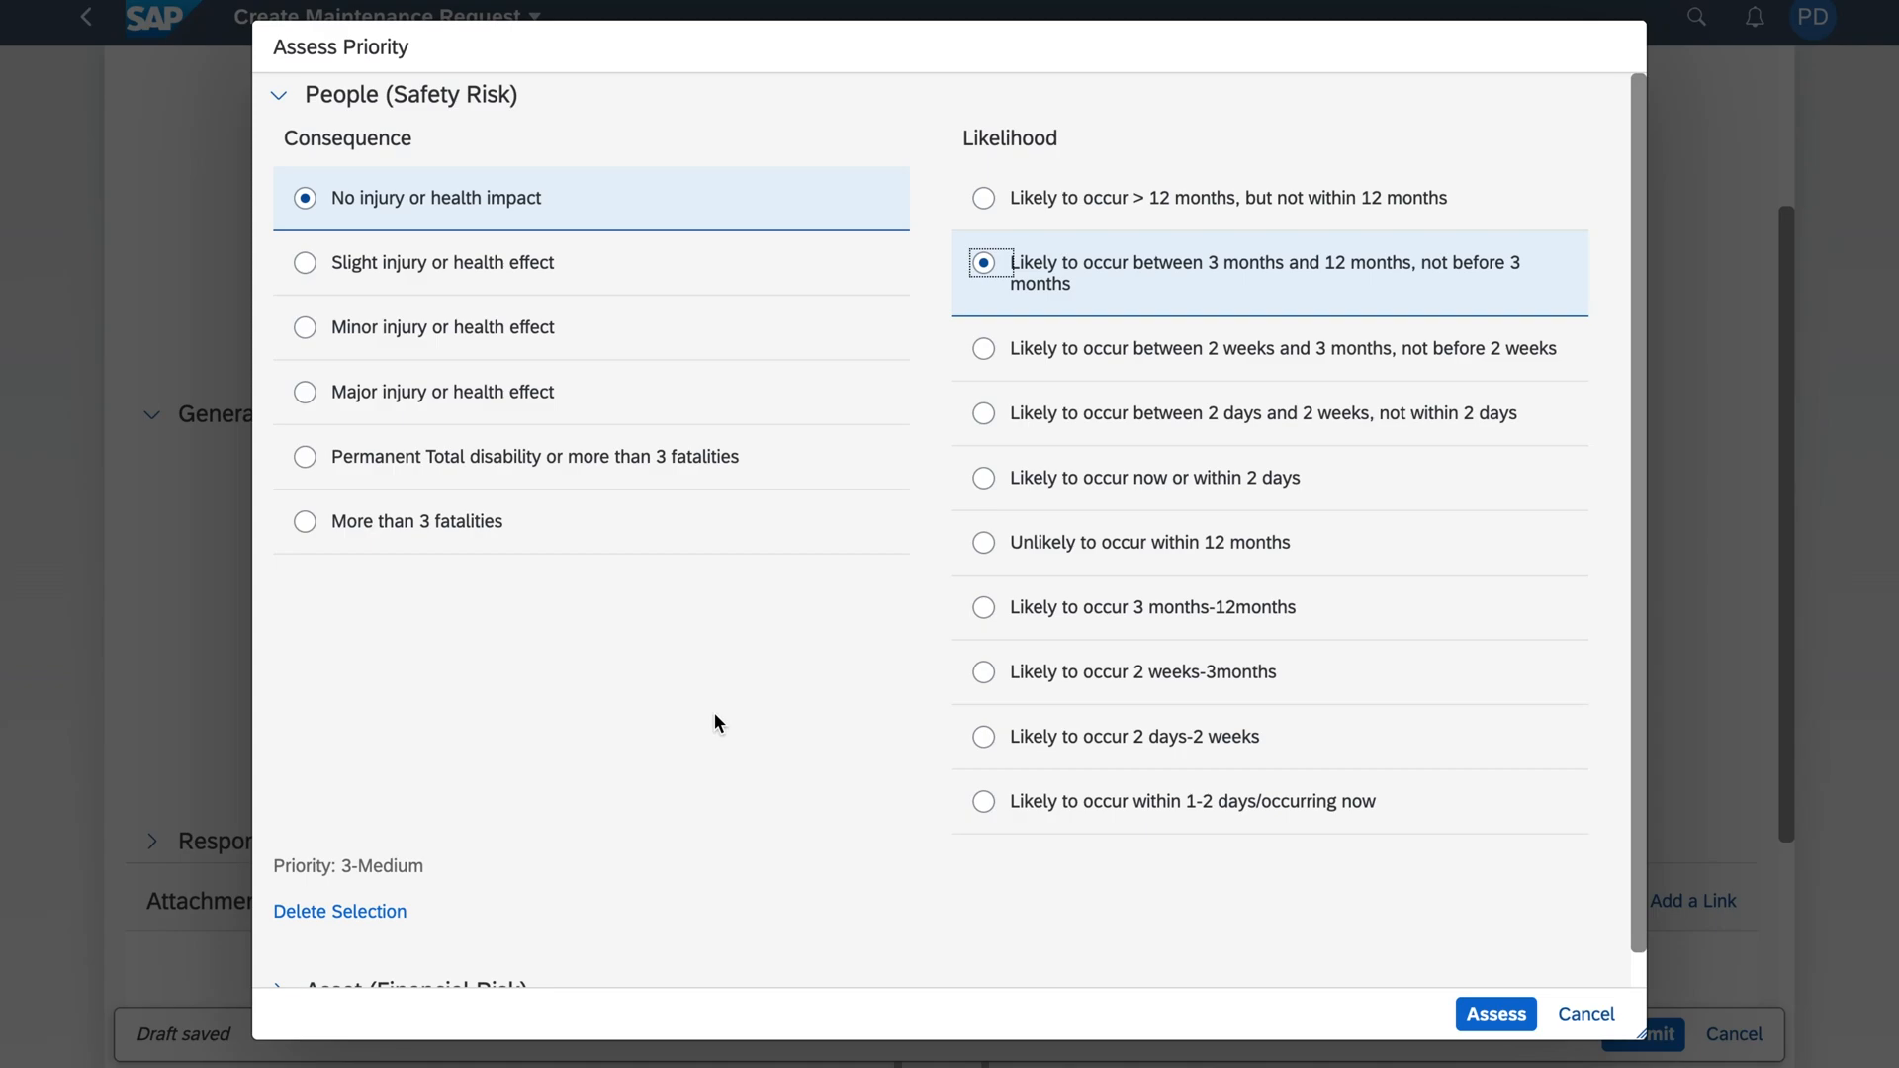
pyautogui.click(1495, 1013)
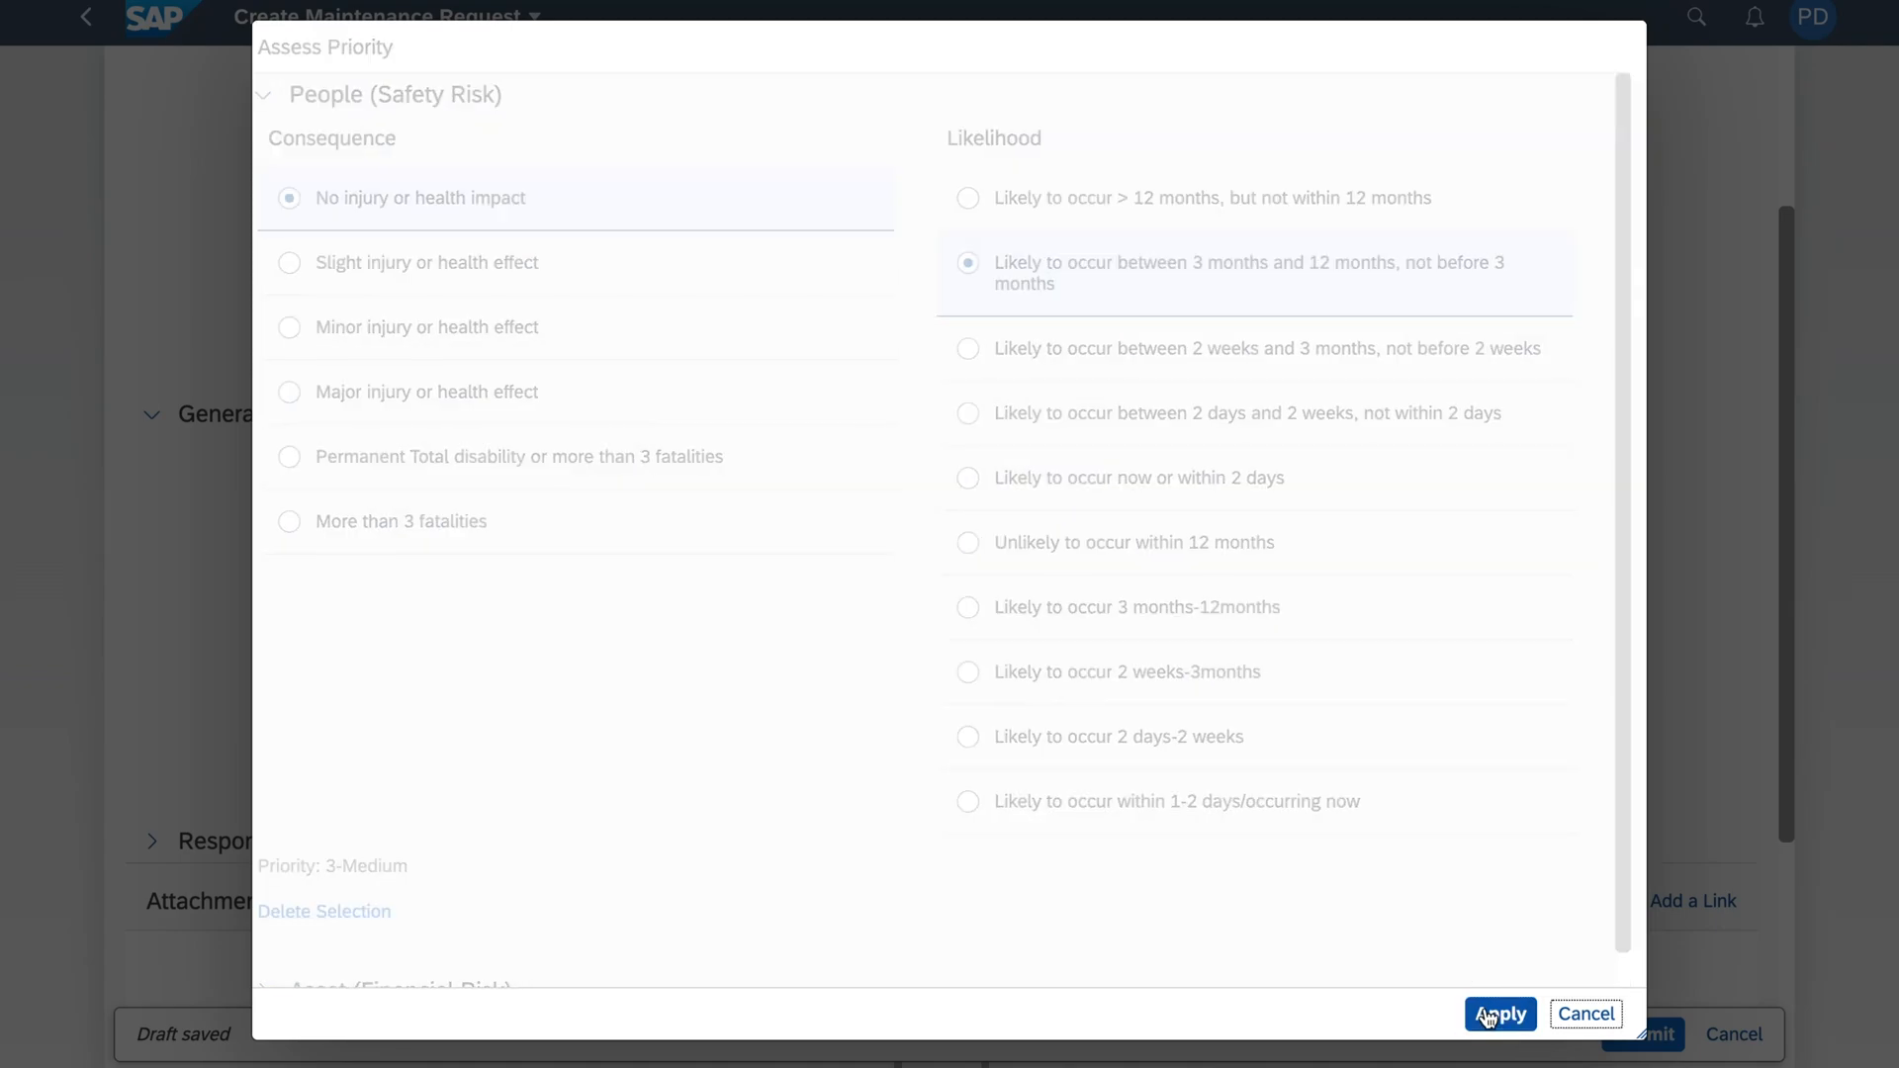
pyautogui.click(1499, 1013)
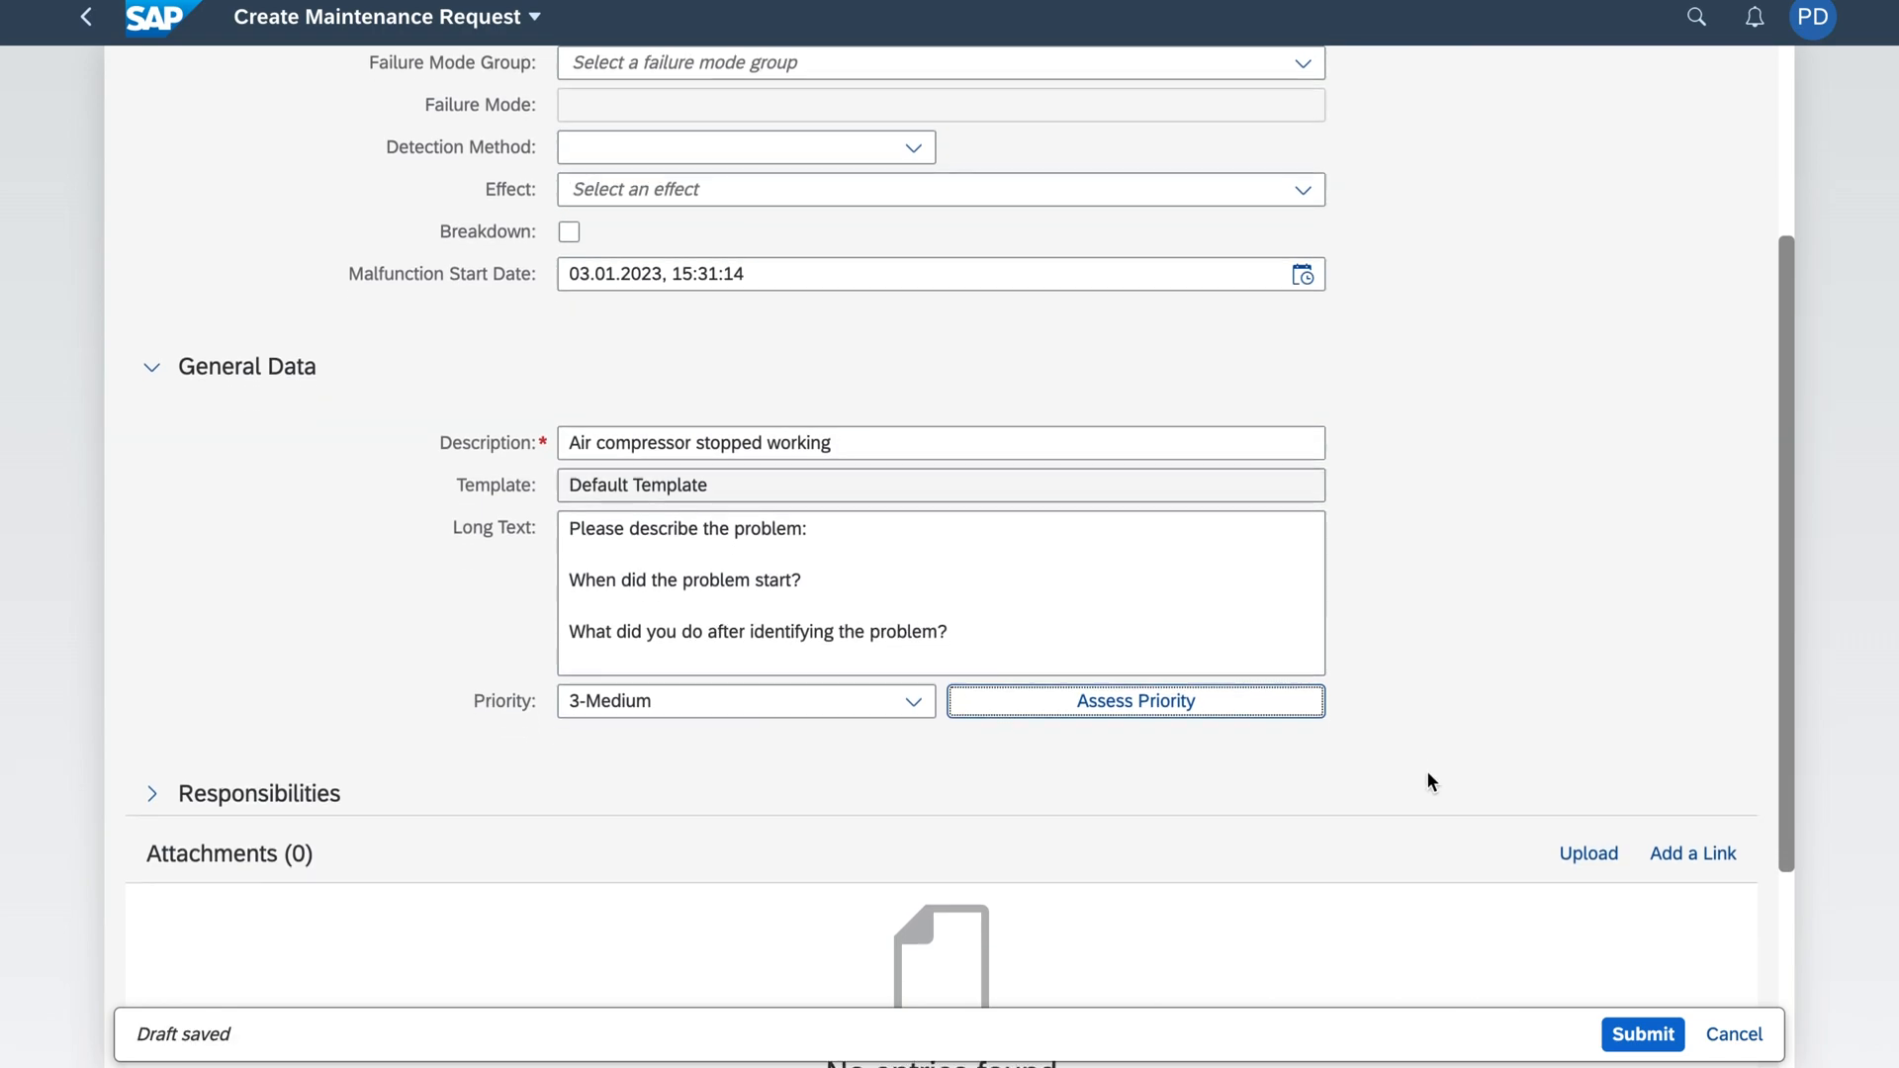
pyautogui.scroll(-3)
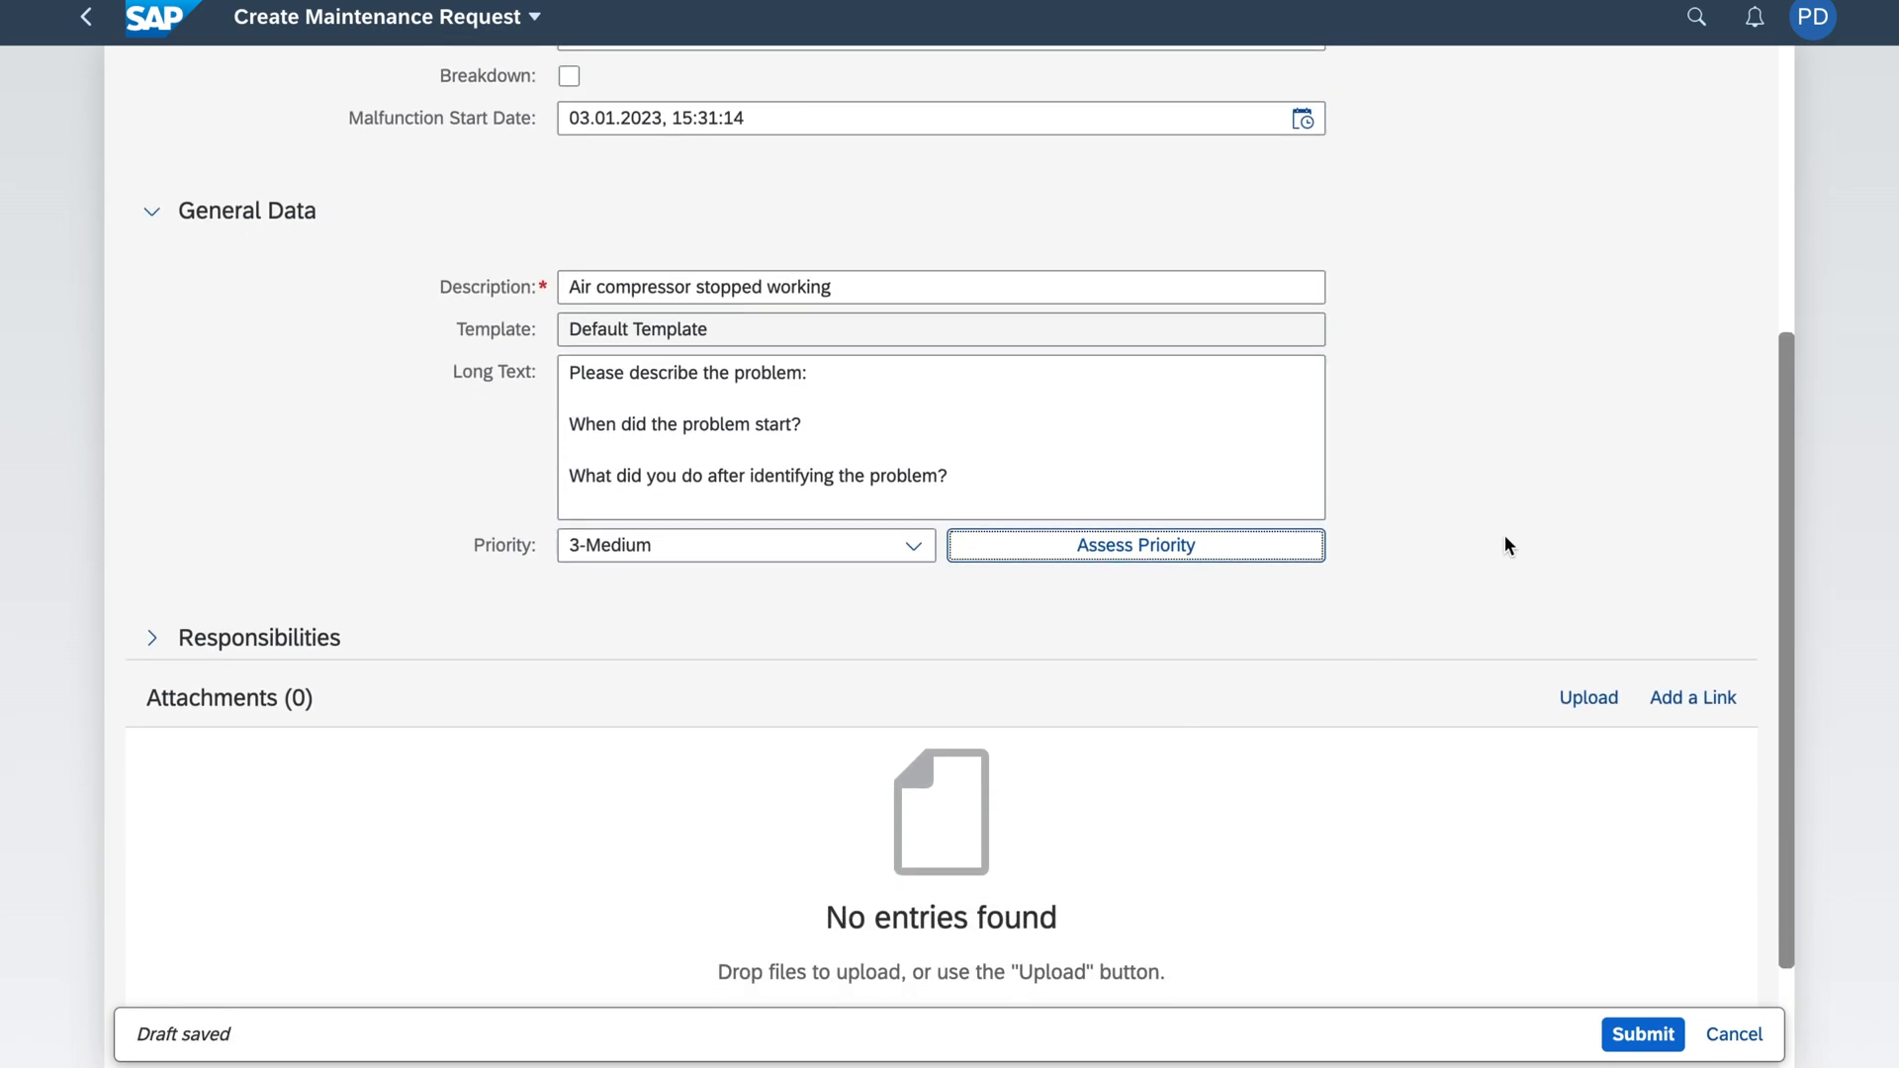
pyautogui.moveTo(1535, 765)
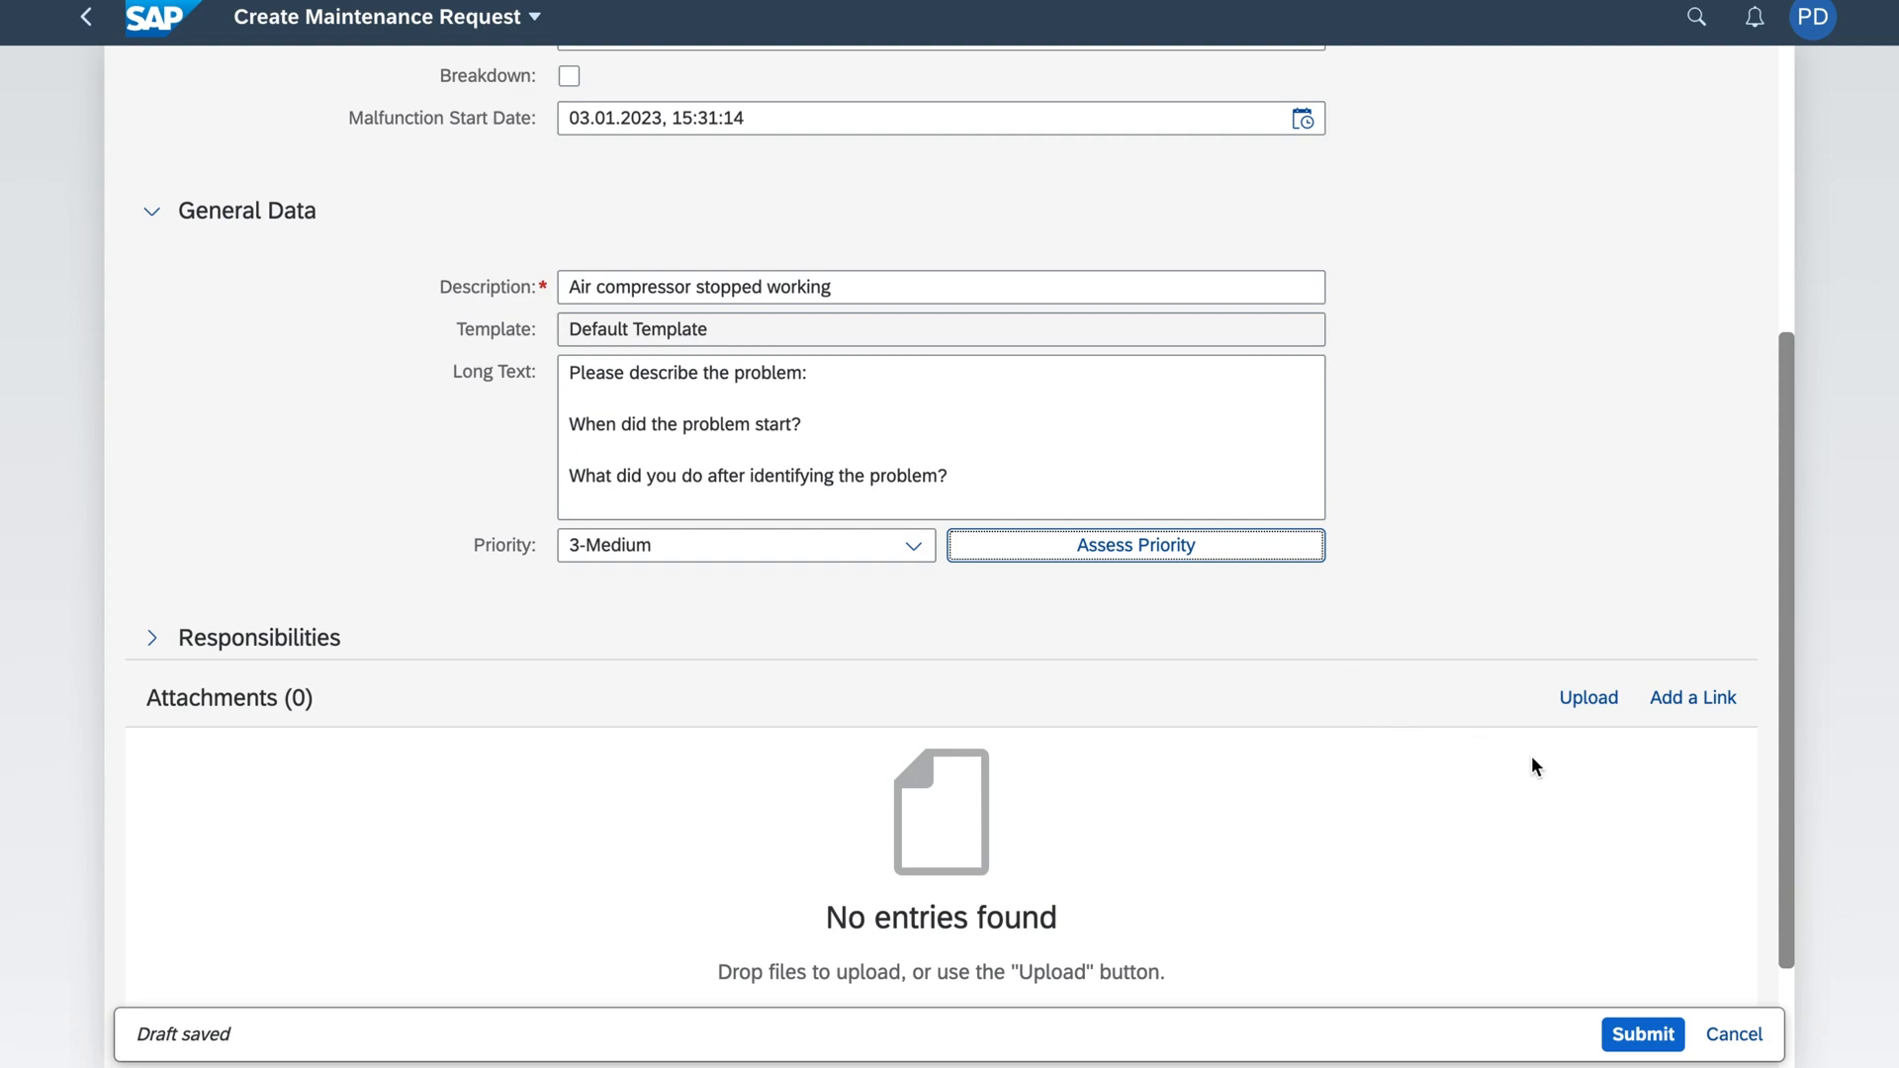
pyautogui.moveTo(1508, 789)
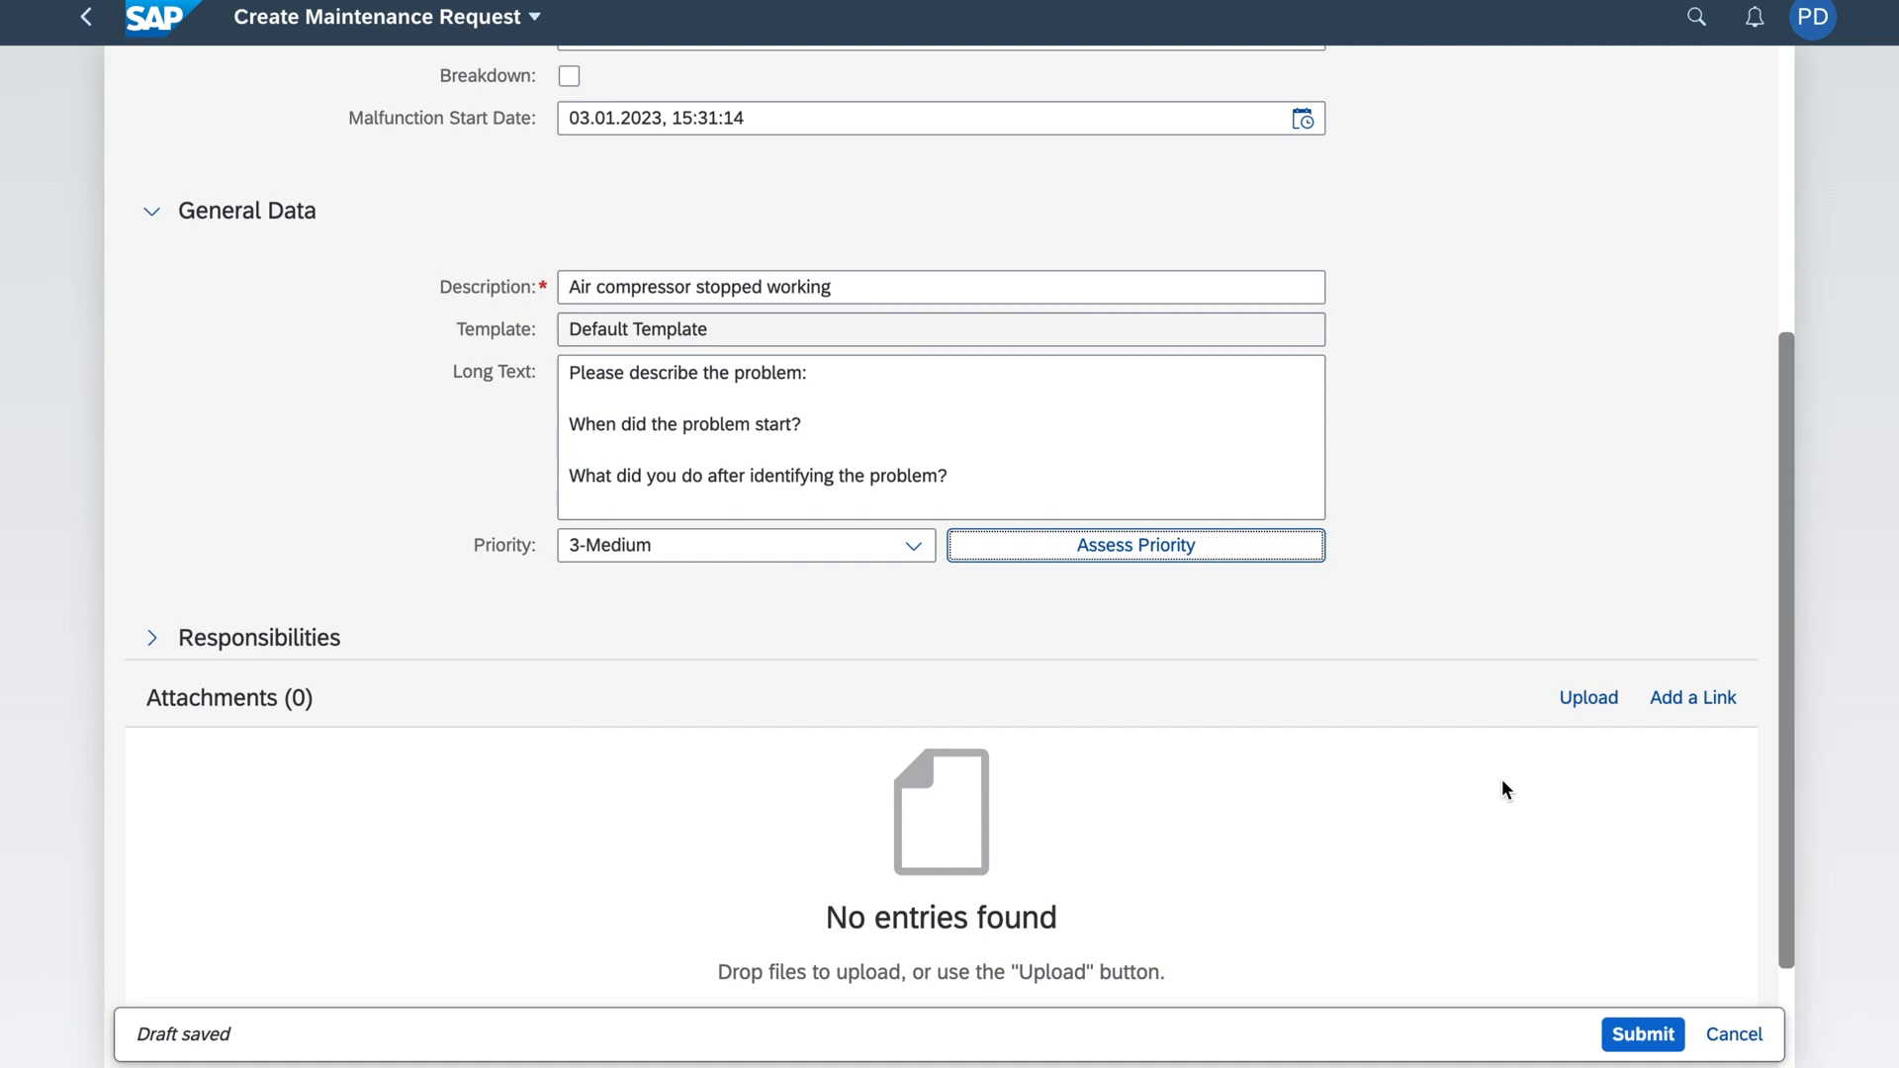
pyautogui.scroll(3)
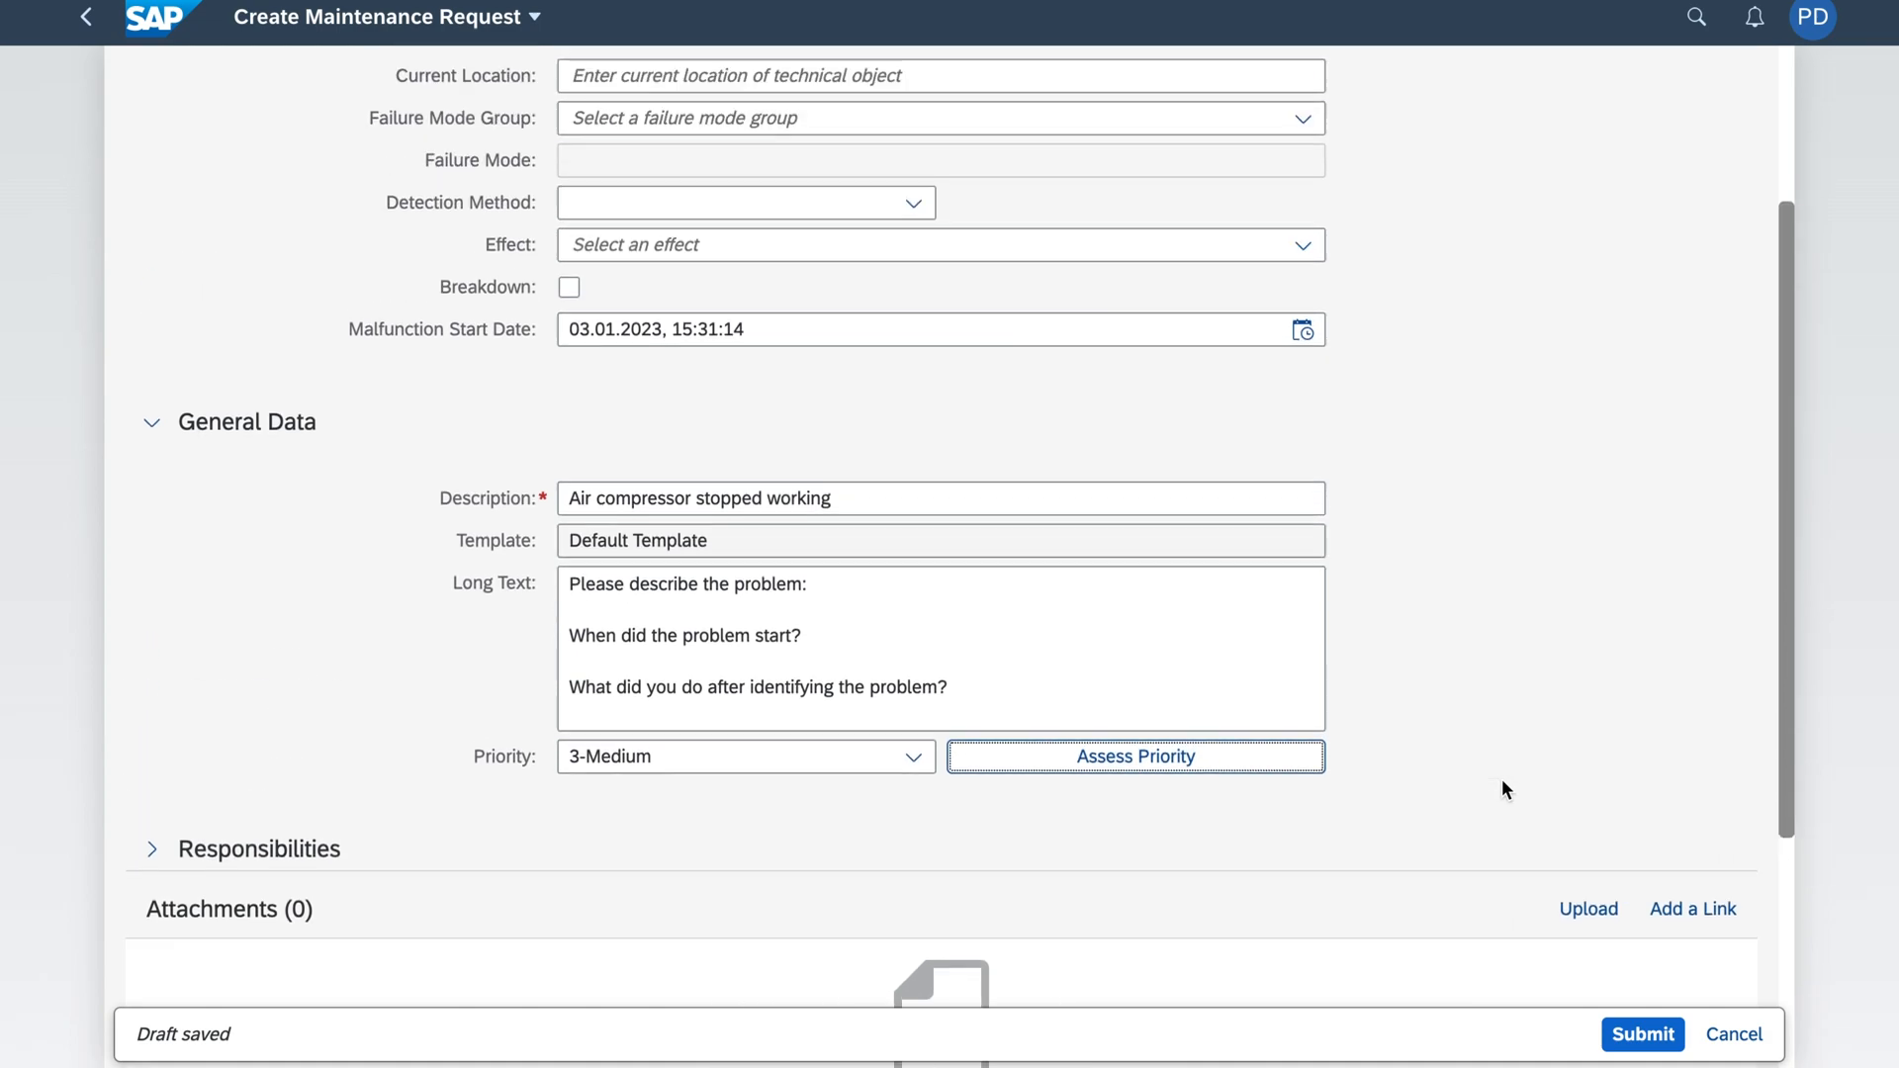
pyautogui.scroll(3)
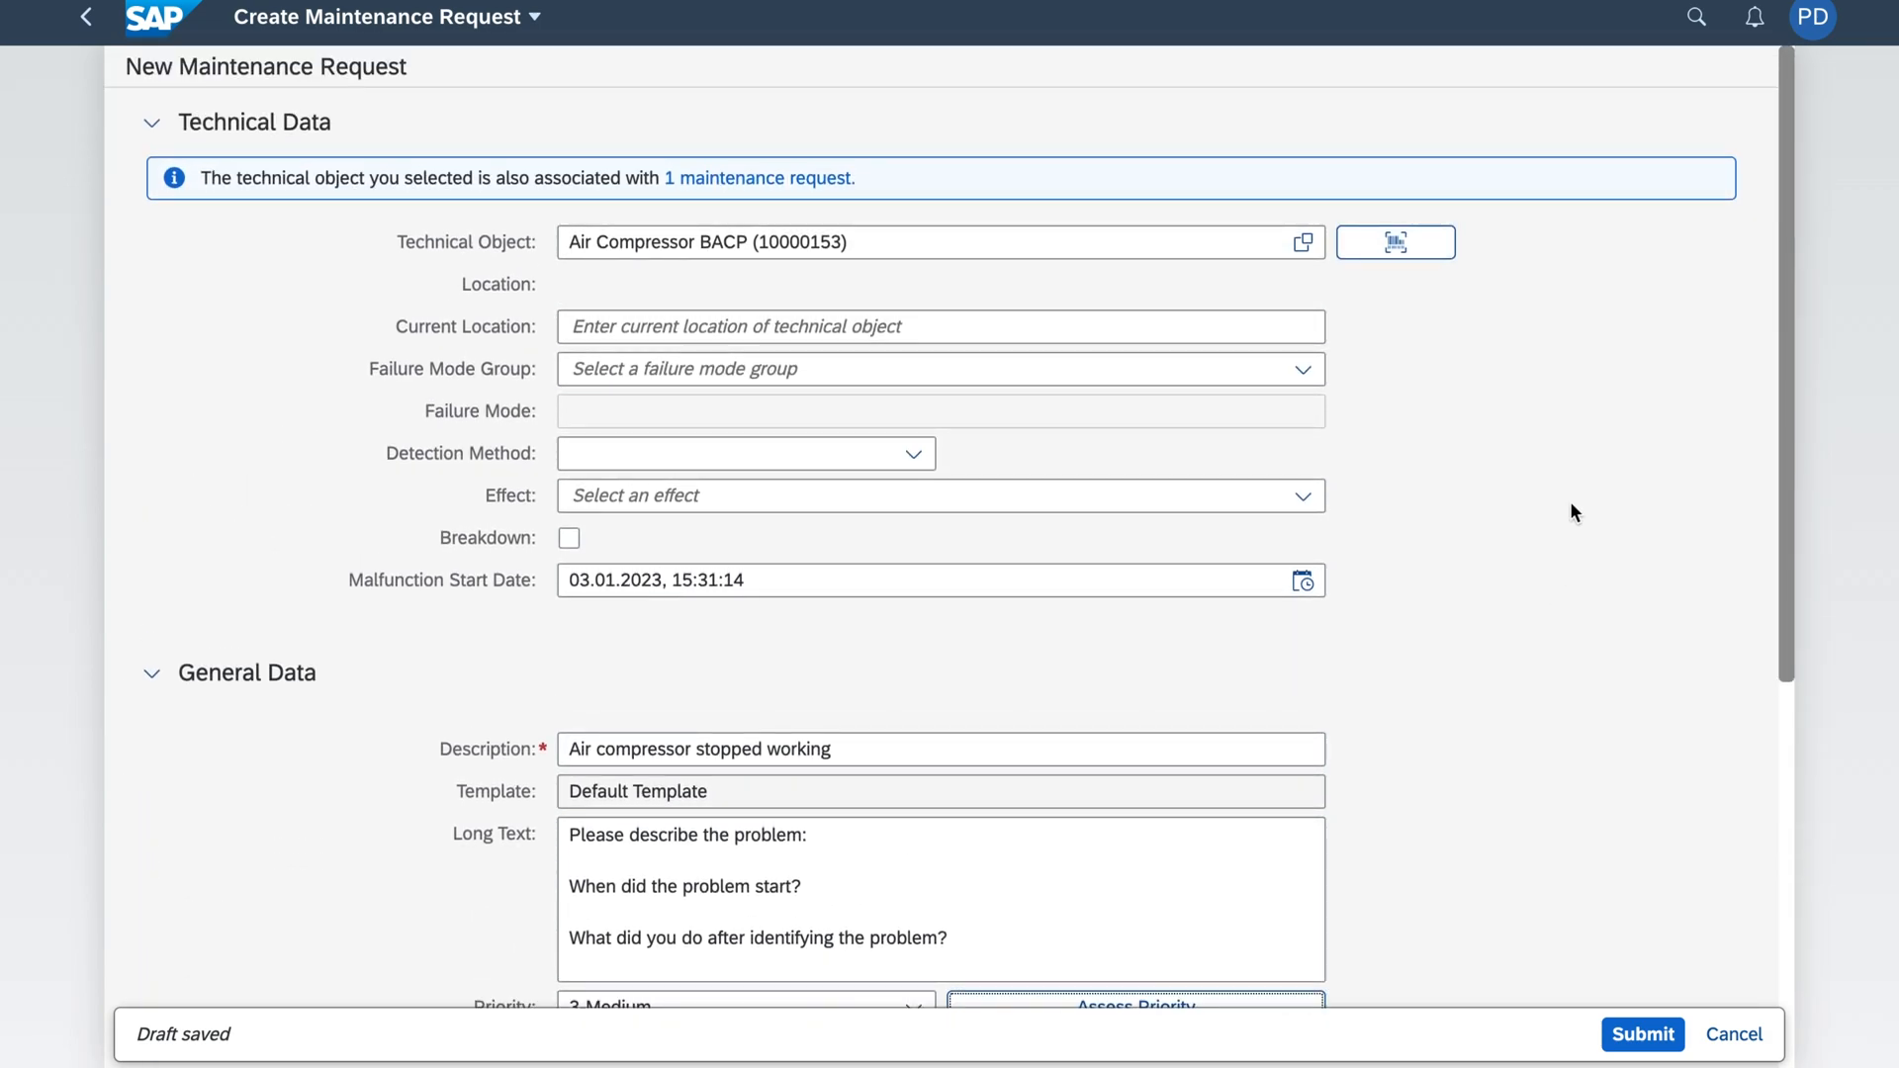
pyautogui.moveTo(876, 206)
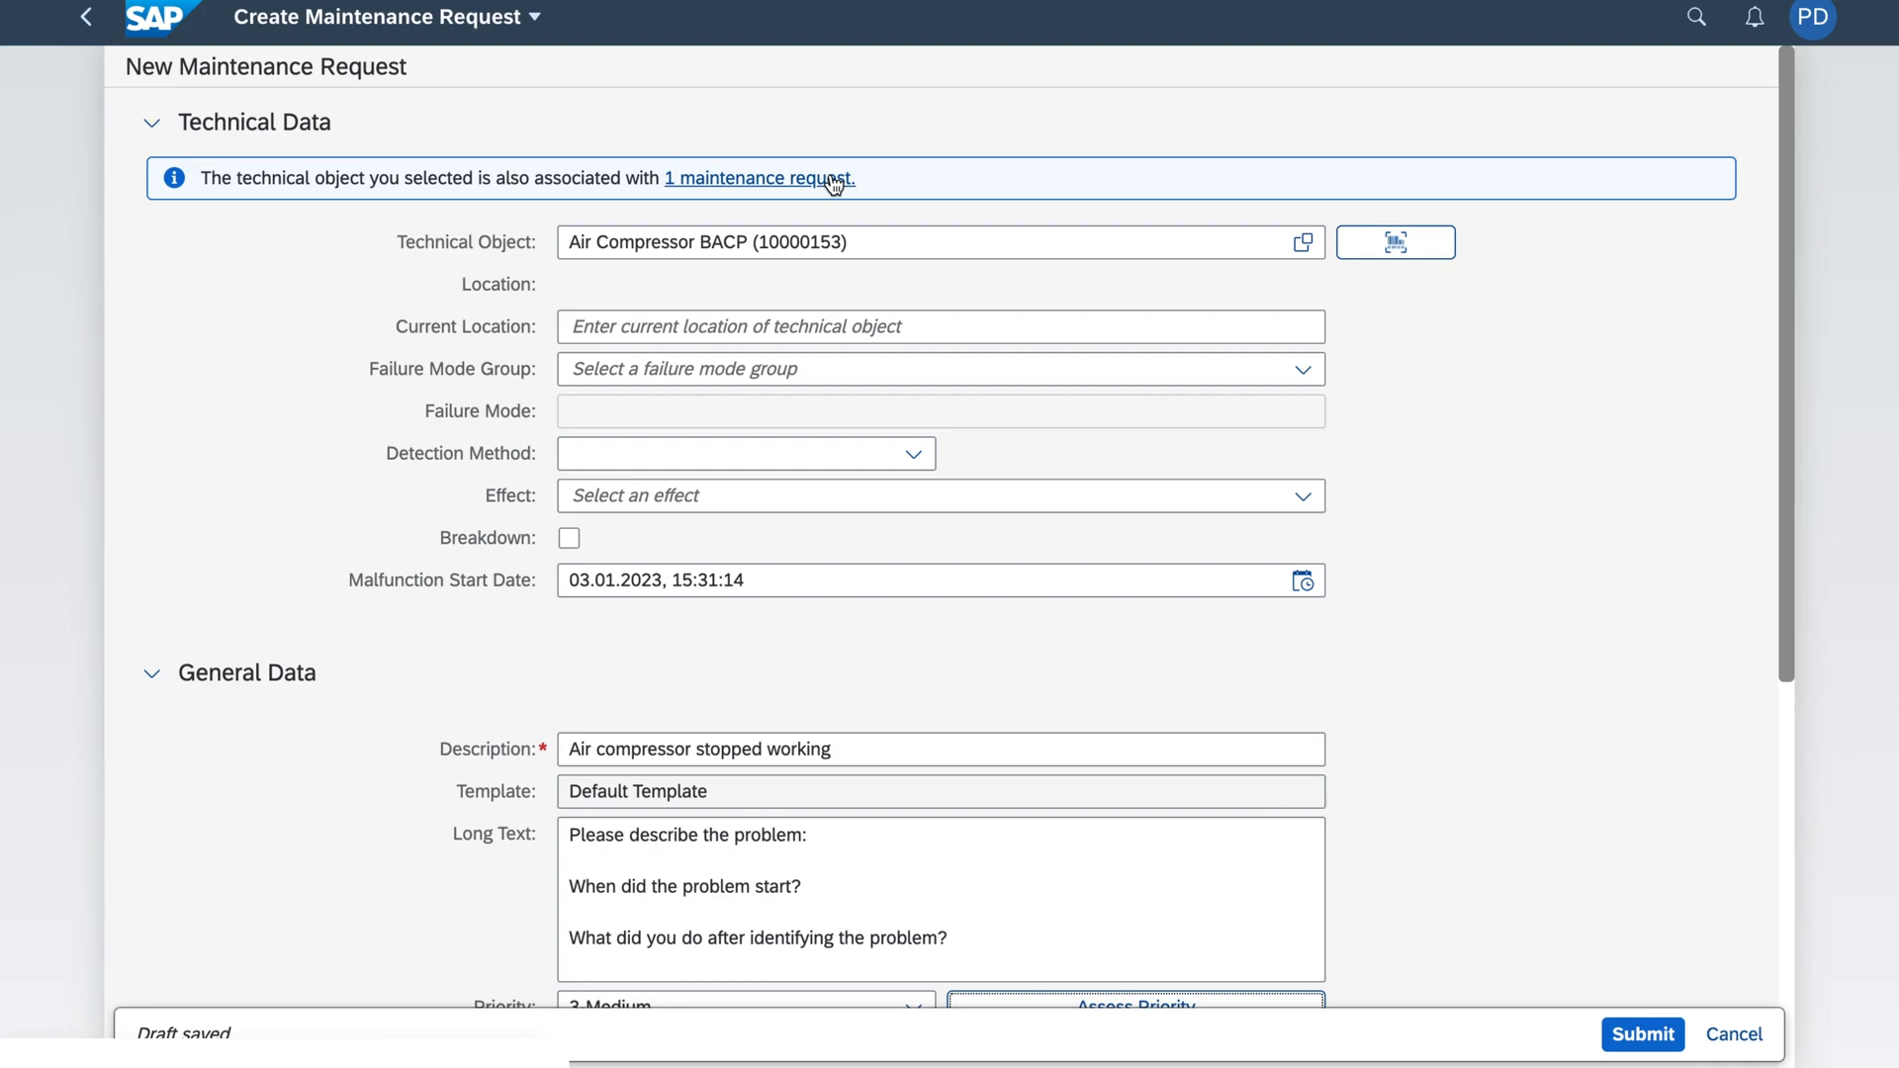
pyautogui.moveTo(1606, 1020)
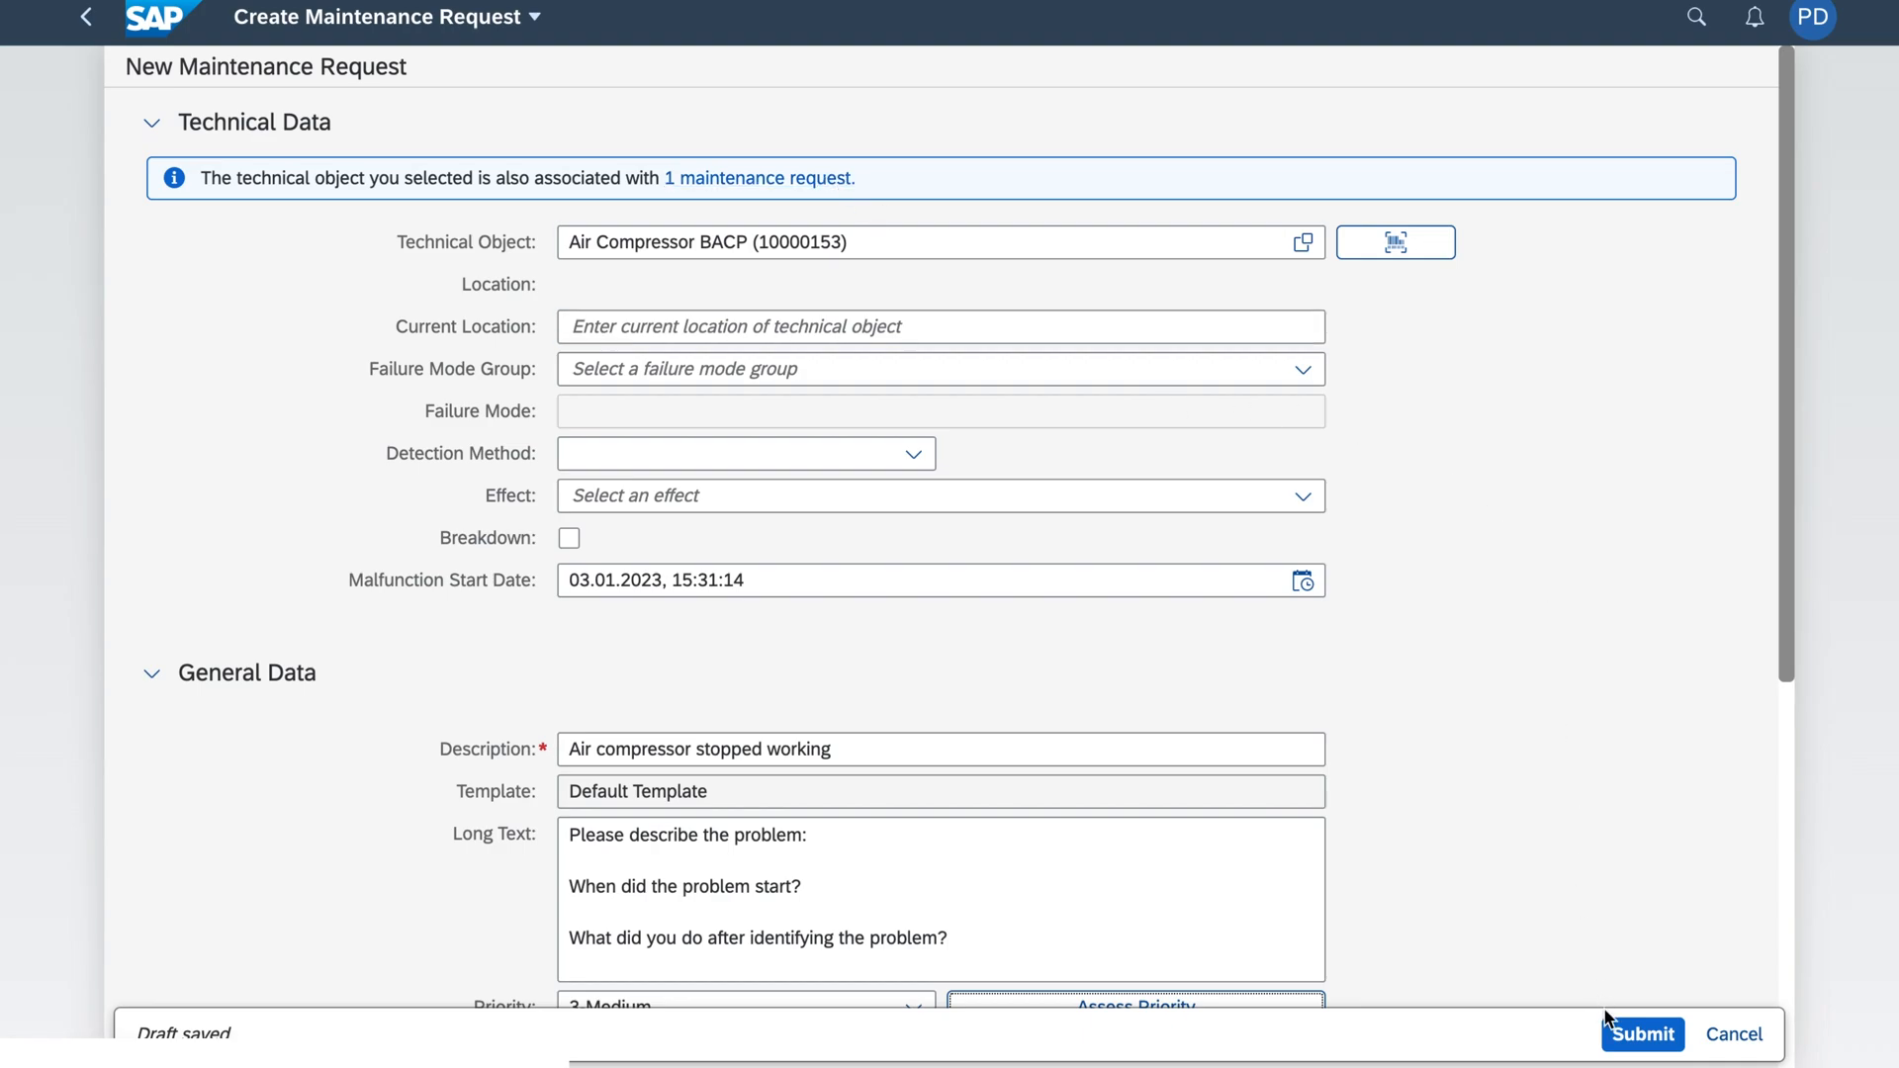
# Step: Submit the air compressor request and return to the launchpad home page
pyautogui.click(1641, 1033)
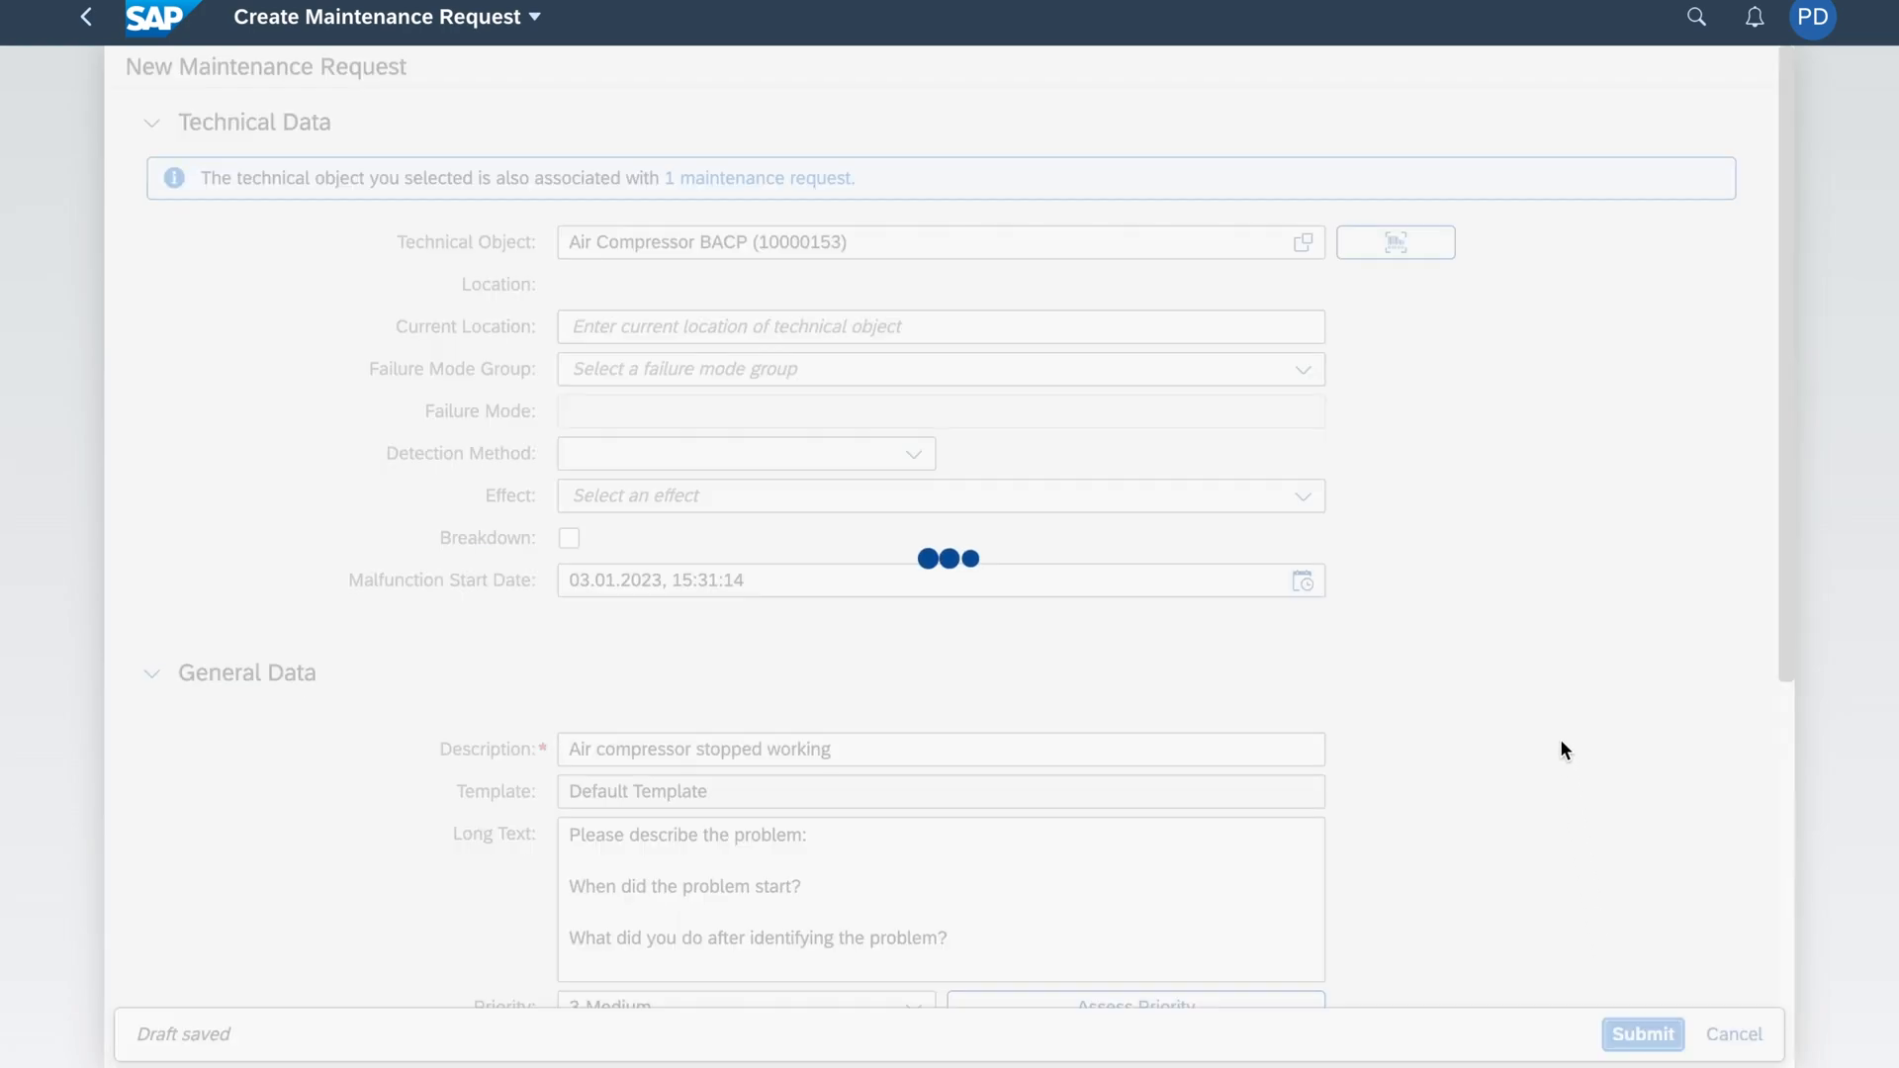
pyautogui.click(1642, 1033)
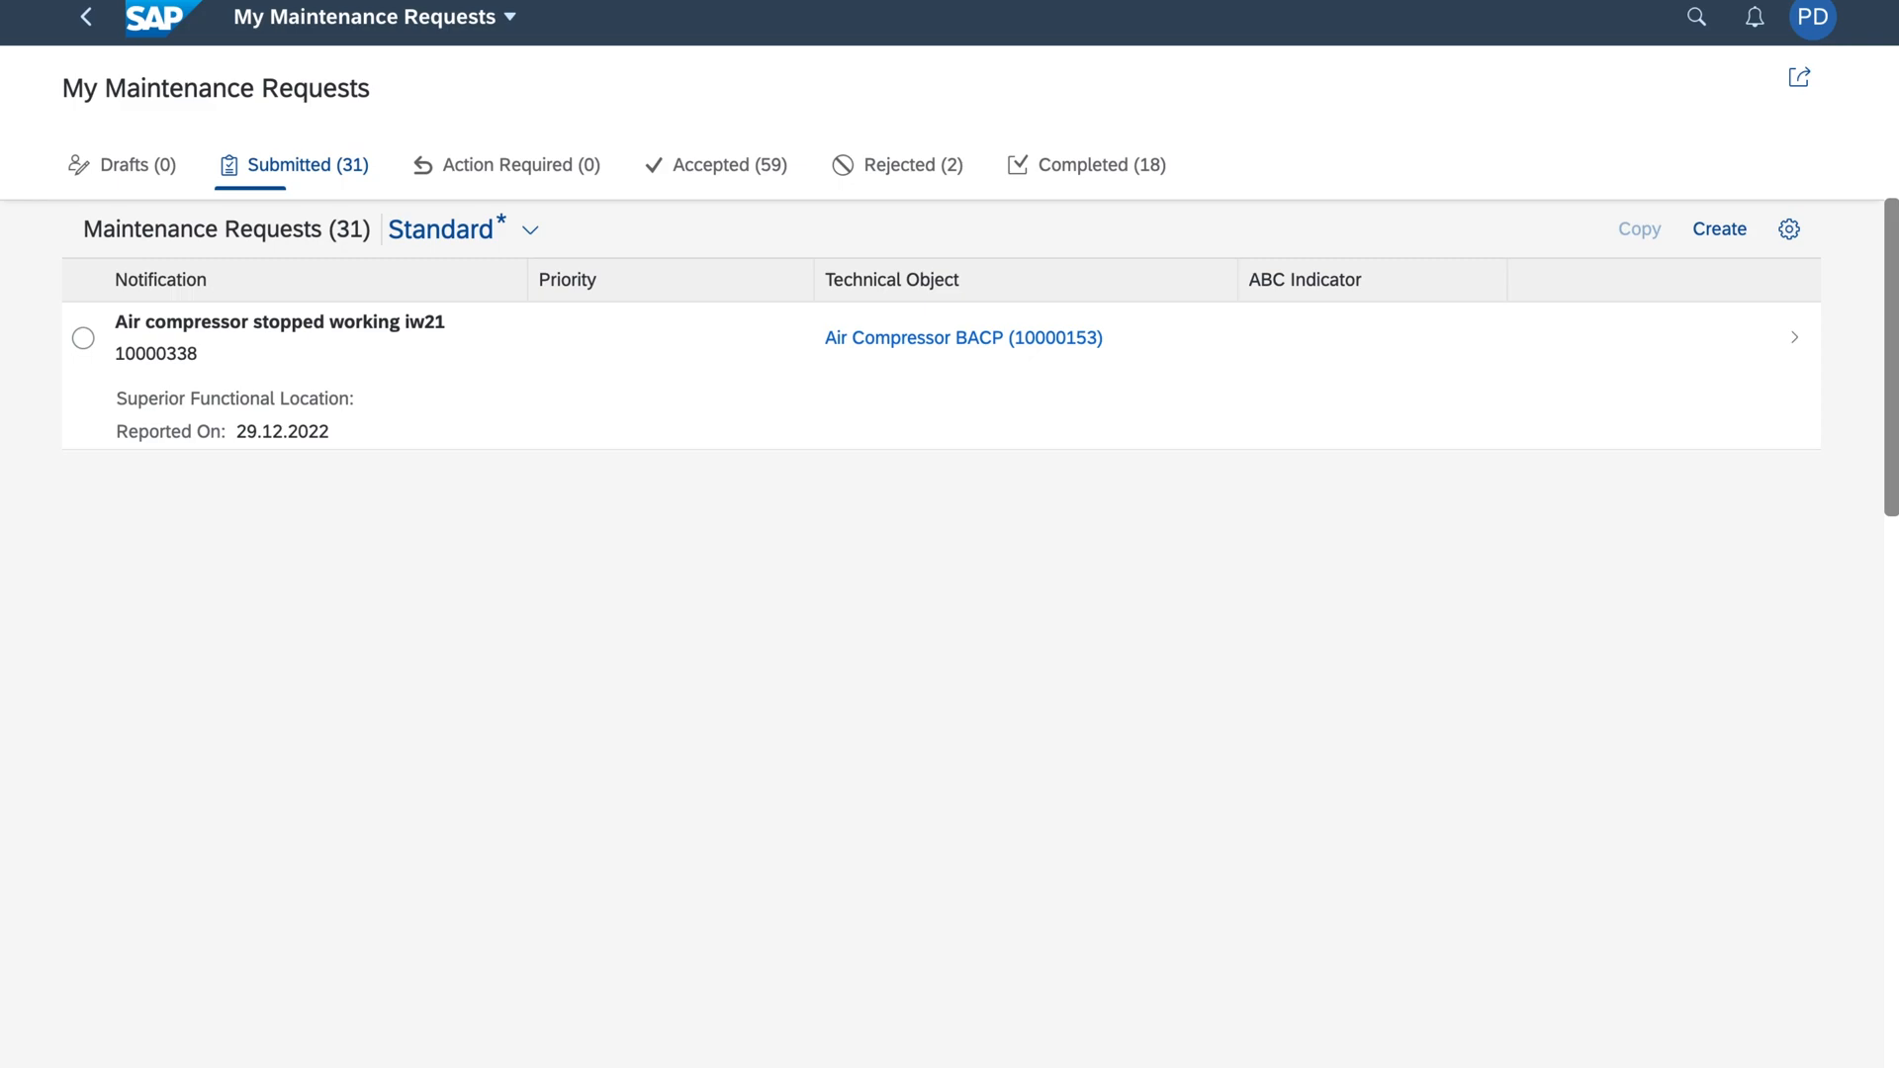
pyautogui.click(158, 20)
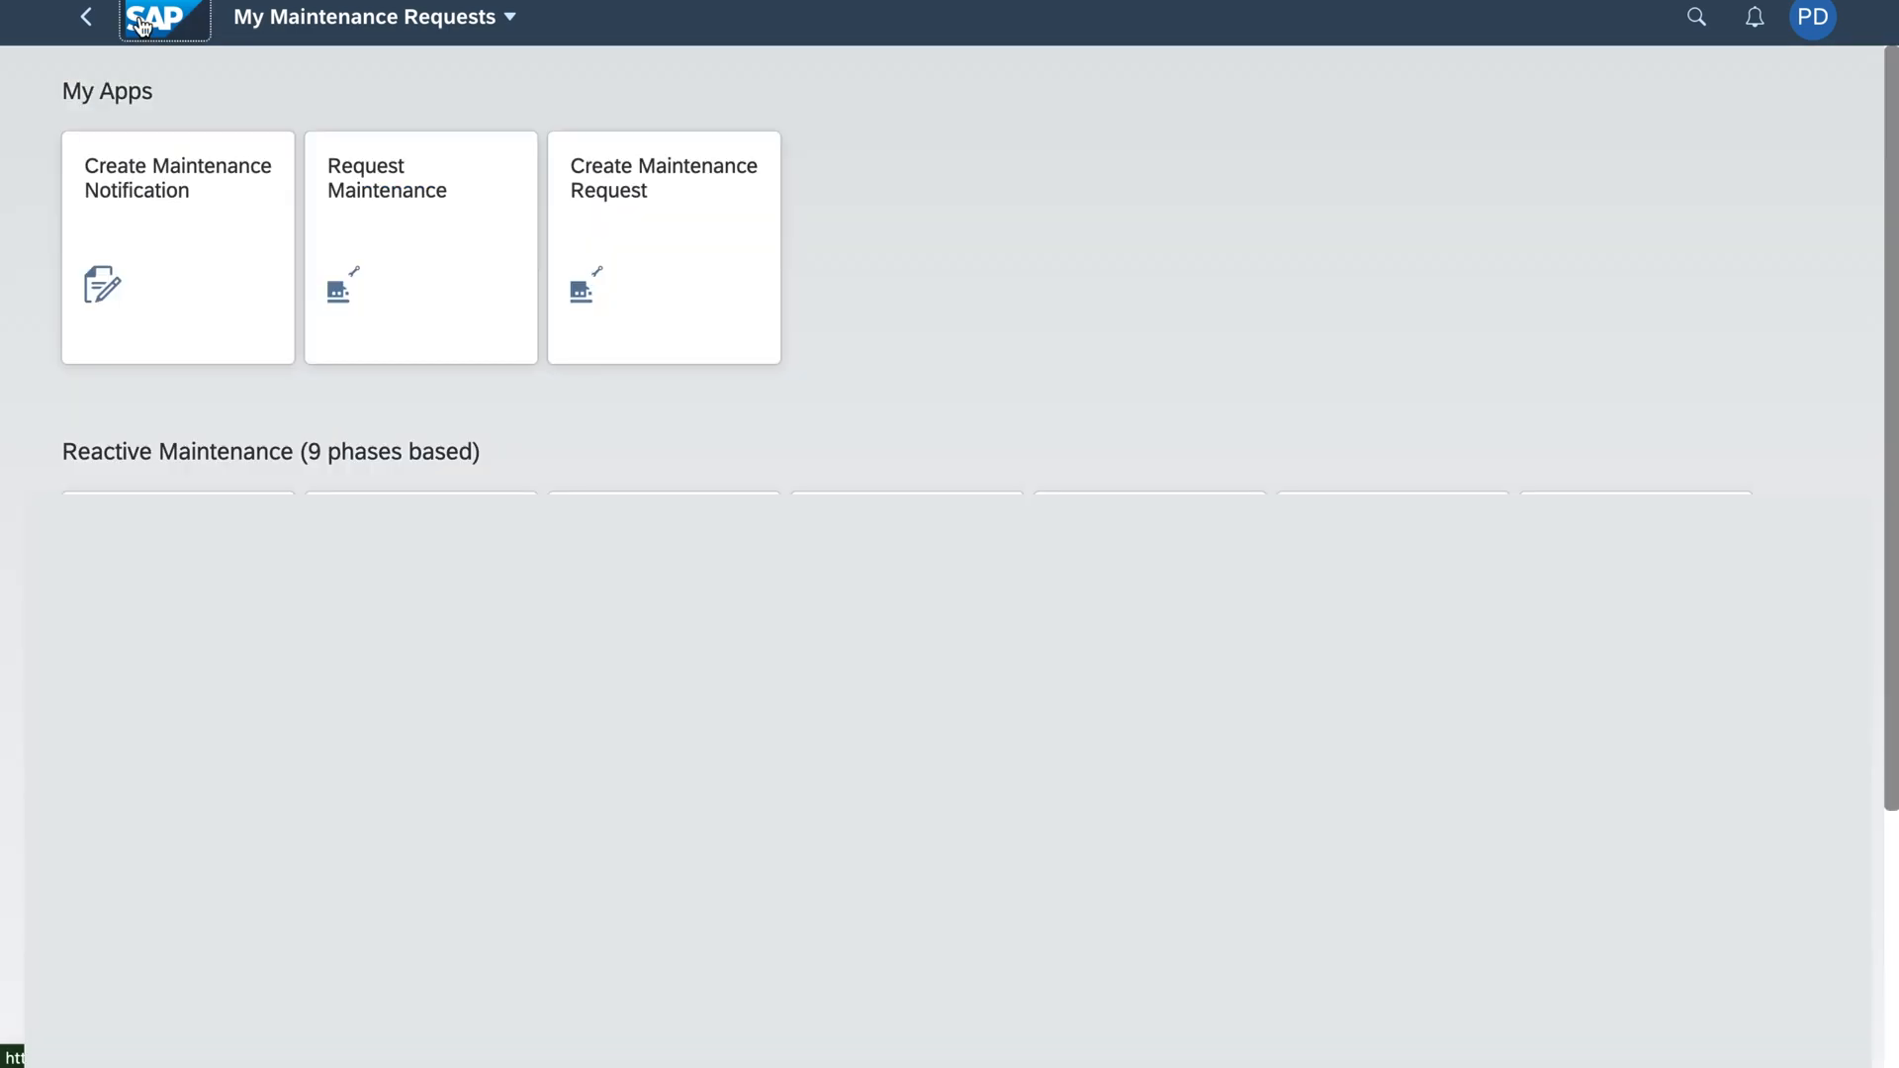
pyautogui.click(164, 18)
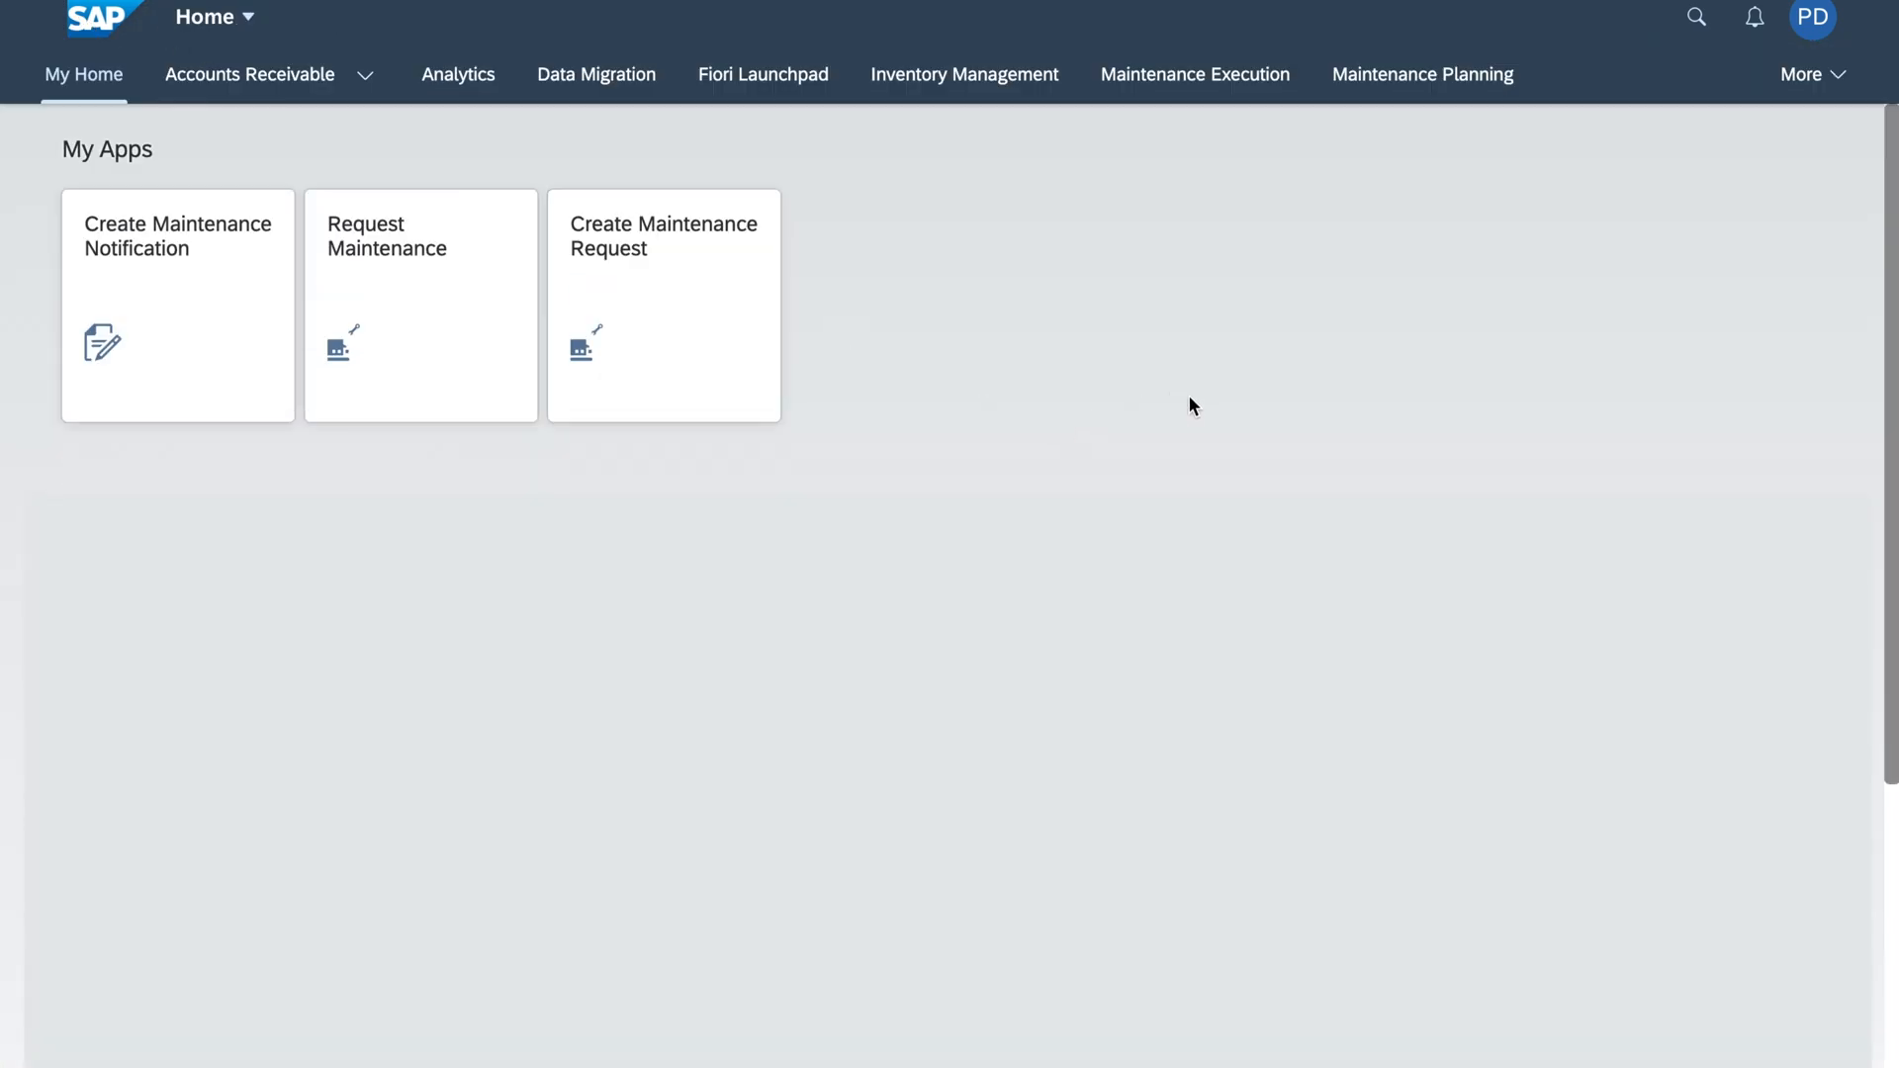